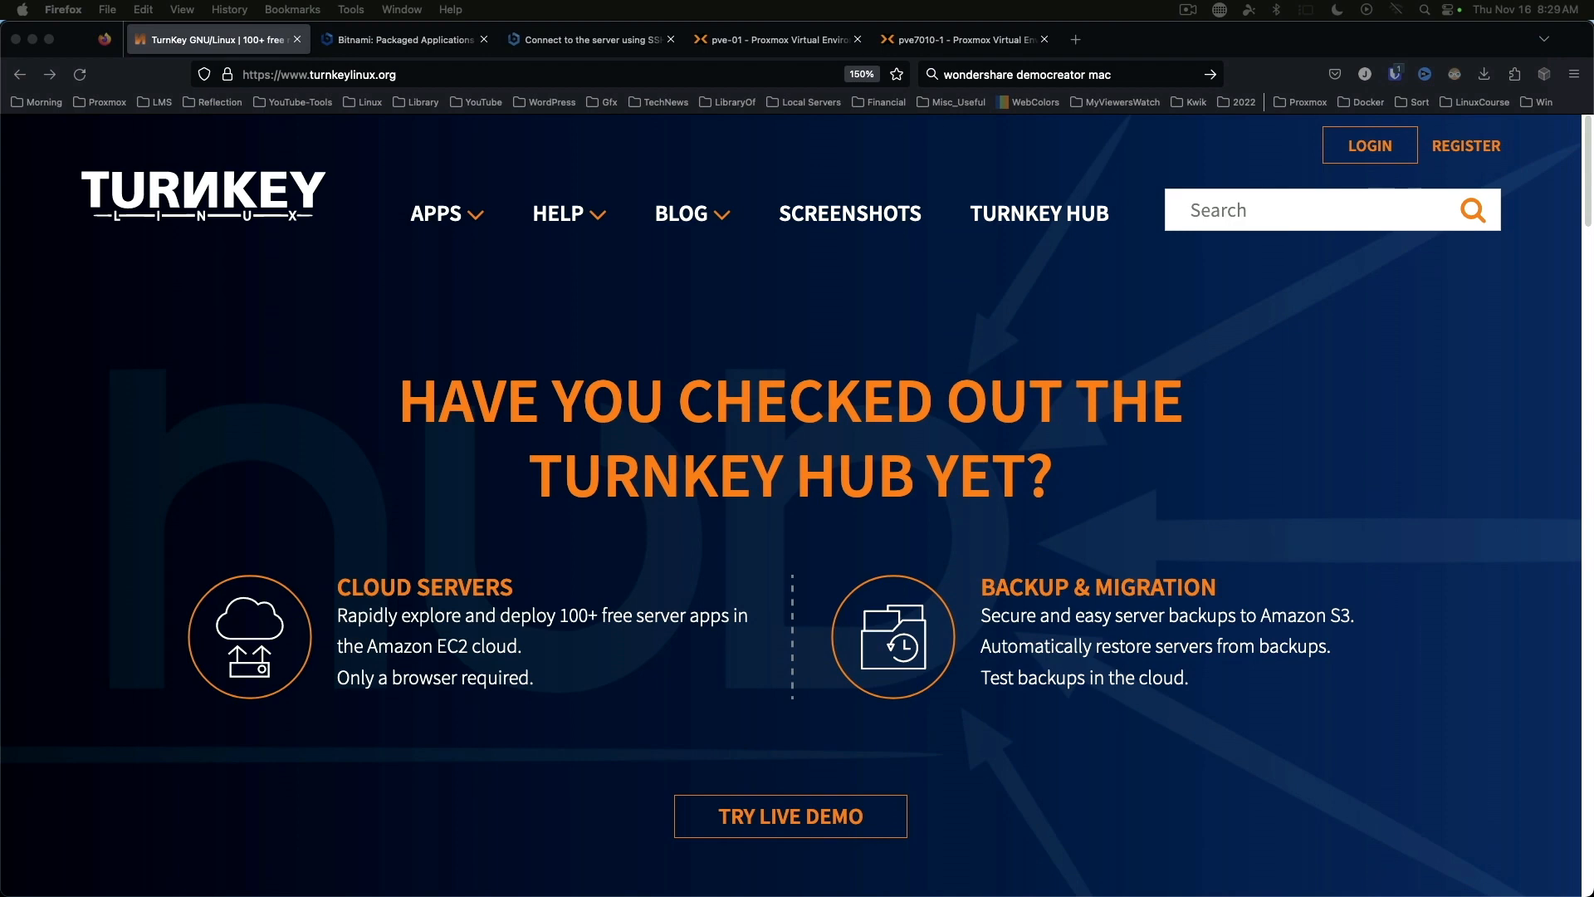
Scroll to the TurnKey app list and open the WordPress appliance page with 18.0 and 17.1 ISOs.
{"action": "scroll", "scroll_direction": "down", "scroll_amount": 3}
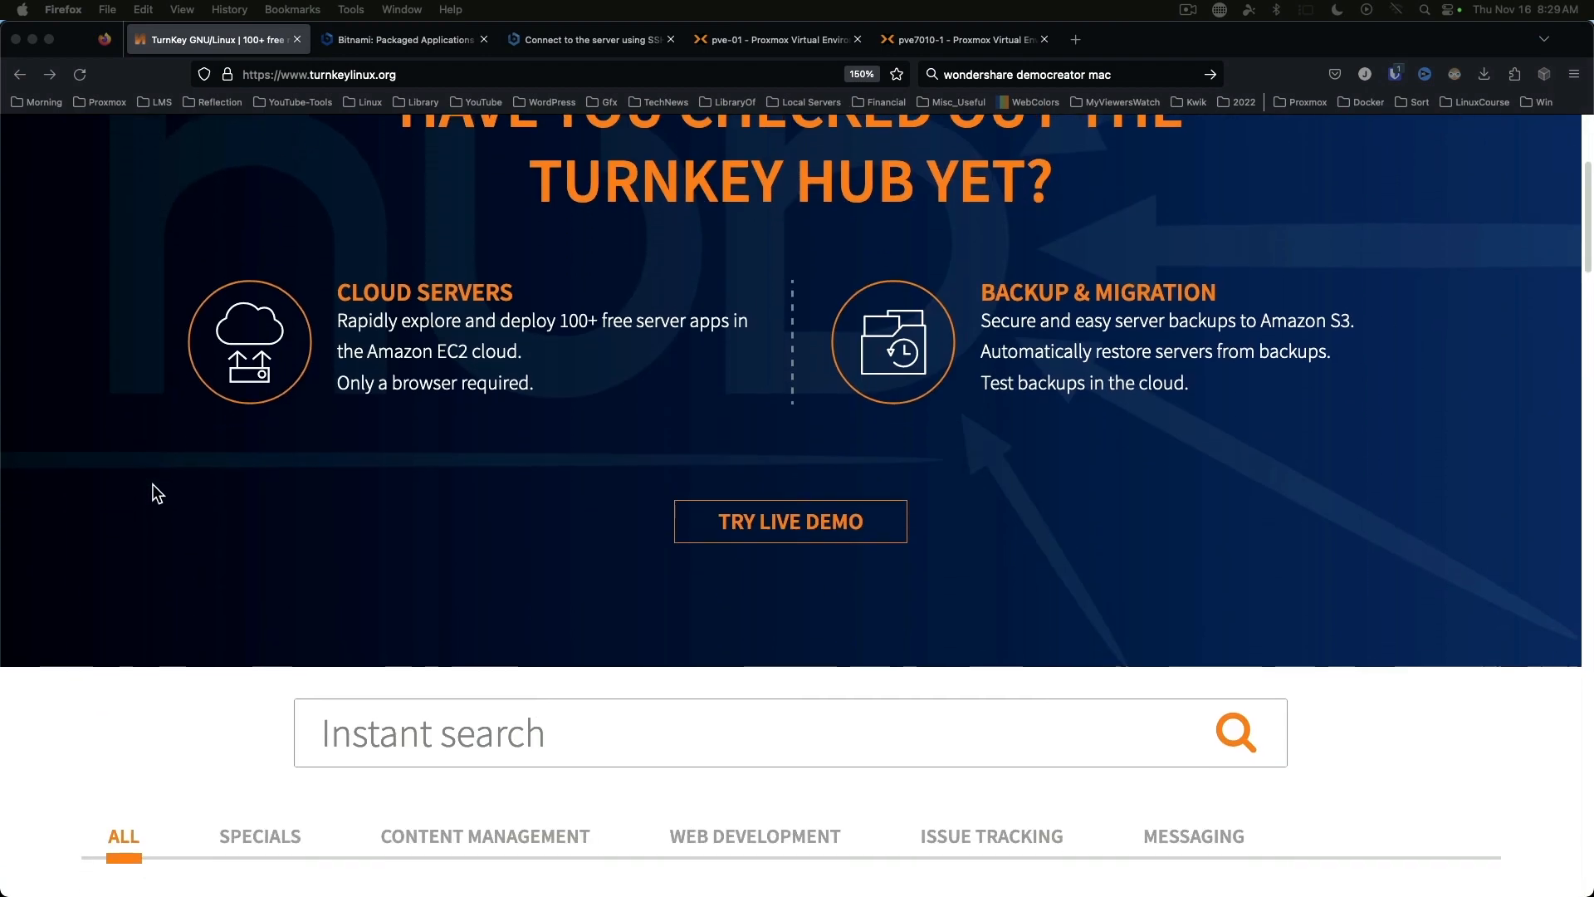
{"action": "scroll", "scroll_direction": "down", "scroll_amount": 3}
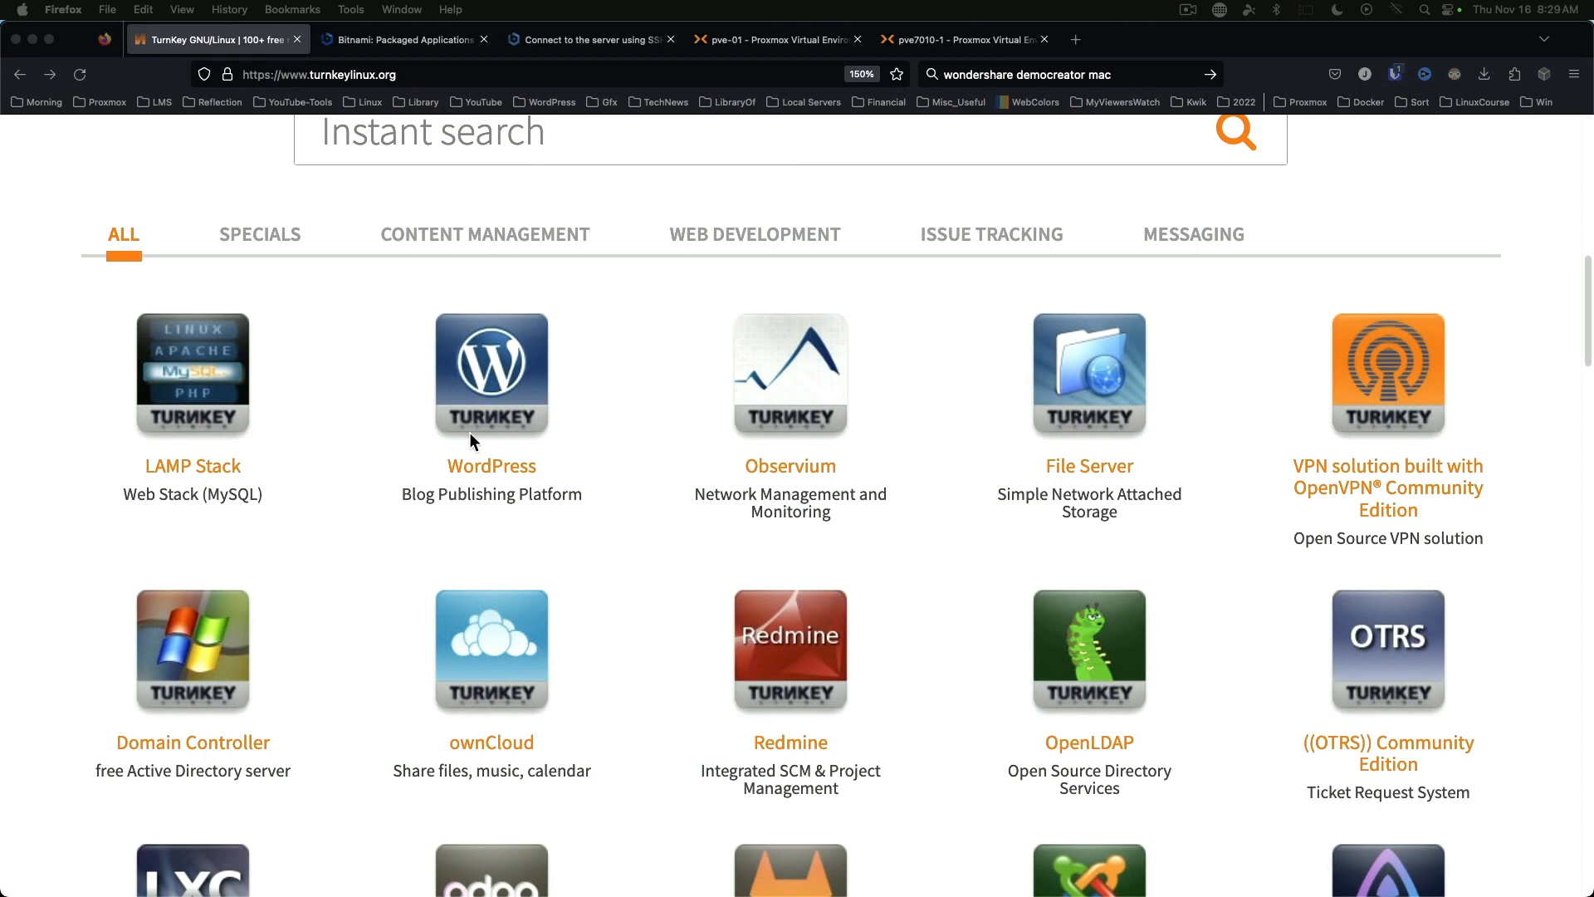
{"action": "mouse_move", "coordinate": [491, 384]}
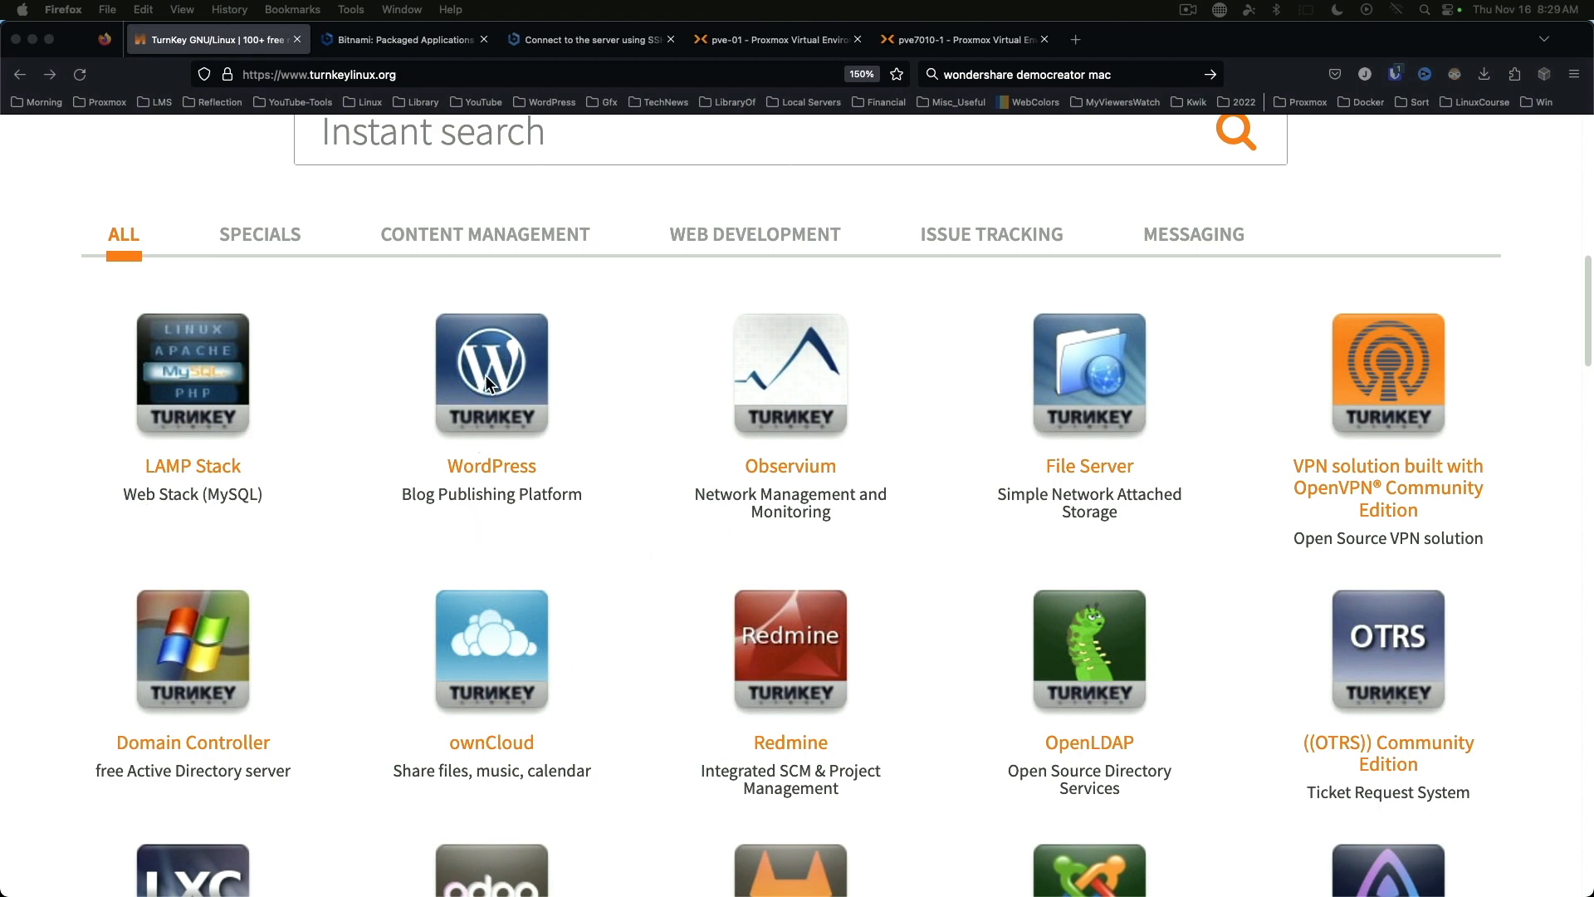
{"action": "left_click", "coordinate": [491, 373]}
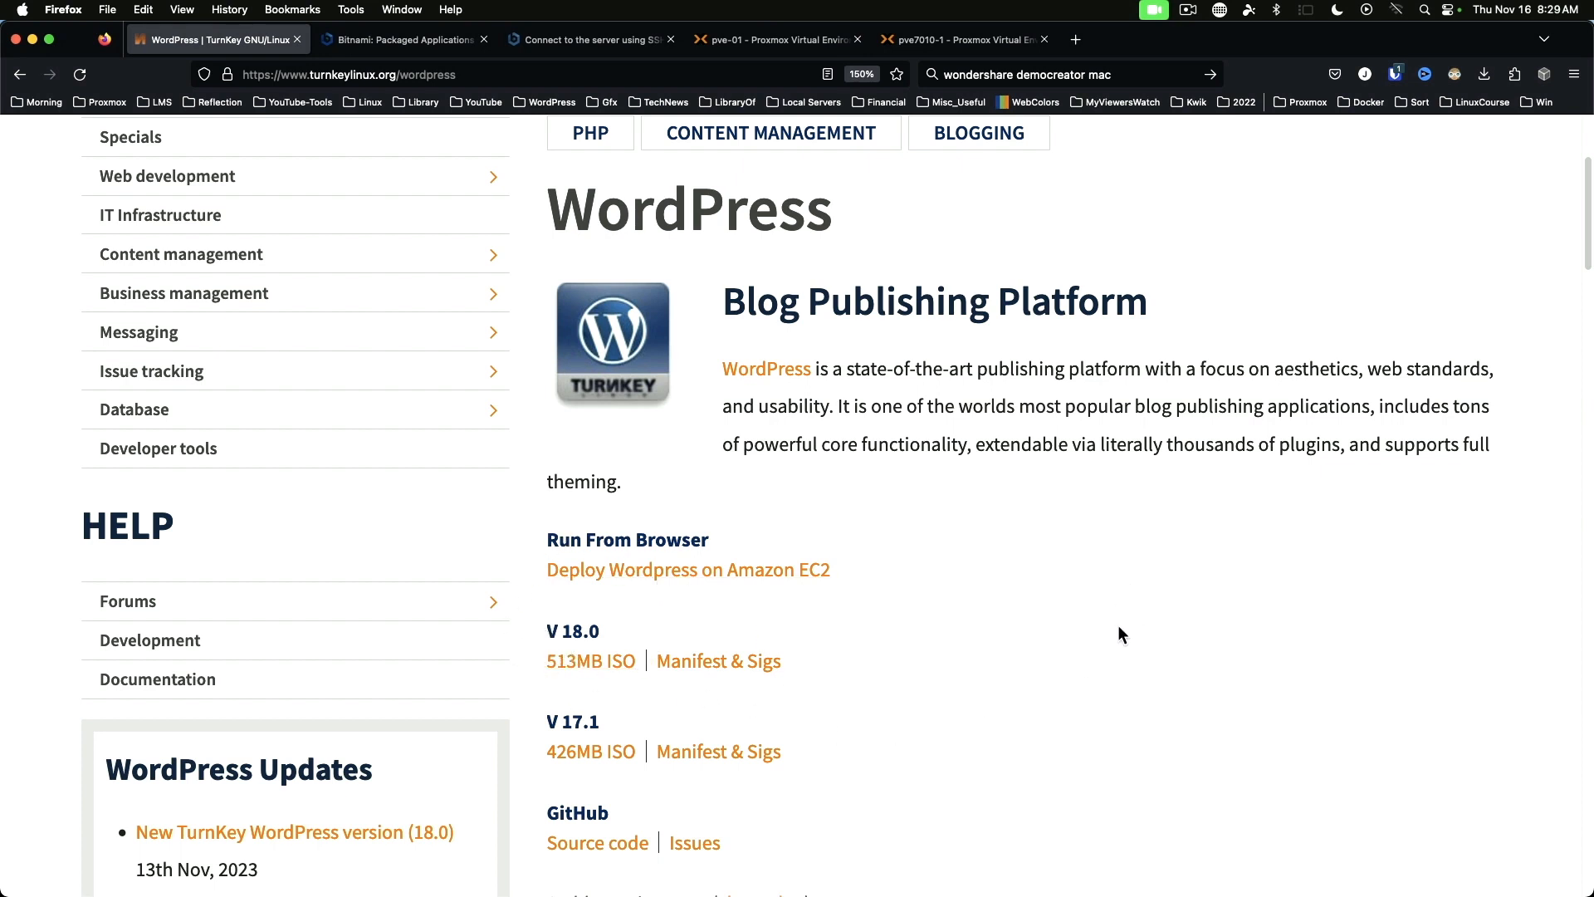
{"action": "mouse_move", "coordinate": [549, 689]}
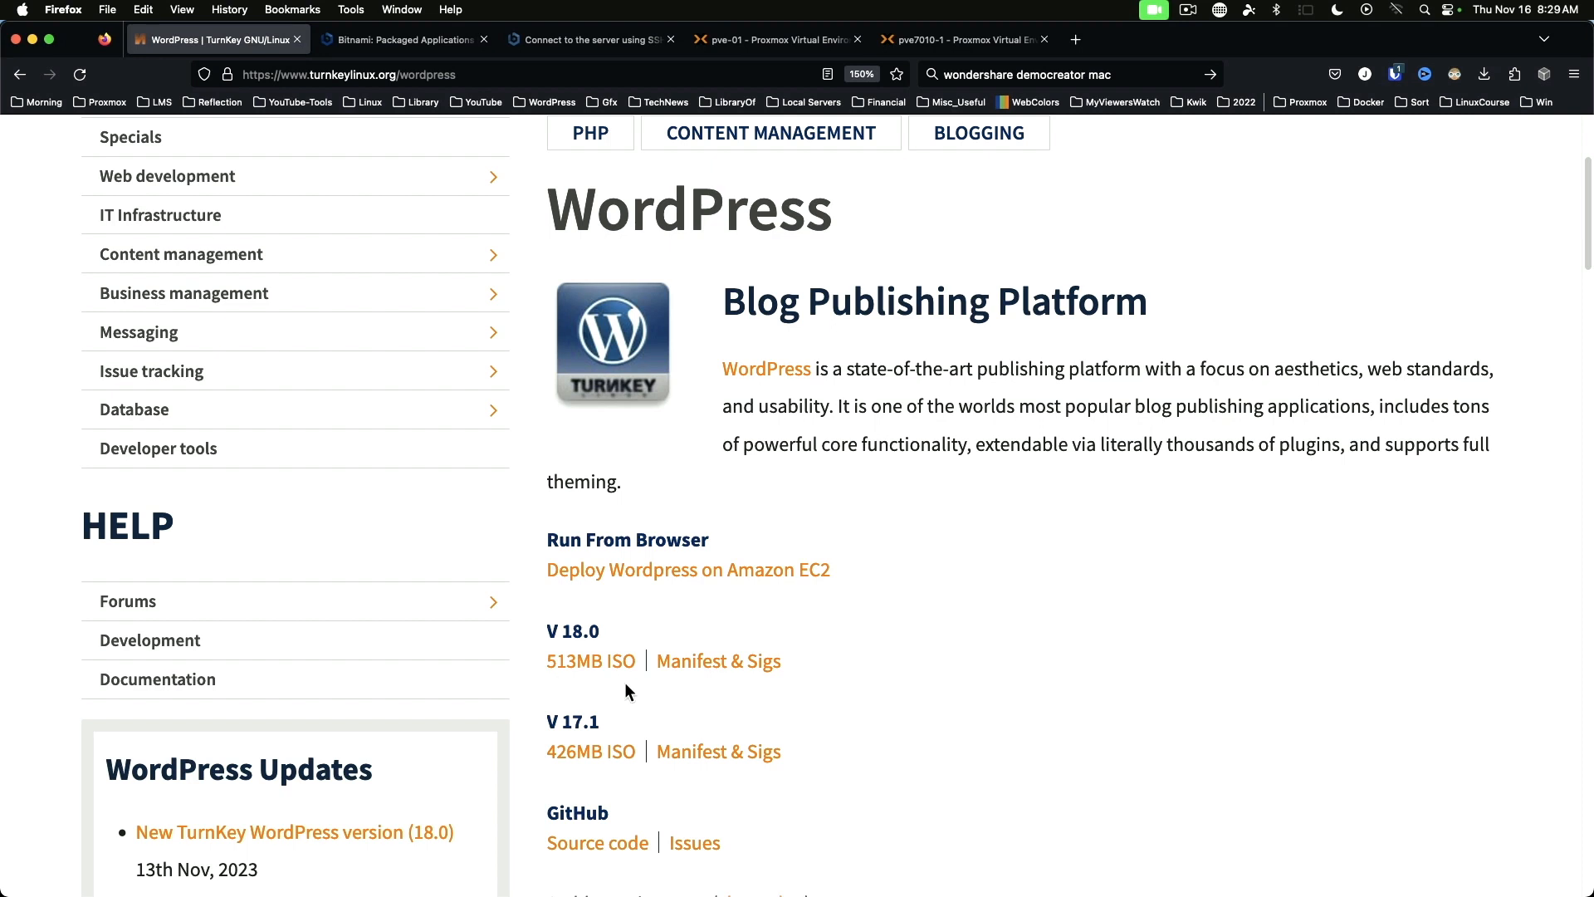
{"action": "mouse_move", "coordinate": [614, 689]}
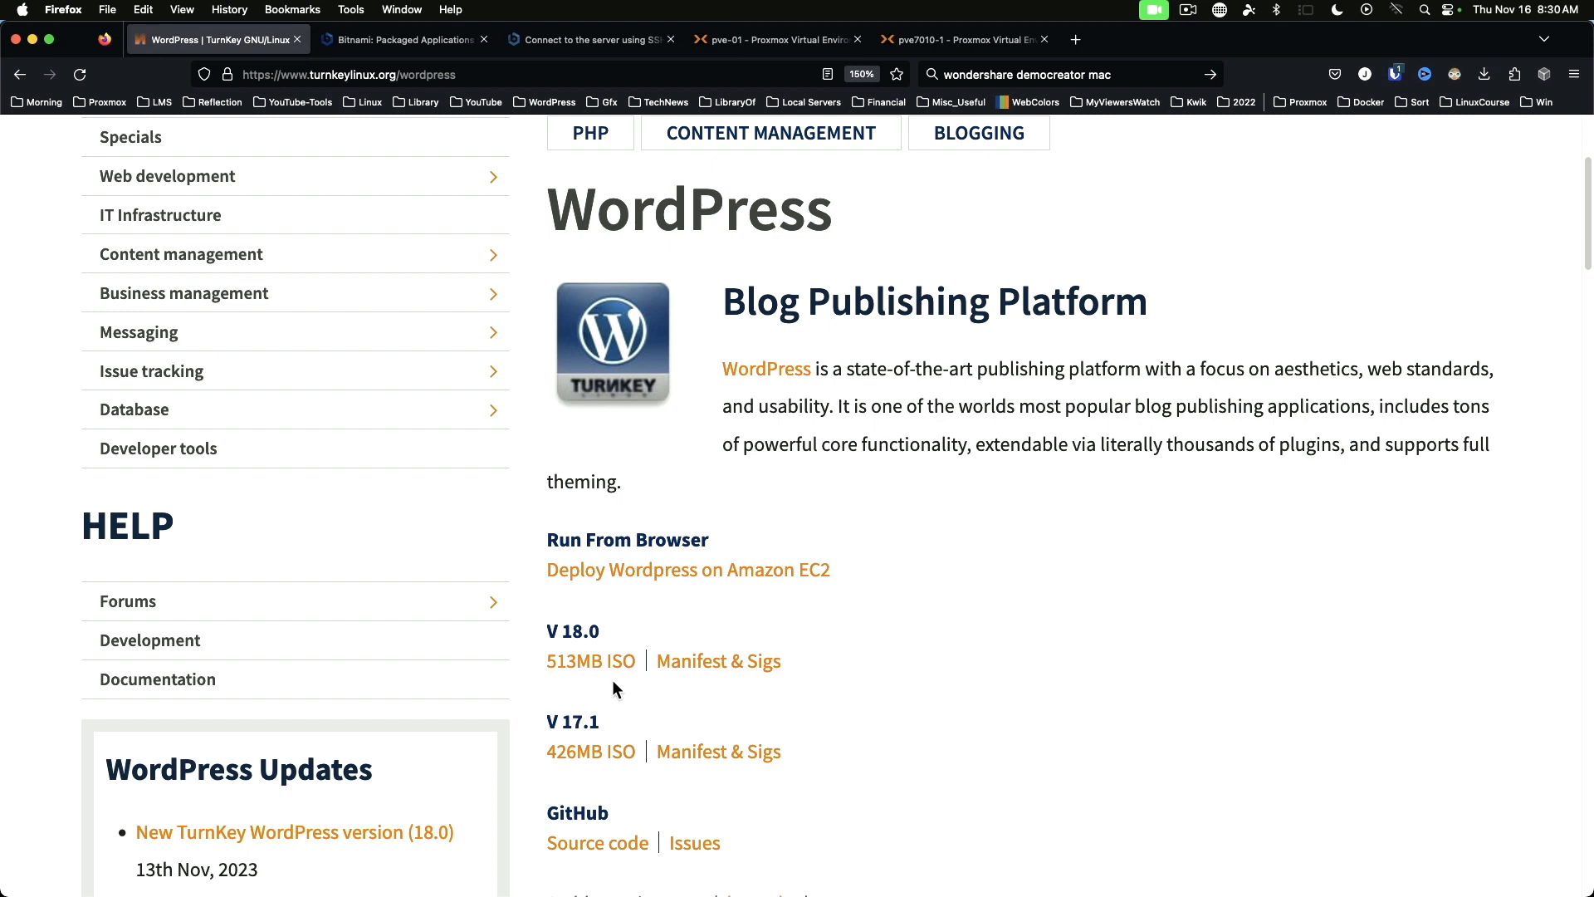
{"action": "mouse_move", "coordinate": [1013, 606]}
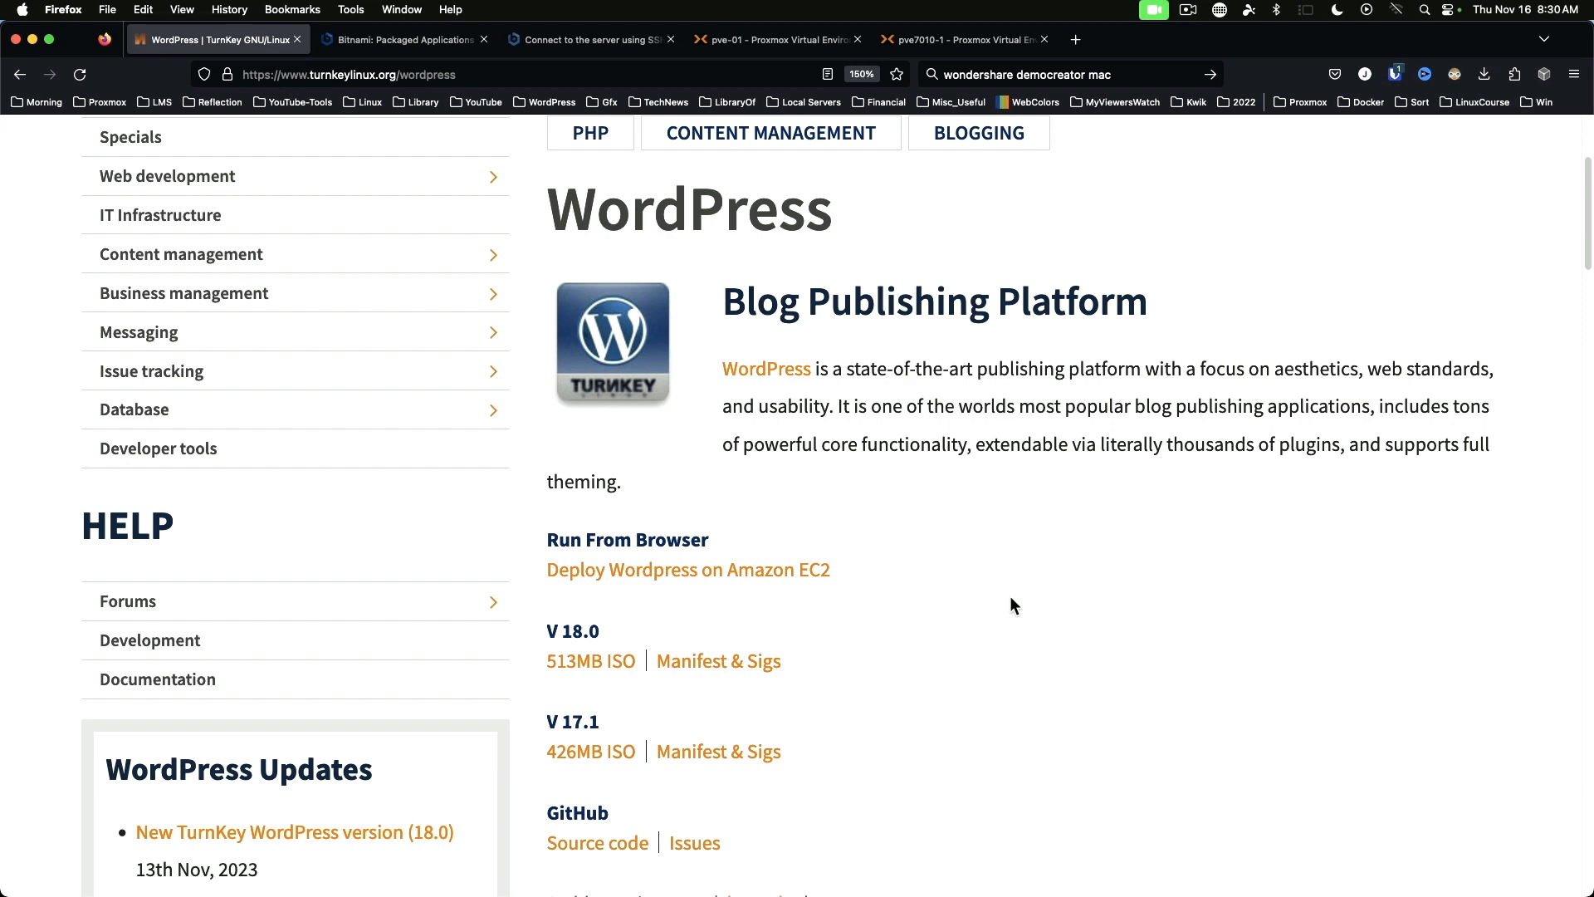
On Bitnami, show the Applications catalog tiles: WordPress, Joomla!, Redmine, Drupal.
{"action": "left_click", "coordinate": [400, 39]}
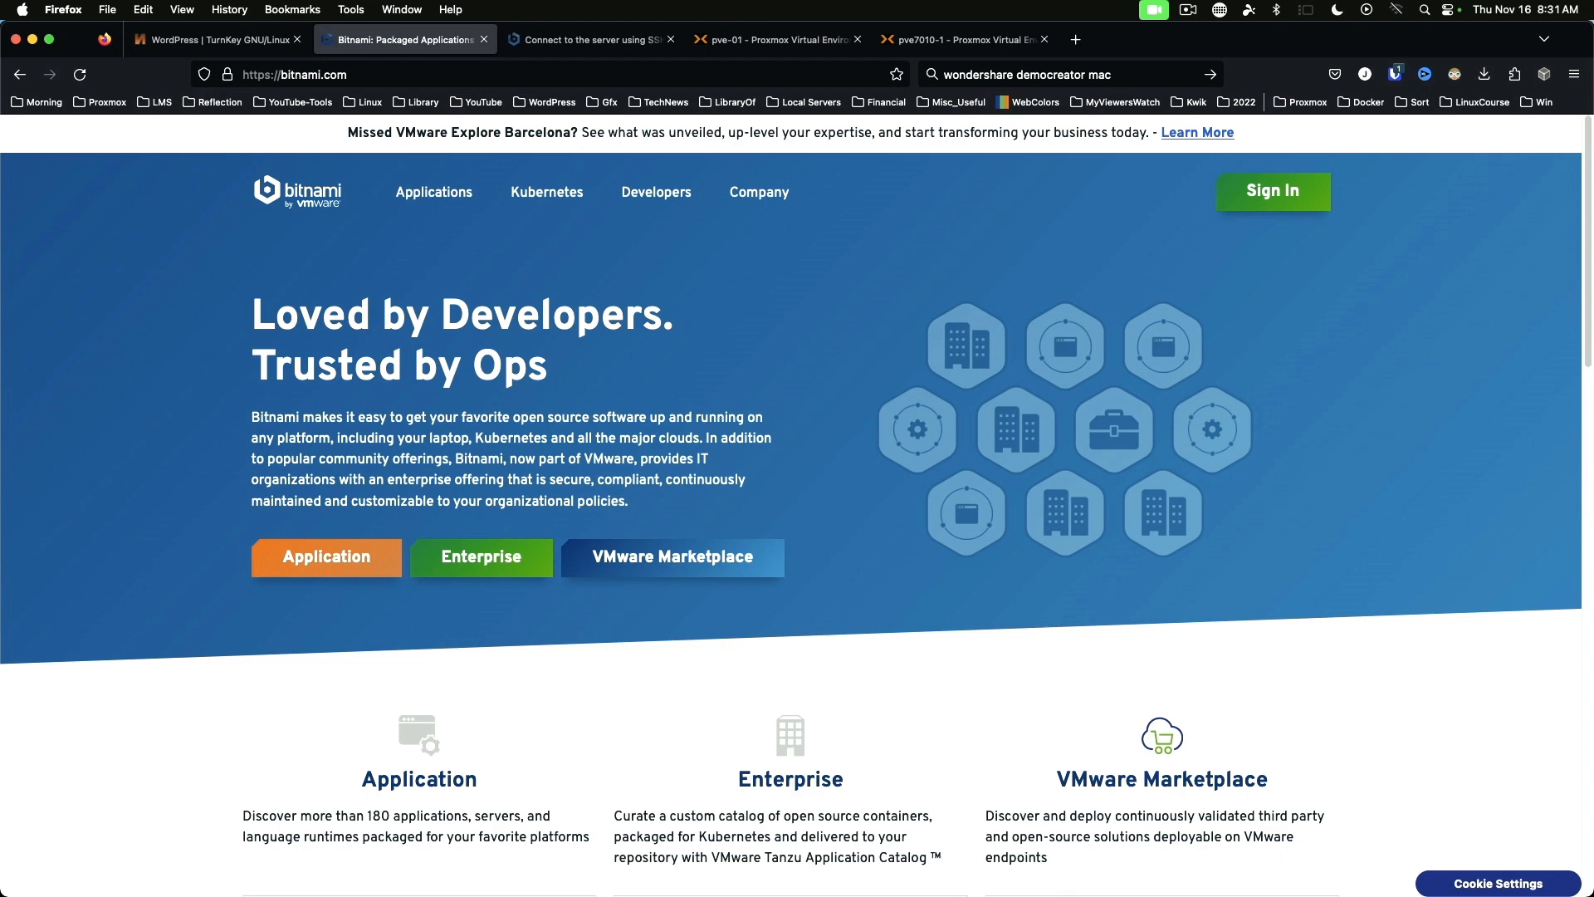
{"action": "mouse_move", "coordinate": [434, 192]}
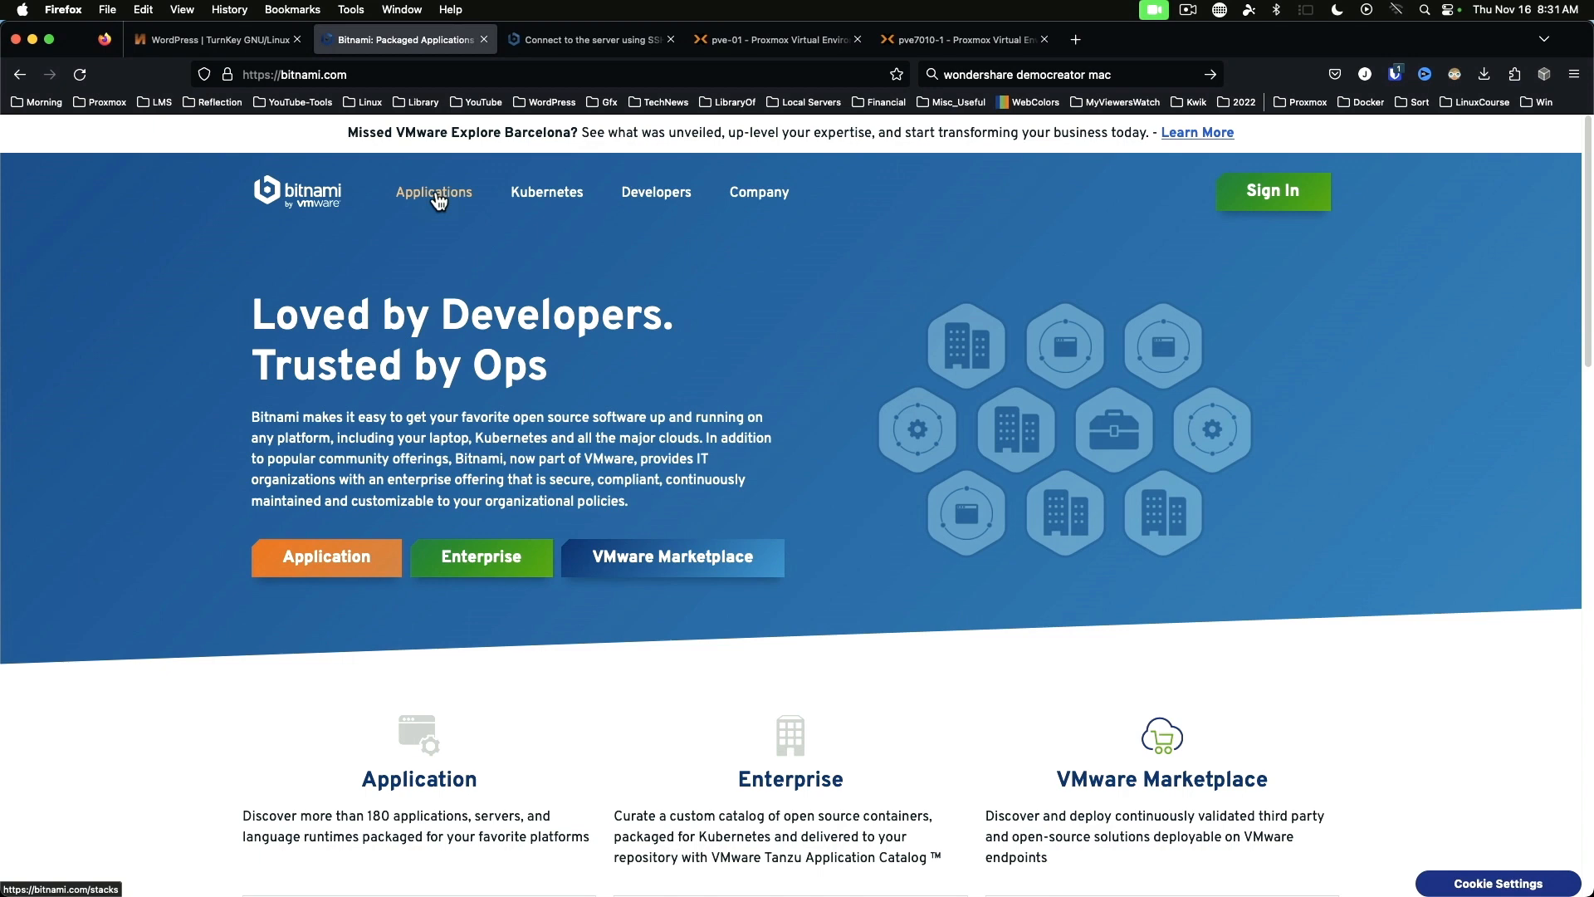
{"action": "left_click", "coordinate": [434, 191]}
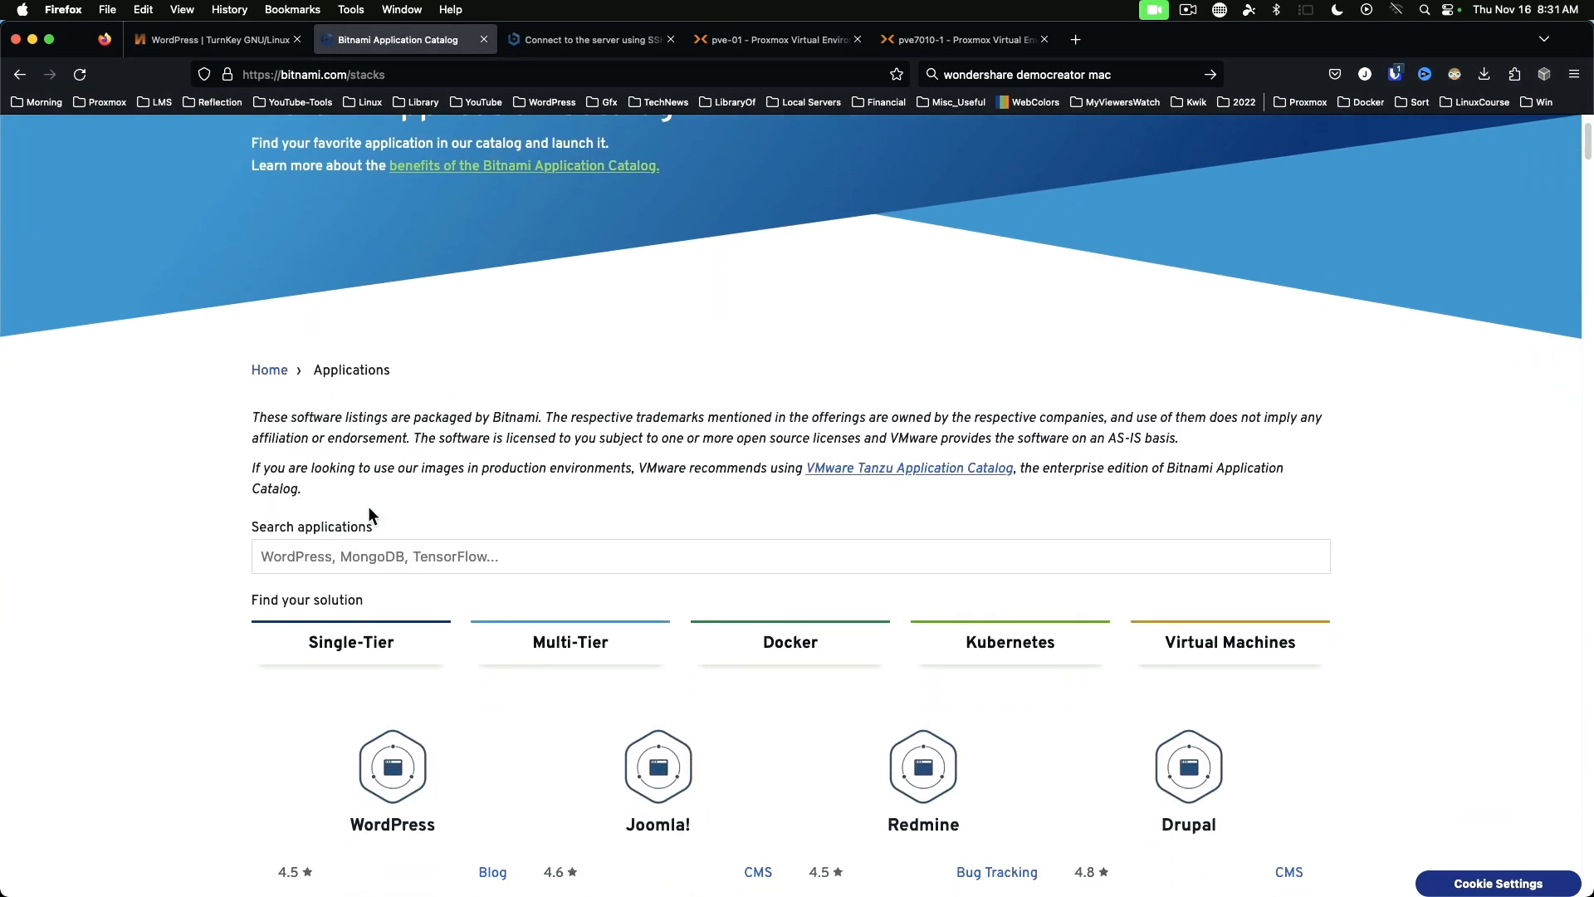
{"action": "scroll", "scroll_direction": "down", "scroll_amount": 3}
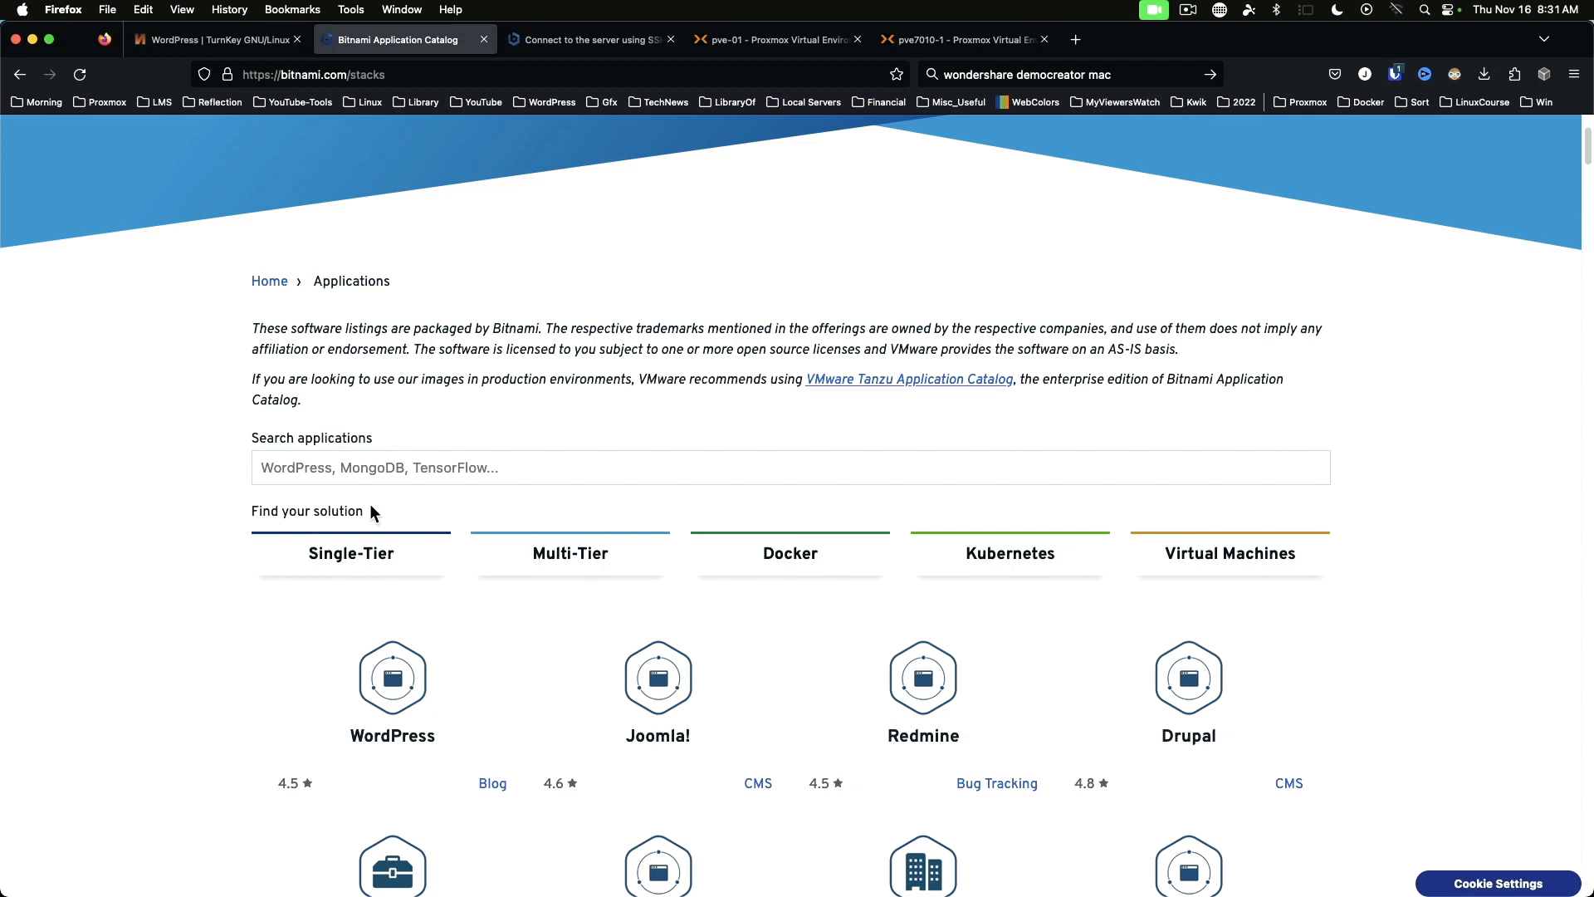
{"action": "scroll", "scroll_direction": "down", "scroll_amount": 3}
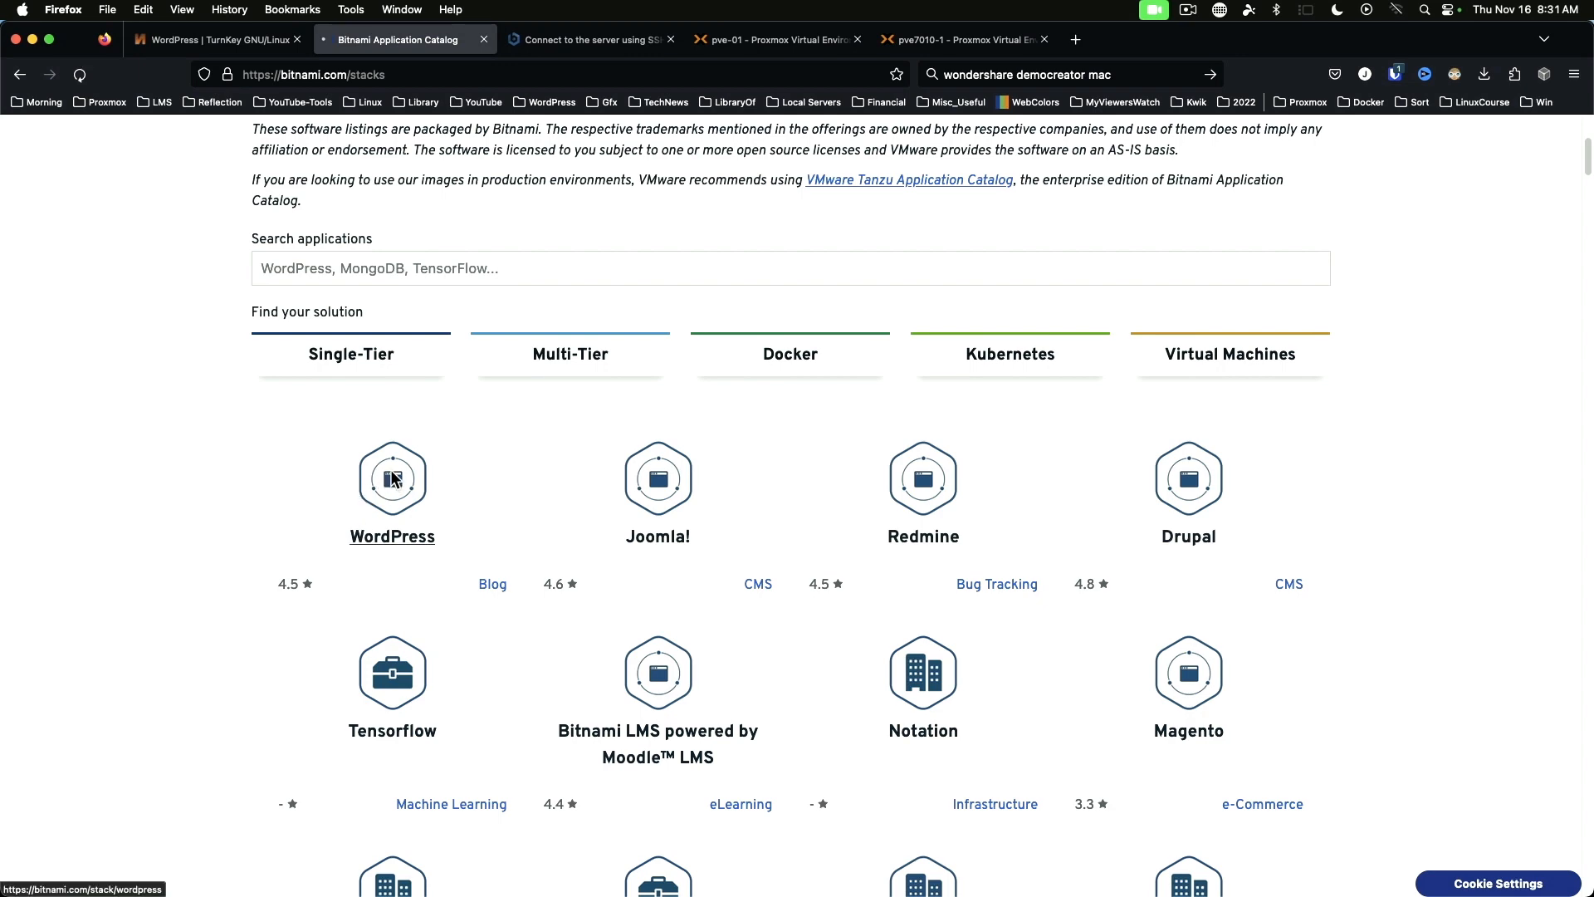
Open the WordPress tile in Bitnami's application catalog.
{"action": "left_click", "coordinate": [391, 478]}
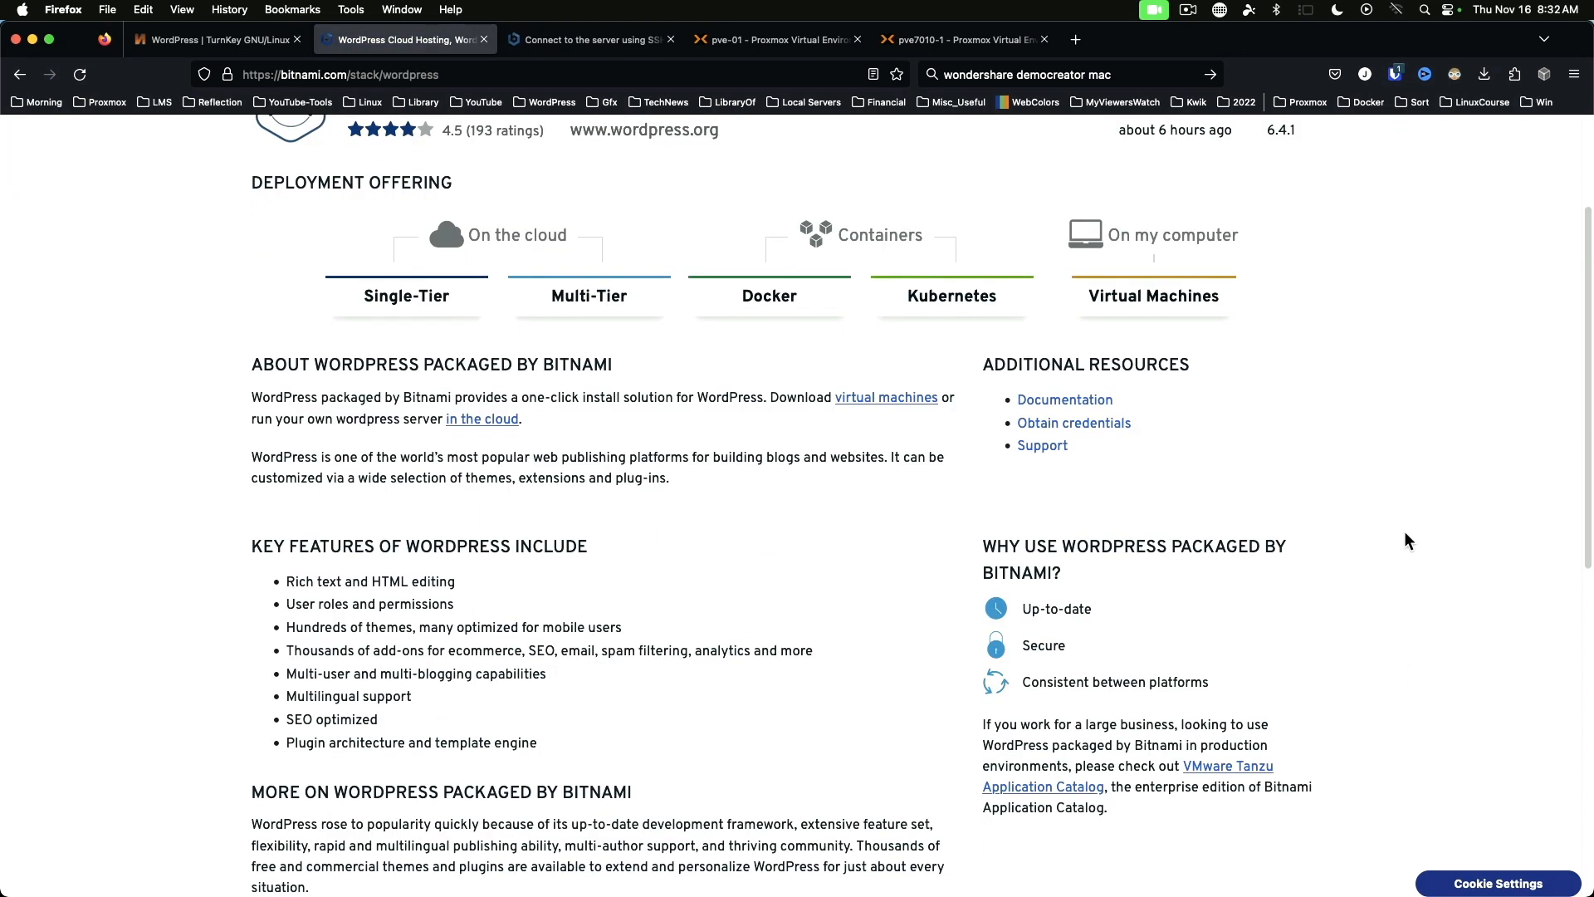
{"action": "mouse_move", "coordinate": [1447, 504]}
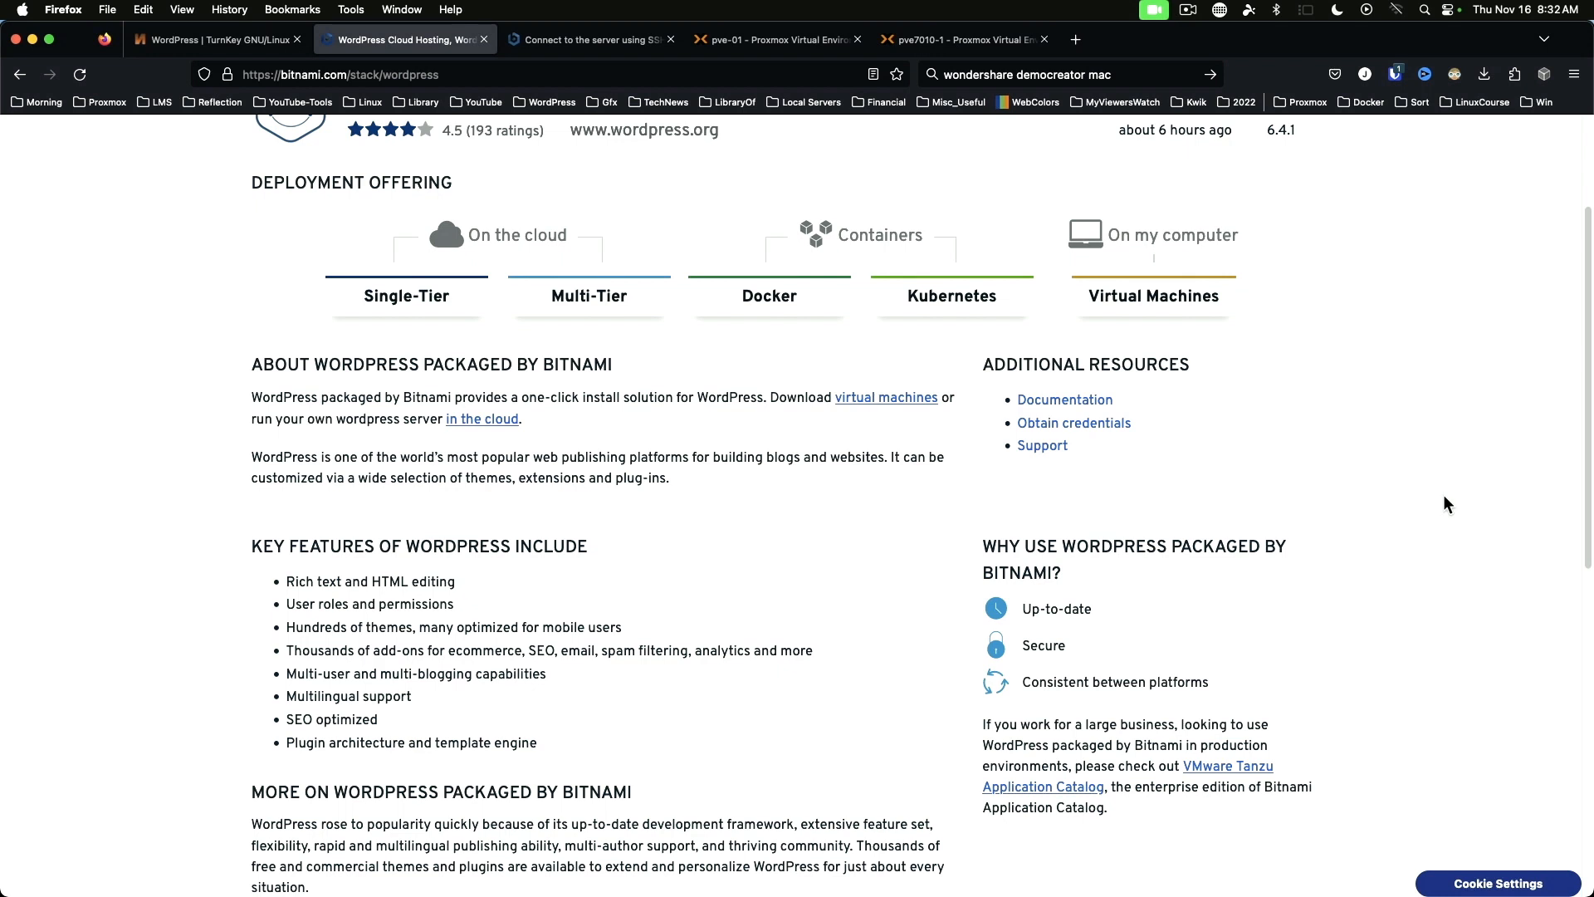
{"action": "mouse_move", "coordinate": [343, 356]}
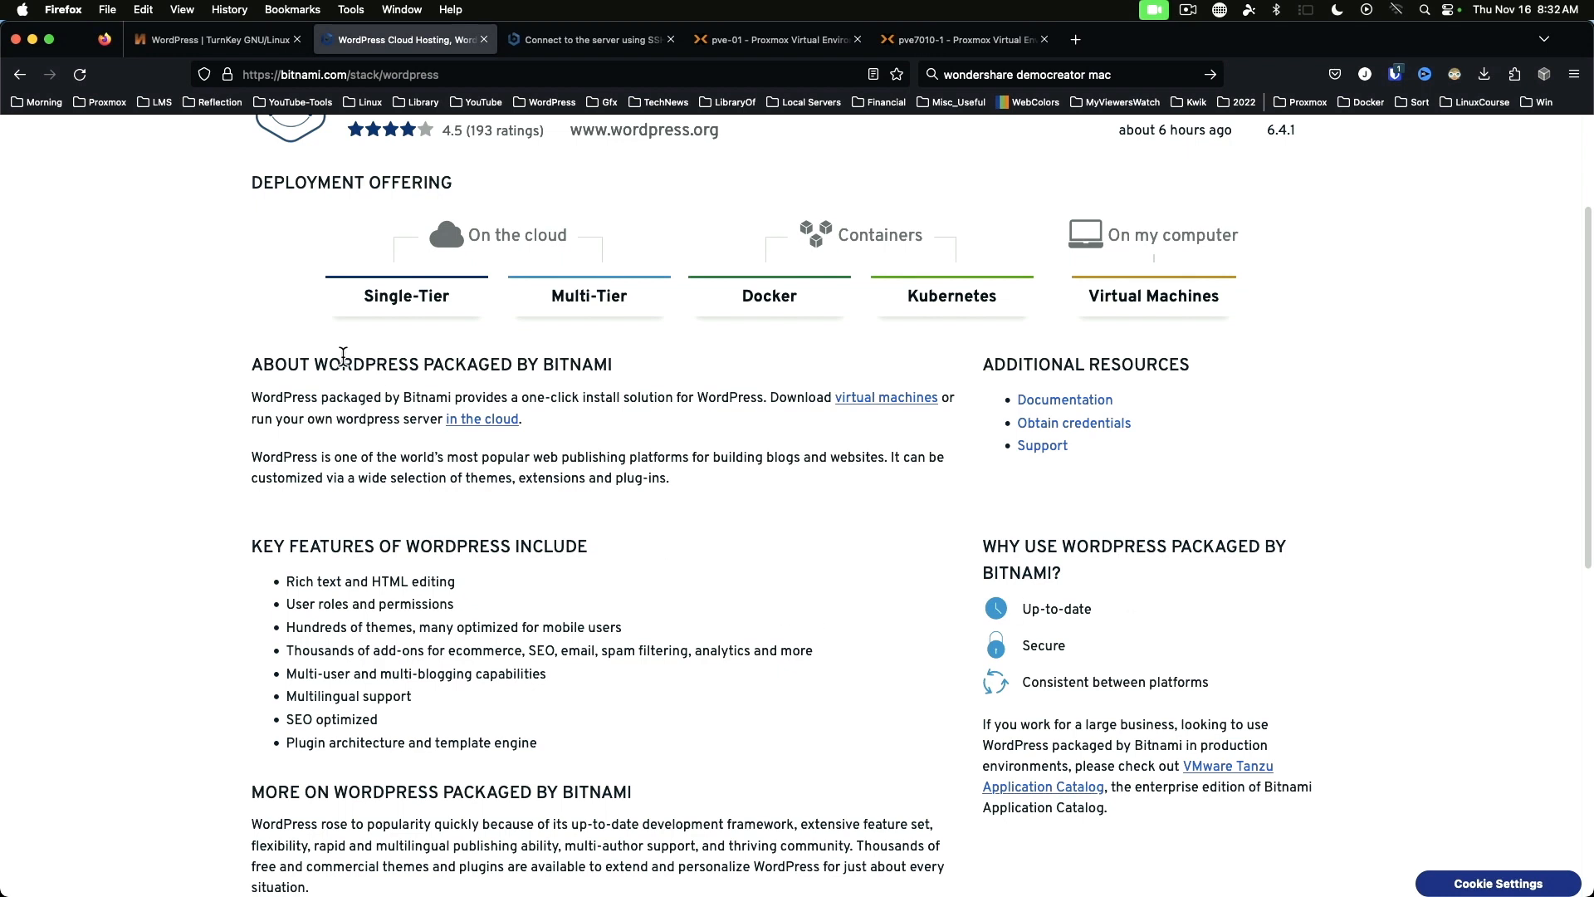
{"action": "mouse_move", "coordinate": [843, 352]}
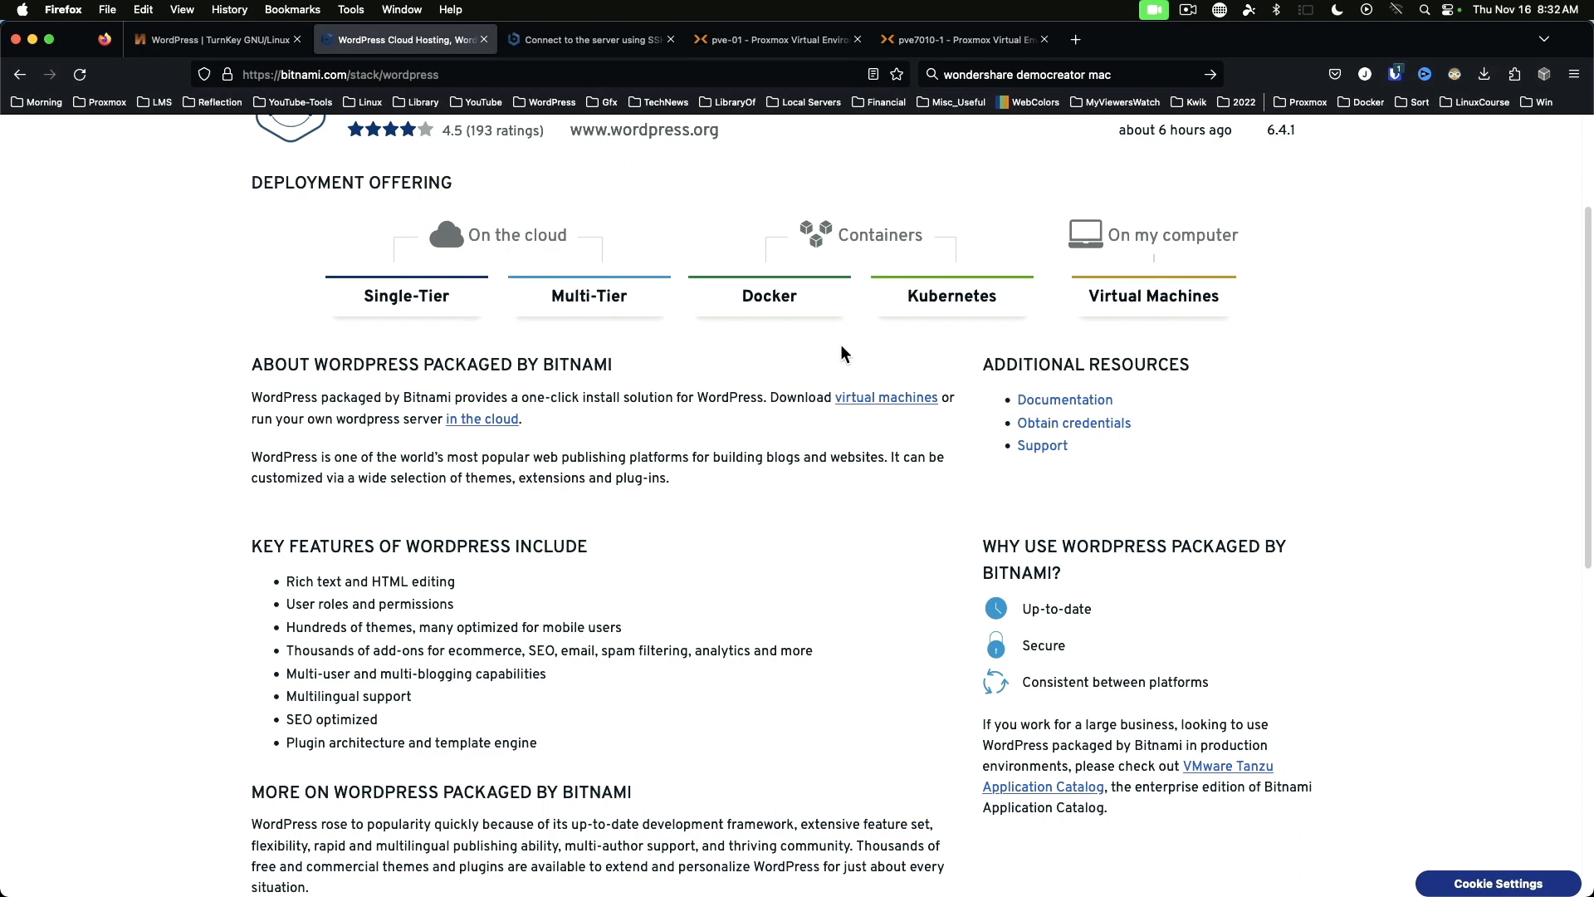
{"action": "mouse_move", "coordinate": [1231, 343]}
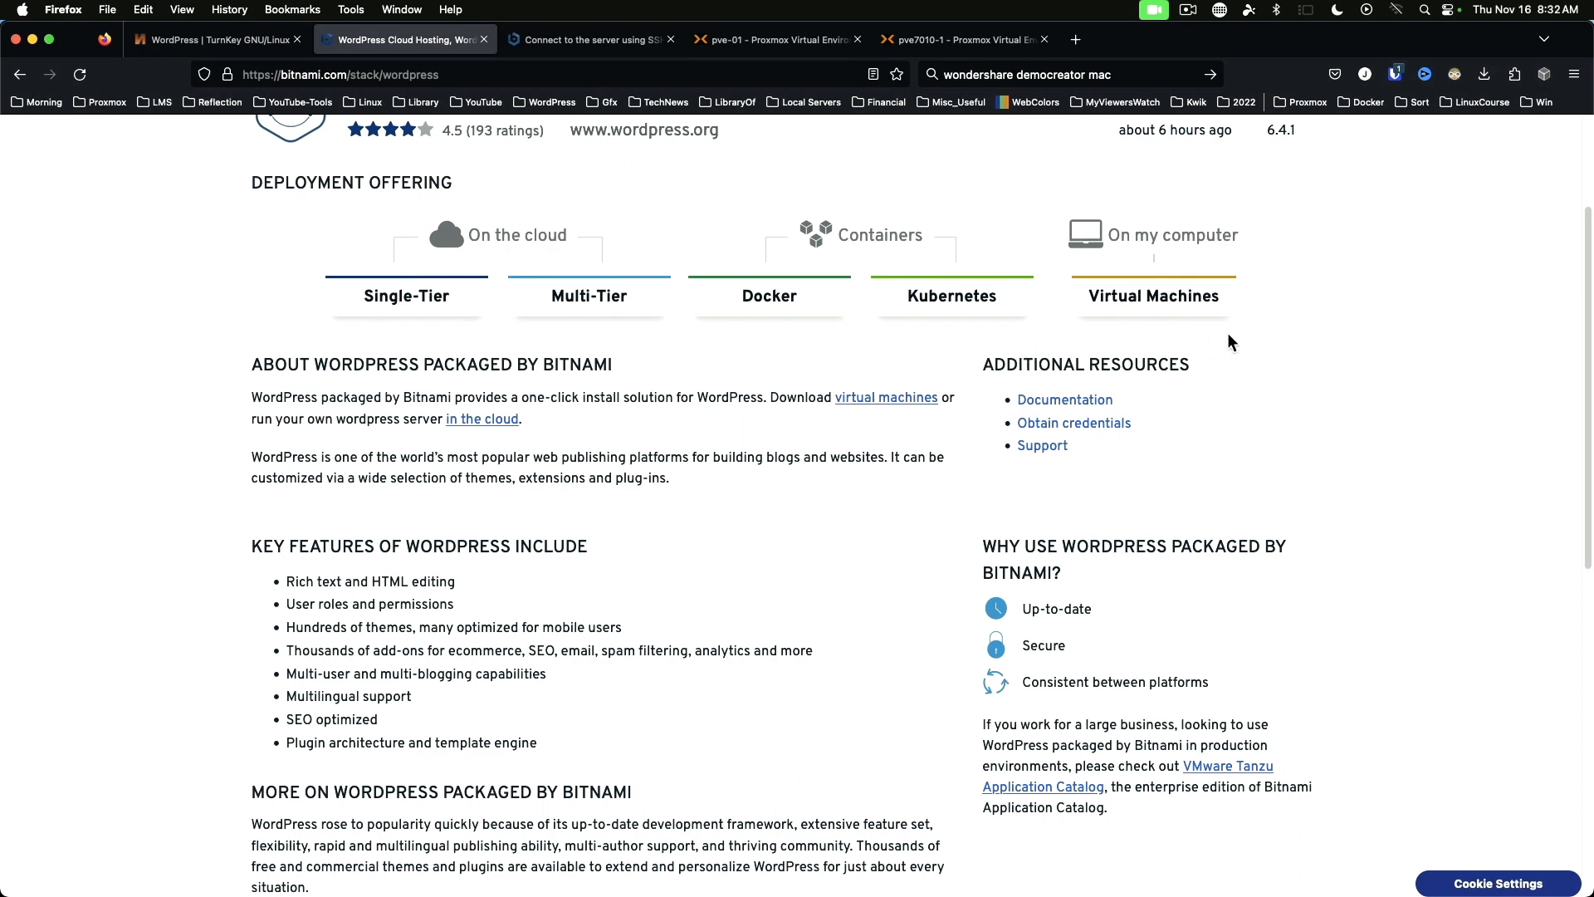
{"action": "mouse_move", "coordinate": [735, 371]}
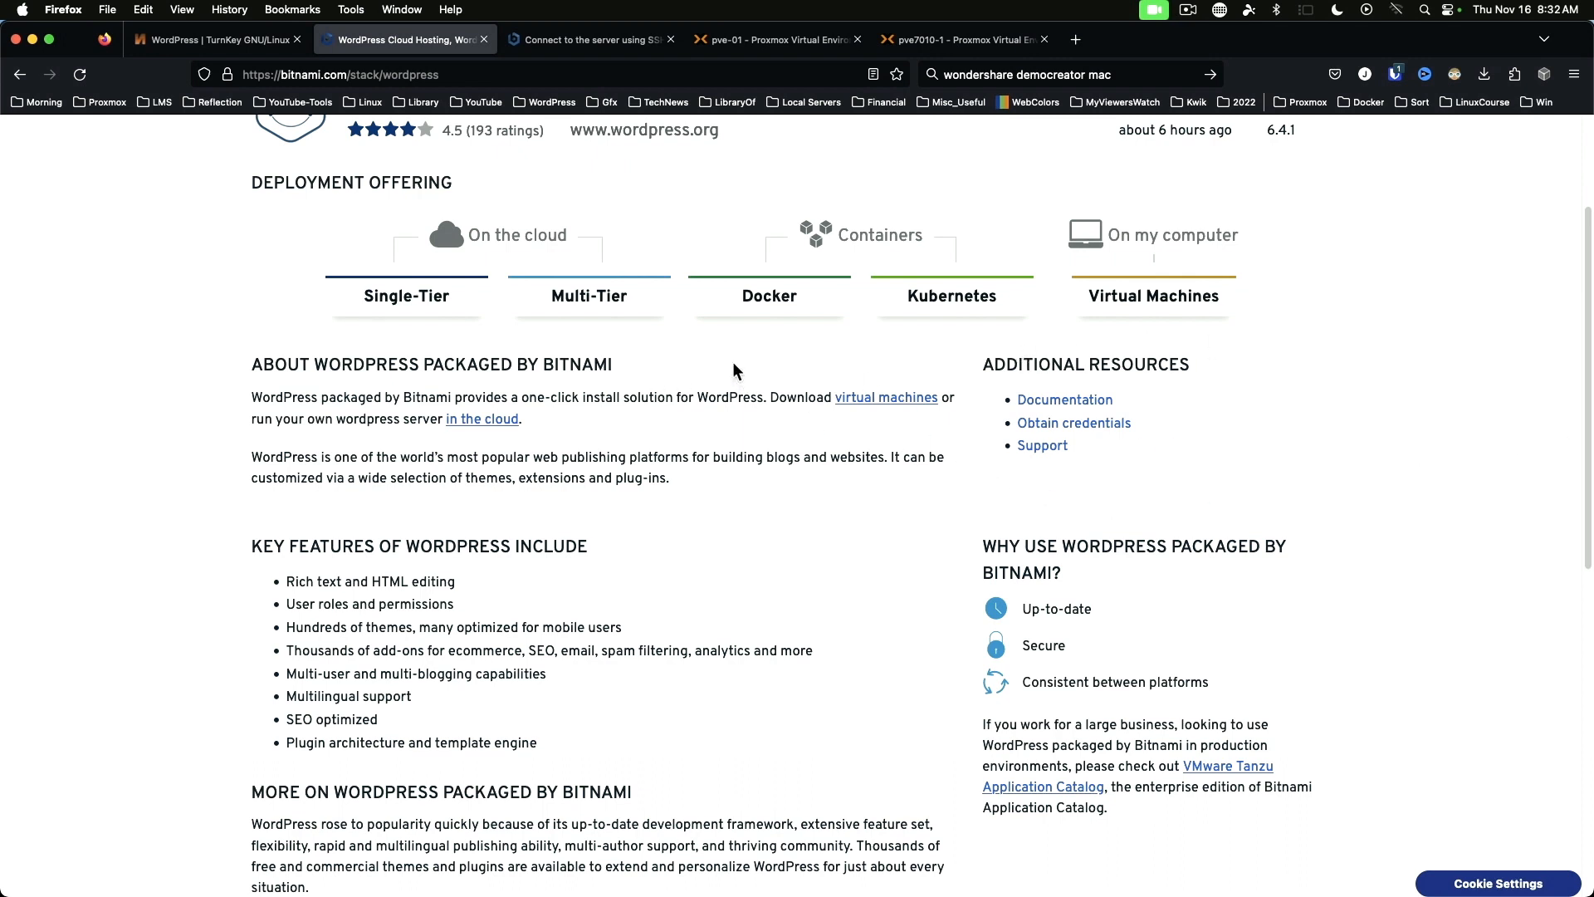
{"action": "mouse_move", "coordinate": [710, 346]}
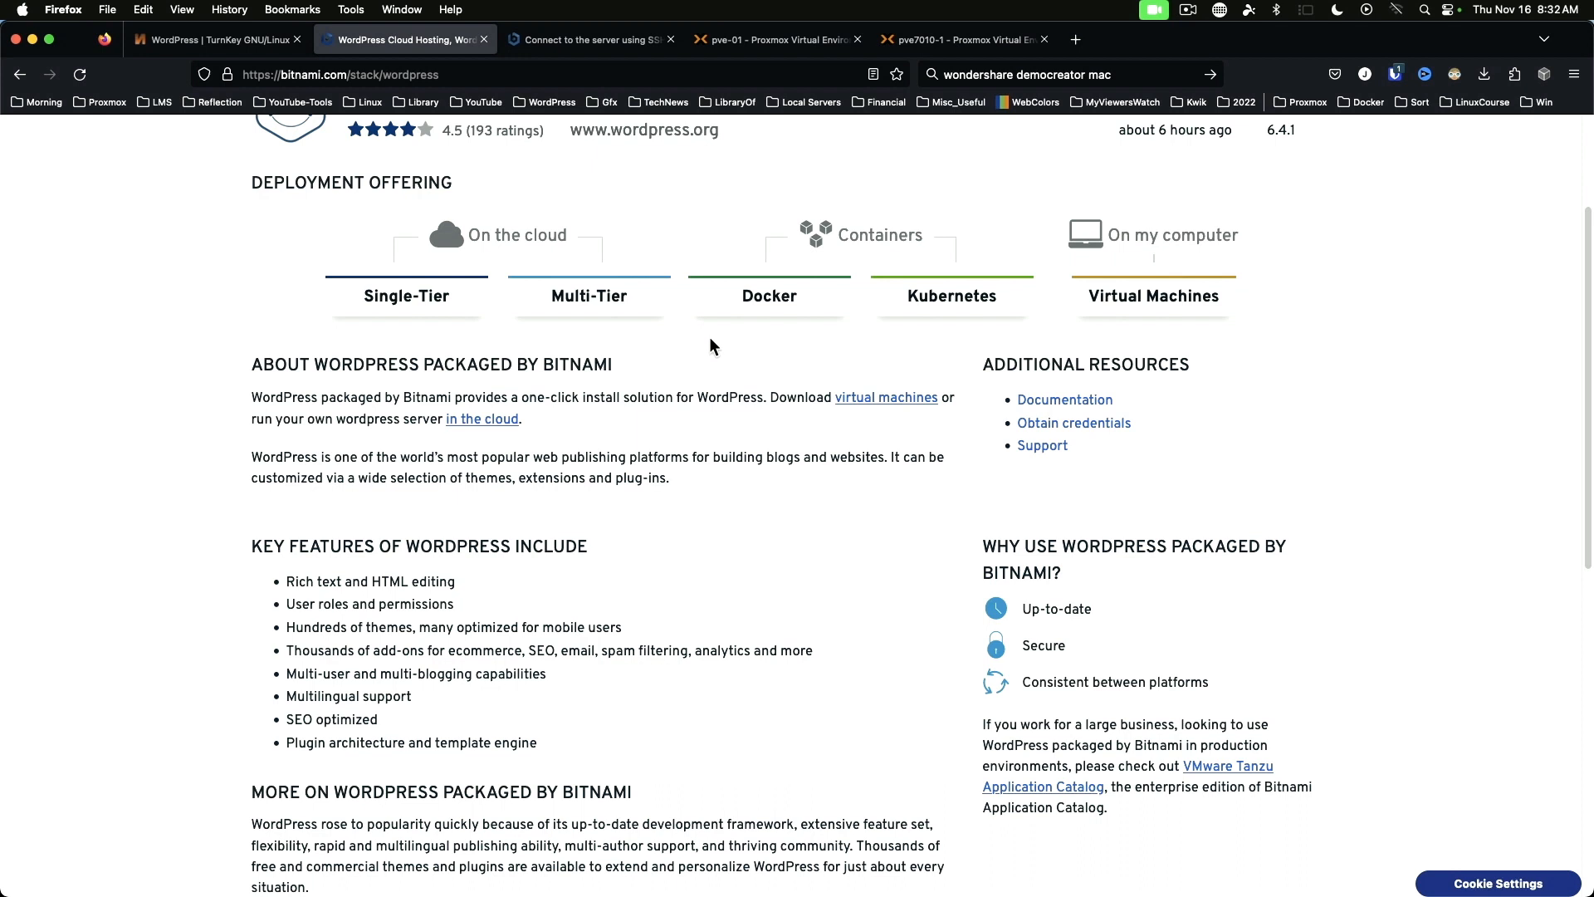
{"action": "mouse_move", "coordinate": [753, 372]}
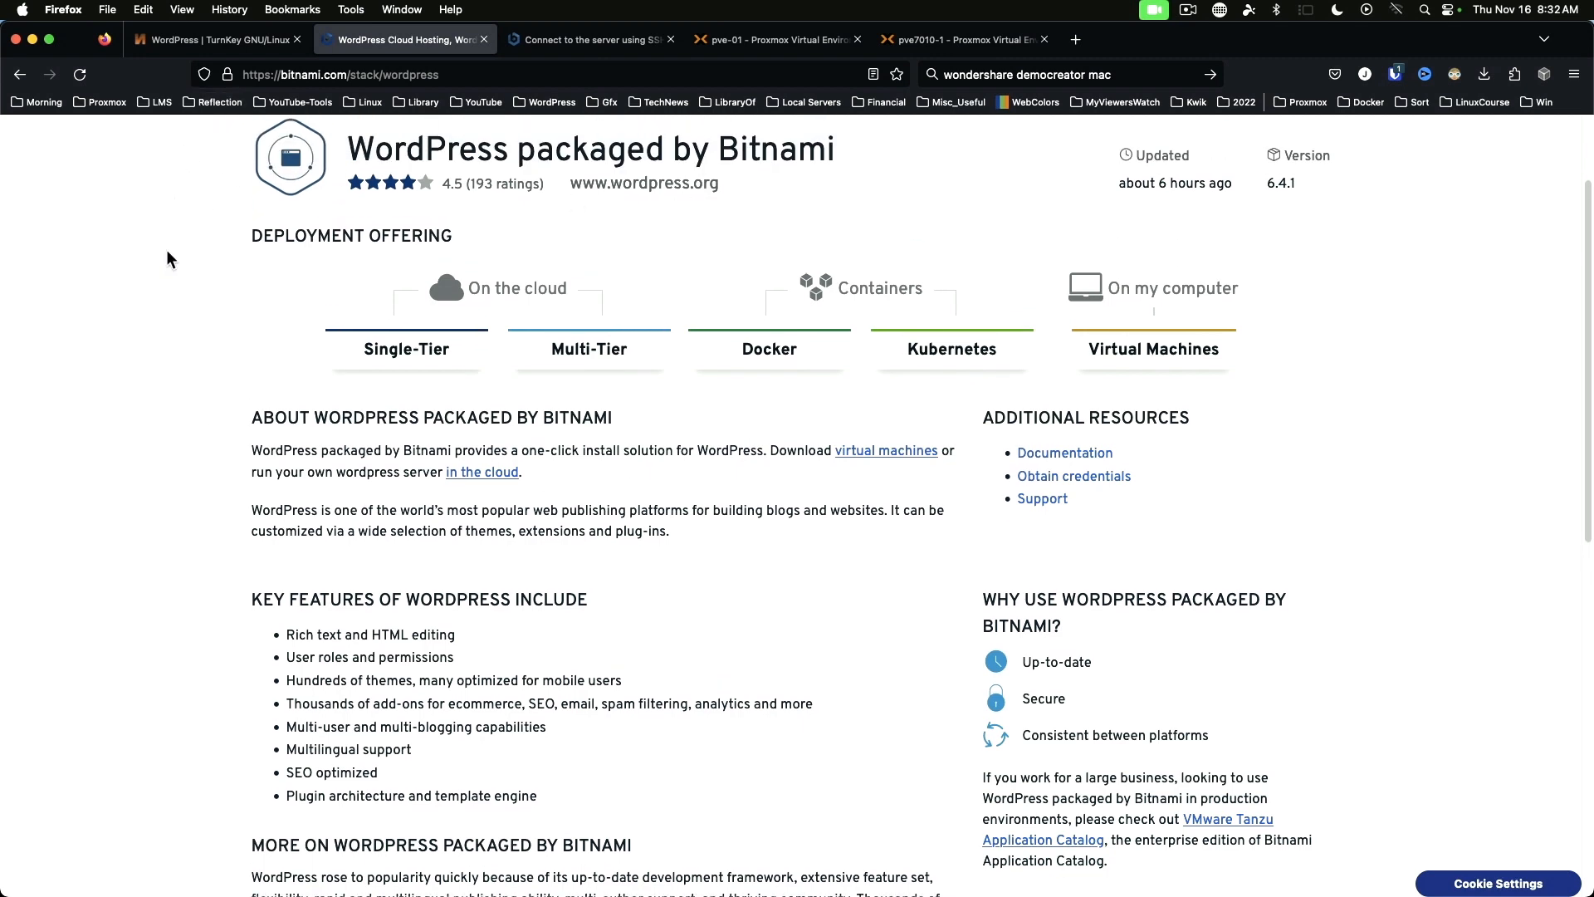
{"action": "mouse_move", "coordinate": [77, 327]}
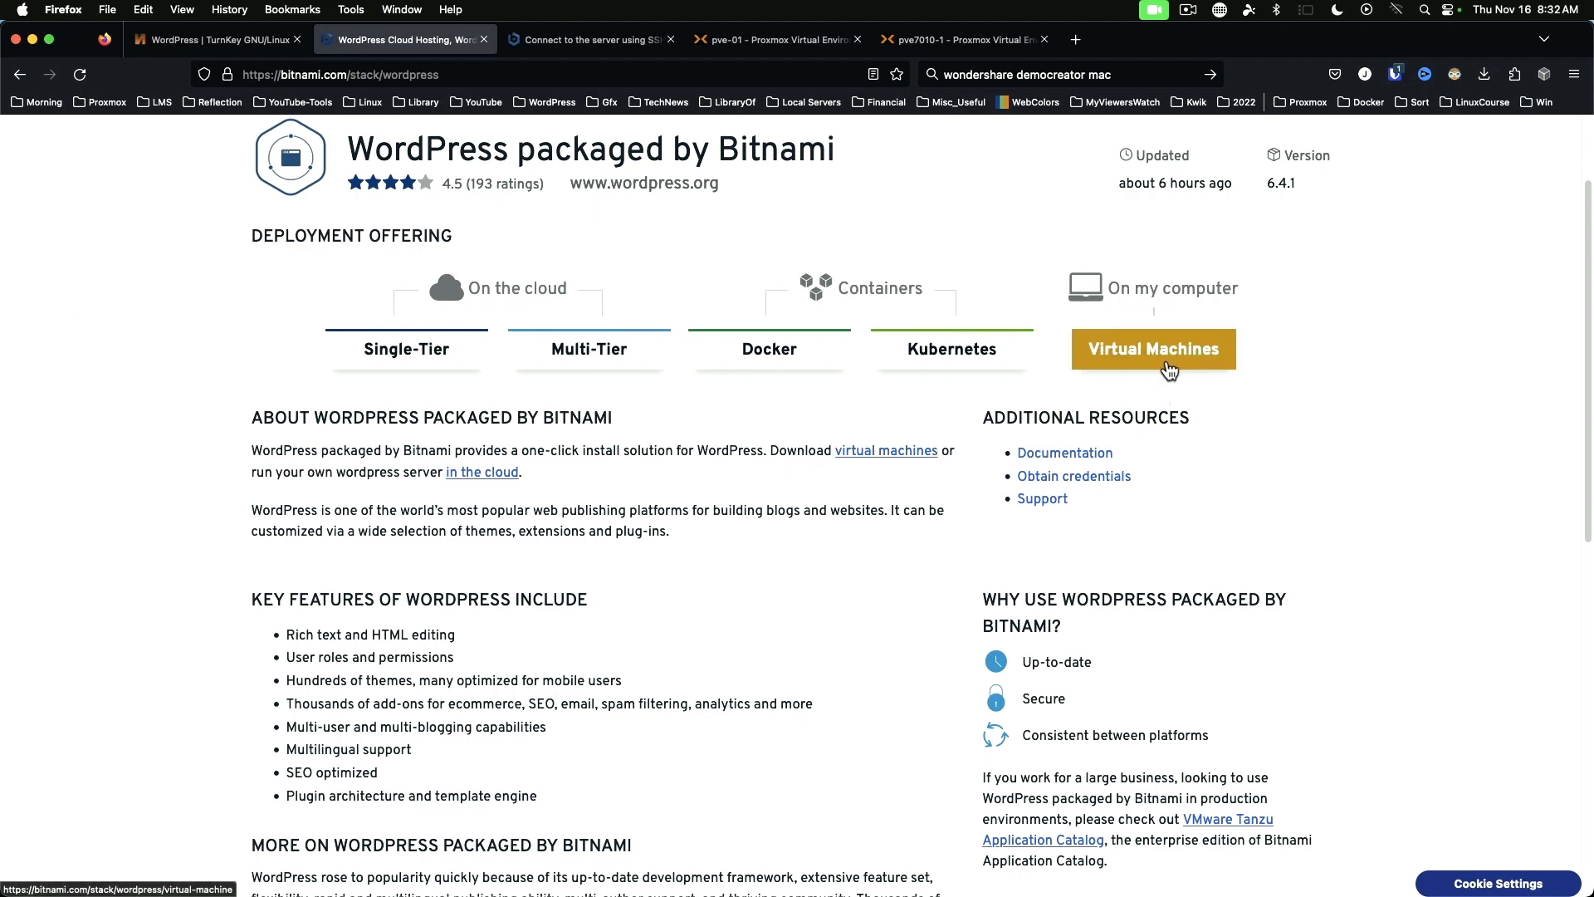
Choose the Virtual Machines offering and reach the Download .OVA format section.
{"action": "left_click", "coordinate": [1153, 349]}
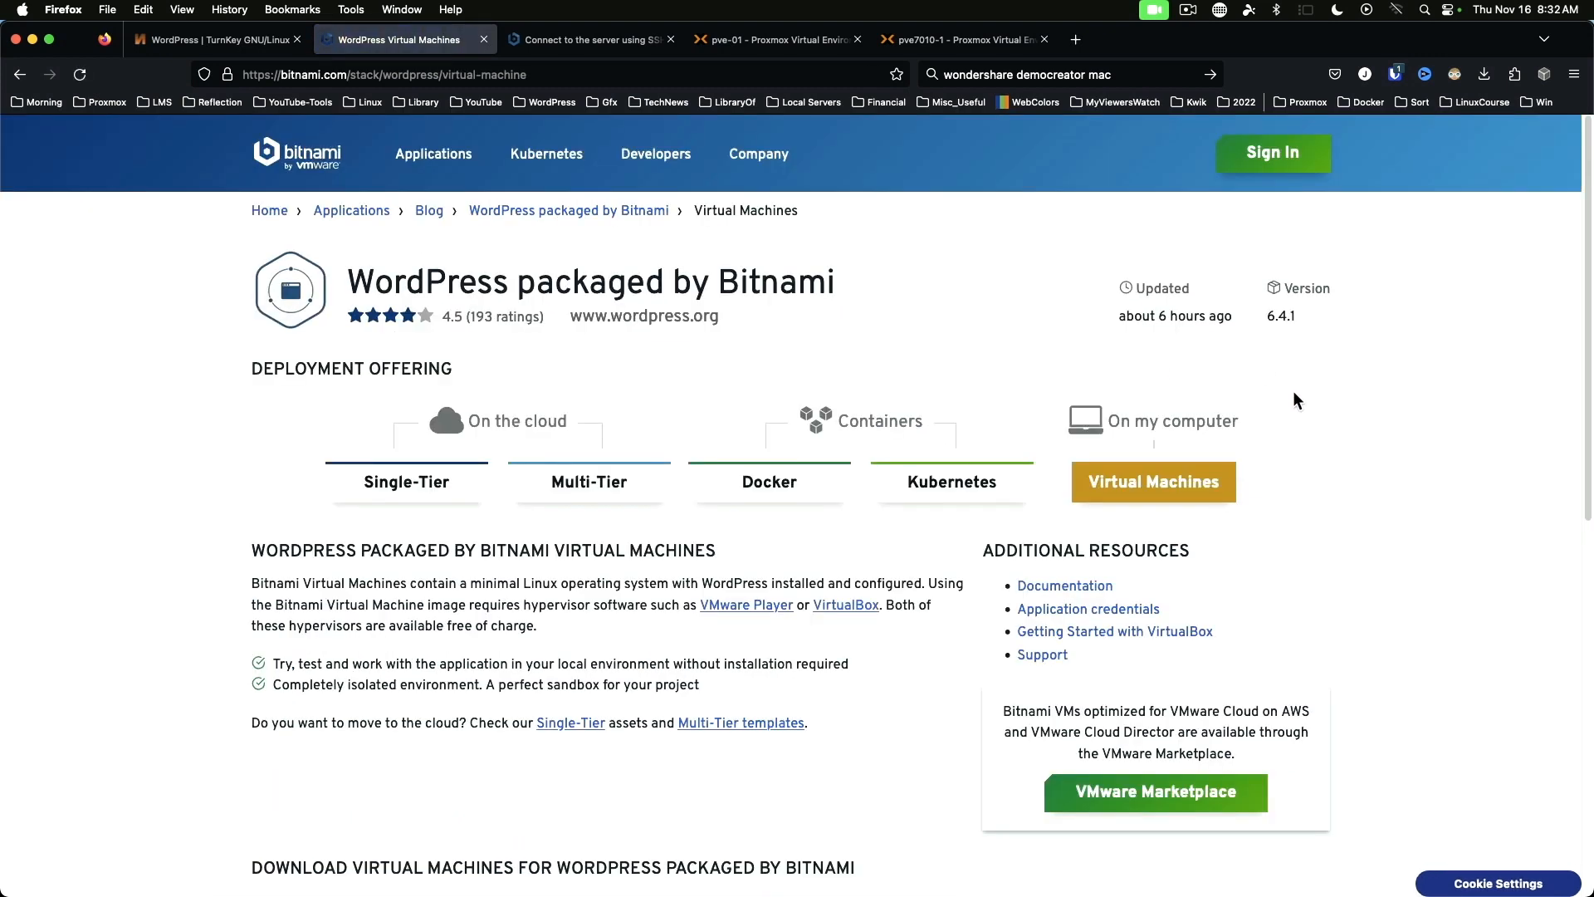
{"action": "scroll", "scroll_direction": "down", "scroll_amount": 3}
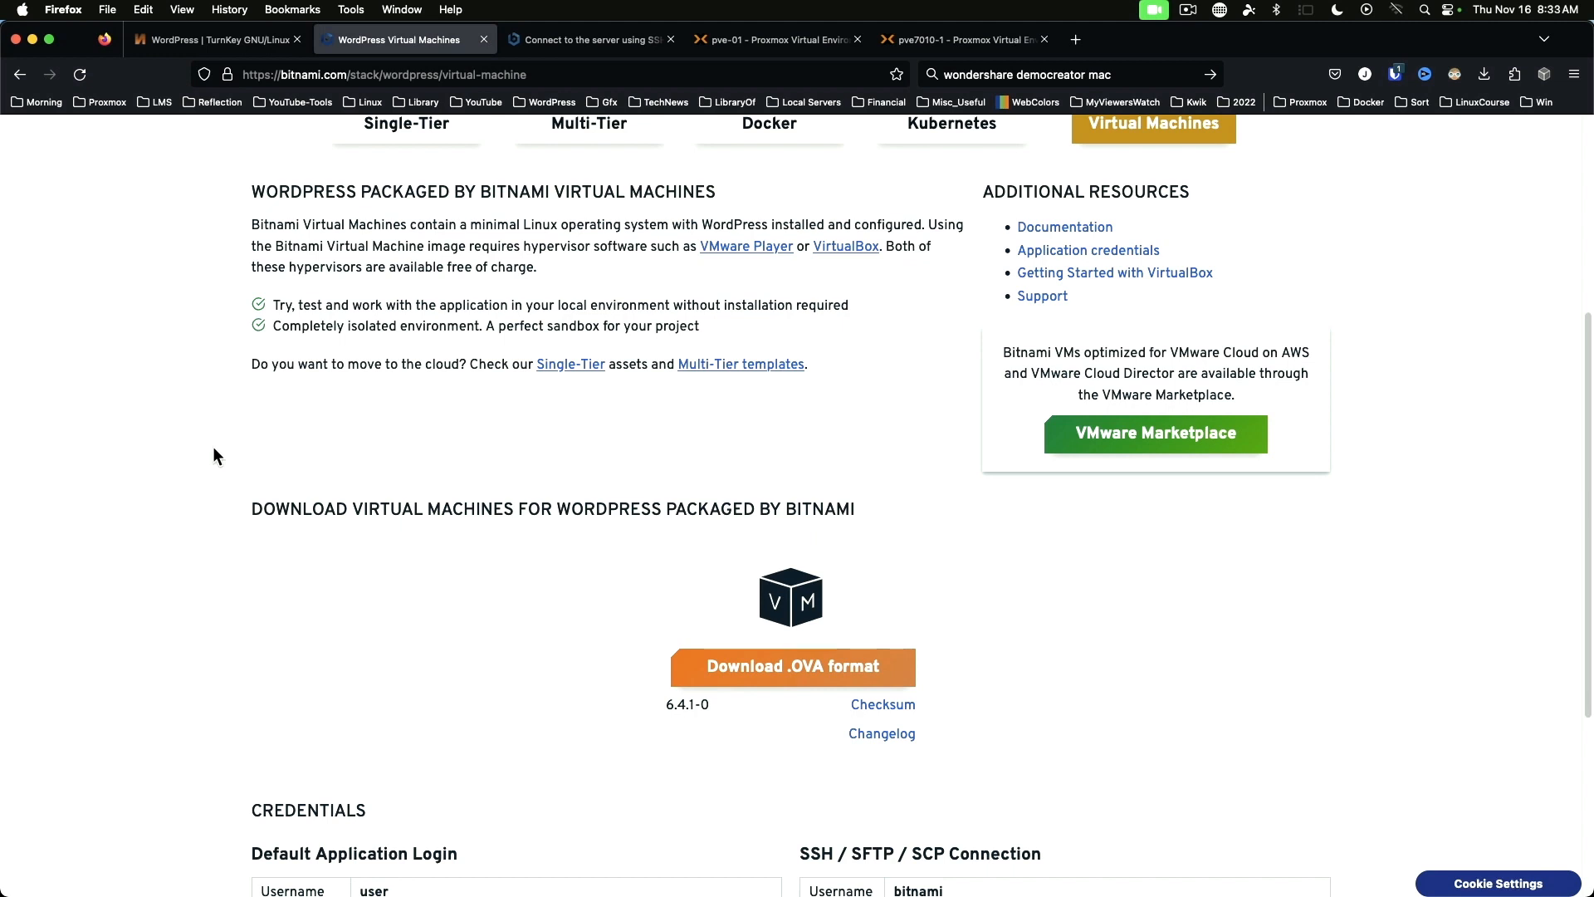
{"action": "mouse_move", "coordinate": [725, 735]}
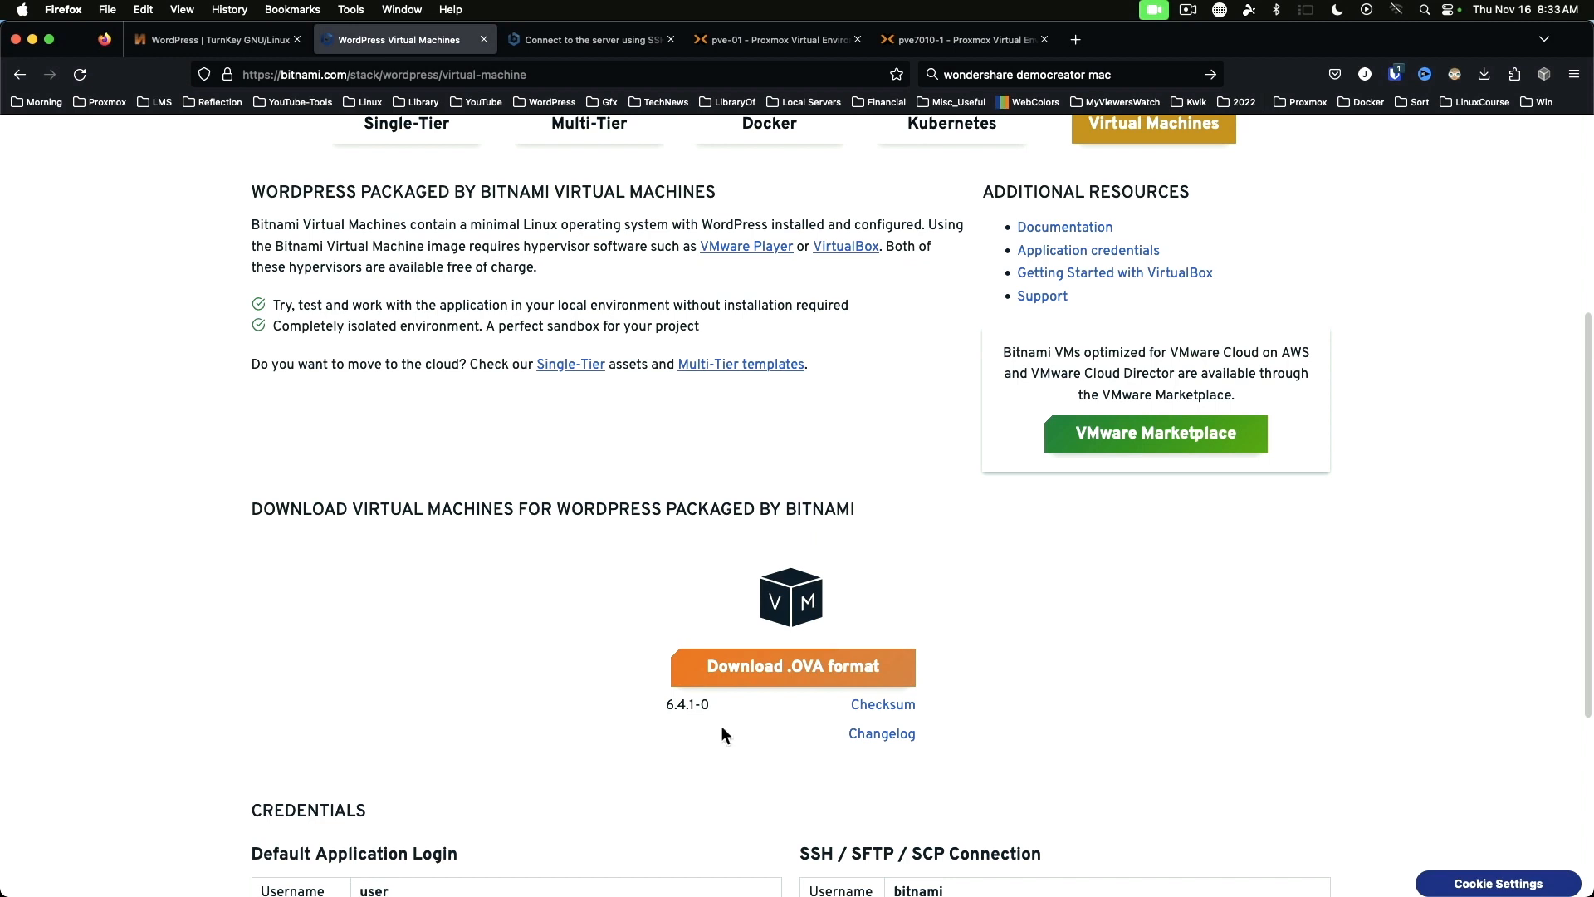
{"action": "scroll", "scroll_direction": "down", "scroll_amount": 3}
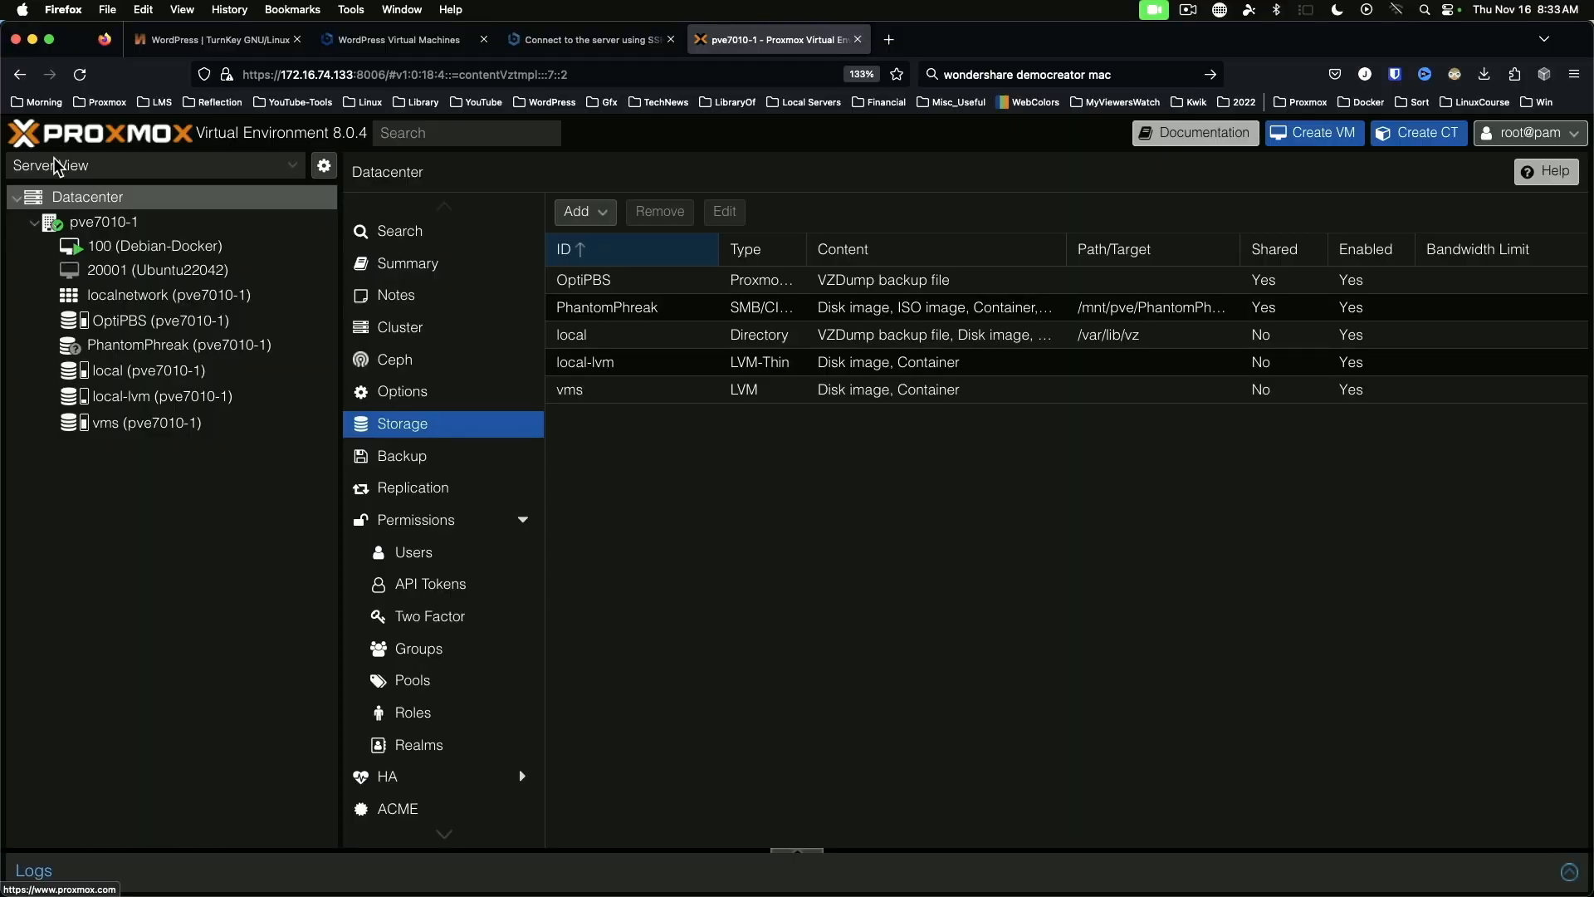
{"action": "mouse_move", "coordinate": [55, 175]}
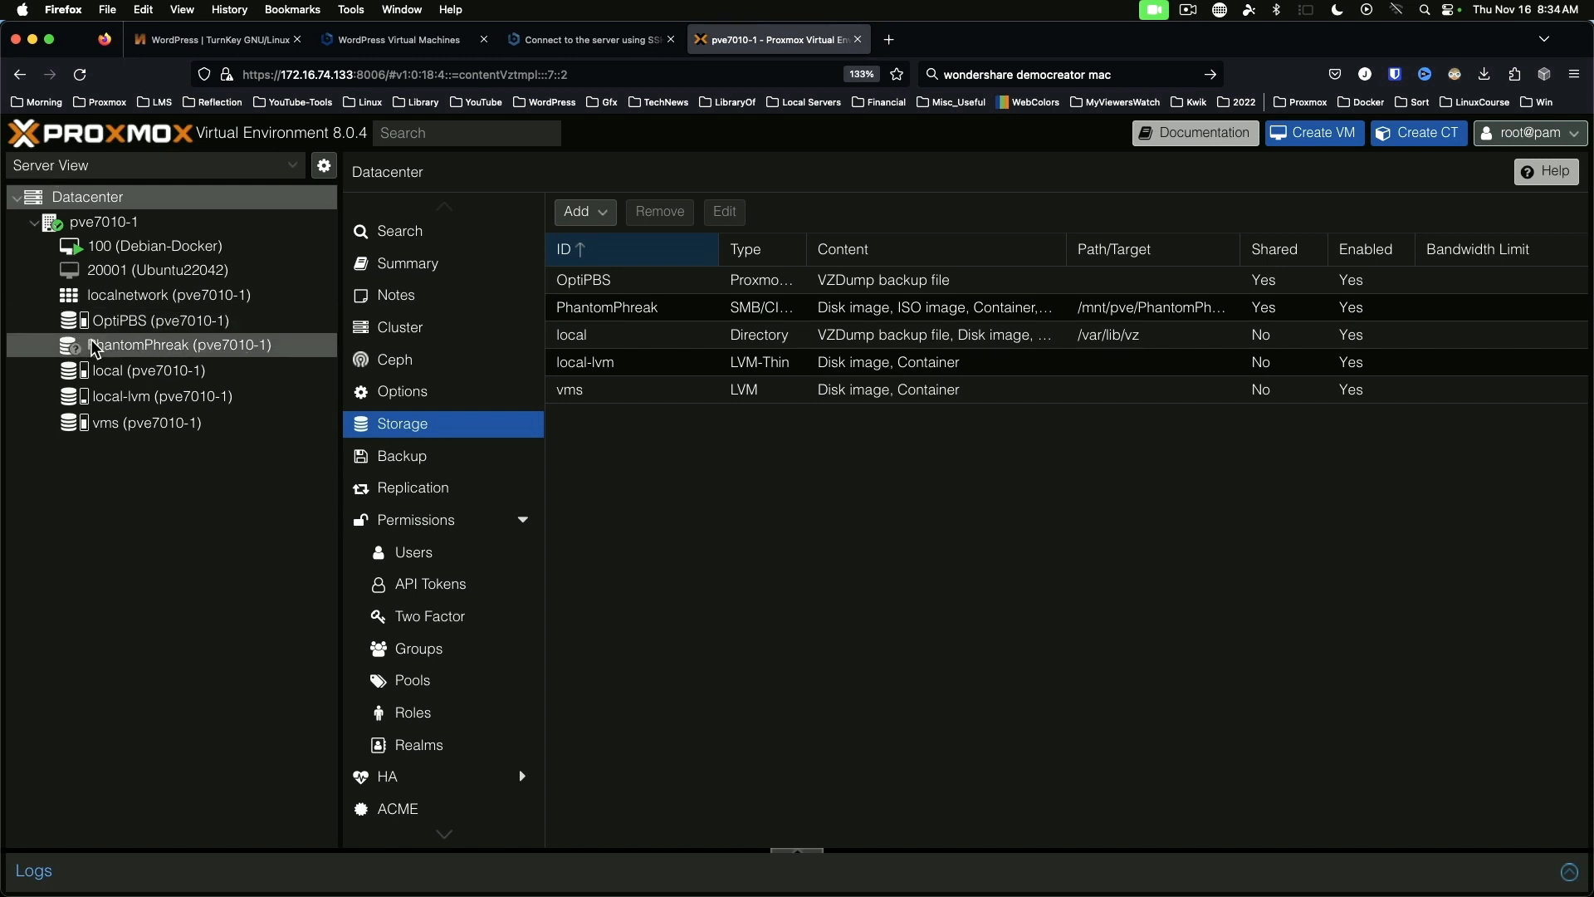
{"action": "mouse_move", "coordinate": [148, 370]}
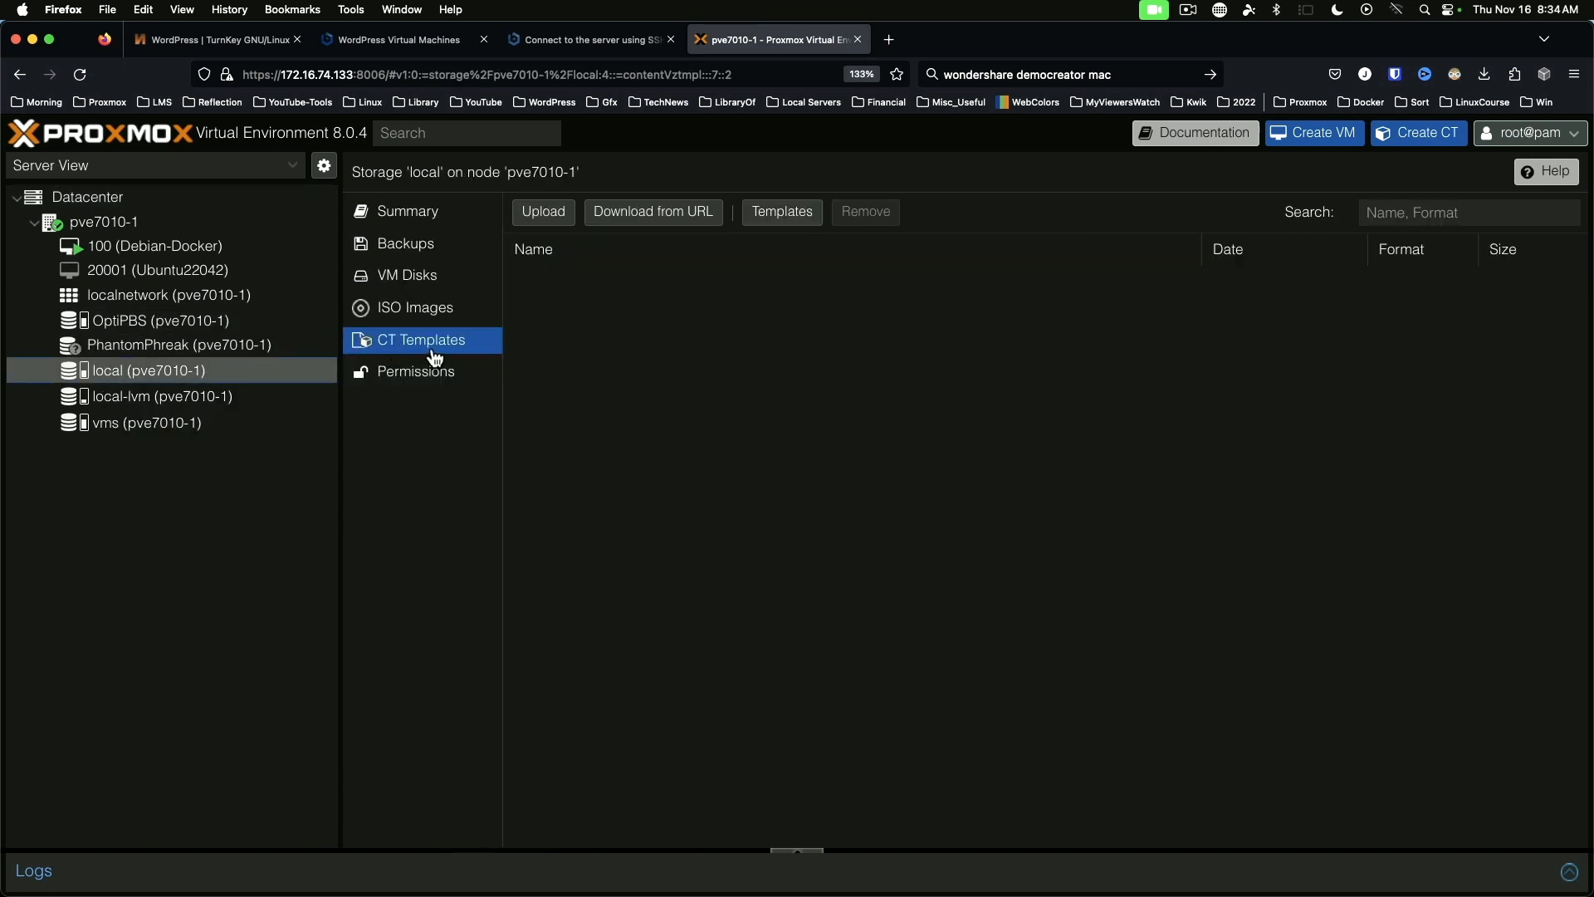
Search the container templates for turnkey-wordpress and download the 18.0-1 template to local storage.
{"action": "left_click", "coordinate": [780, 211]}
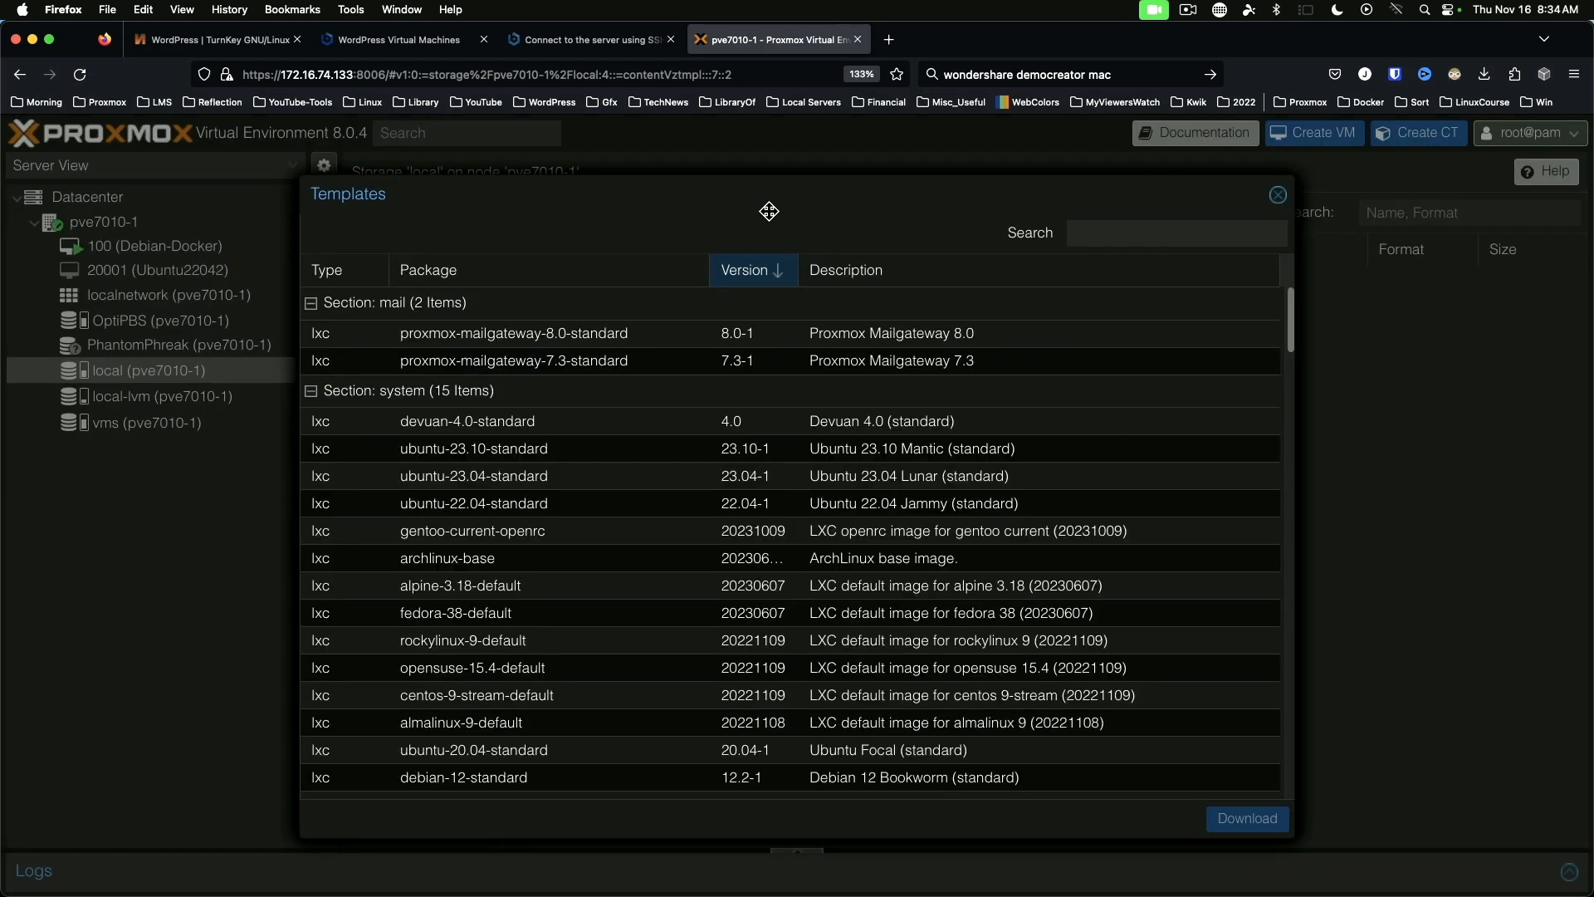
{"action": "left_click", "coordinate": [1176, 232]}
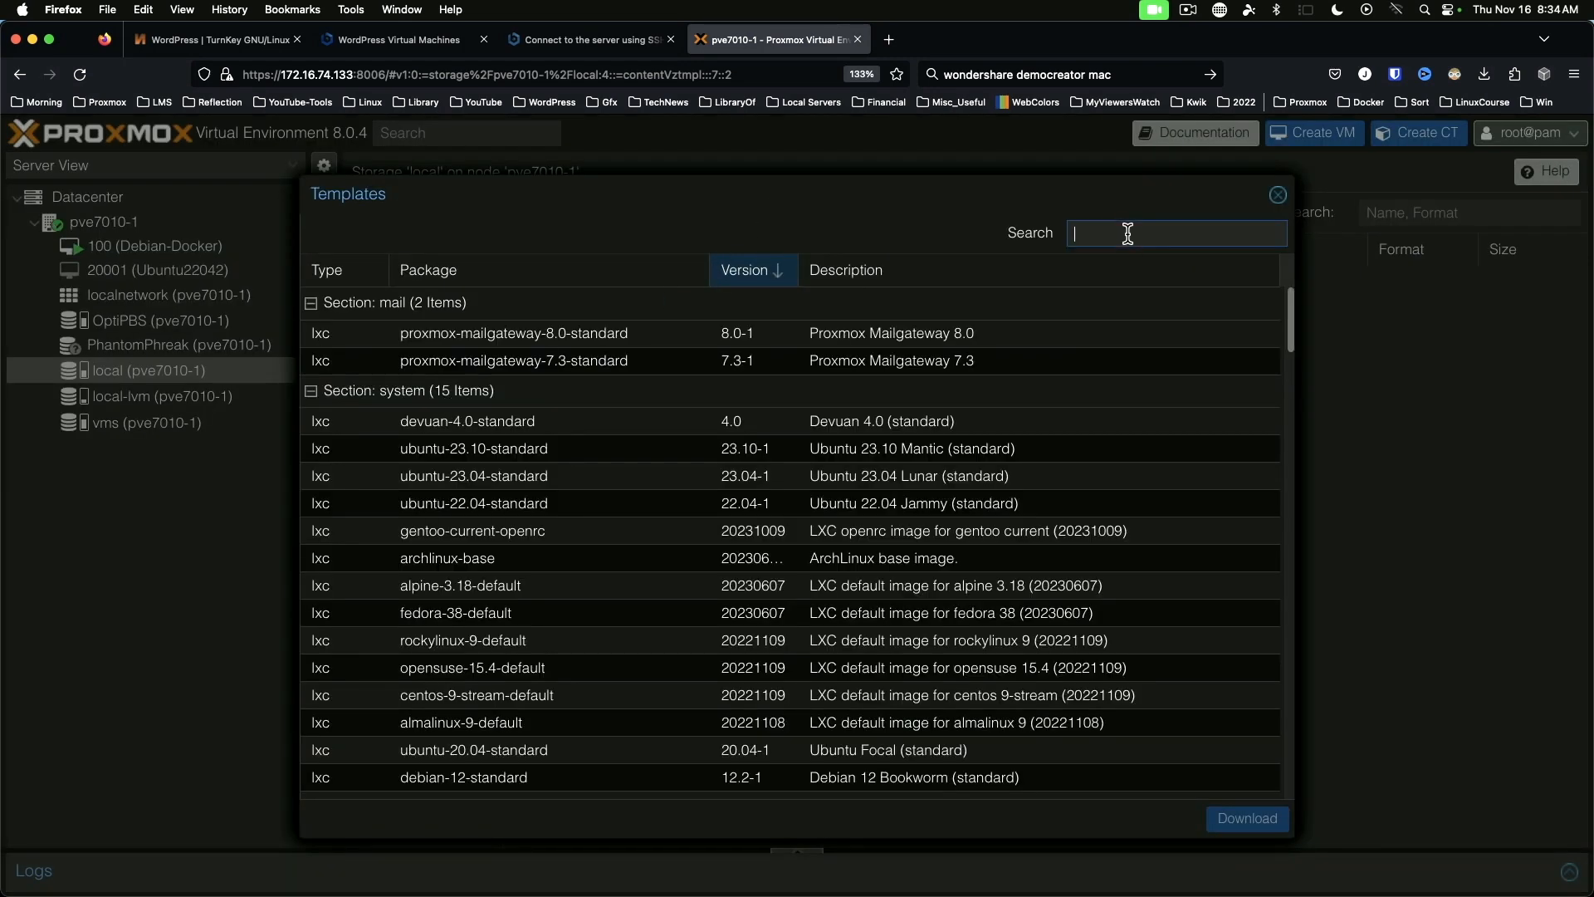
{"action": "type", "text": "turnkey"}
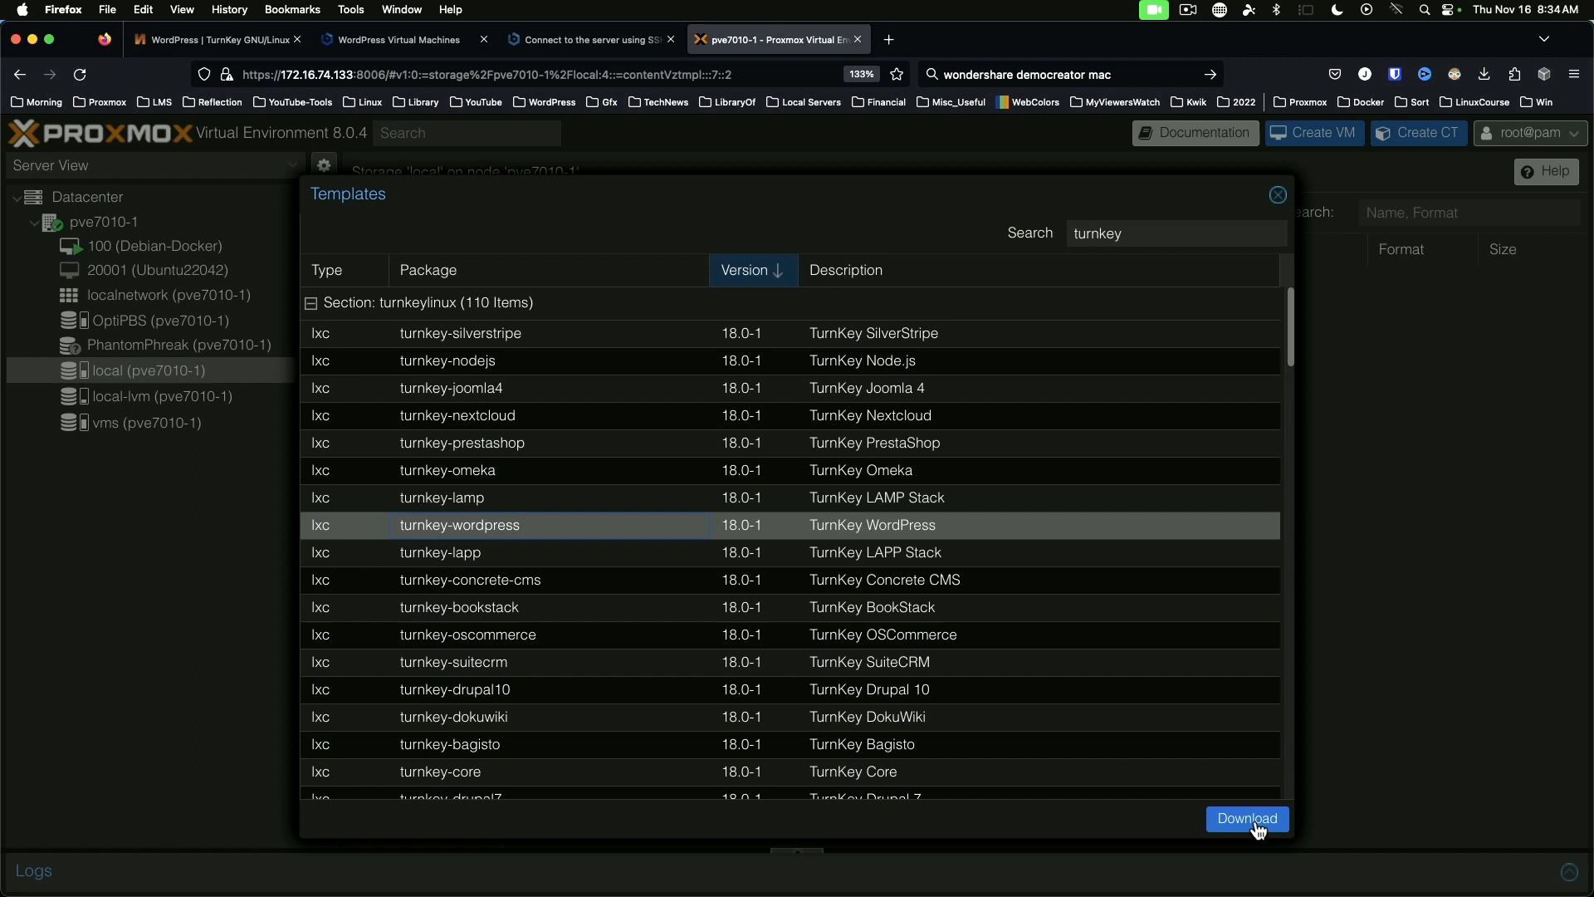
{"action": "left_click", "coordinate": [1247, 819]}
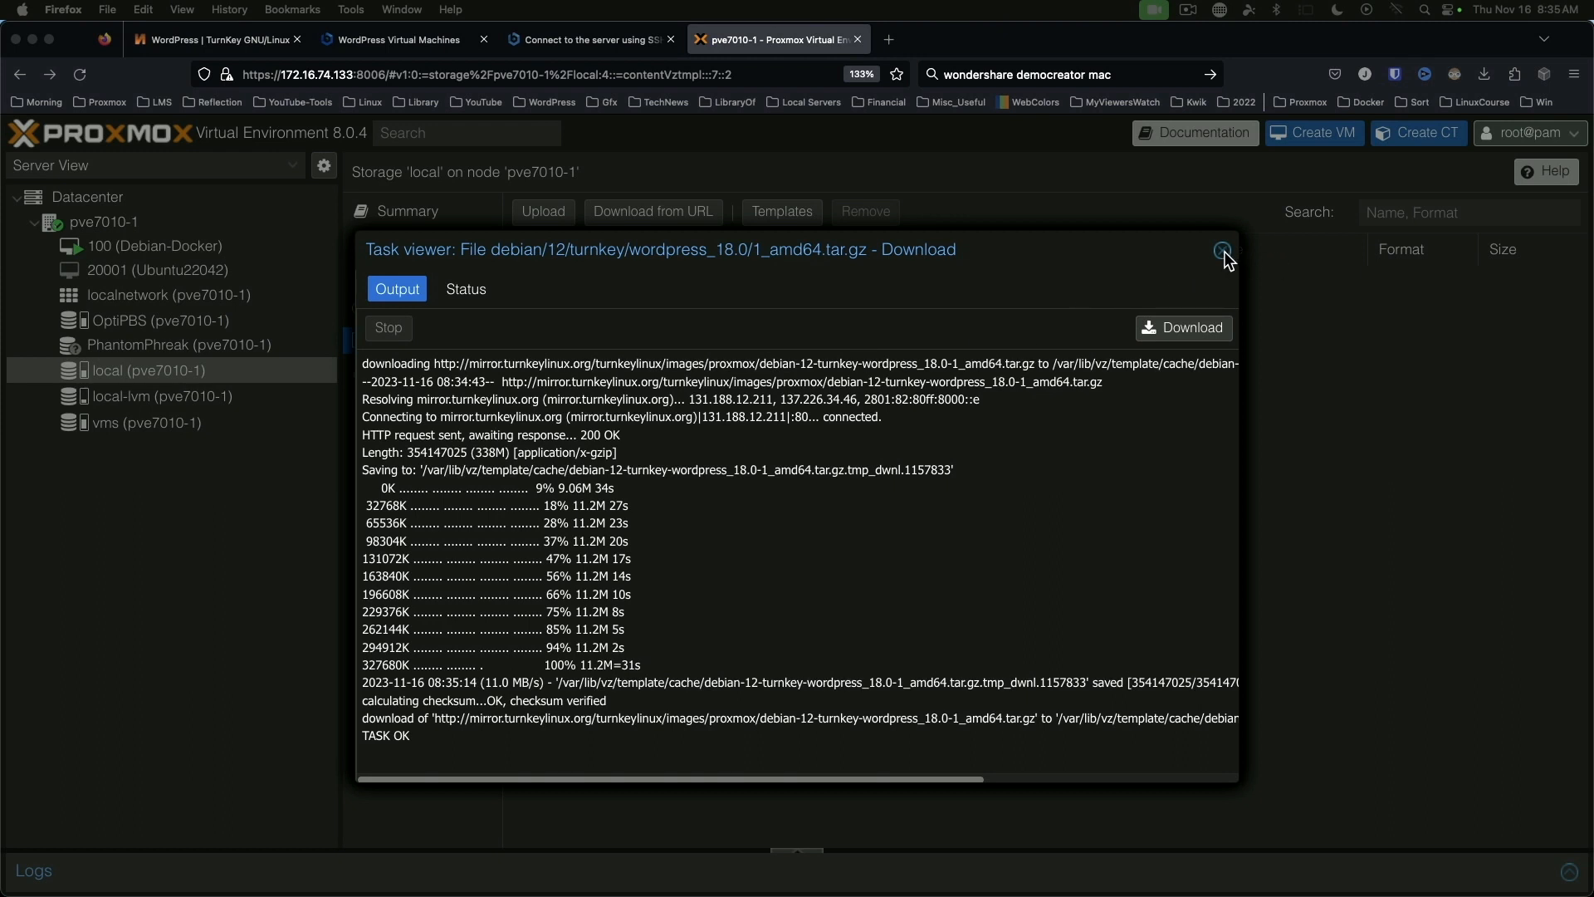
Close the finished download log and select the pve7010-1 node.
{"action": "left_click", "coordinate": [1224, 250]}
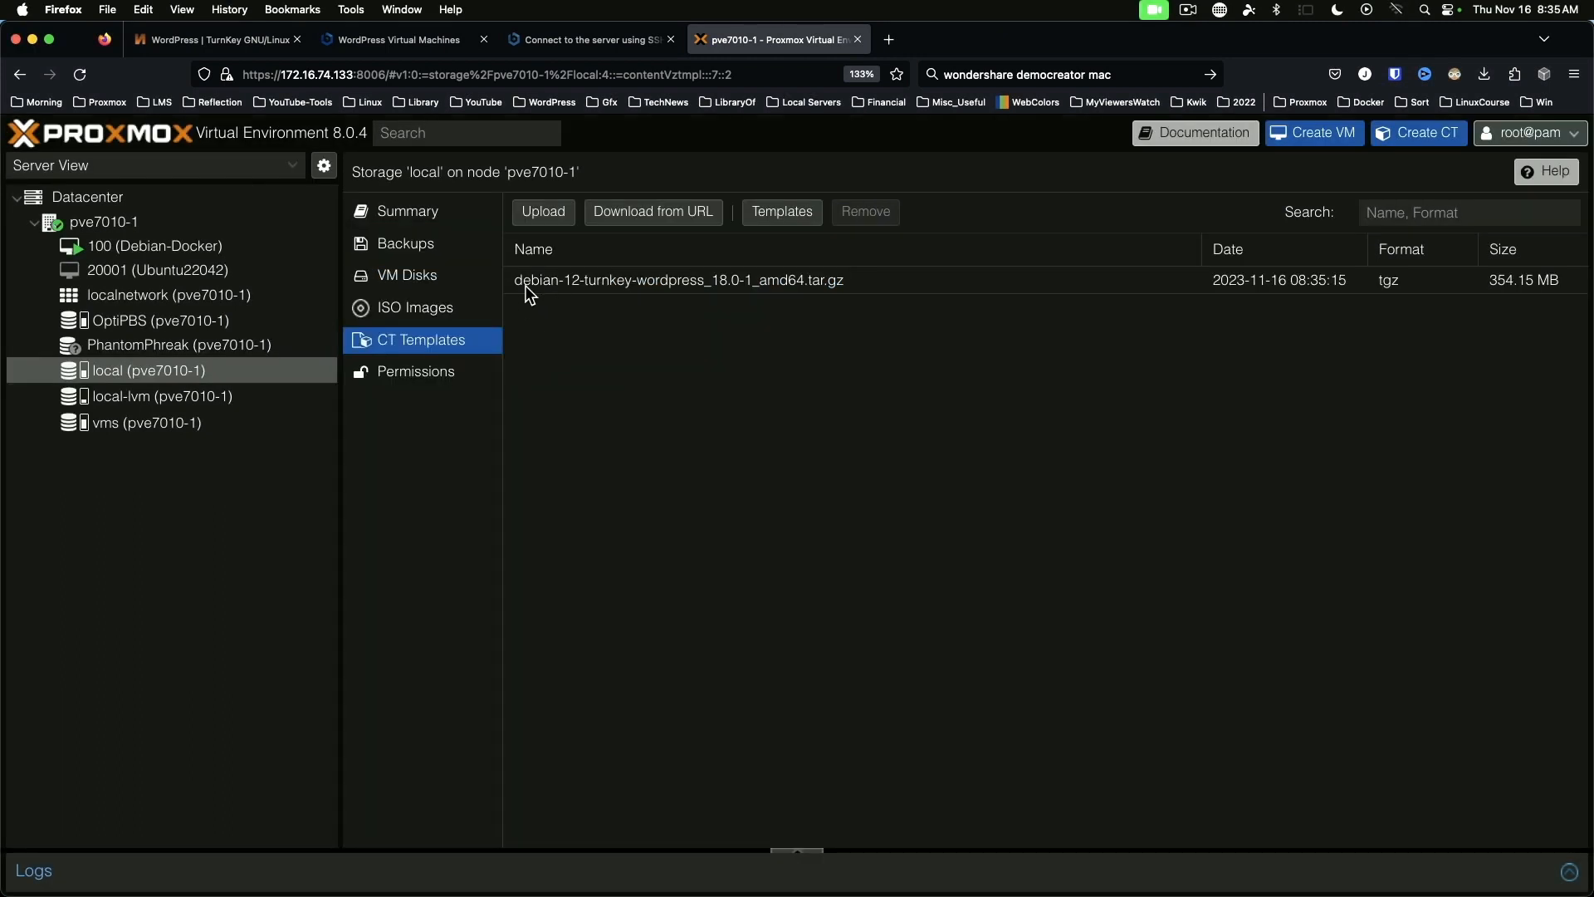
{"action": "mouse_move", "coordinate": [583, 304]}
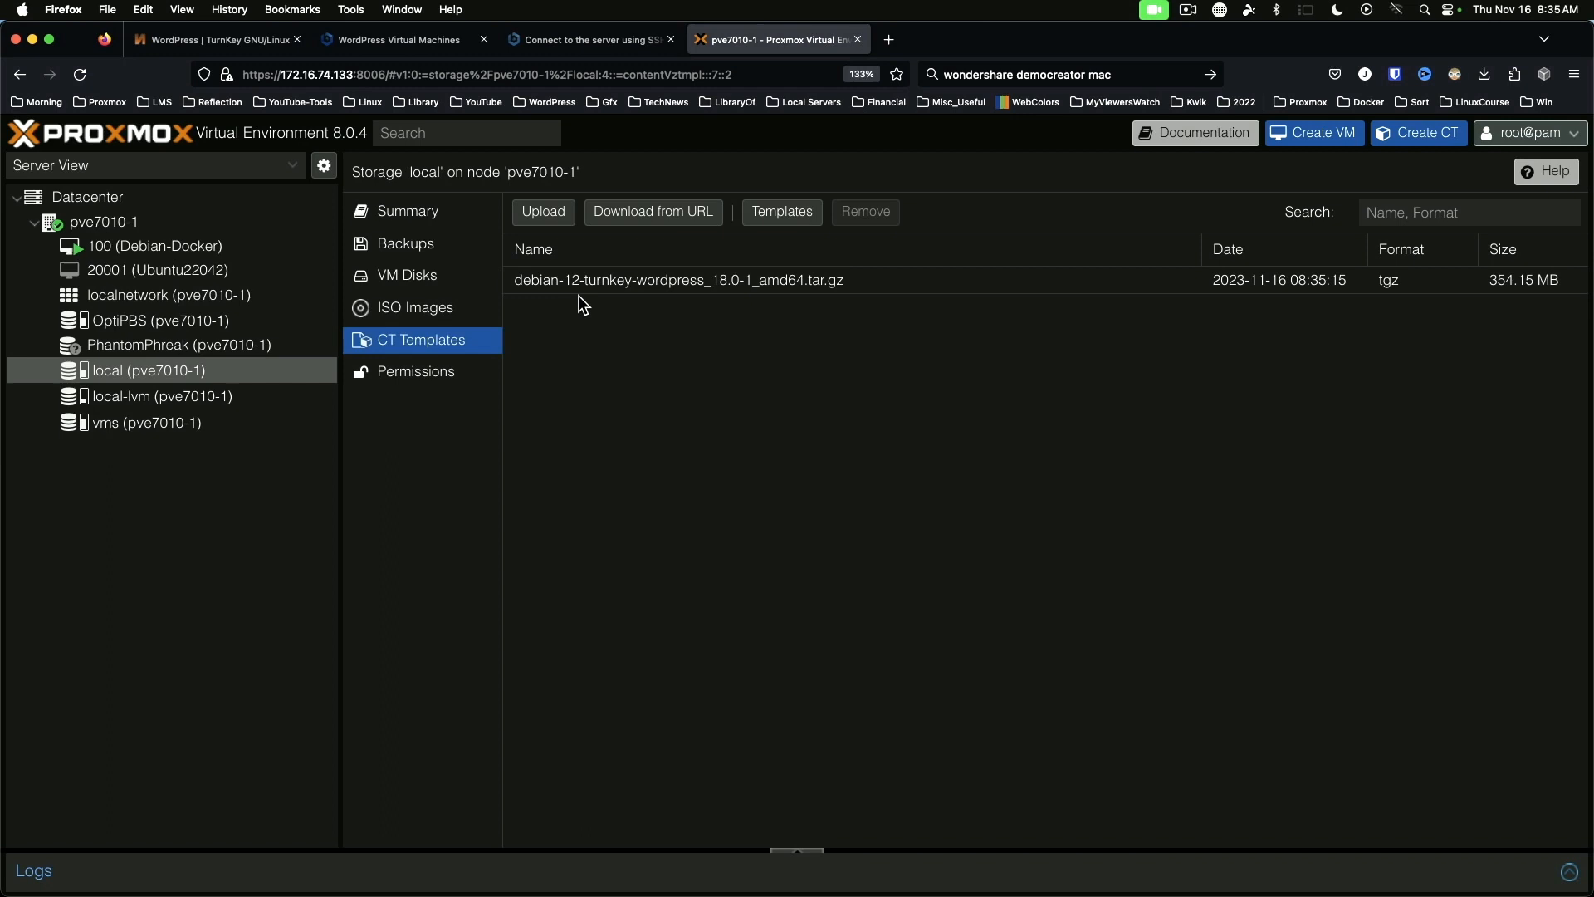
{"action": "mouse_move", "coordinate": [658, 300]}
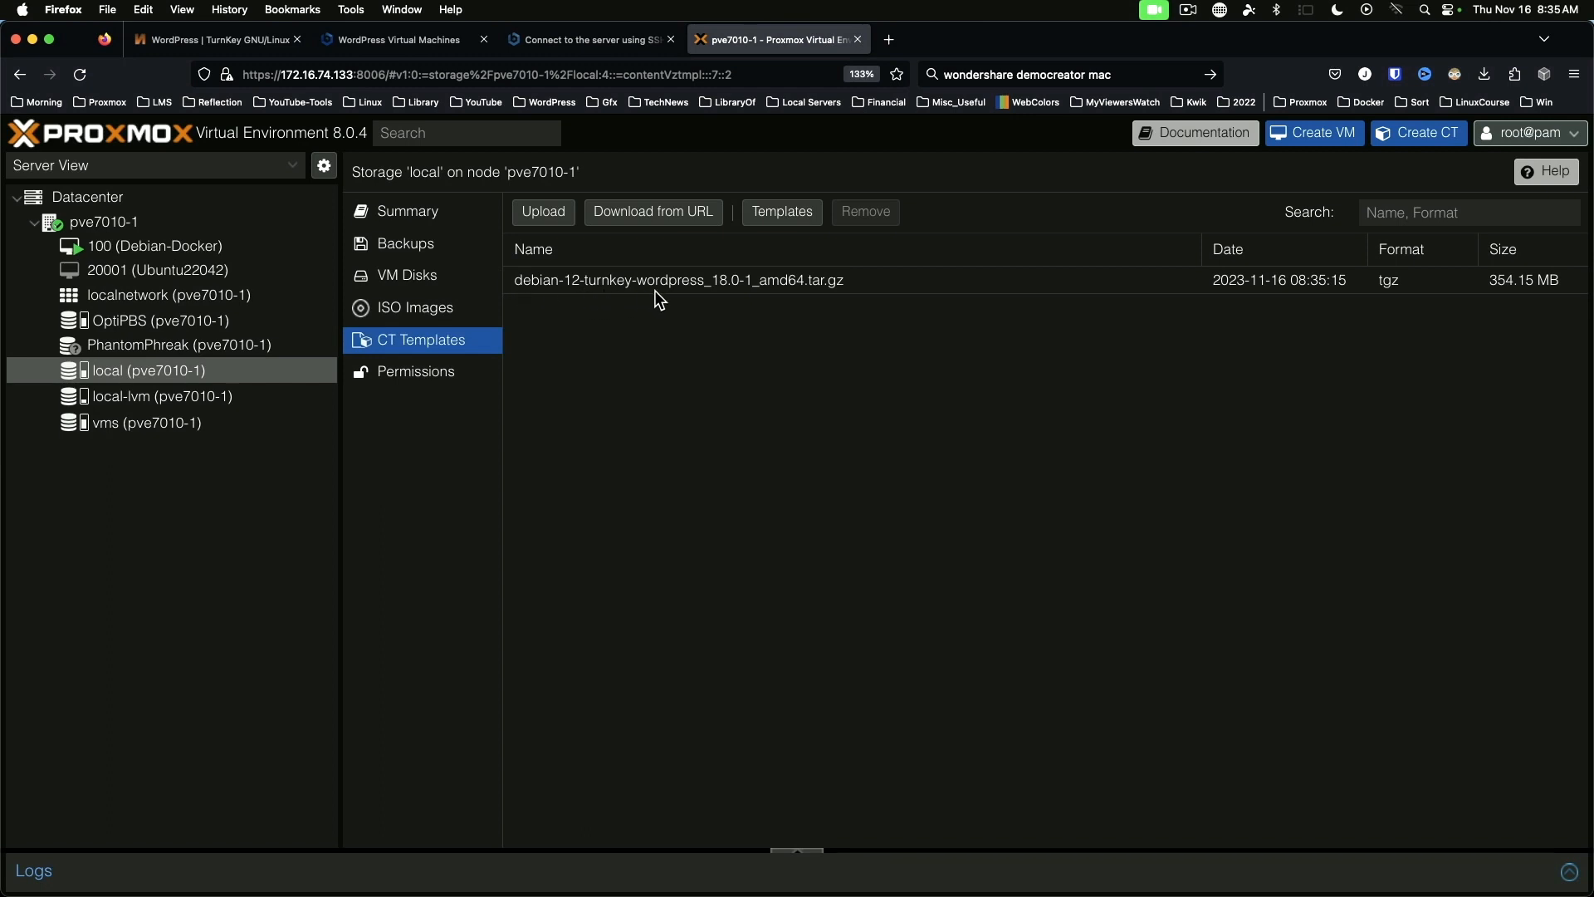
{"action": "mouse_move", "coordinate": [742, 306]}
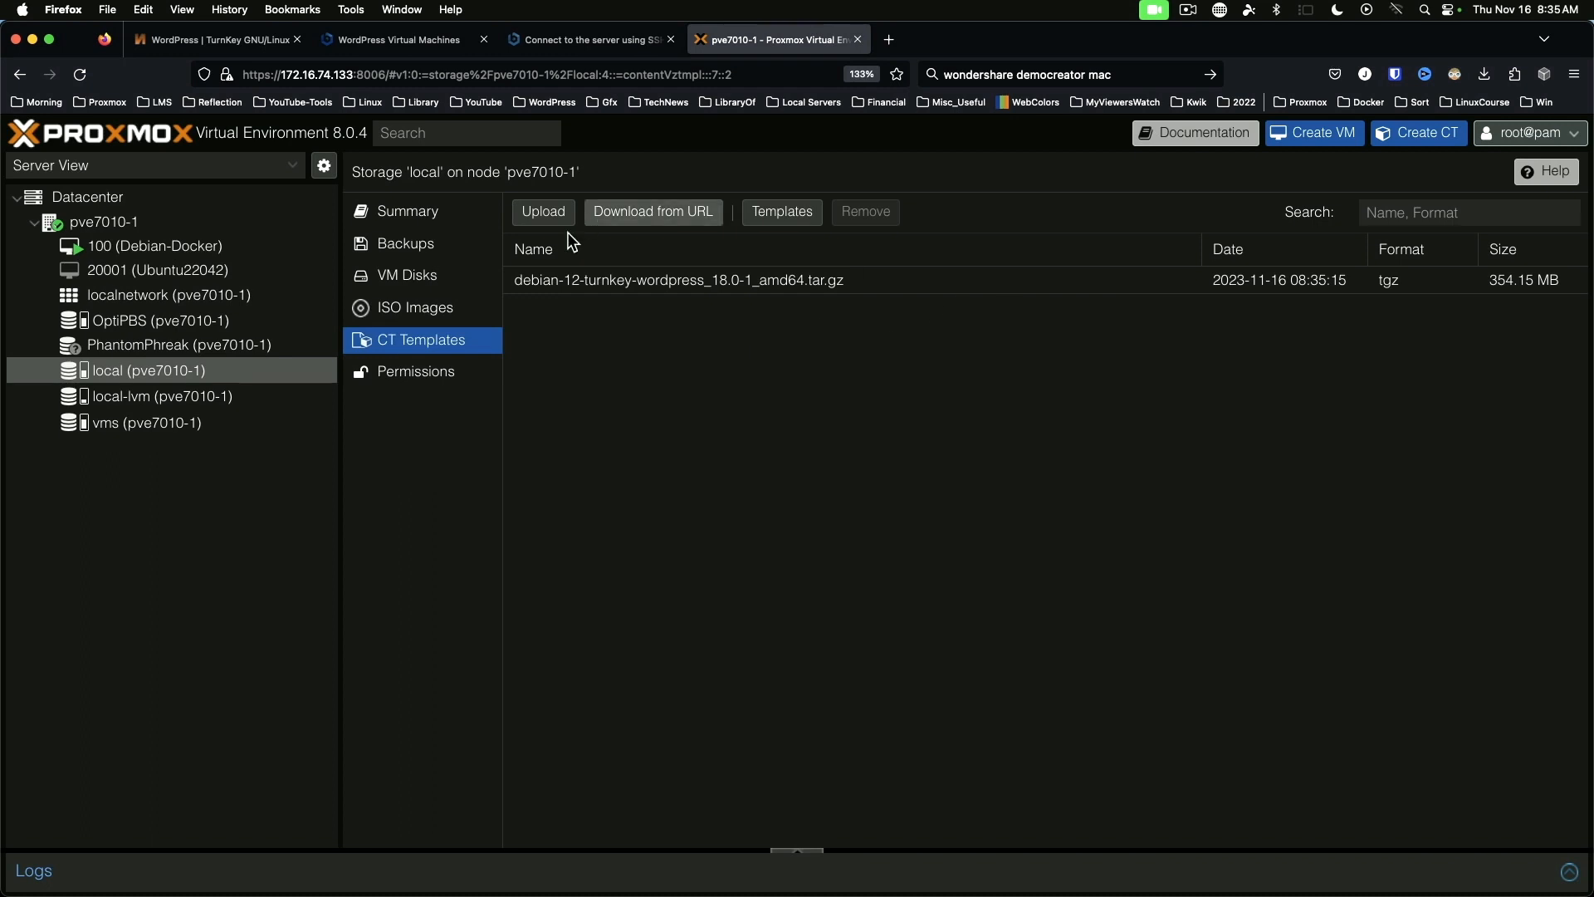
{"action": "mouse_move", "coordinate": [506, 520]}
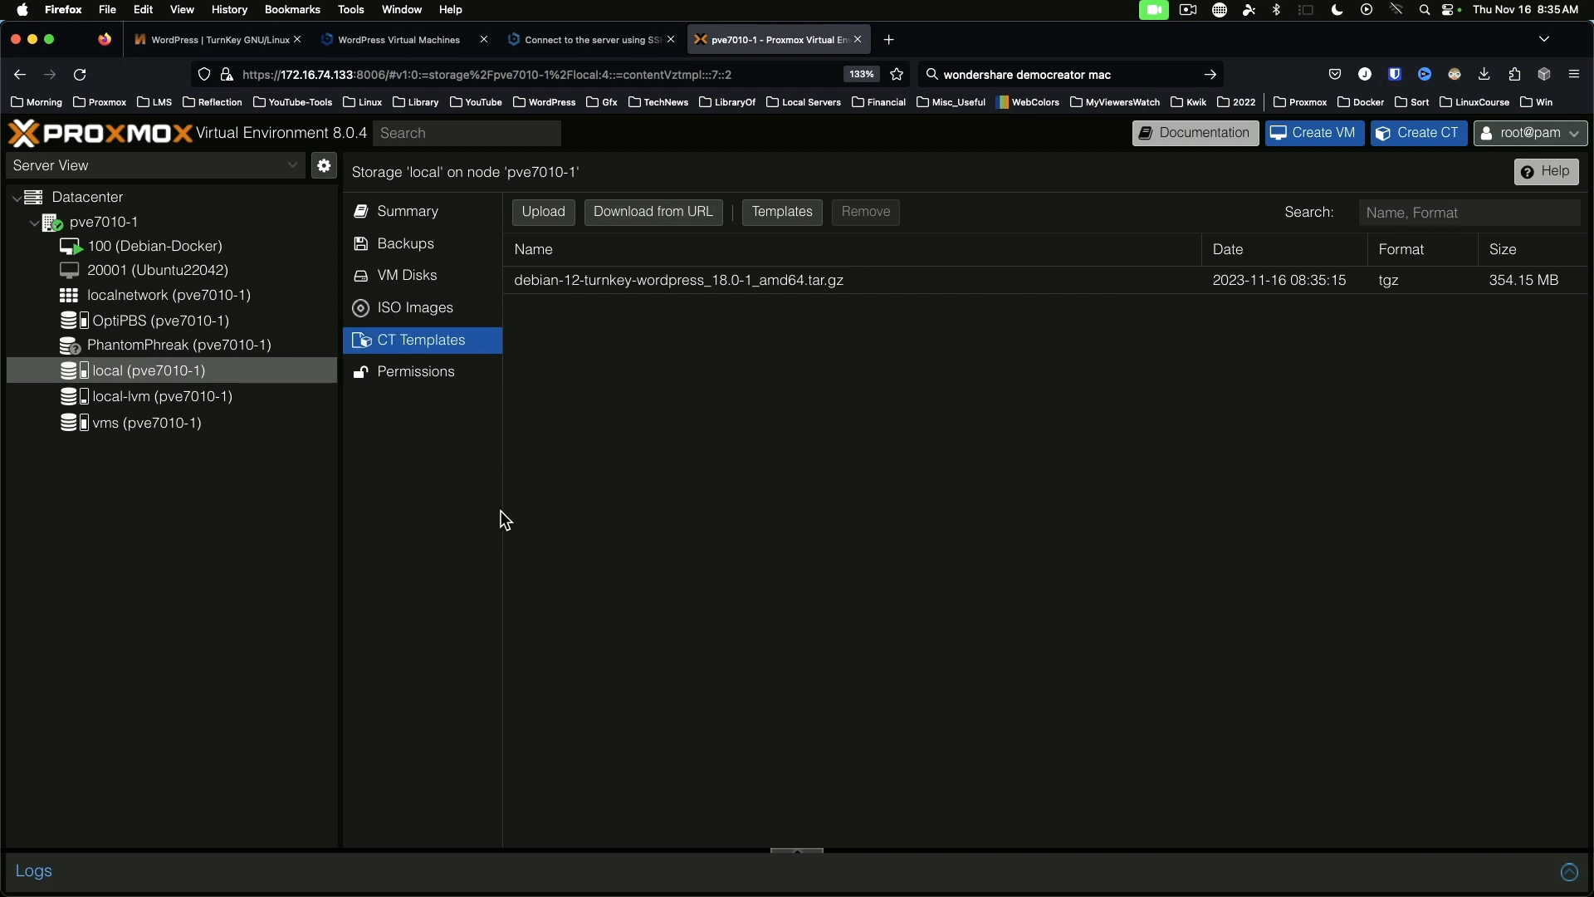
{"action": "mouse_move", "coordinate": [113, 228]}
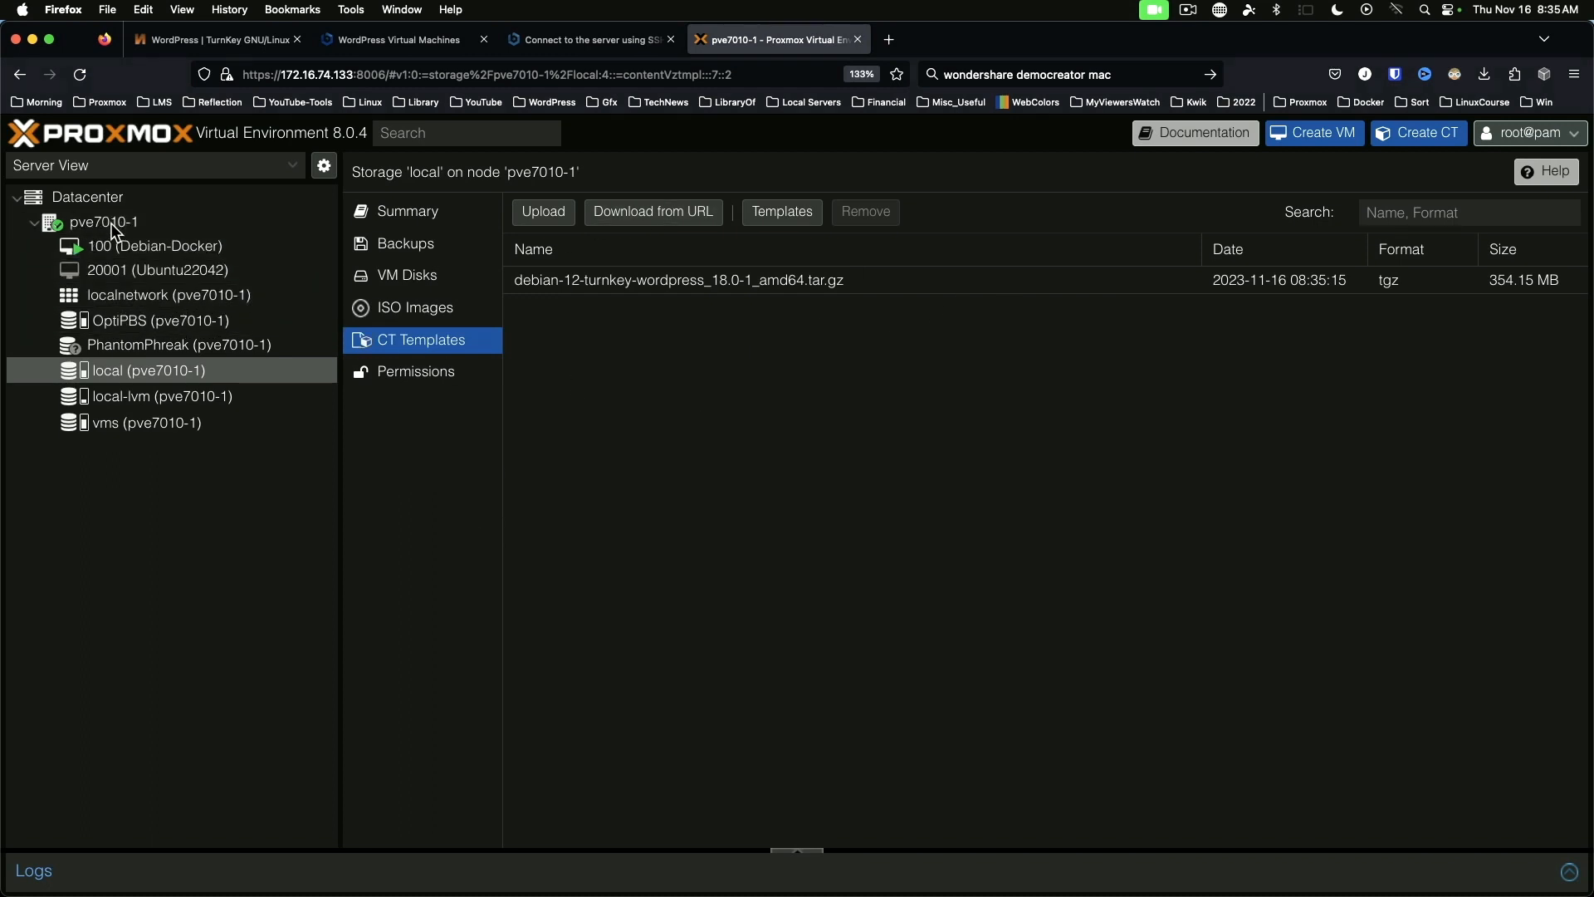
{"action": "left_click", "coordinate": [102, 221]}
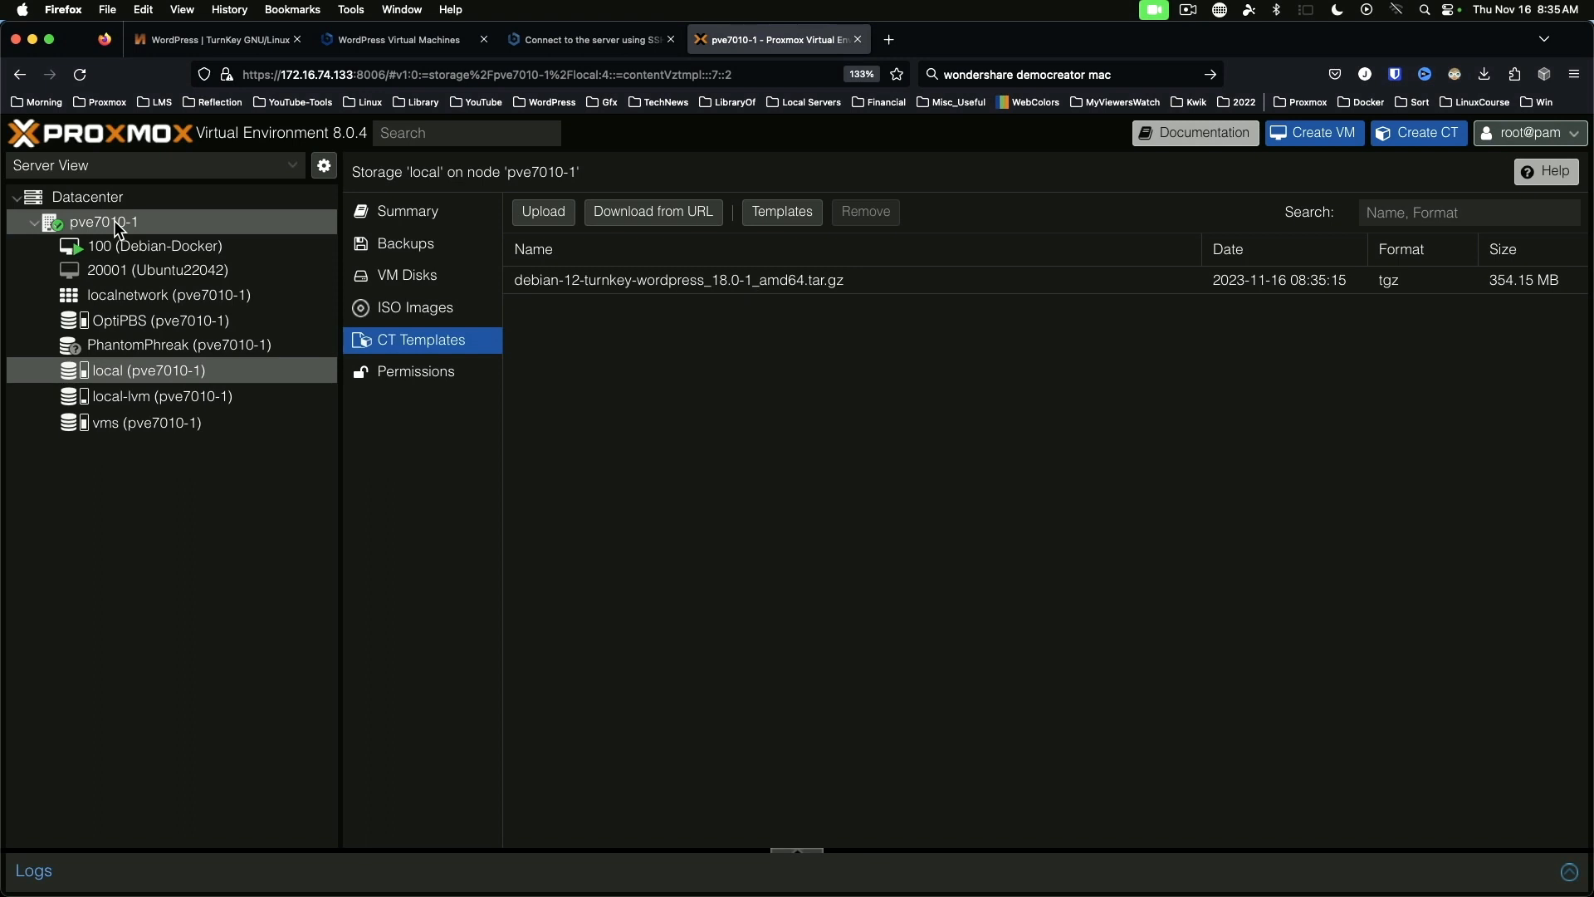
Start Create CT for container 101 with hostname wpdemo1 and a password, advancing to Template.
{"action": "left_click", "coordinate": [1418, 132]}
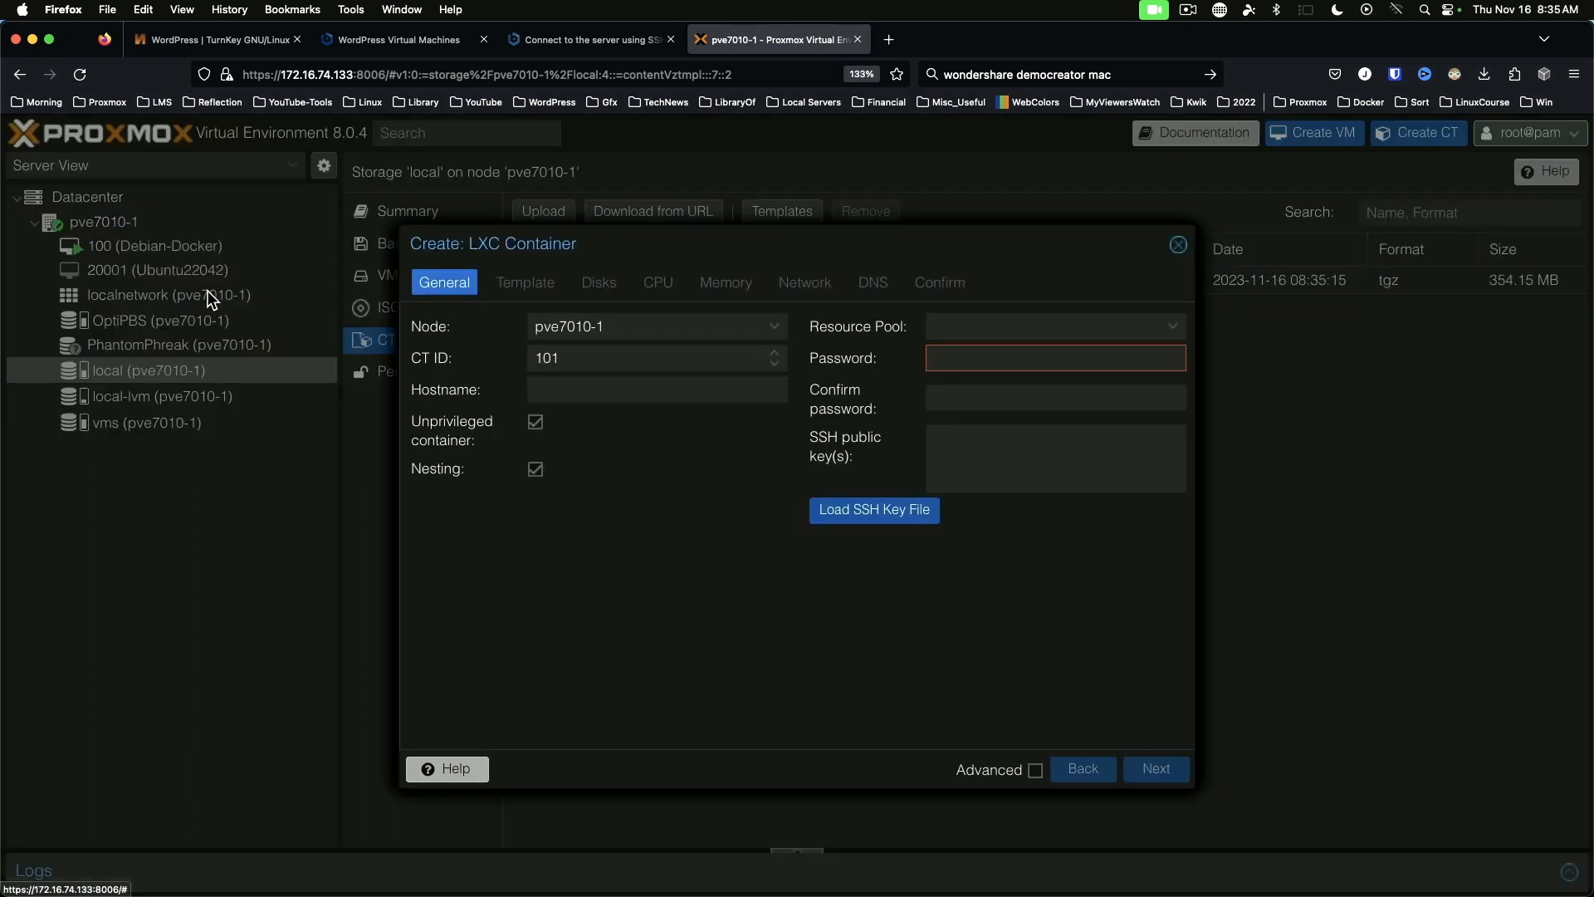
{"action": "type", "text": "wpdemo1"}
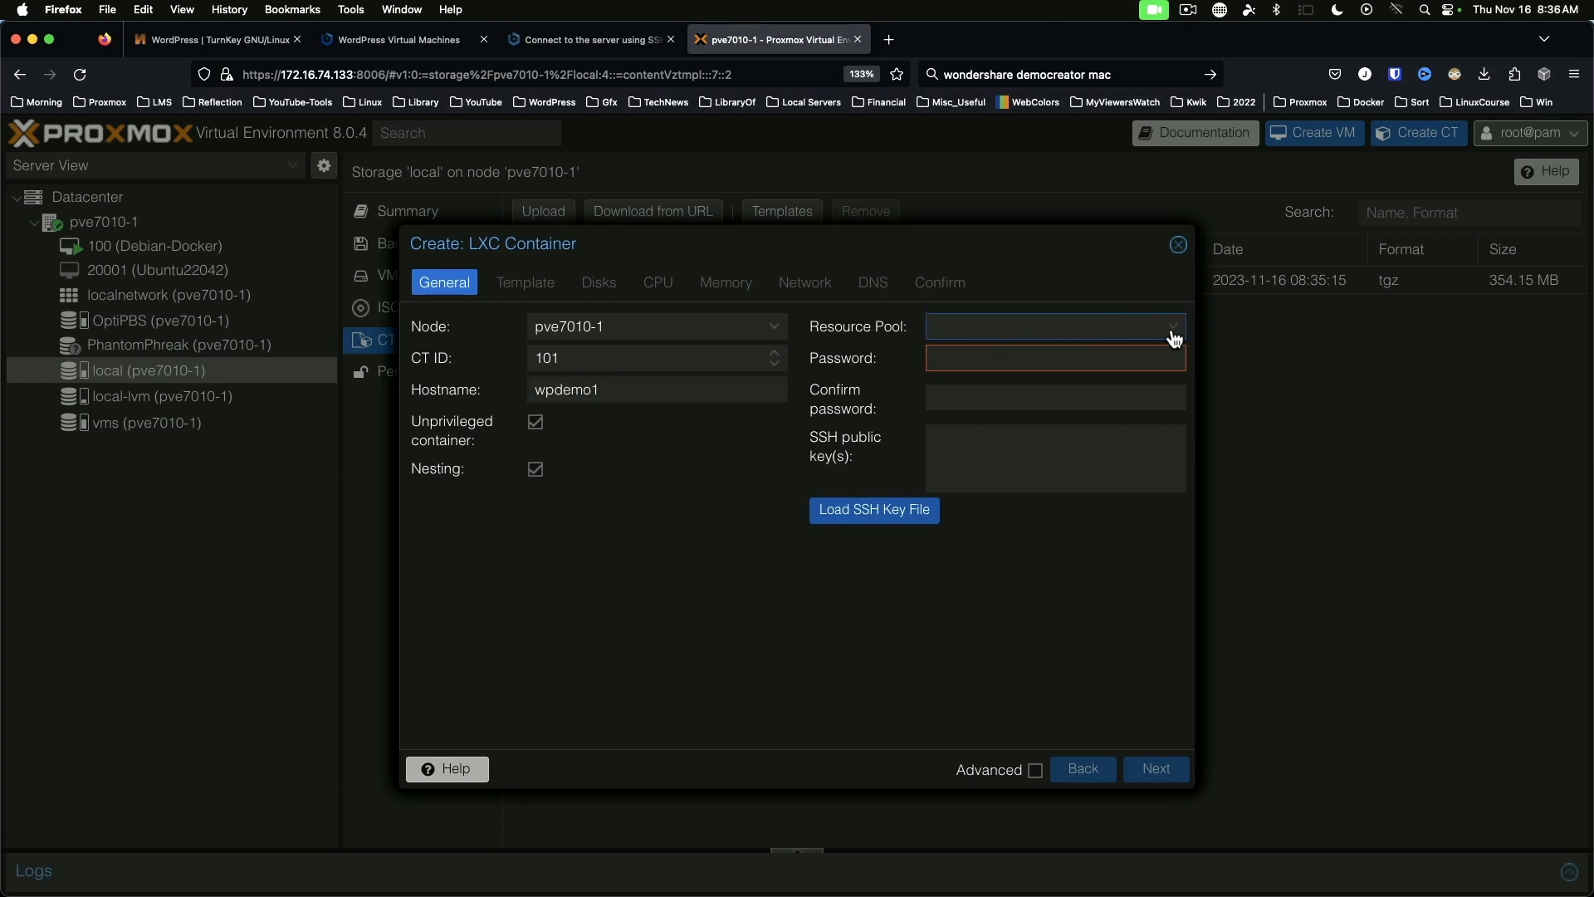
{"action": "left_click", "coordinate": [1055, 358]}
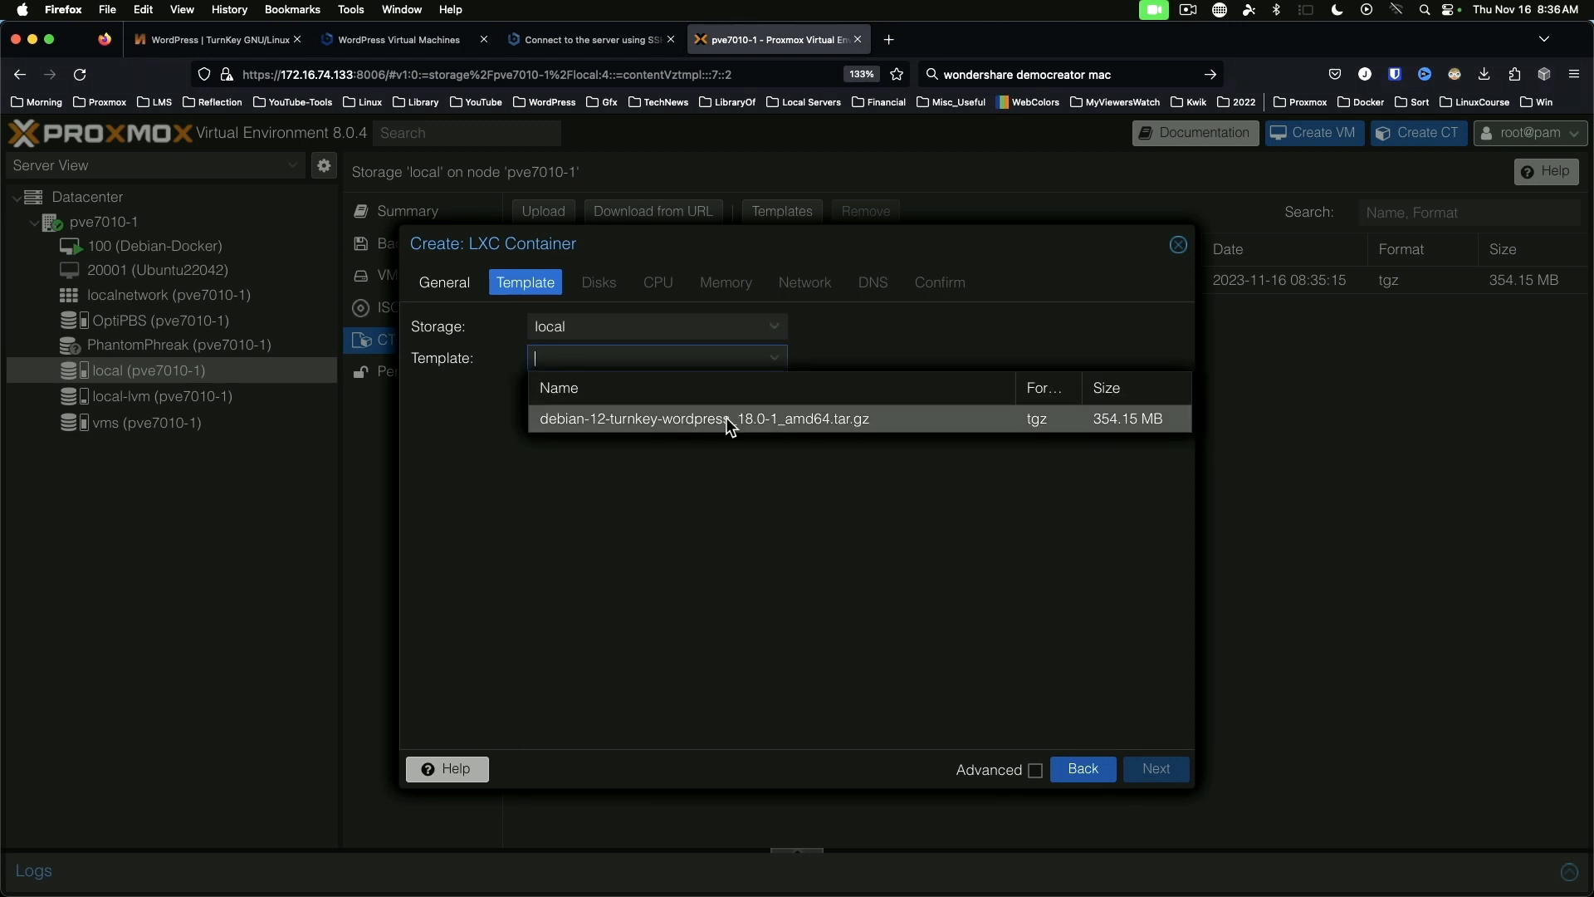
Select the TurnKey WordPress template and a 24 GiB root disk on local-lvm.
{"action": "left_click", "coordinate": [702, 418]}
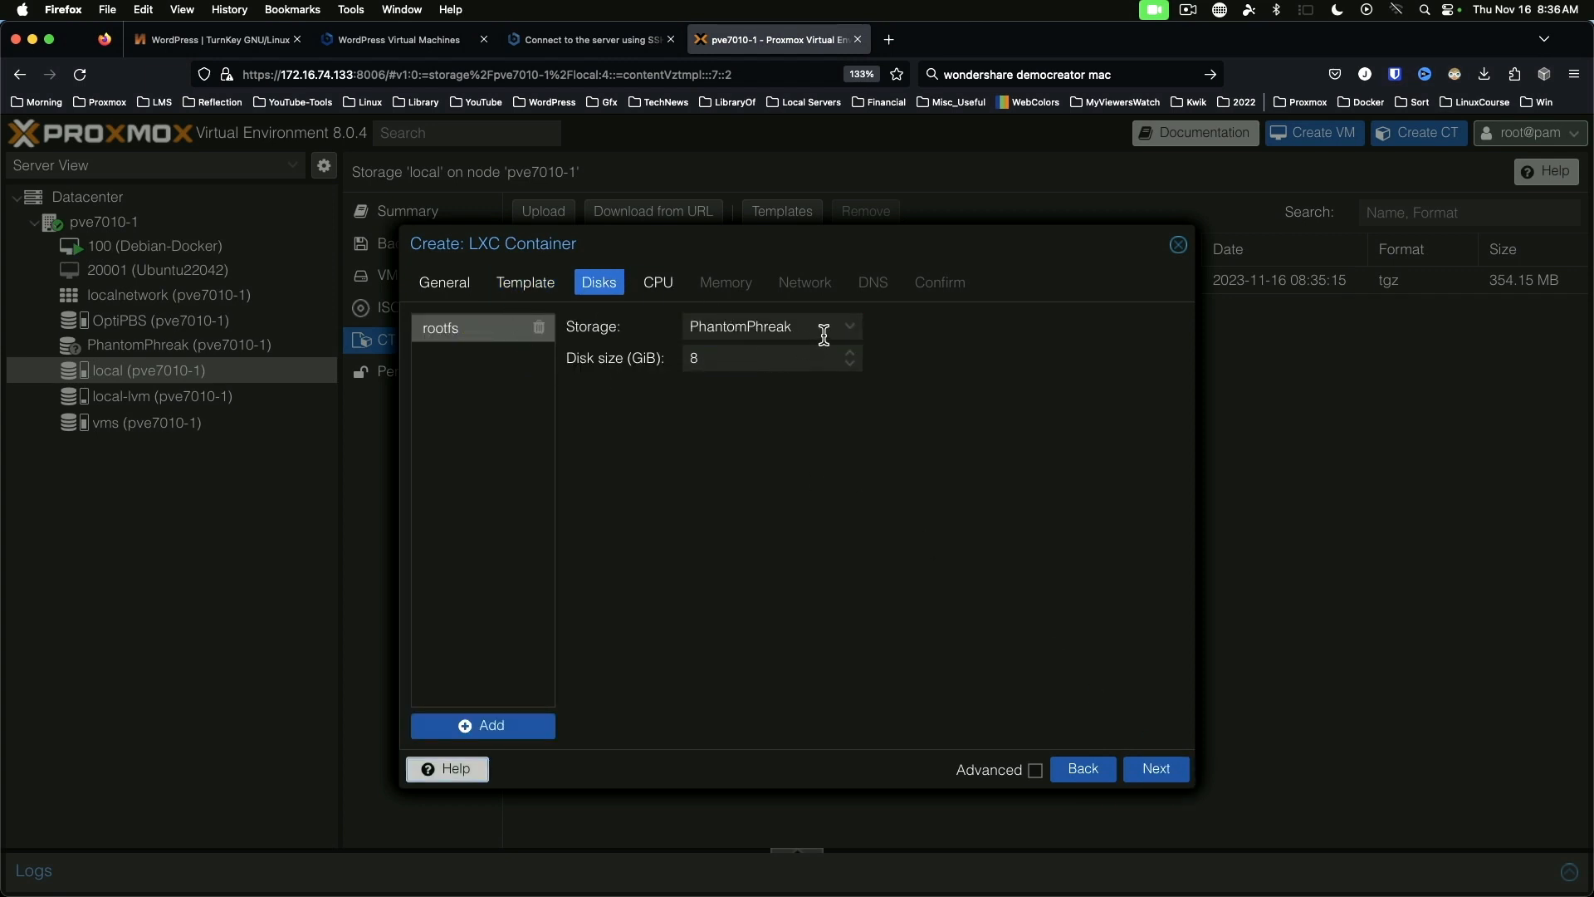
{"action": "left_click", "coordinate": [741, 326]}
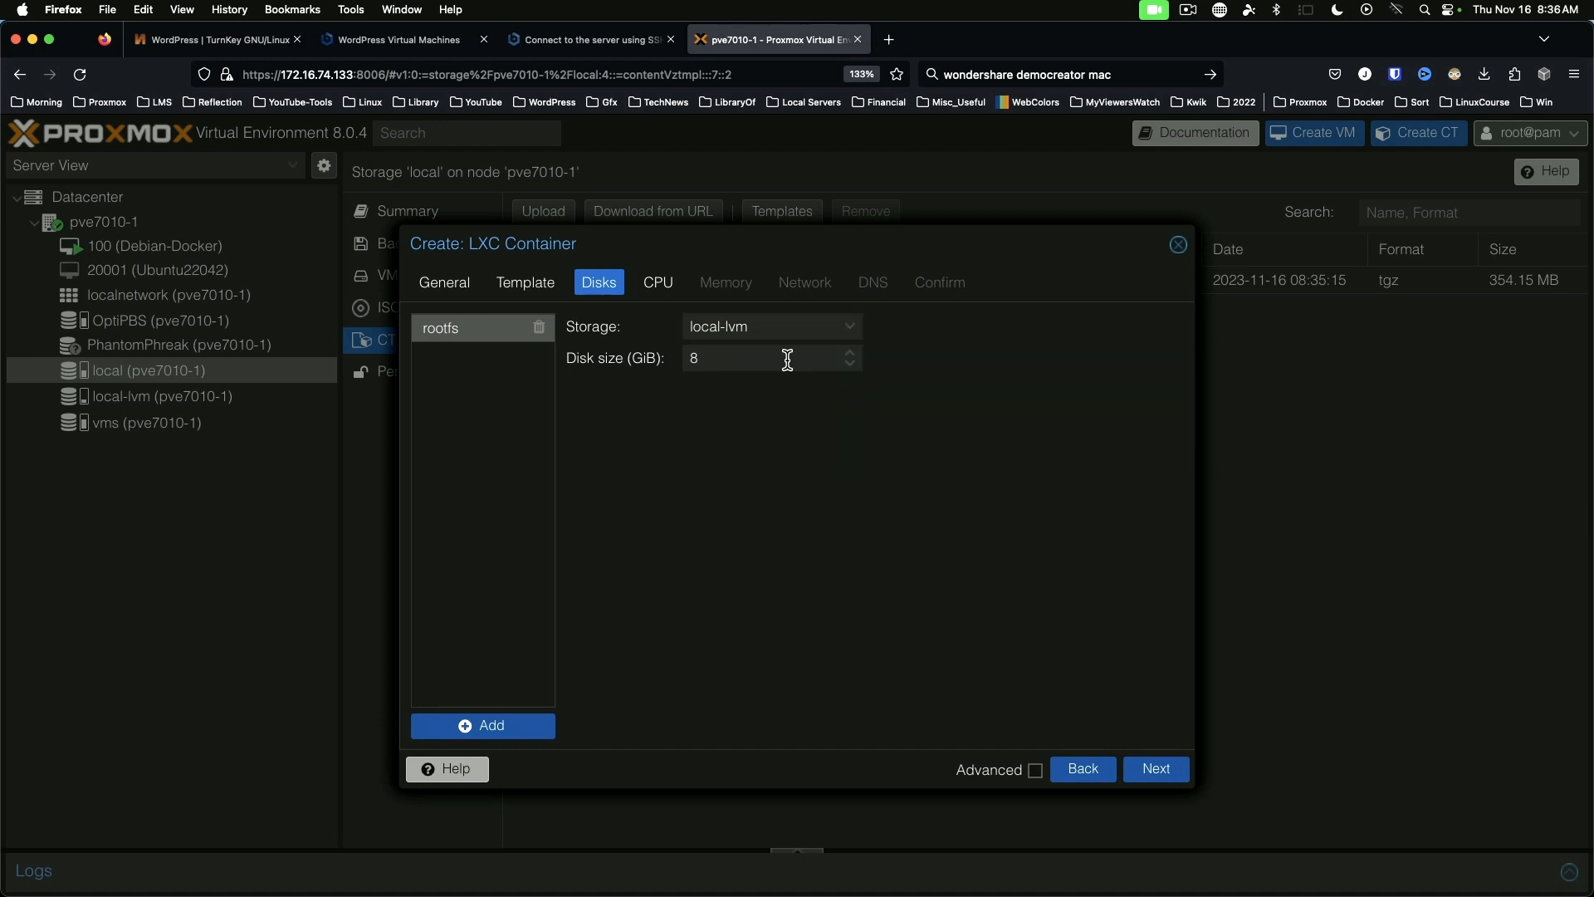
{"action": "type", "text": "24"}
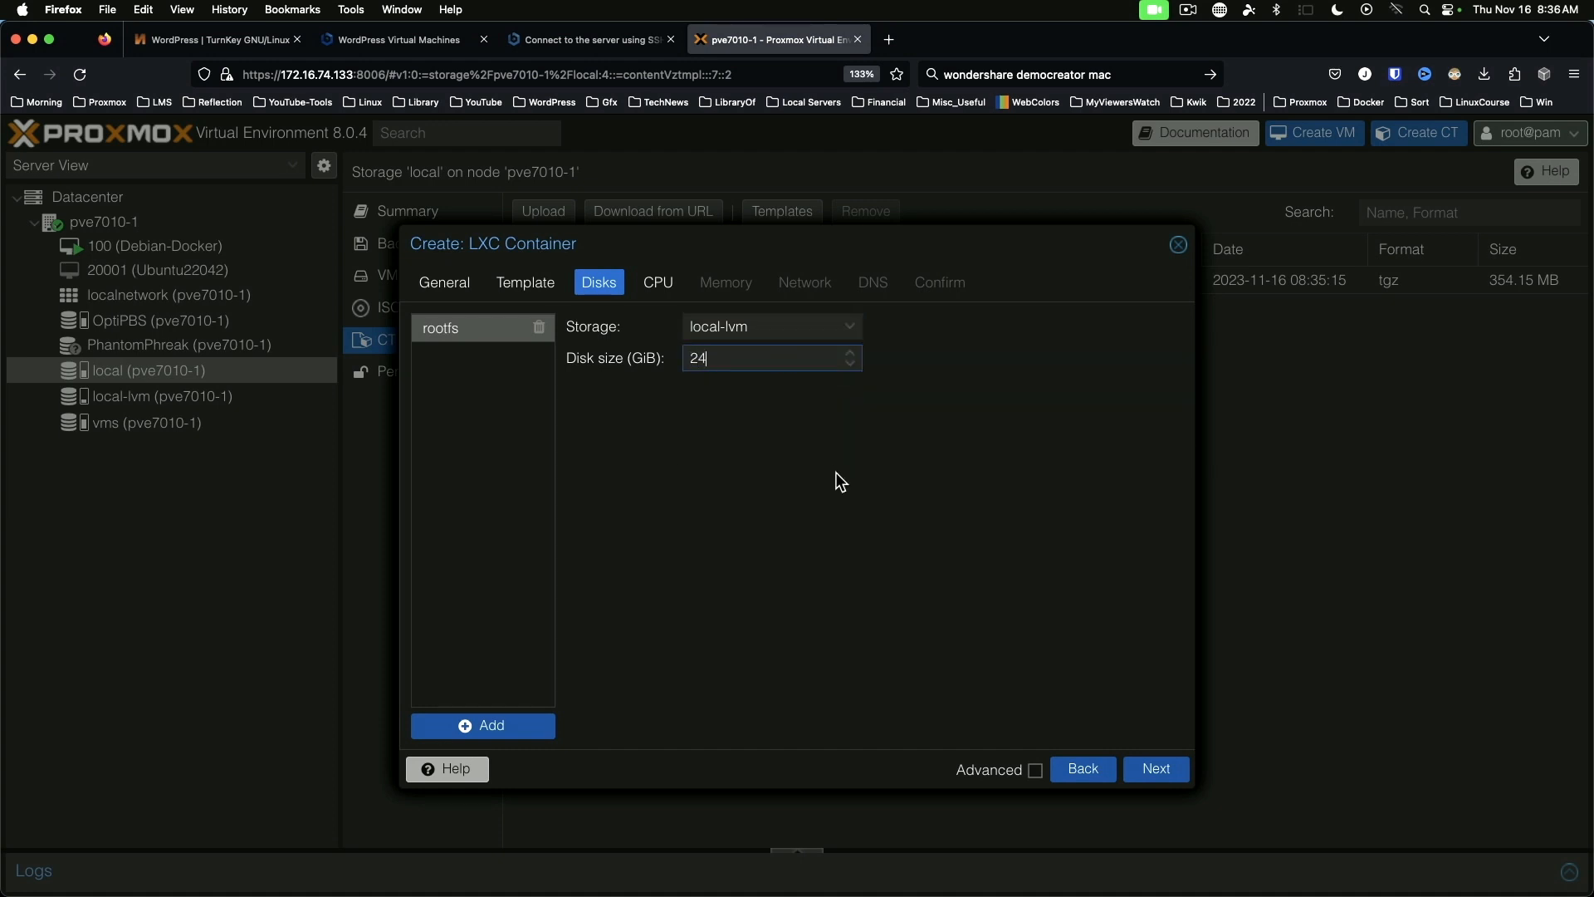
{"action": "left_click", "coordinate": [657, 281]}
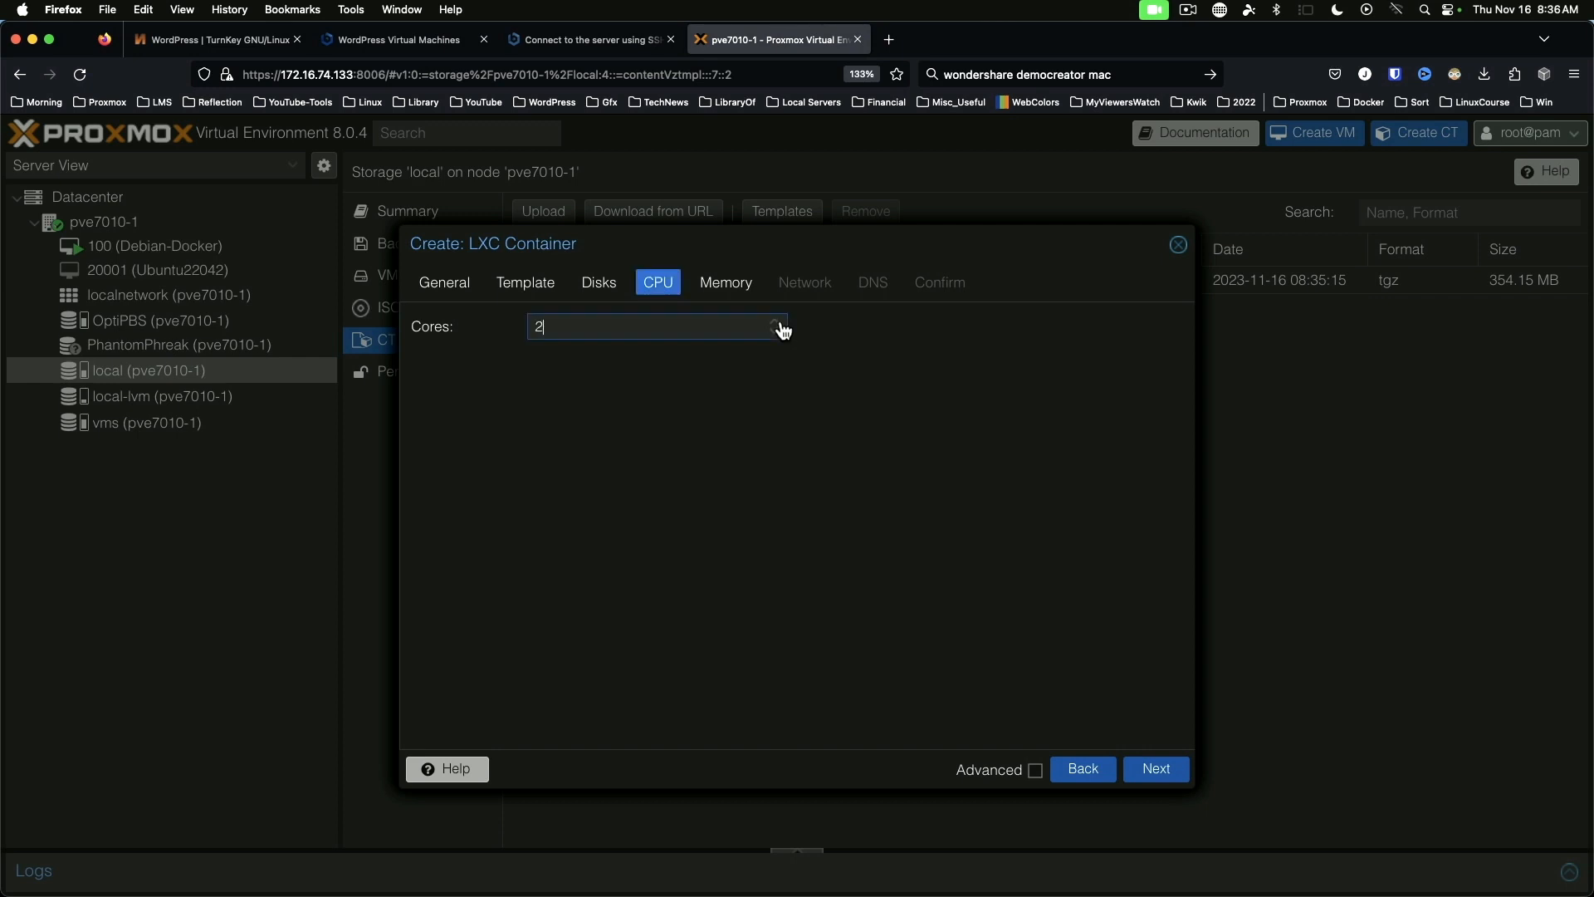
Give the container 2 cores, 2048 MiB memory and swap, and DHCP IPv4, reaching Confirm.
{"action": "left_click", "coordinate": [725, 282]}
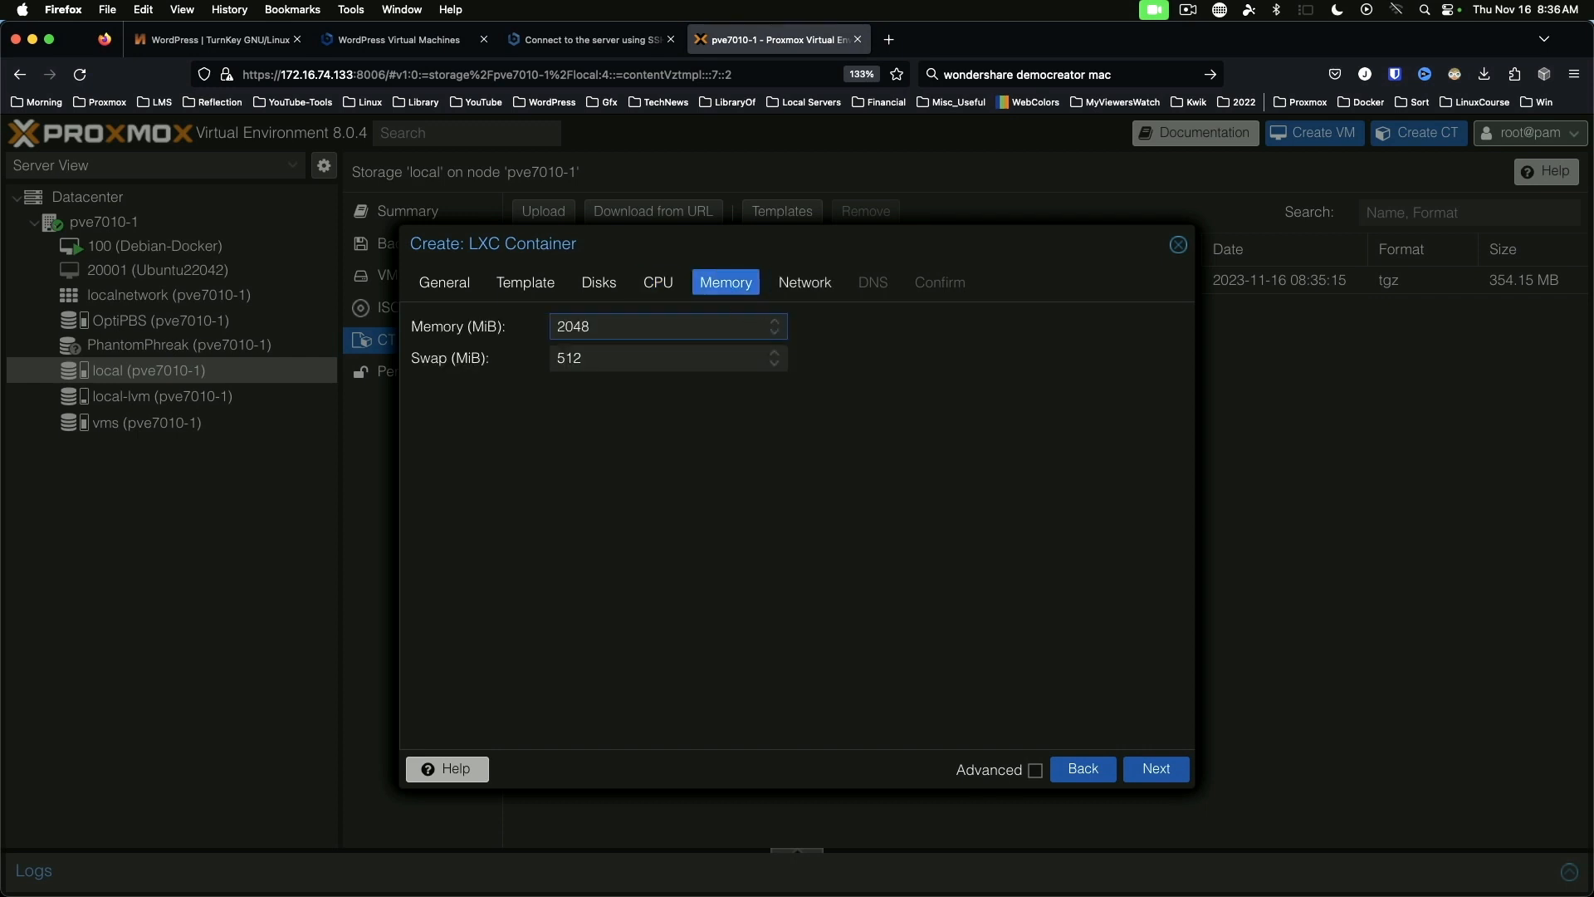
{"action": "type", "text": "2048"}
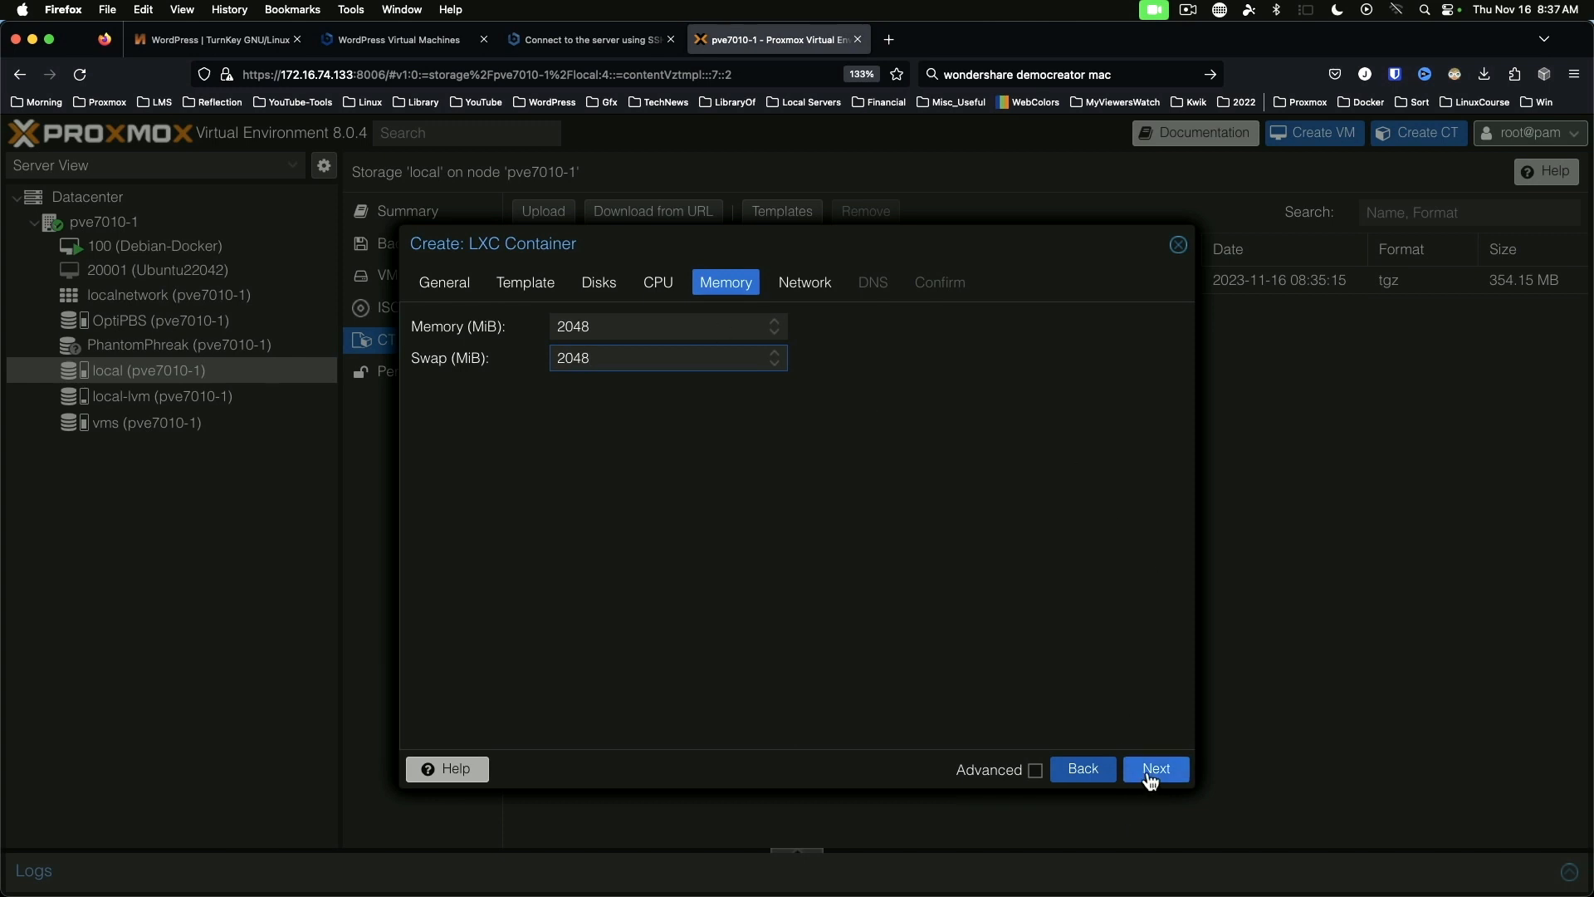
{"action": "left_click", "coordinate": [1155, 769]}
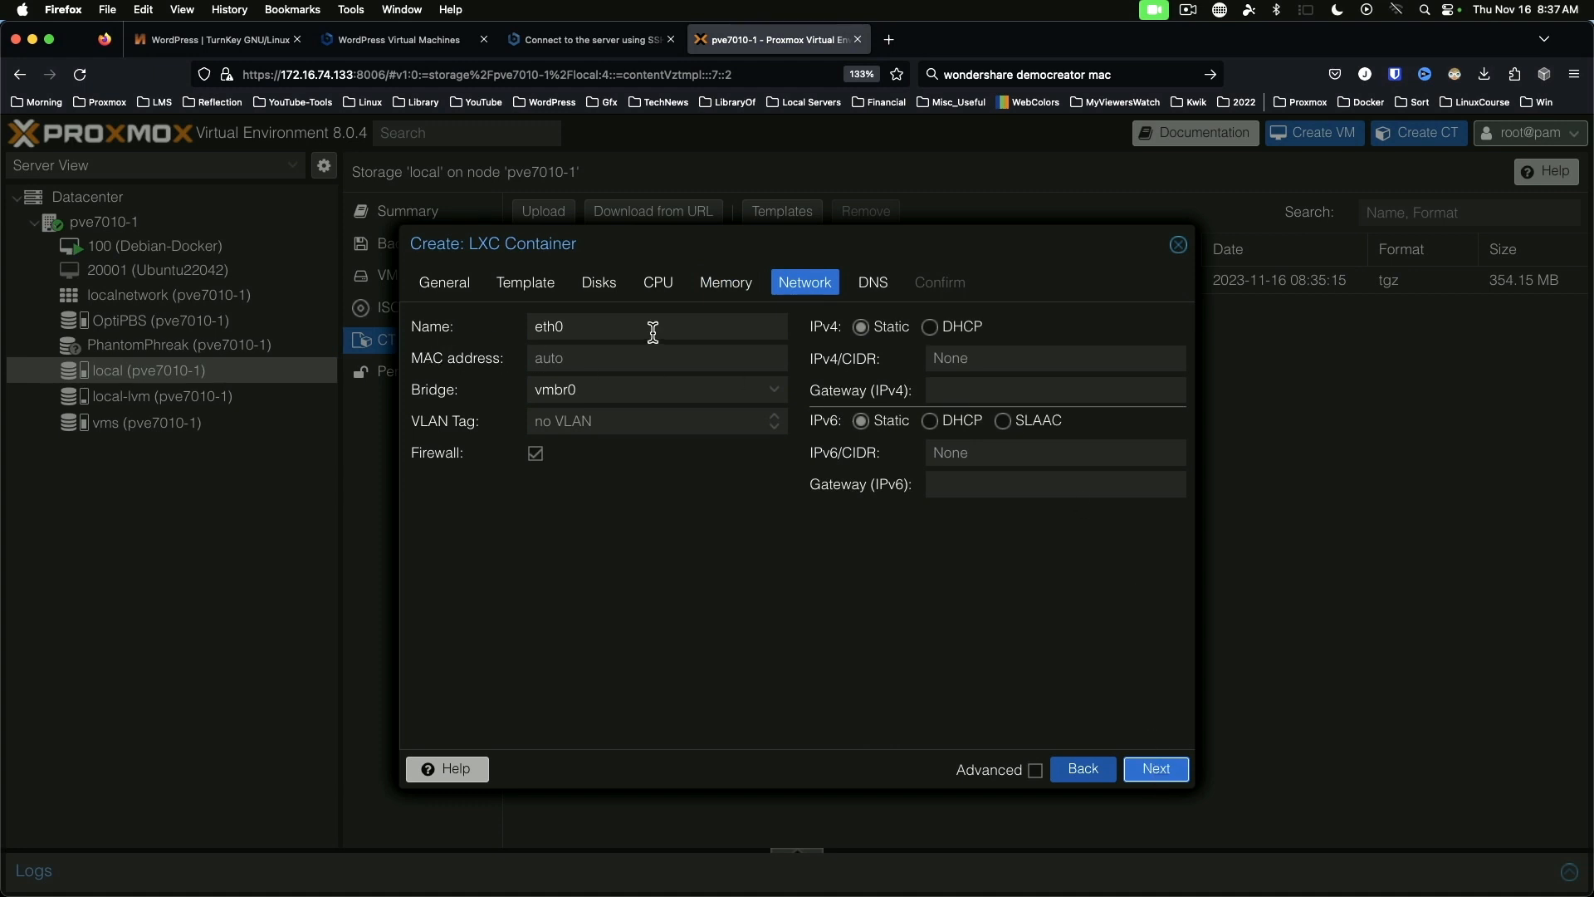
{"action": "left_click", "coordinate": [929, 326]}
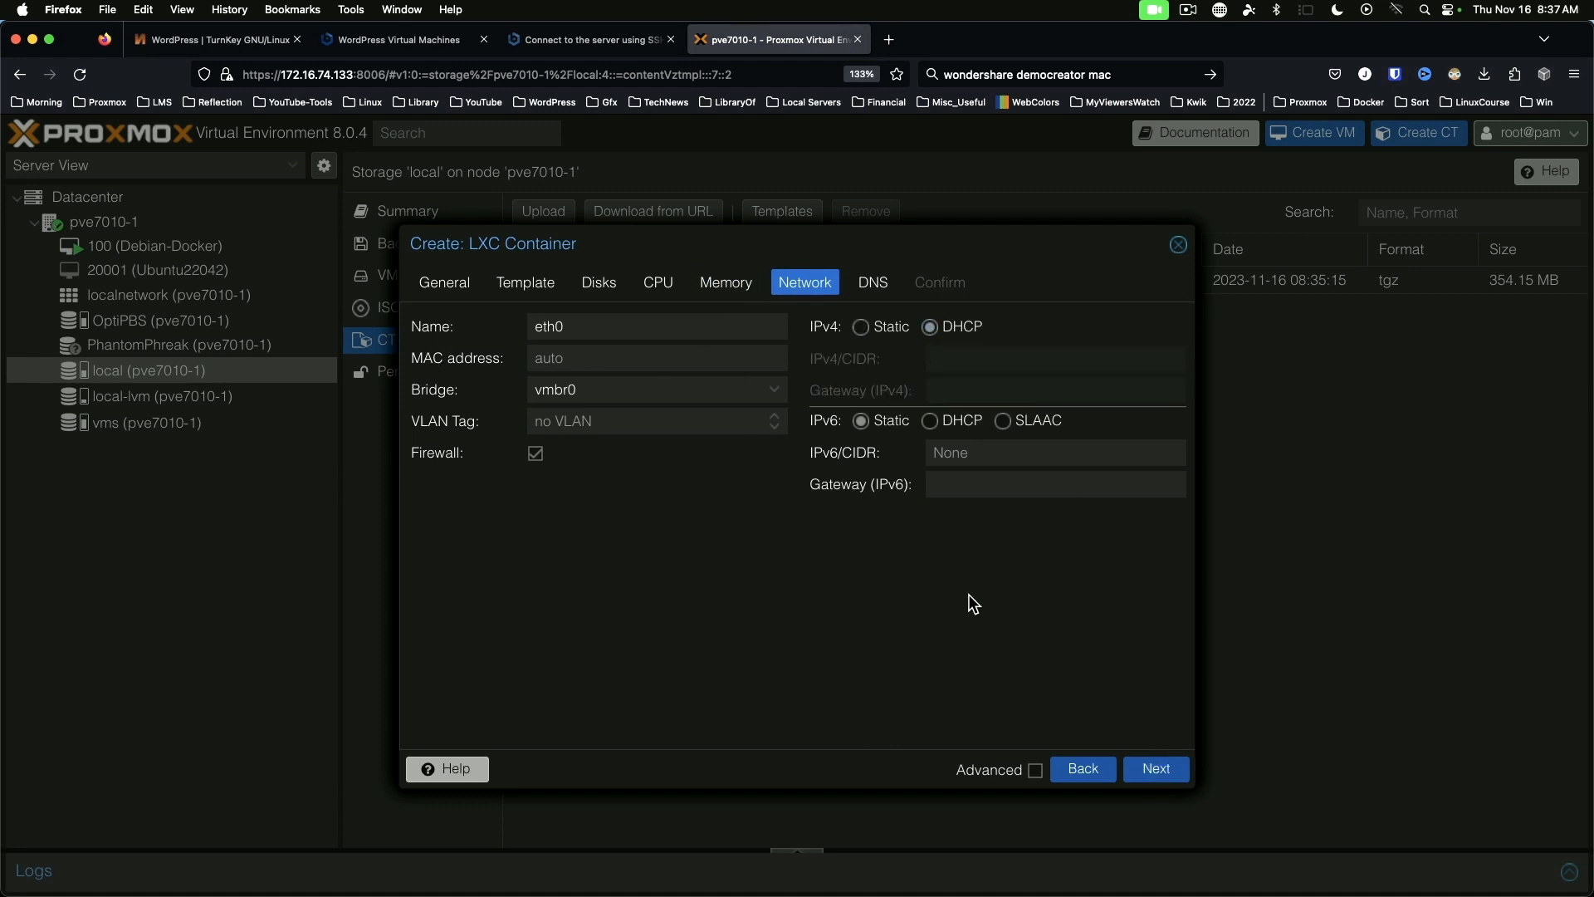
{"action": "left_click", "coordinate": [1154, 769]}
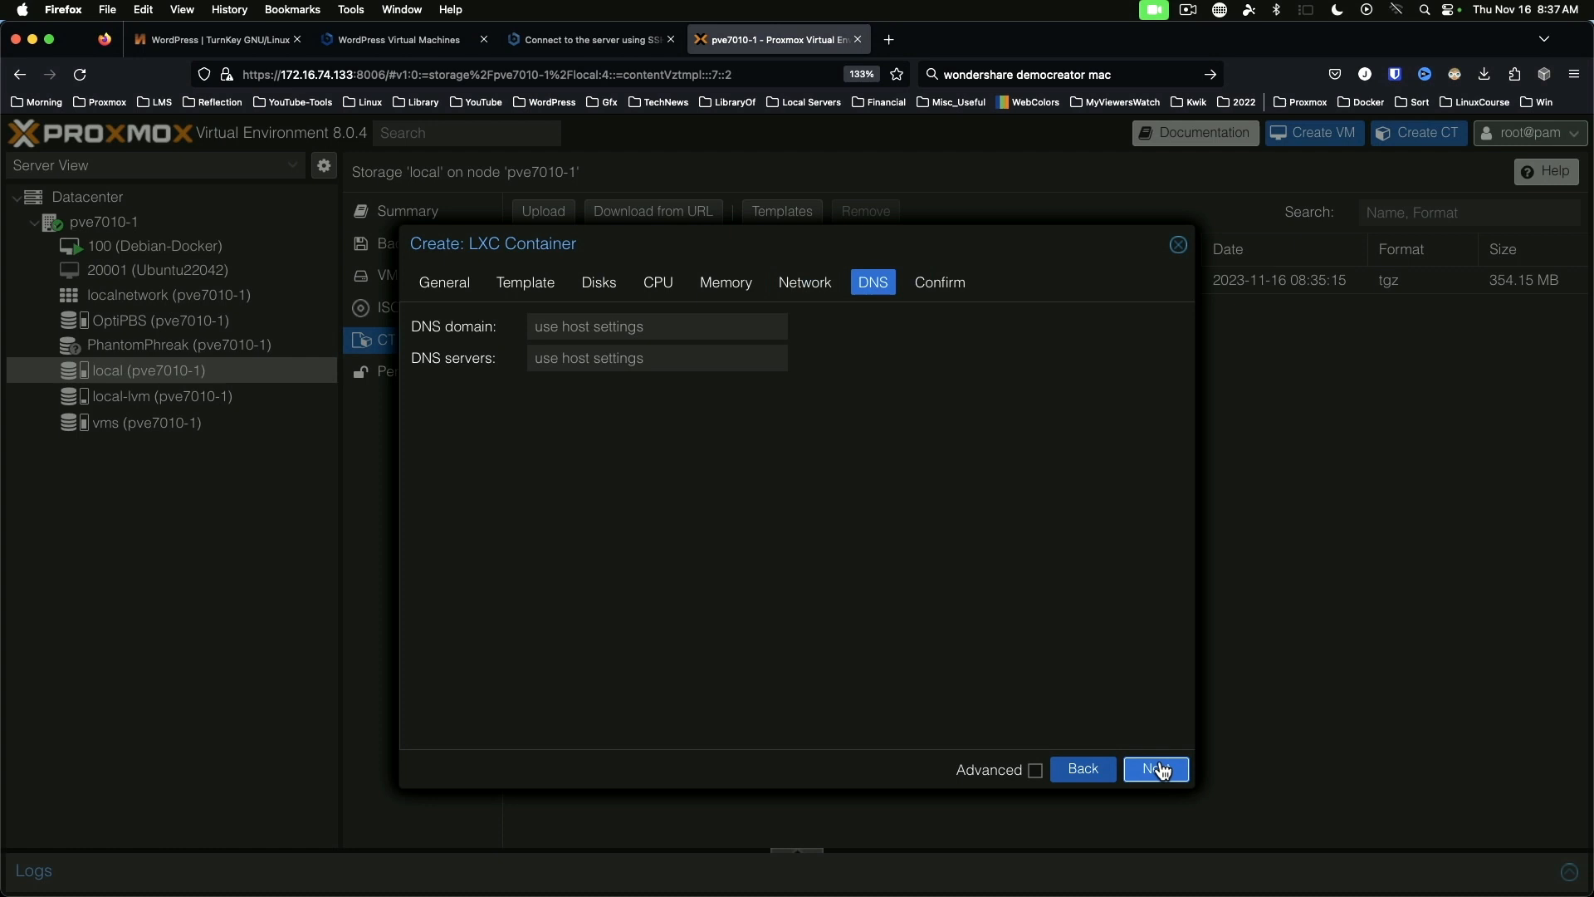
{"action": "left_click", "coordinate": [656, 357]}
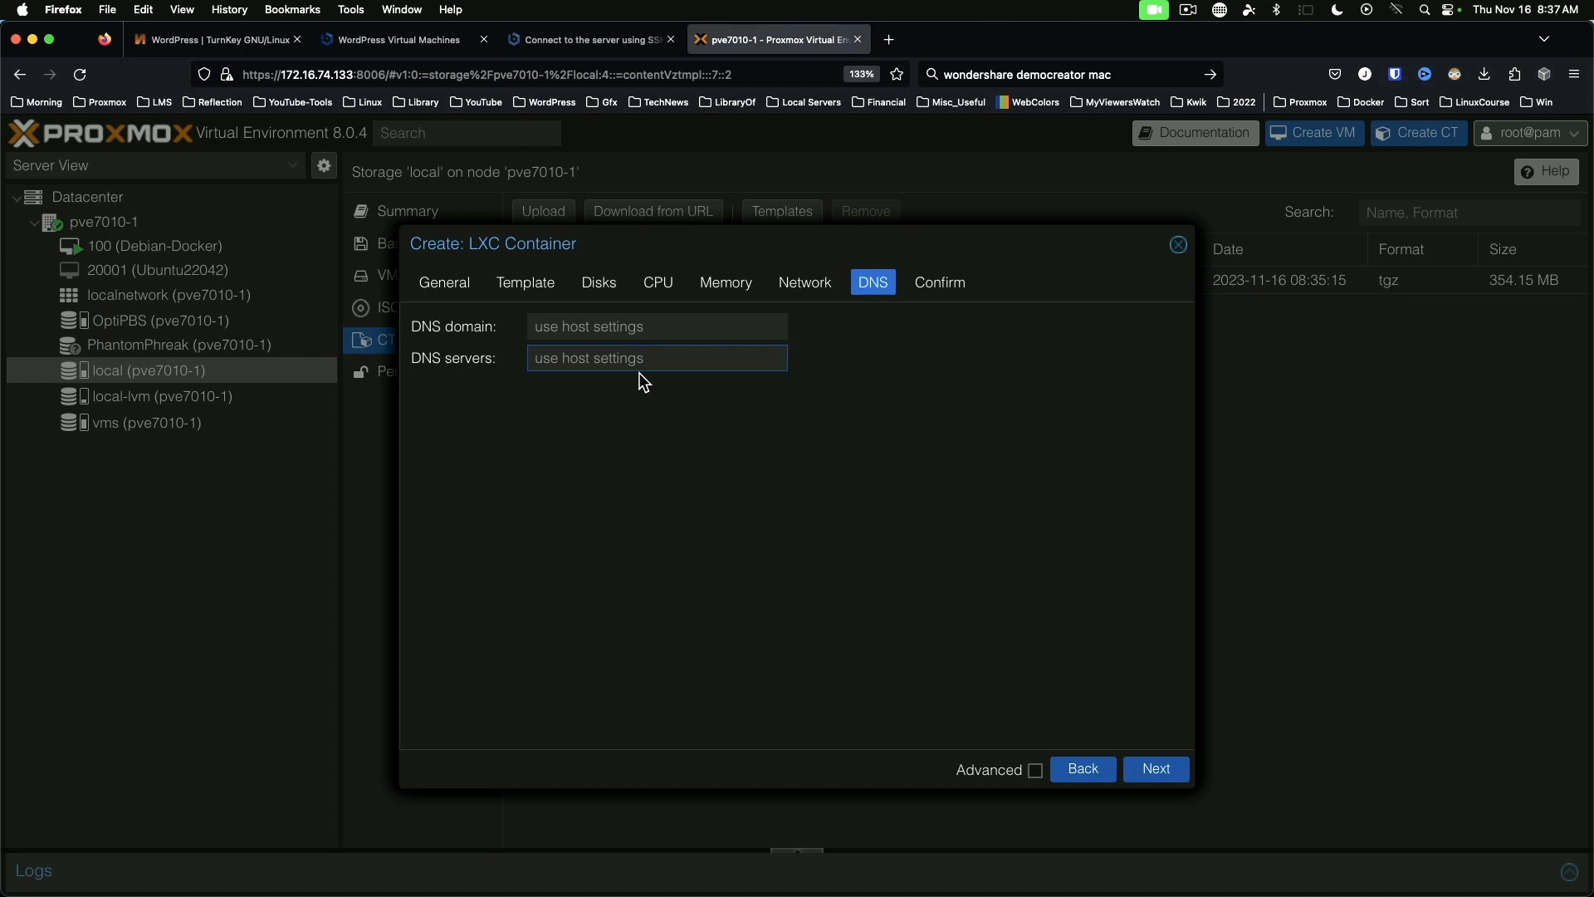
{"action": "left_click", "coordinate": [656, 357]}
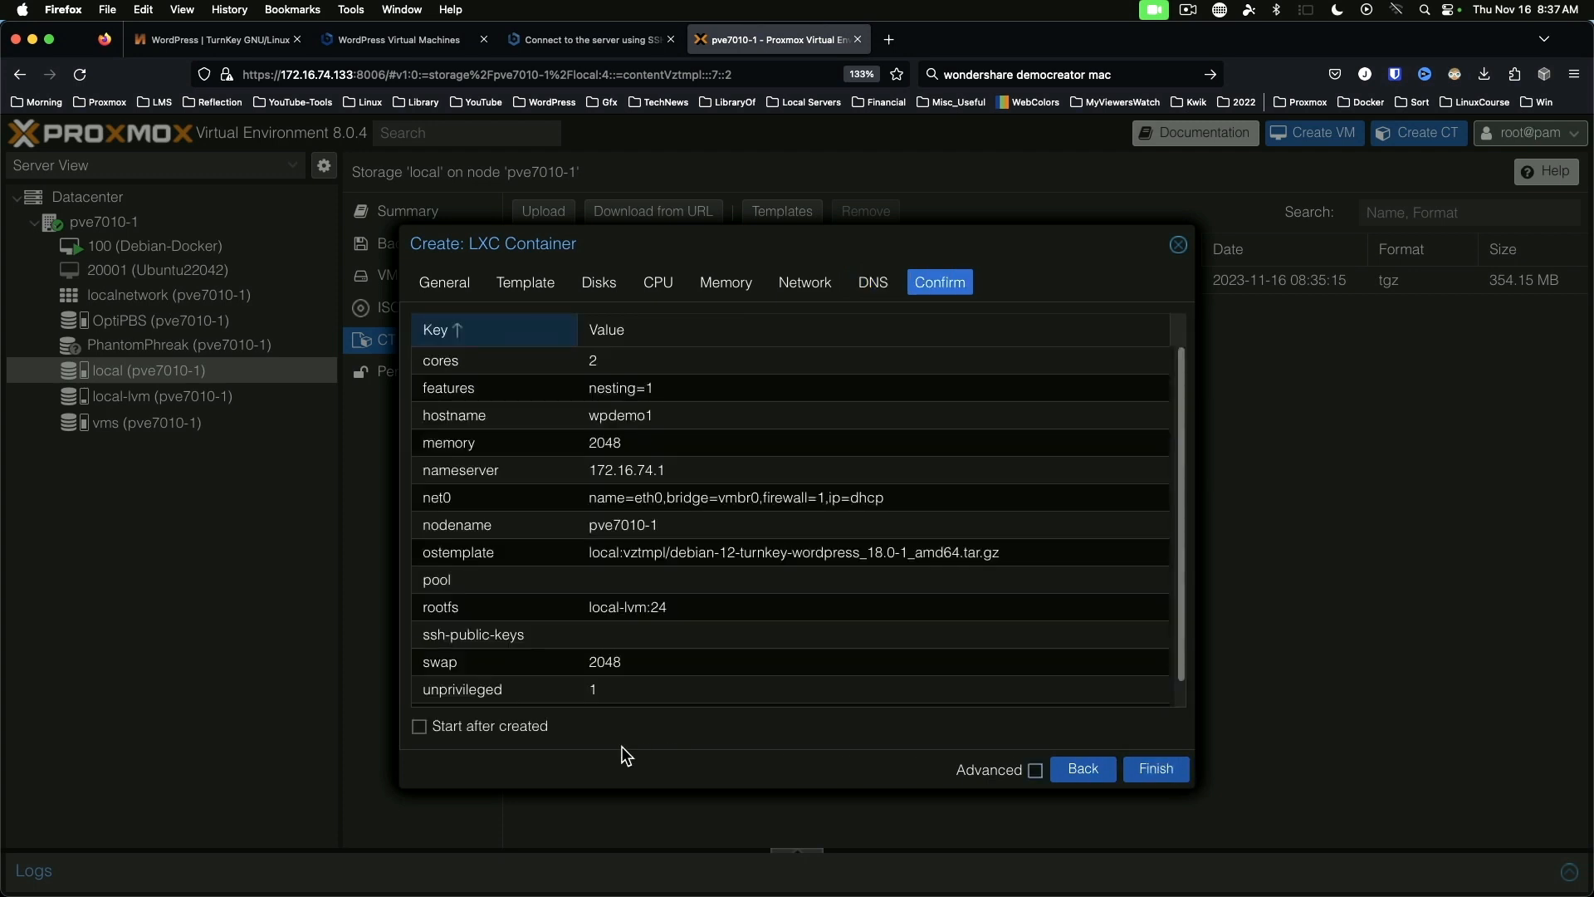
Enable start after creation, finish creating container 101 wpdemo1, and close the OK log.
{"action": "left_click", "coordinate": [417, 725]}
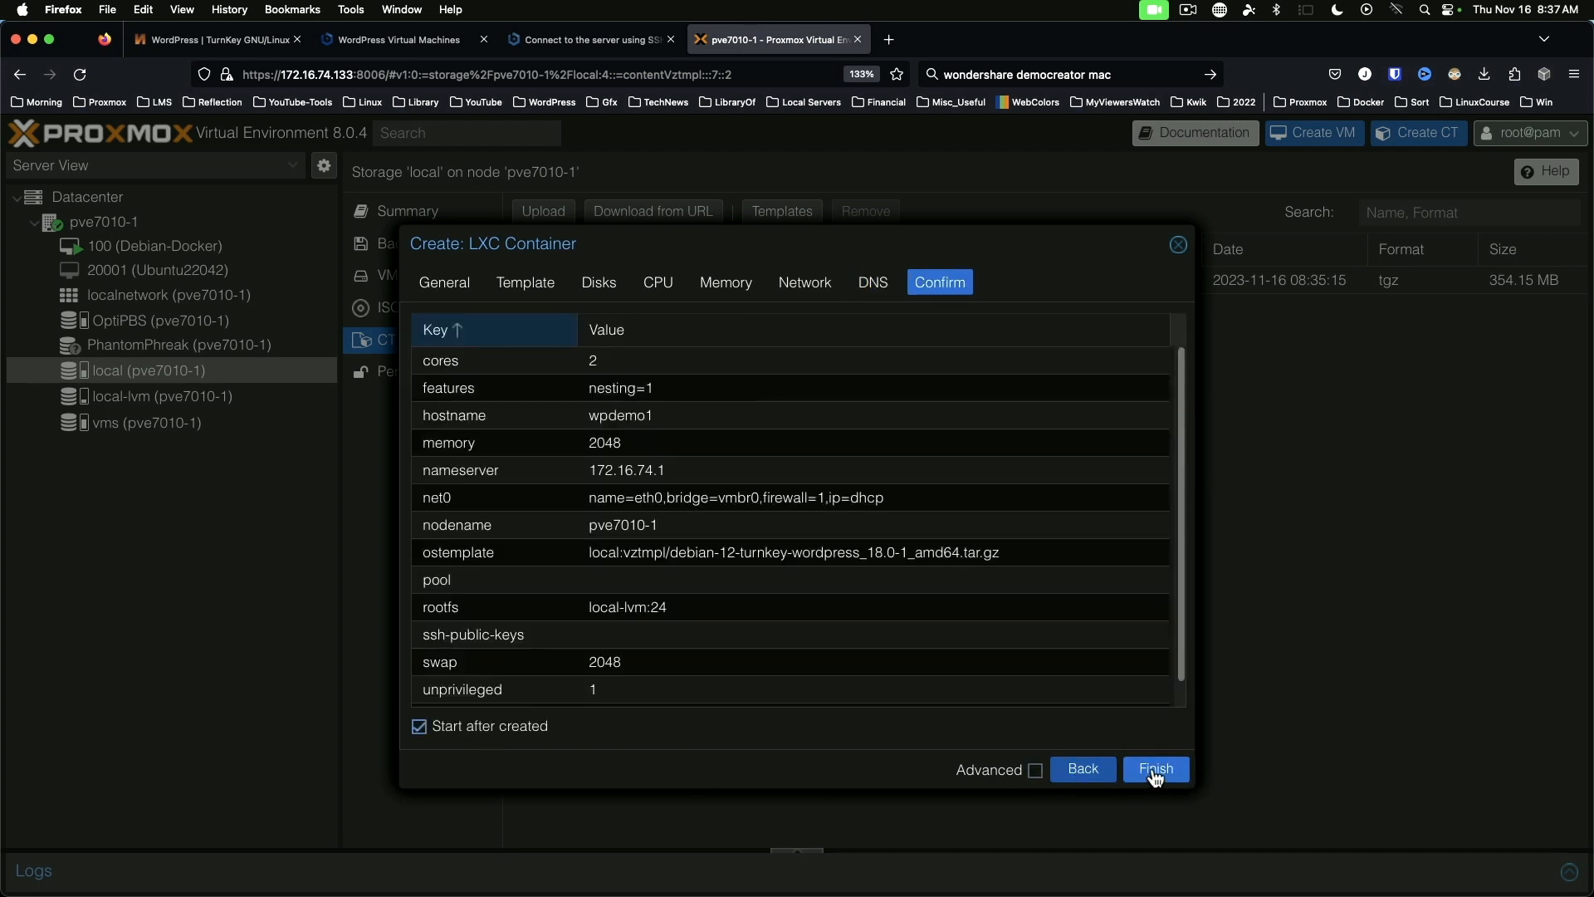
{"action": "left_click", "coordinate": [1154, 769]}
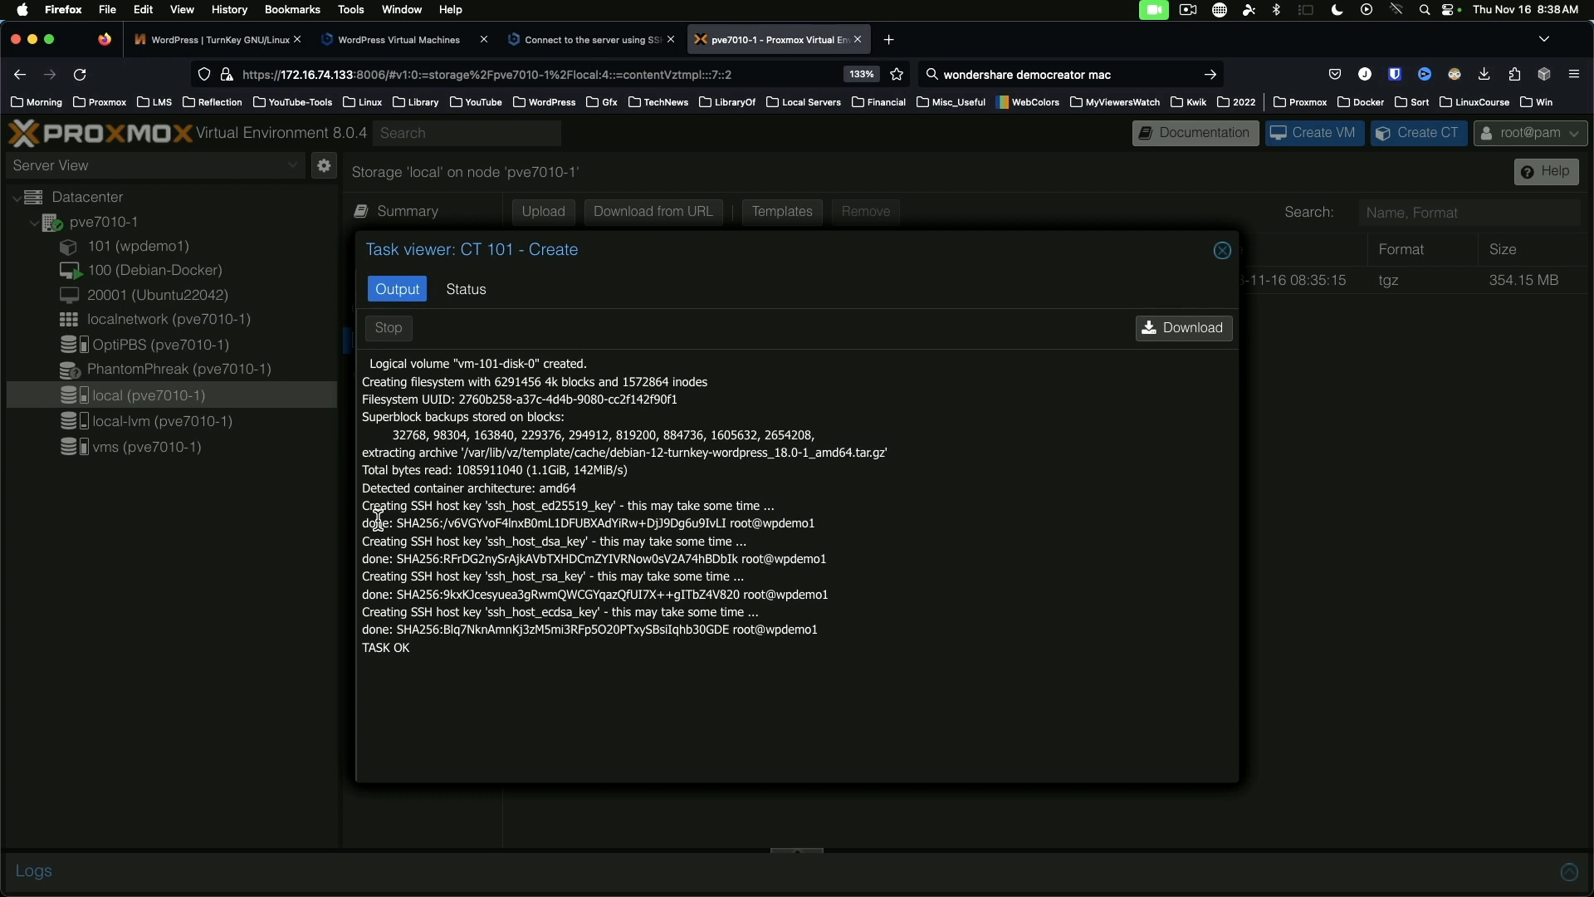
{"action": "left_click", "coordinate": [1221, 250]}
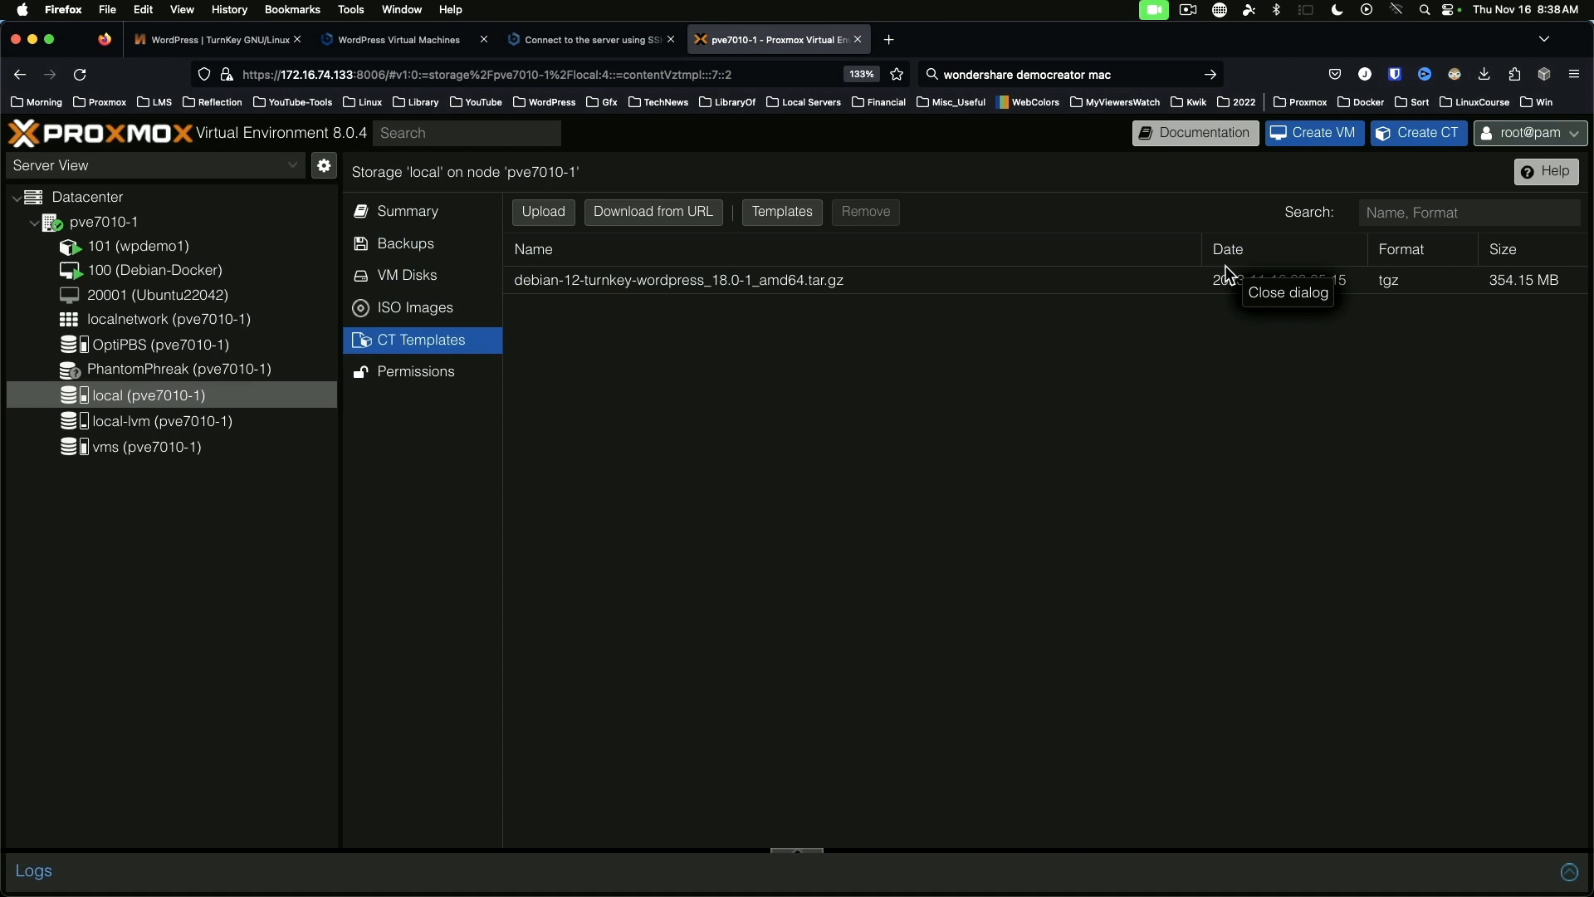
{"action": "mouse_move", "coordinate": [573, 658]}
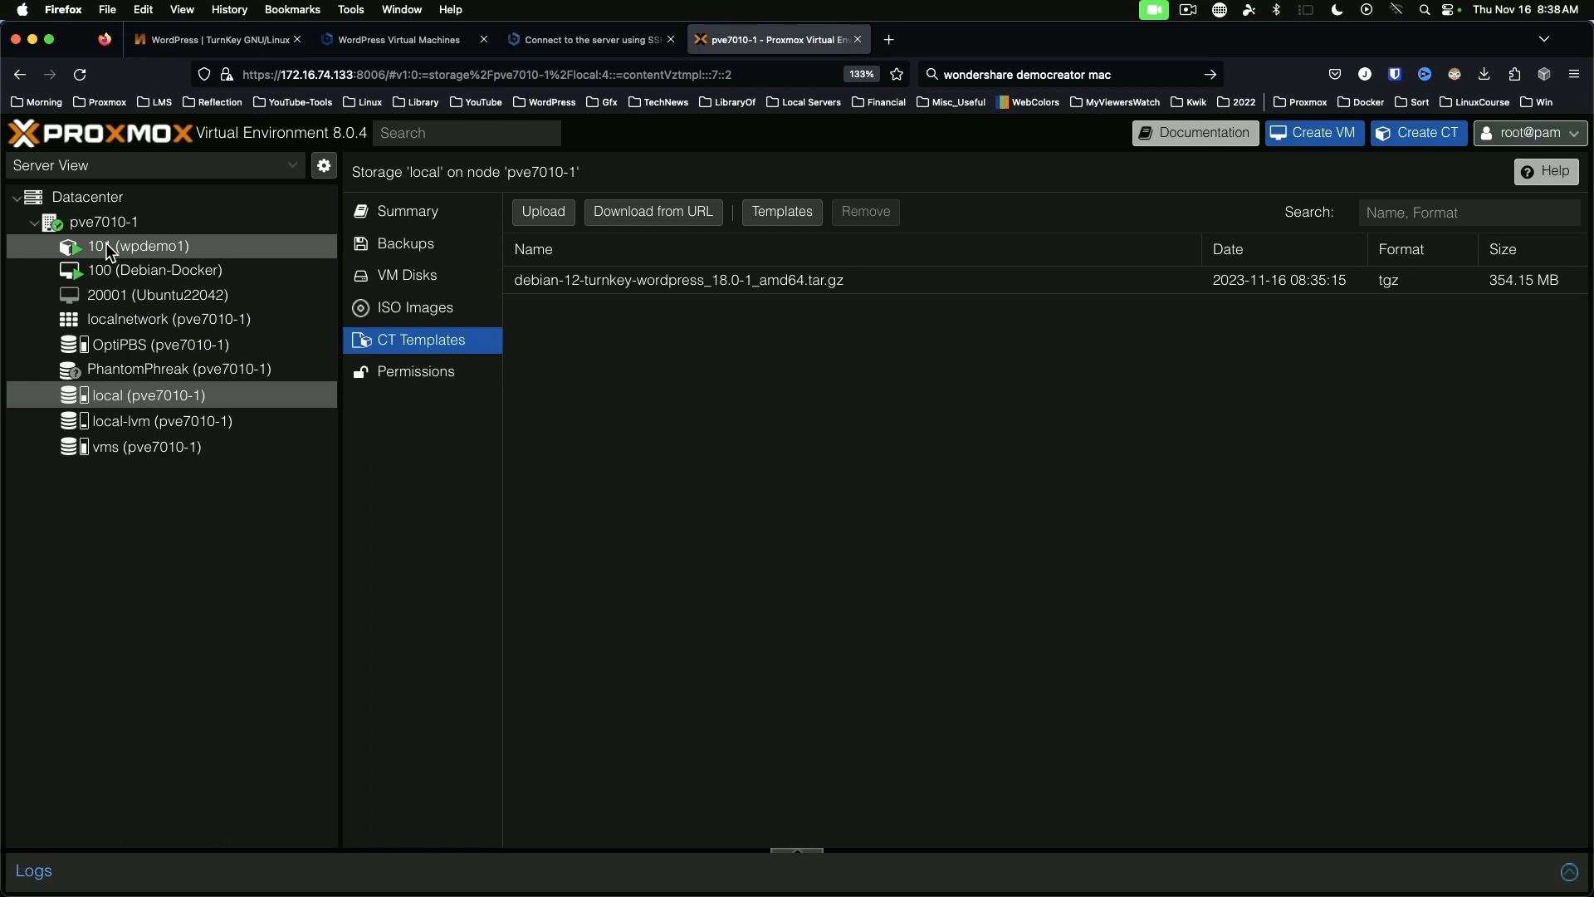
Open container 101 wpdemo1 and view its console at the Debian 12 login prompt.
{"action": "left_click", "coordinate": [139, 245]}
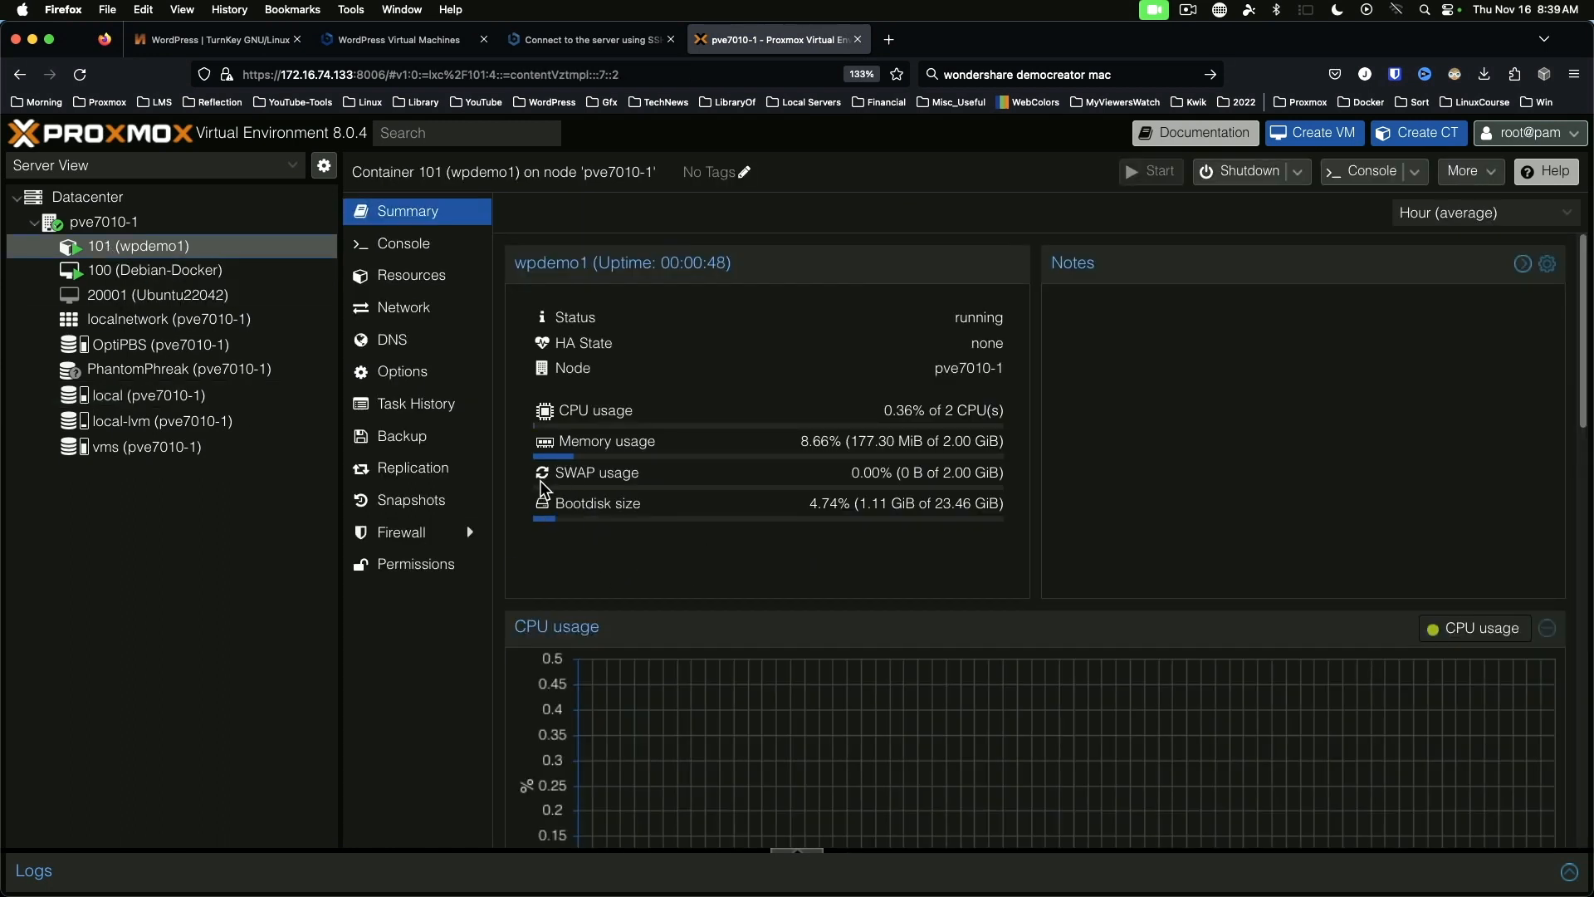
{"action": "mouse_move", "coordinate": [894, 465]}
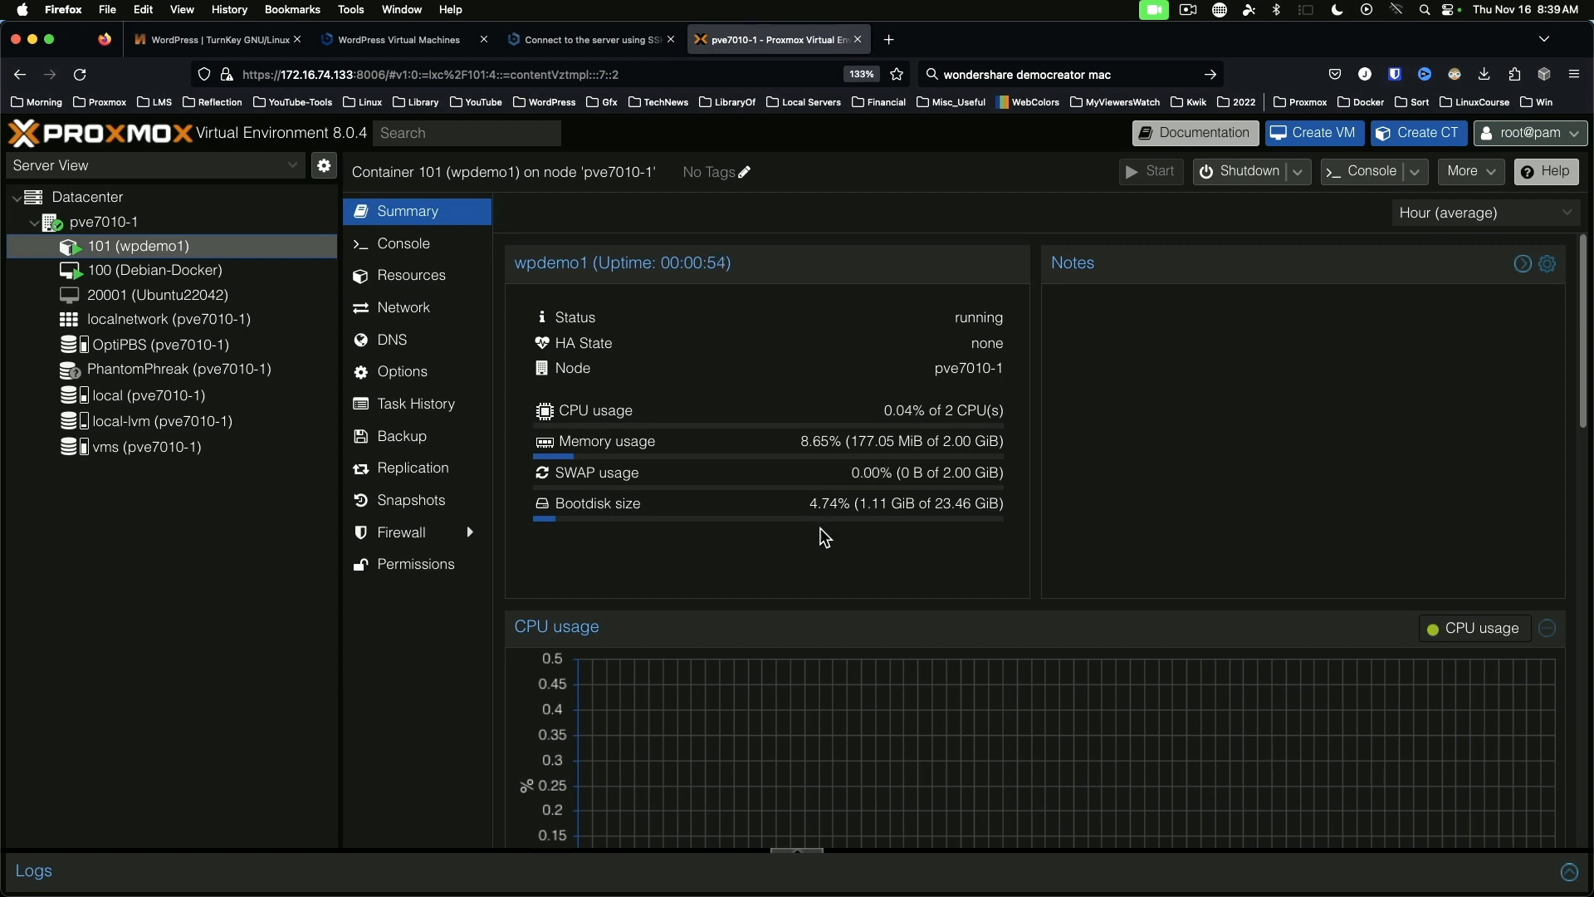
{"action": "mouse_move", "coordinate": [870, 525]}
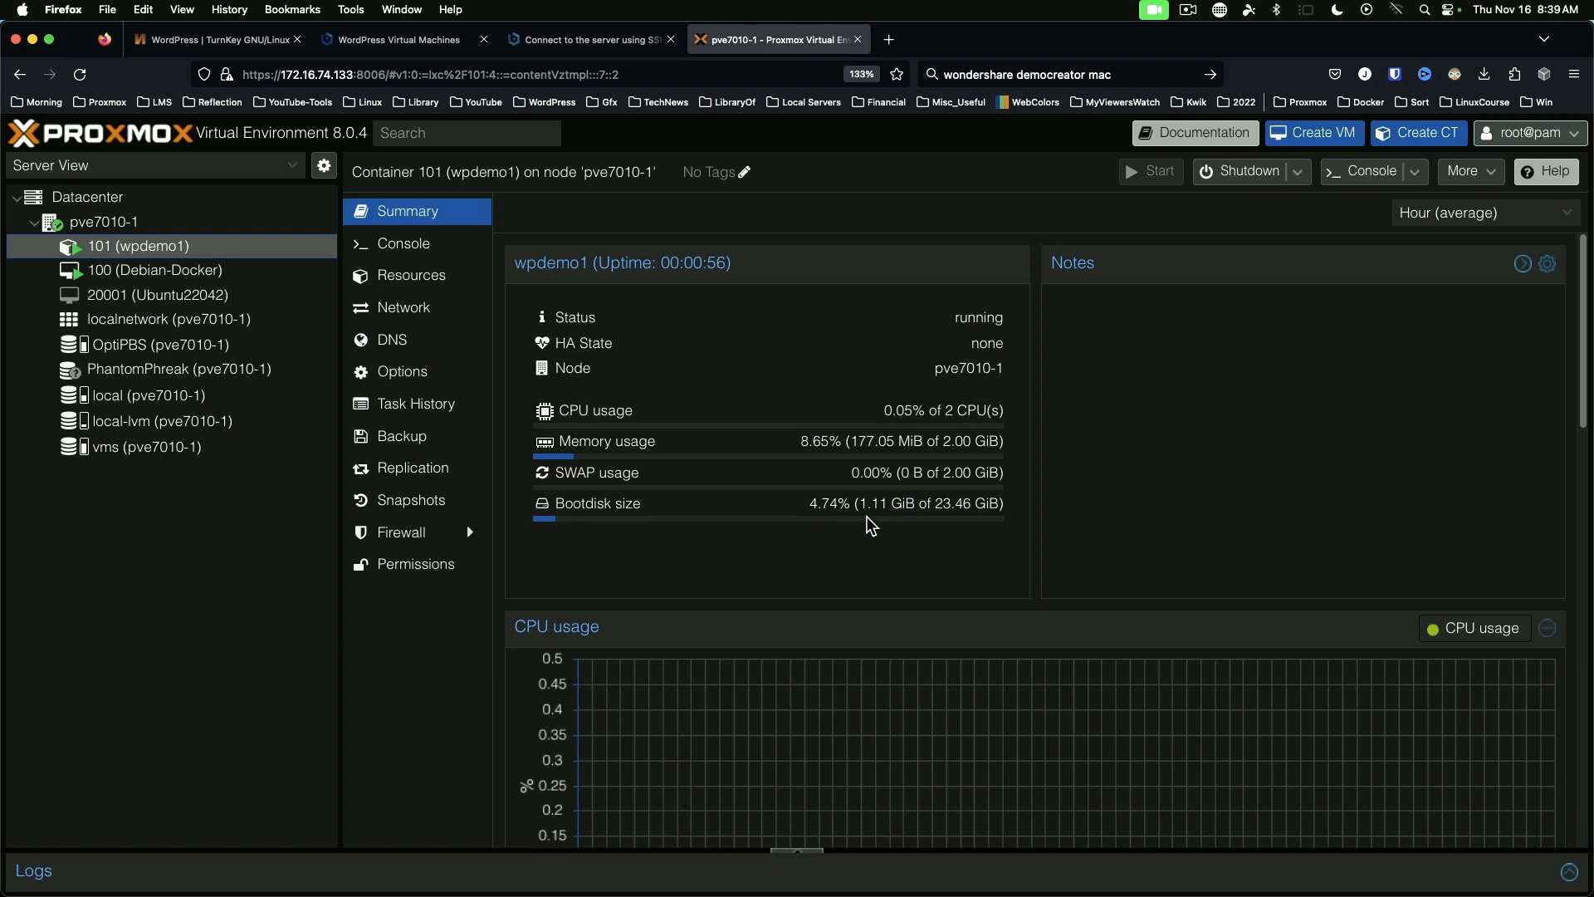
{"action": "mouse_move", "coordinate": [901, 525]}
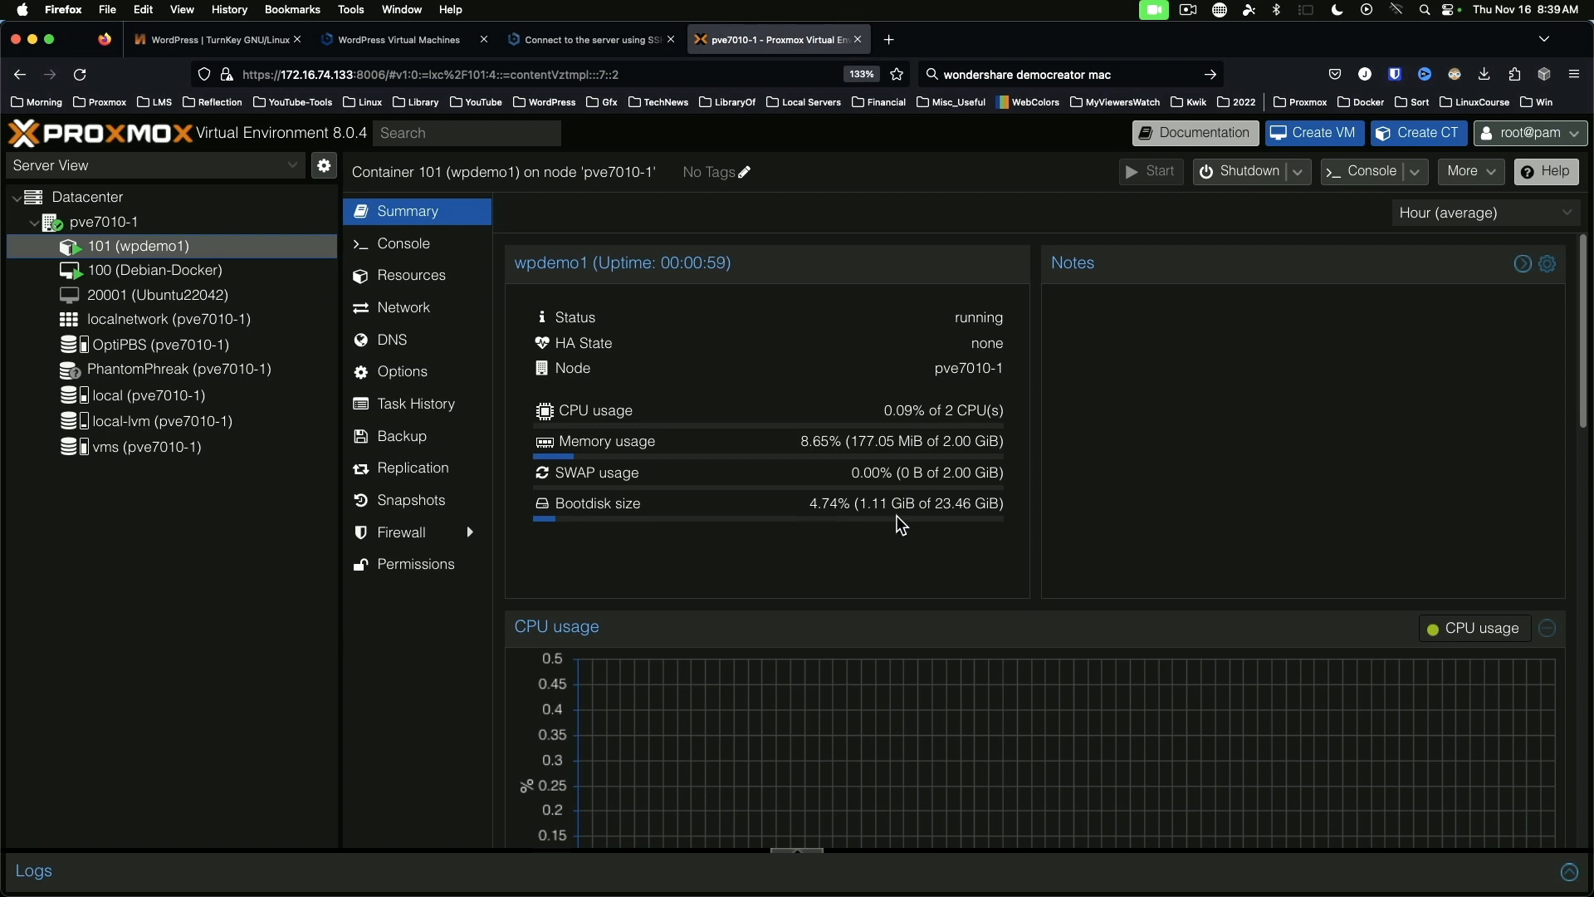
{"action": "mouse_move", "coordinate": [640, 554]}
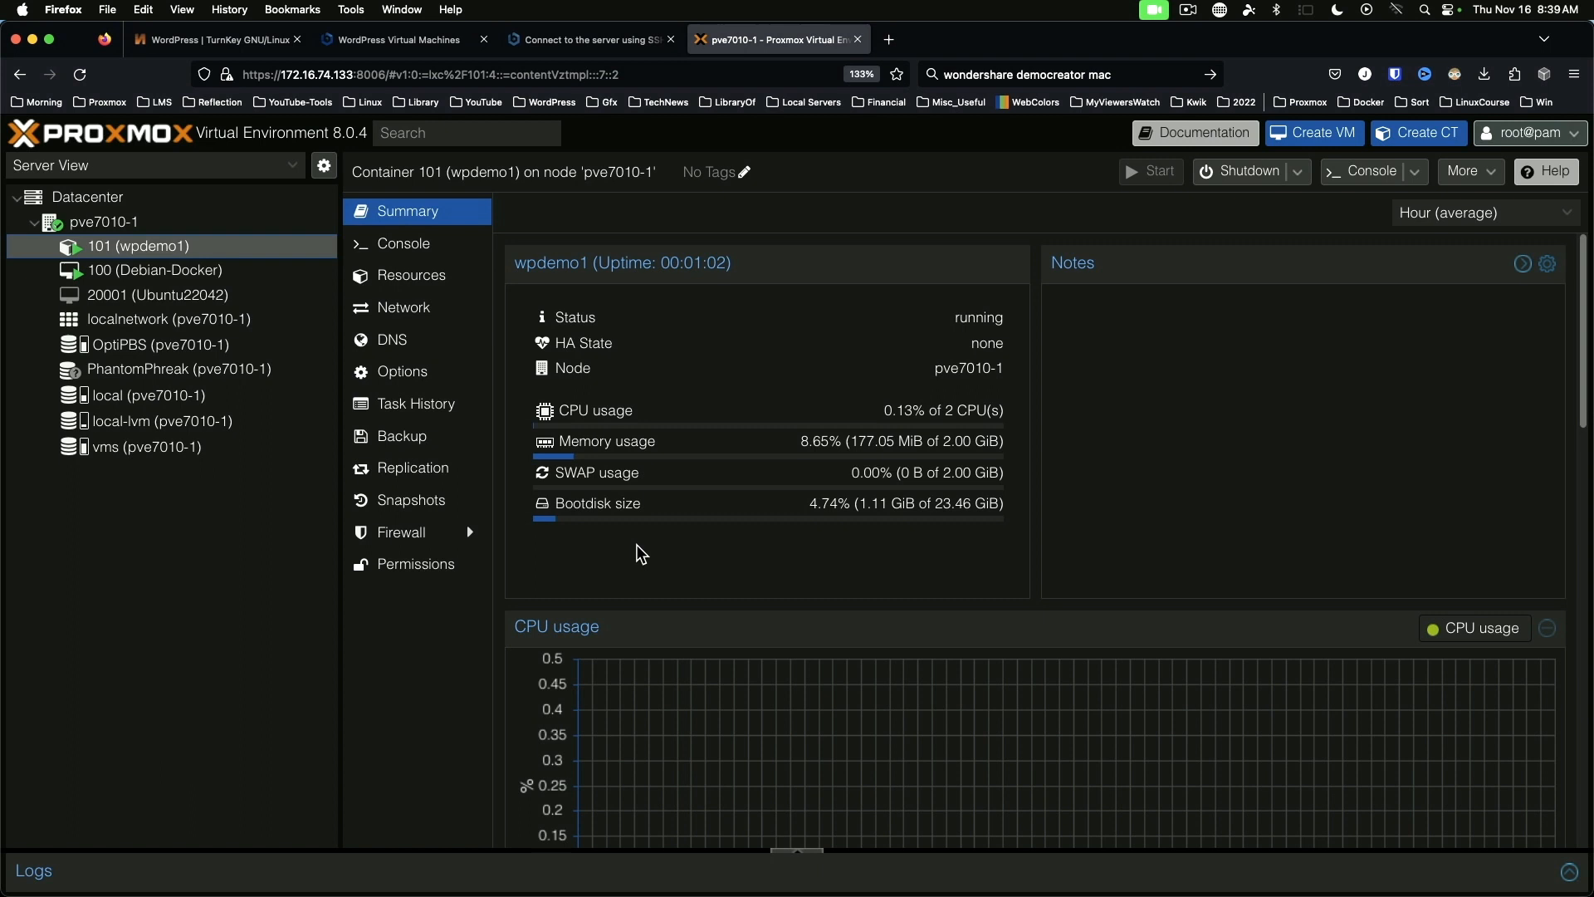
{"action": "left_click", "coordinate": [403, 244]}
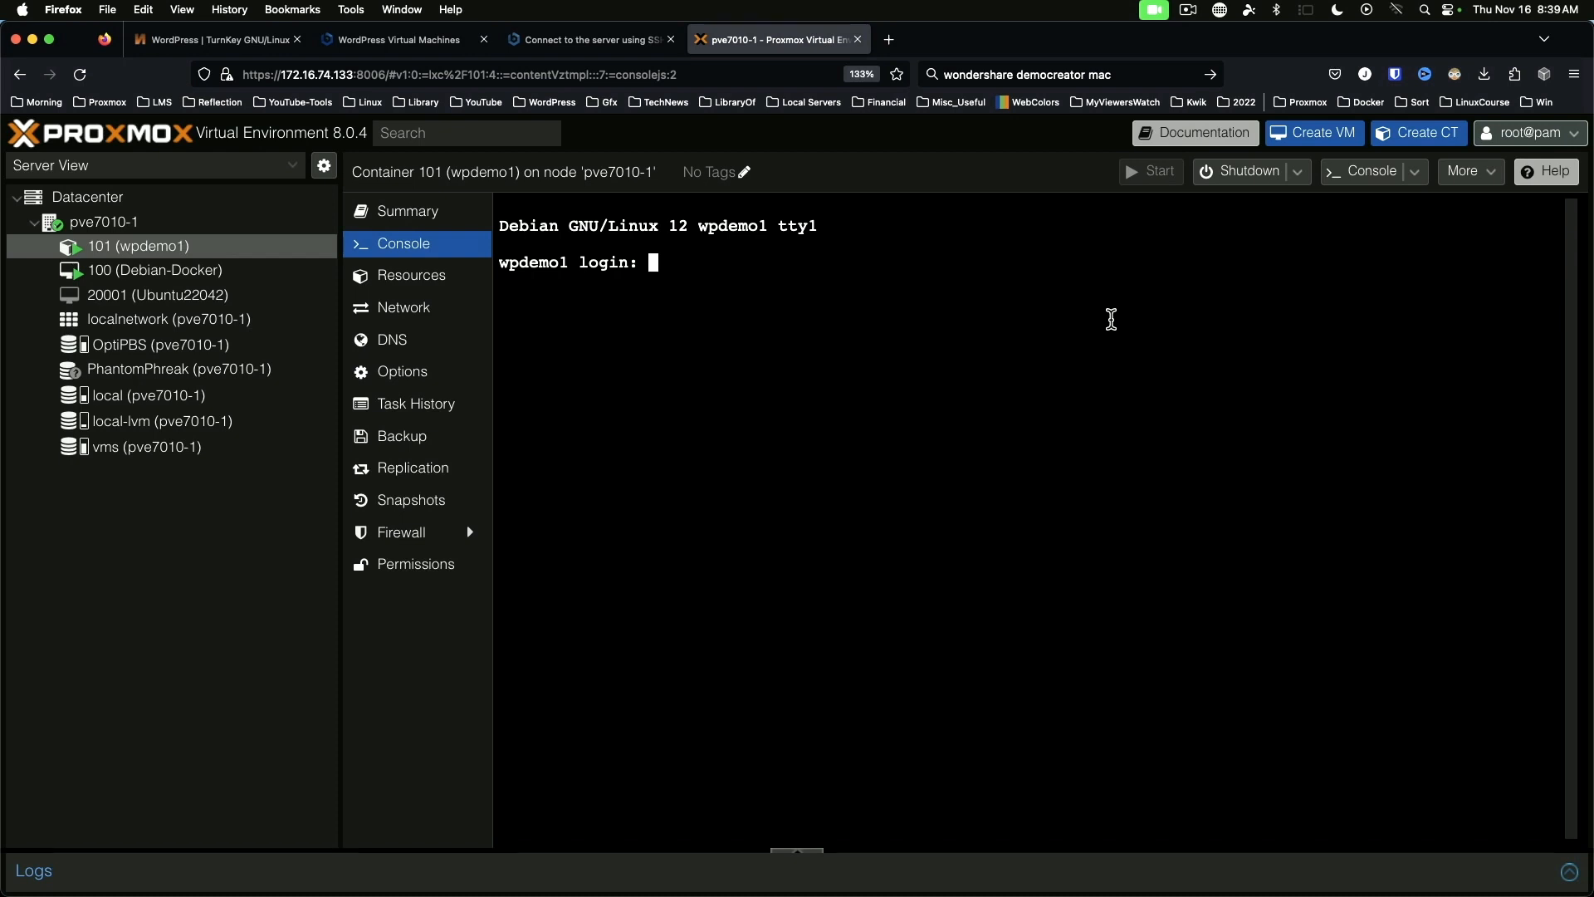
Log into the wpdemo1 console as root, apply the admin email, and choose Install for security updates.
{"action": "type", "text": "root"}
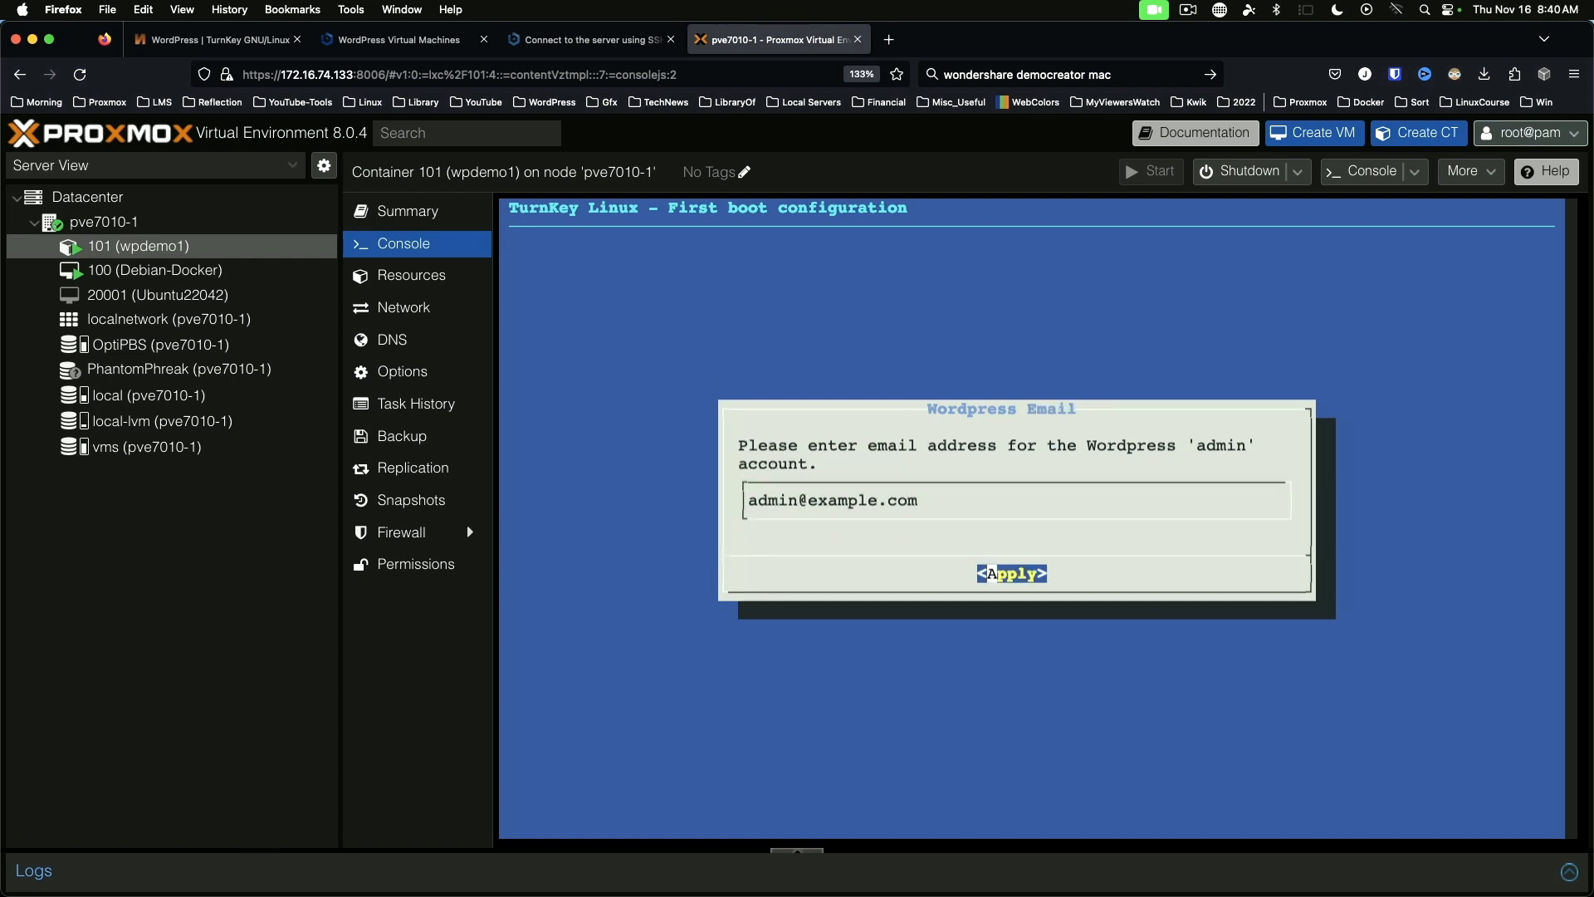
{"action": "left_click", "coordinate": [1011, 574]}
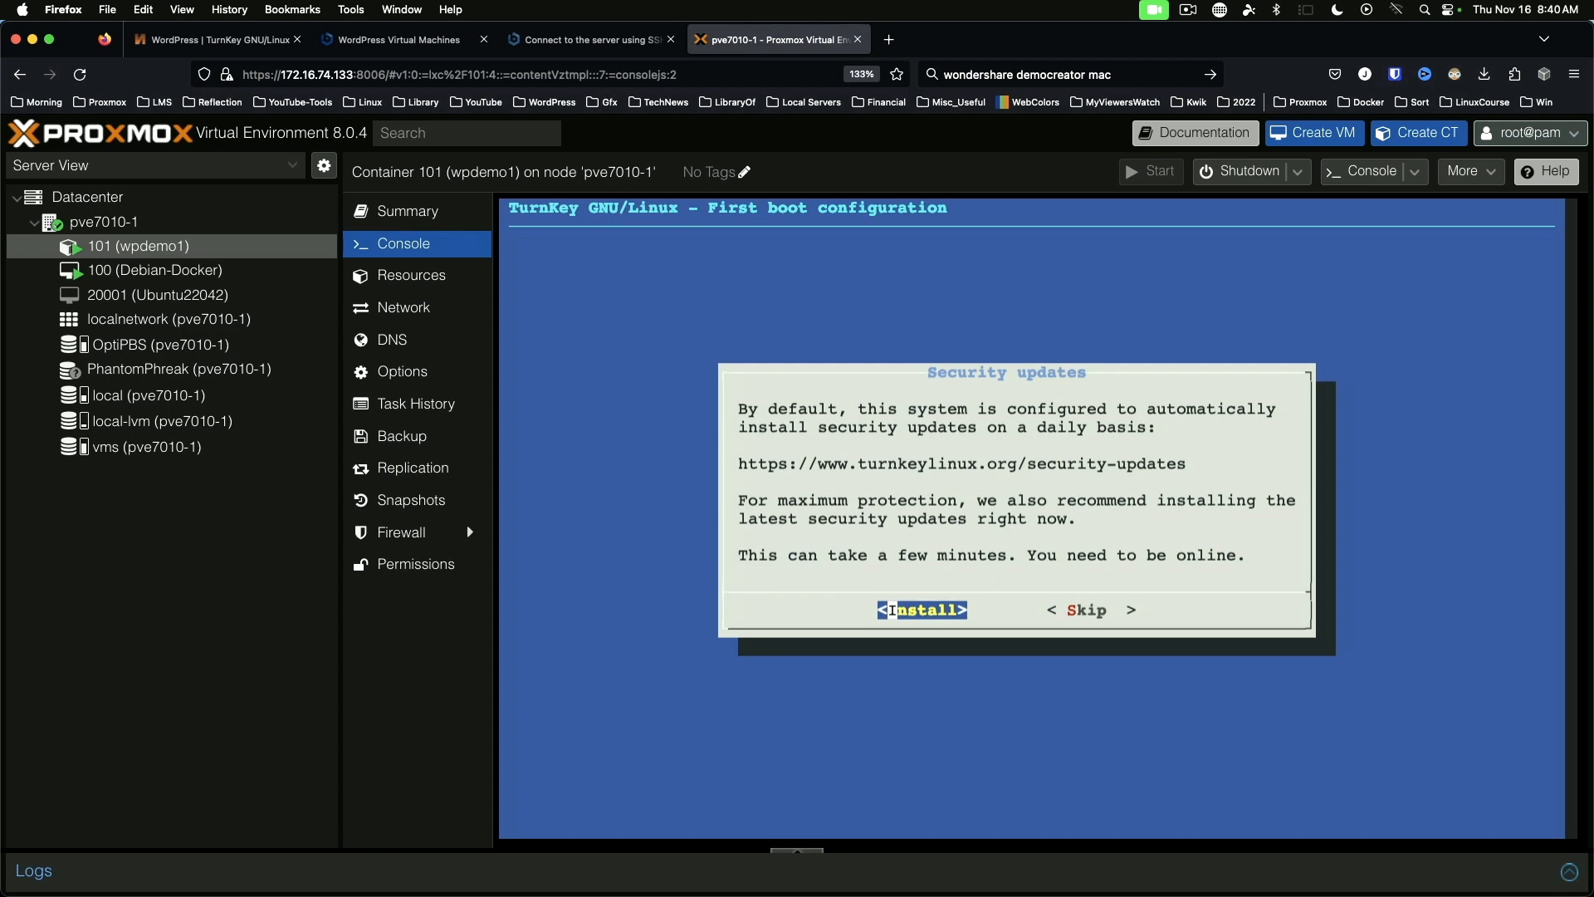
{"action": "left_click", "coordinate": [920, 609]}
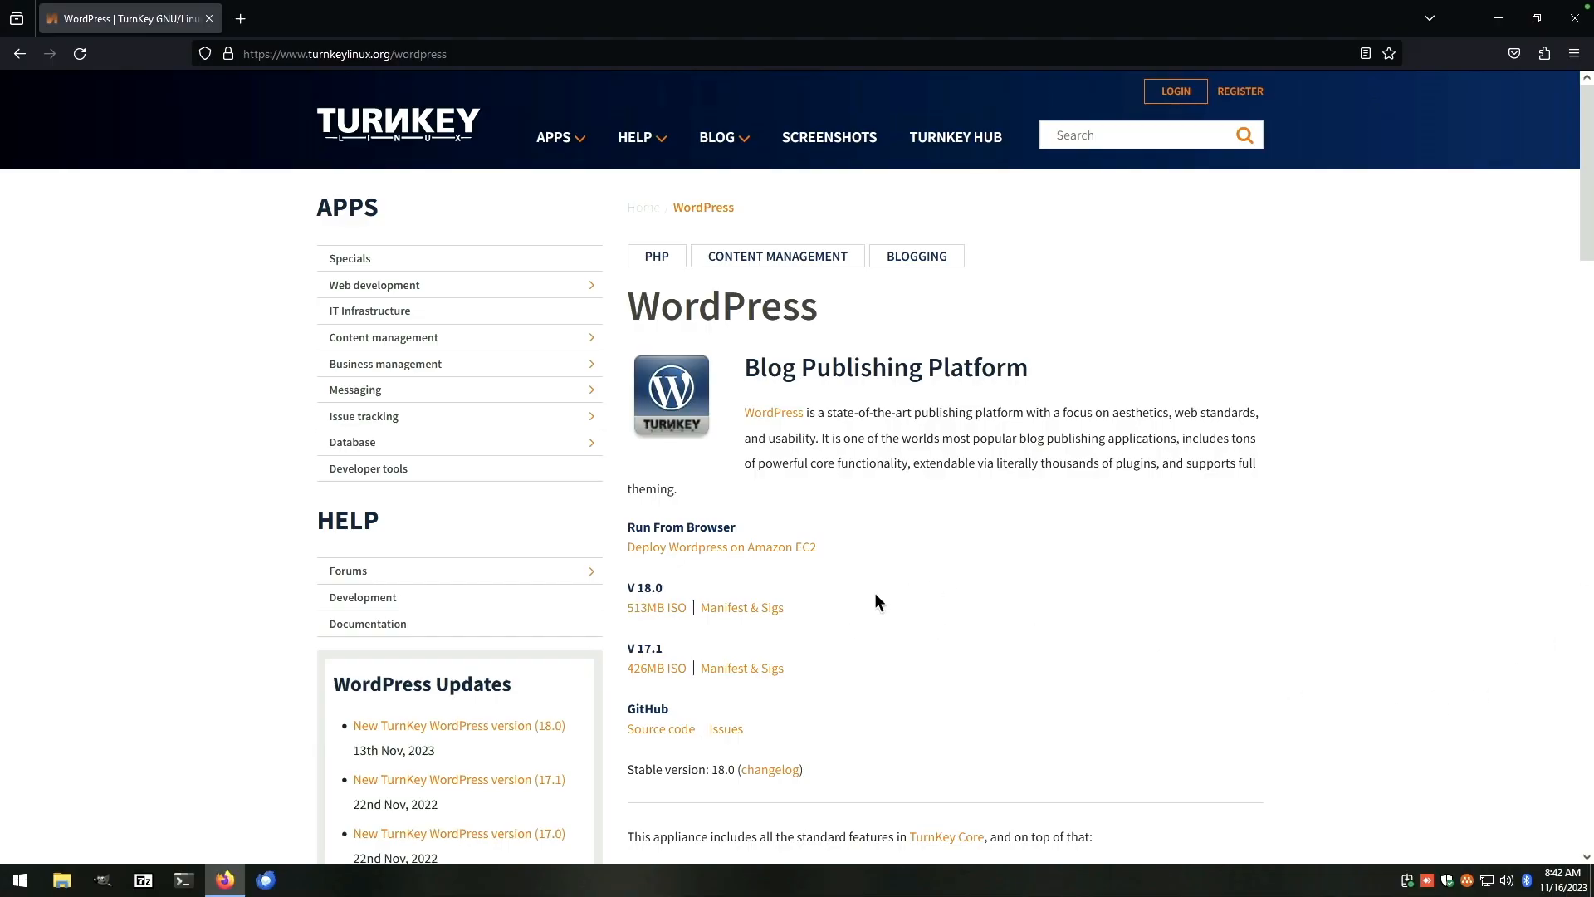
{"action": "mouse_move", "coordinate": [710, 648]}
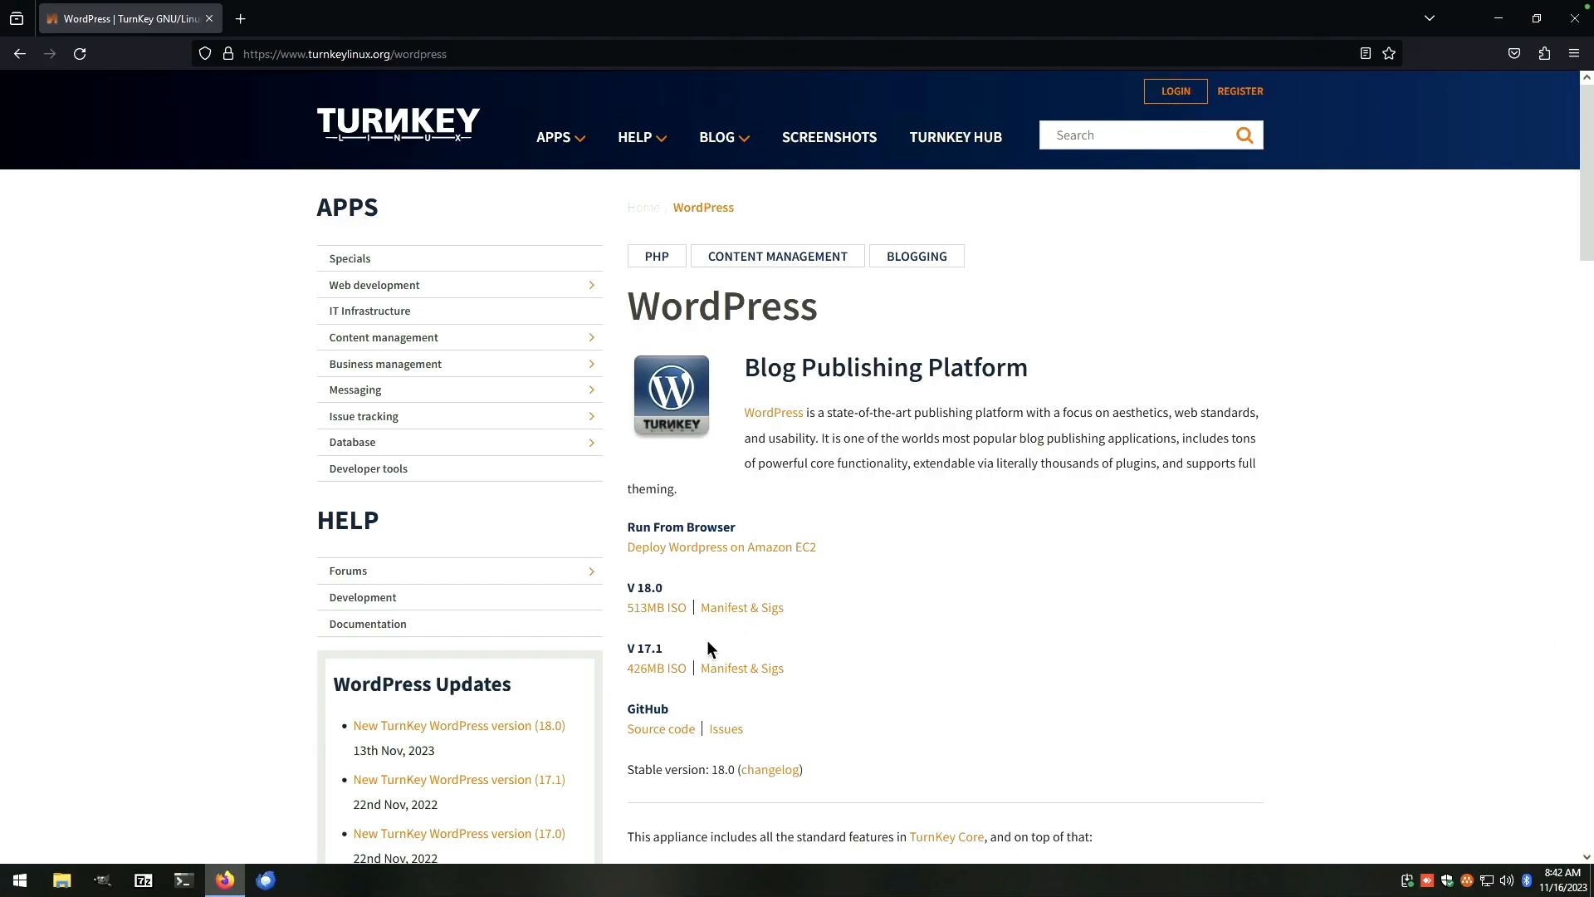
Download the 513MB TurnKey WordPress V 18.0 ISO.
{"action": "left_click", "coordinate": [656, 607]}
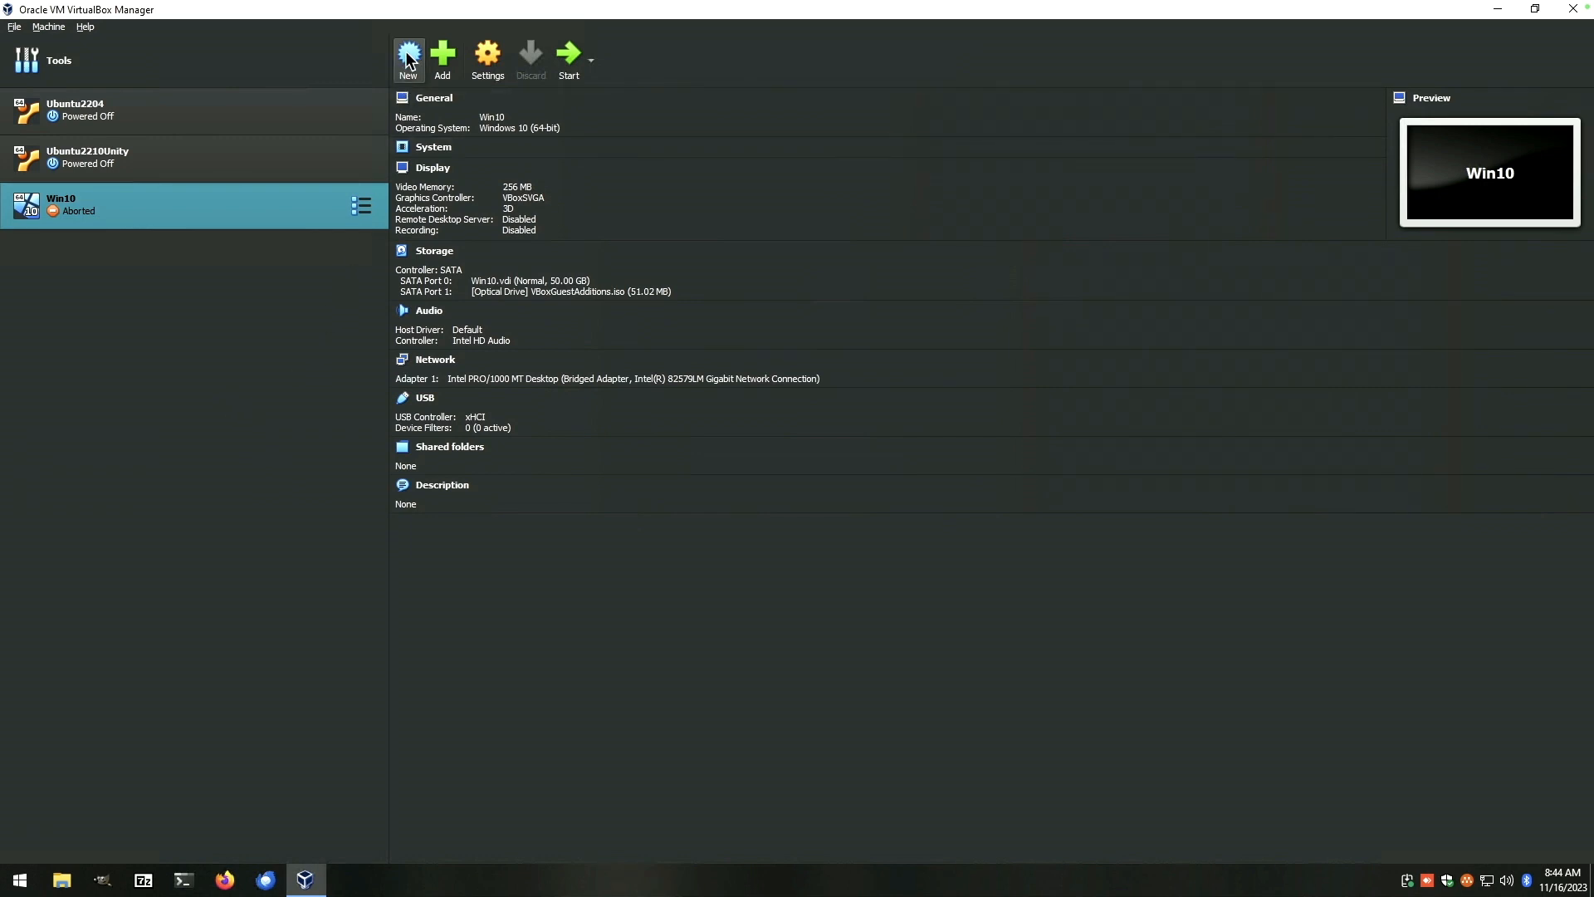
Name a new VM WordPressDemo2 and attach the turnkey-wordpress-18.0-bookworm-amd64 ISO from Downloads.
{"action": "left_click", "coordinate": [408, 58]}
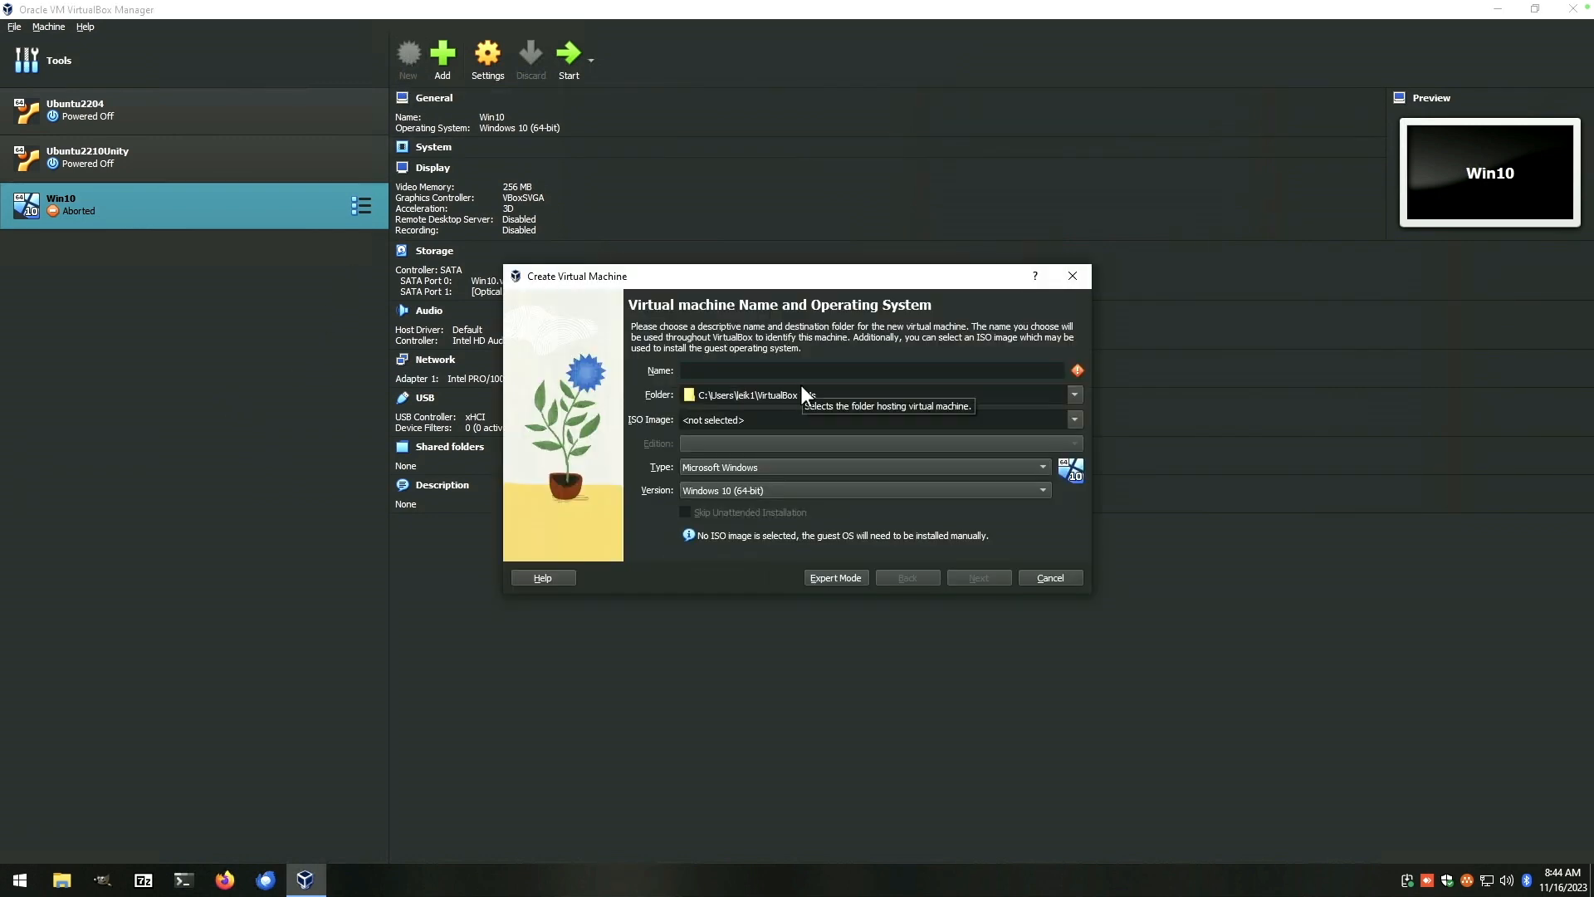
{"action": "type", "text": "WordPressDemo2"}
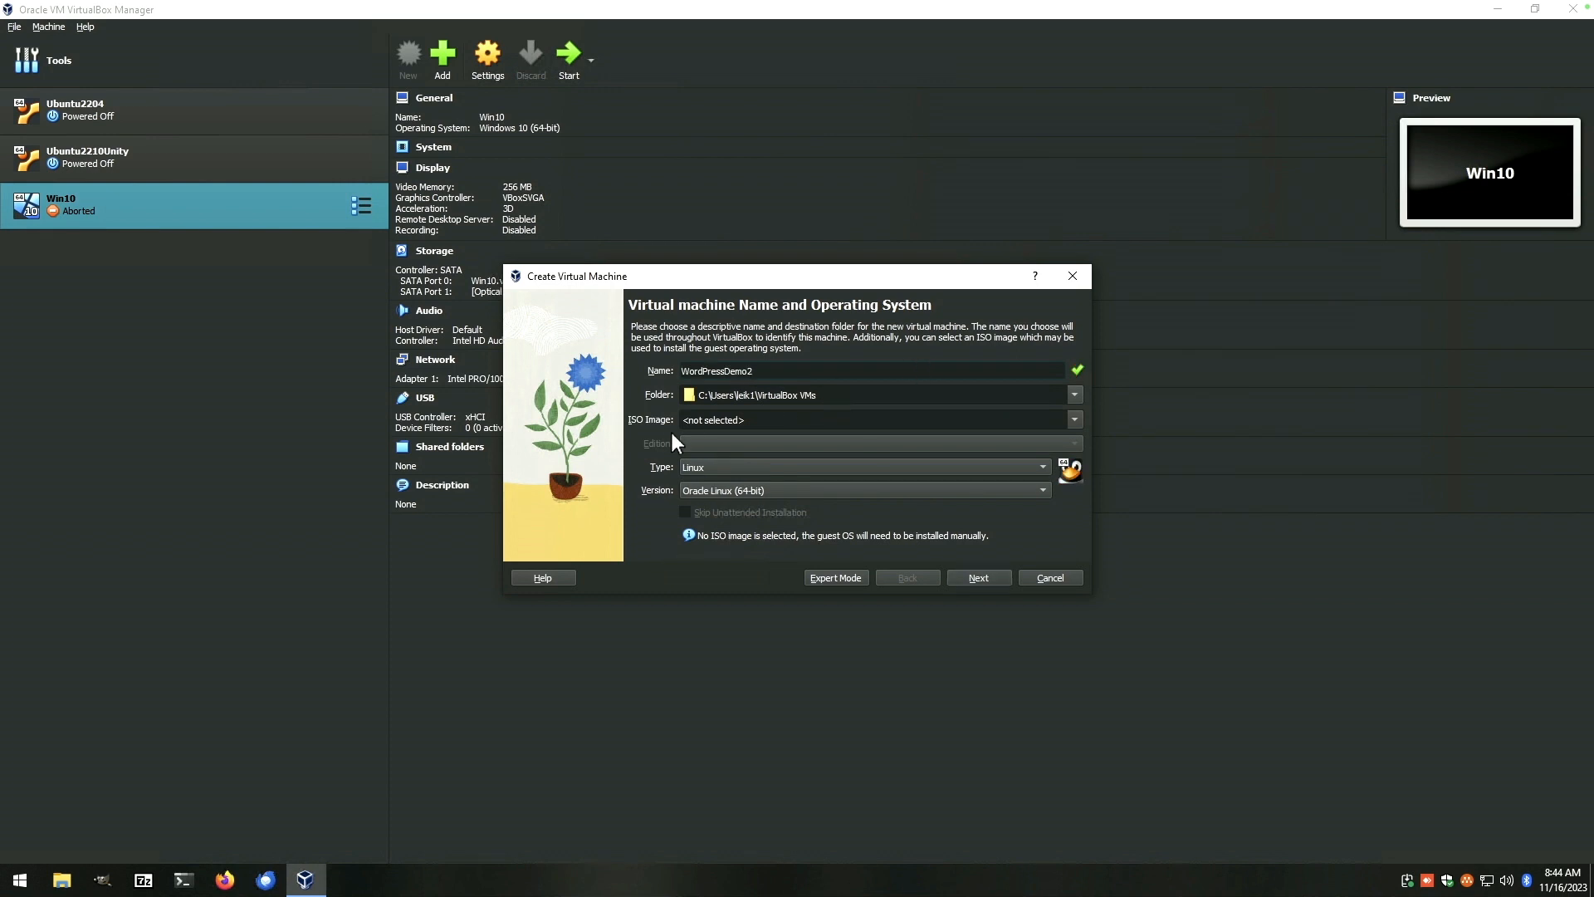
{"action": "left_click", "coordinate": [1074, 421]}
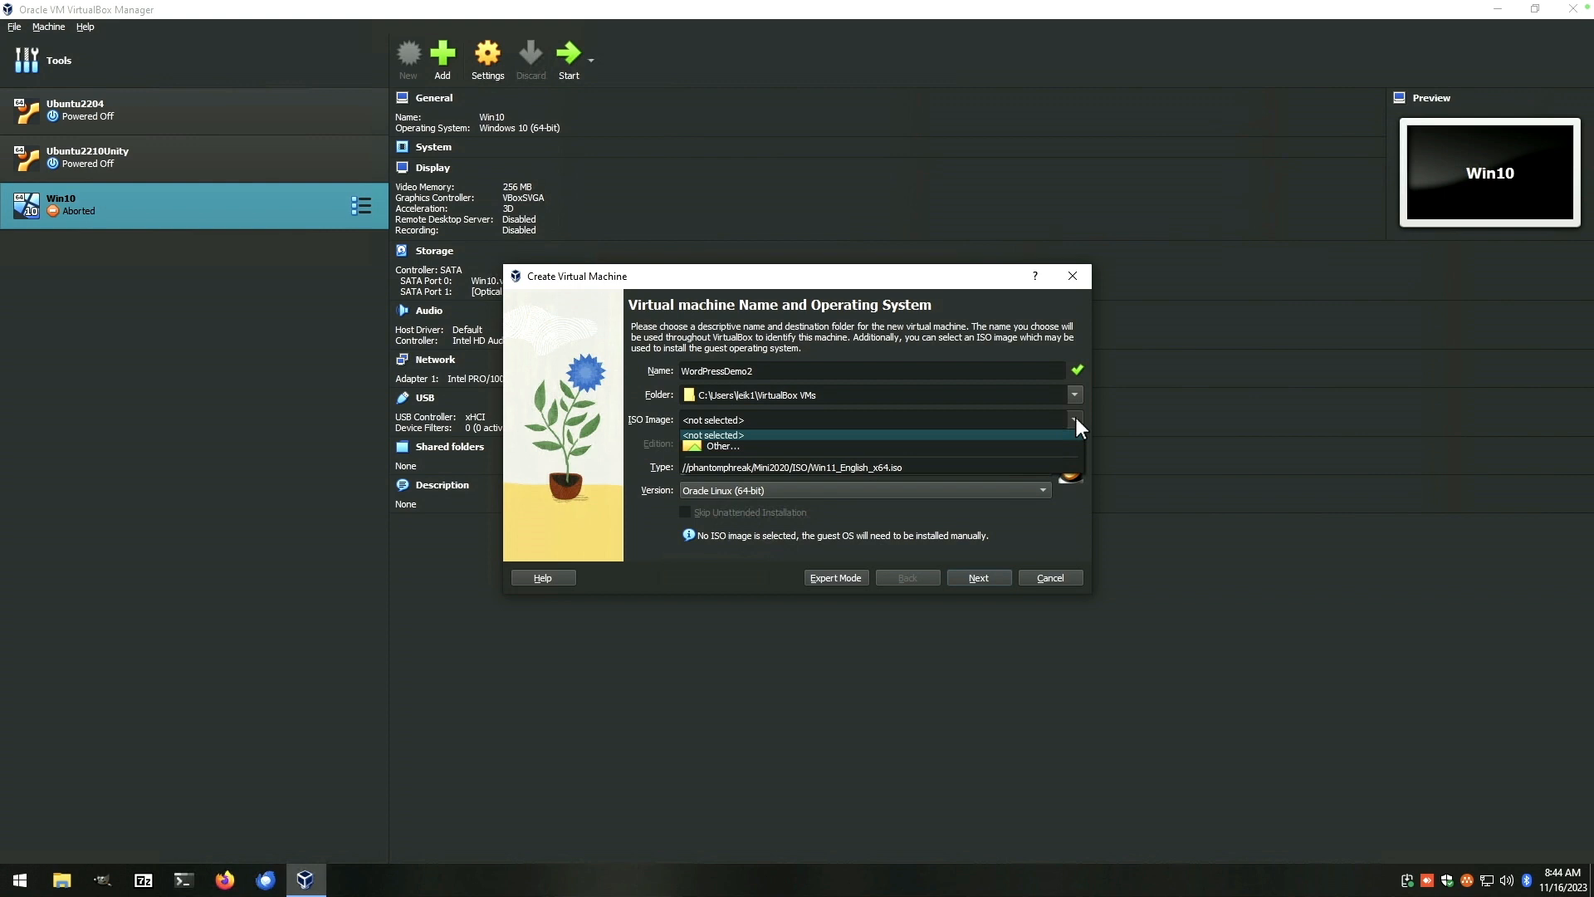
{"action": "left_click", "coordinate": [721, 445]}
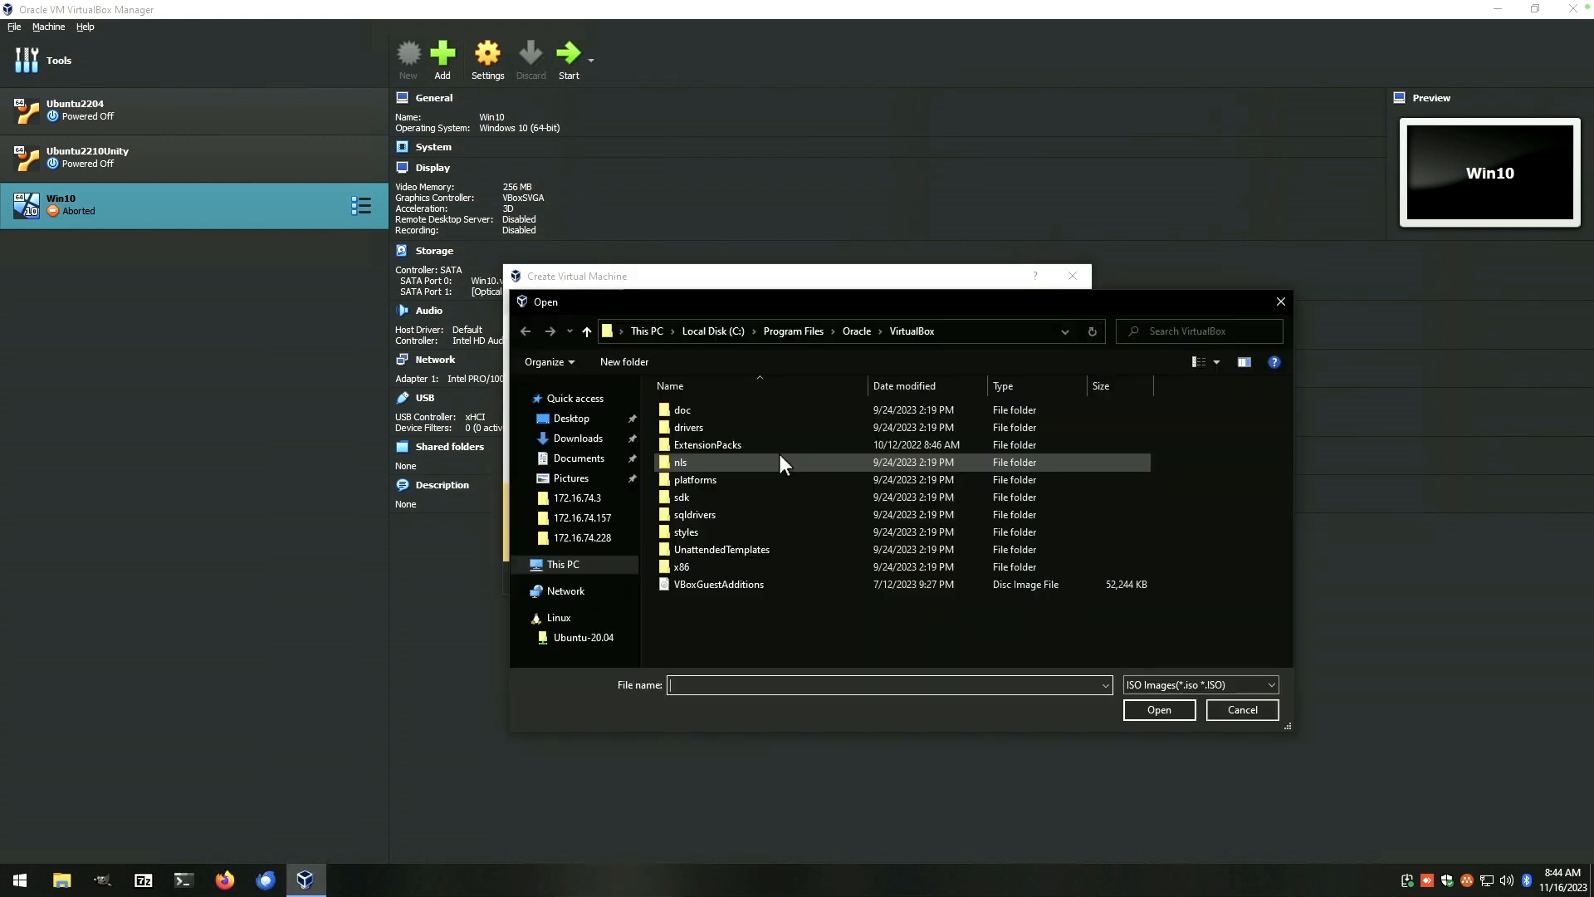
{"action": "left_click", "coordinate": [577, 438]}
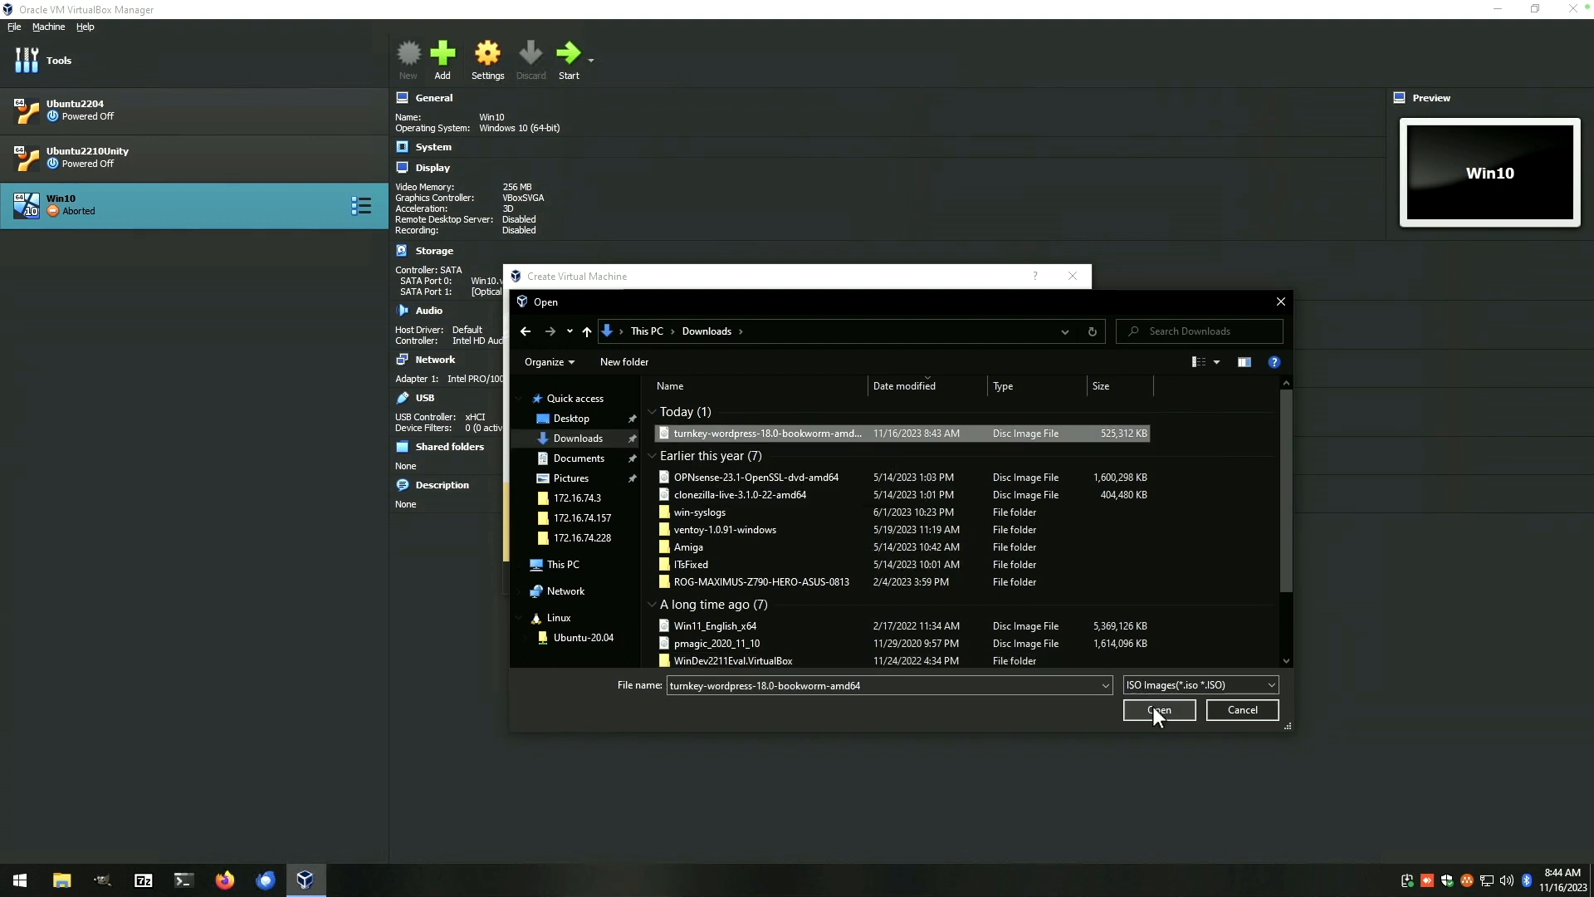
{"action": "left_click", "coordinate": [1157, 710]}
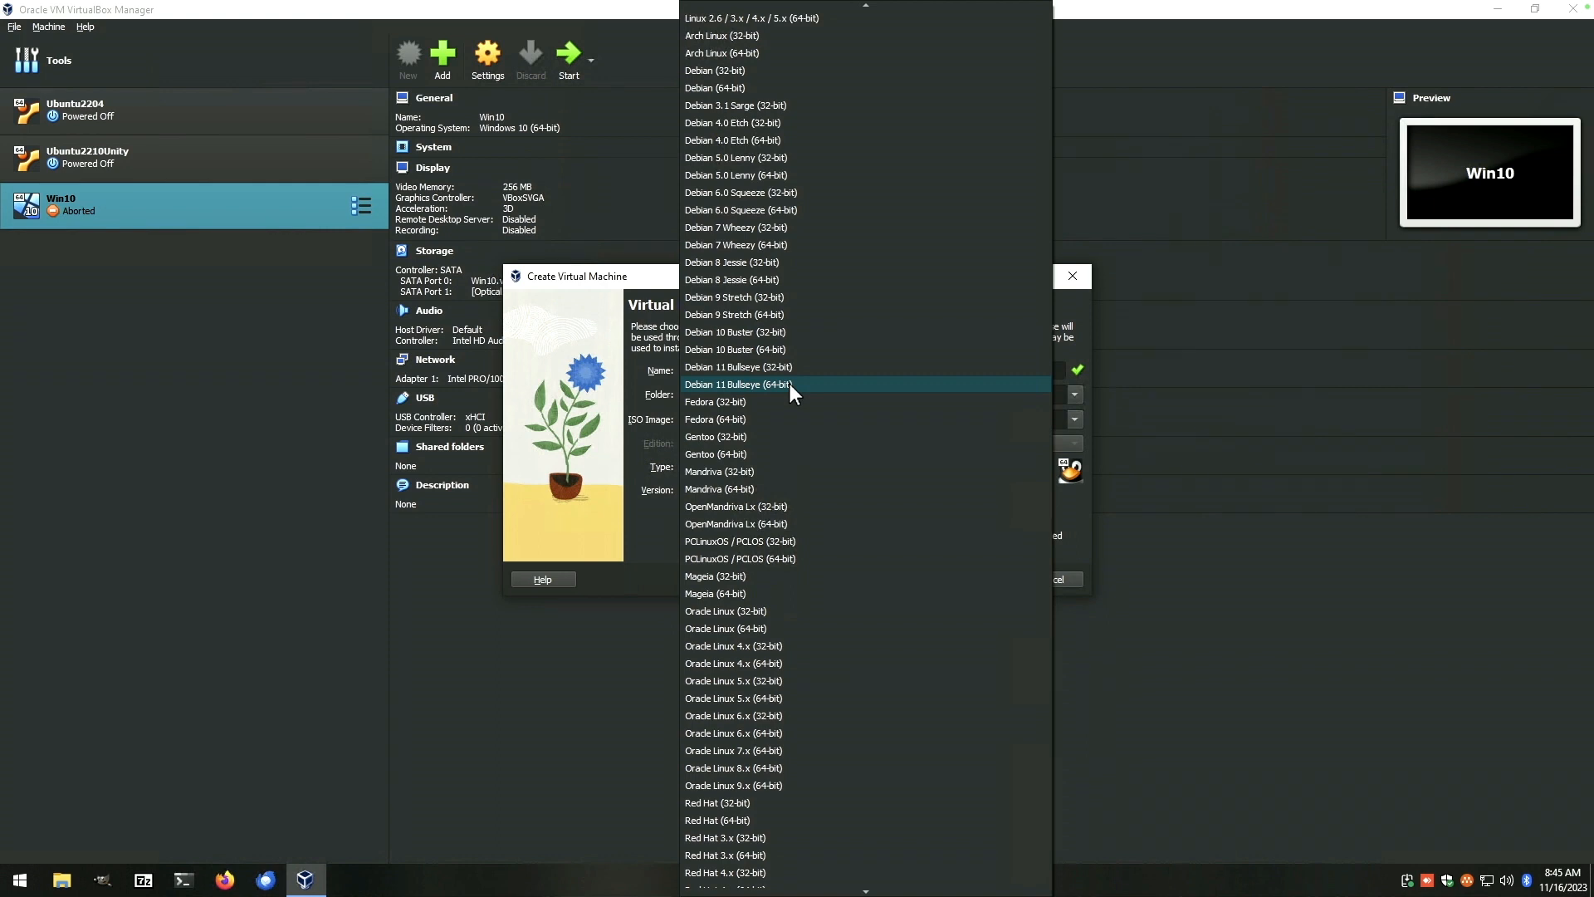
Set Version to Debian 11 Bullseye (64-bit) and accept 2048 MB RAM and a 20 GB disk.
{"action": "left_click", "coordinate": [737, 385]}
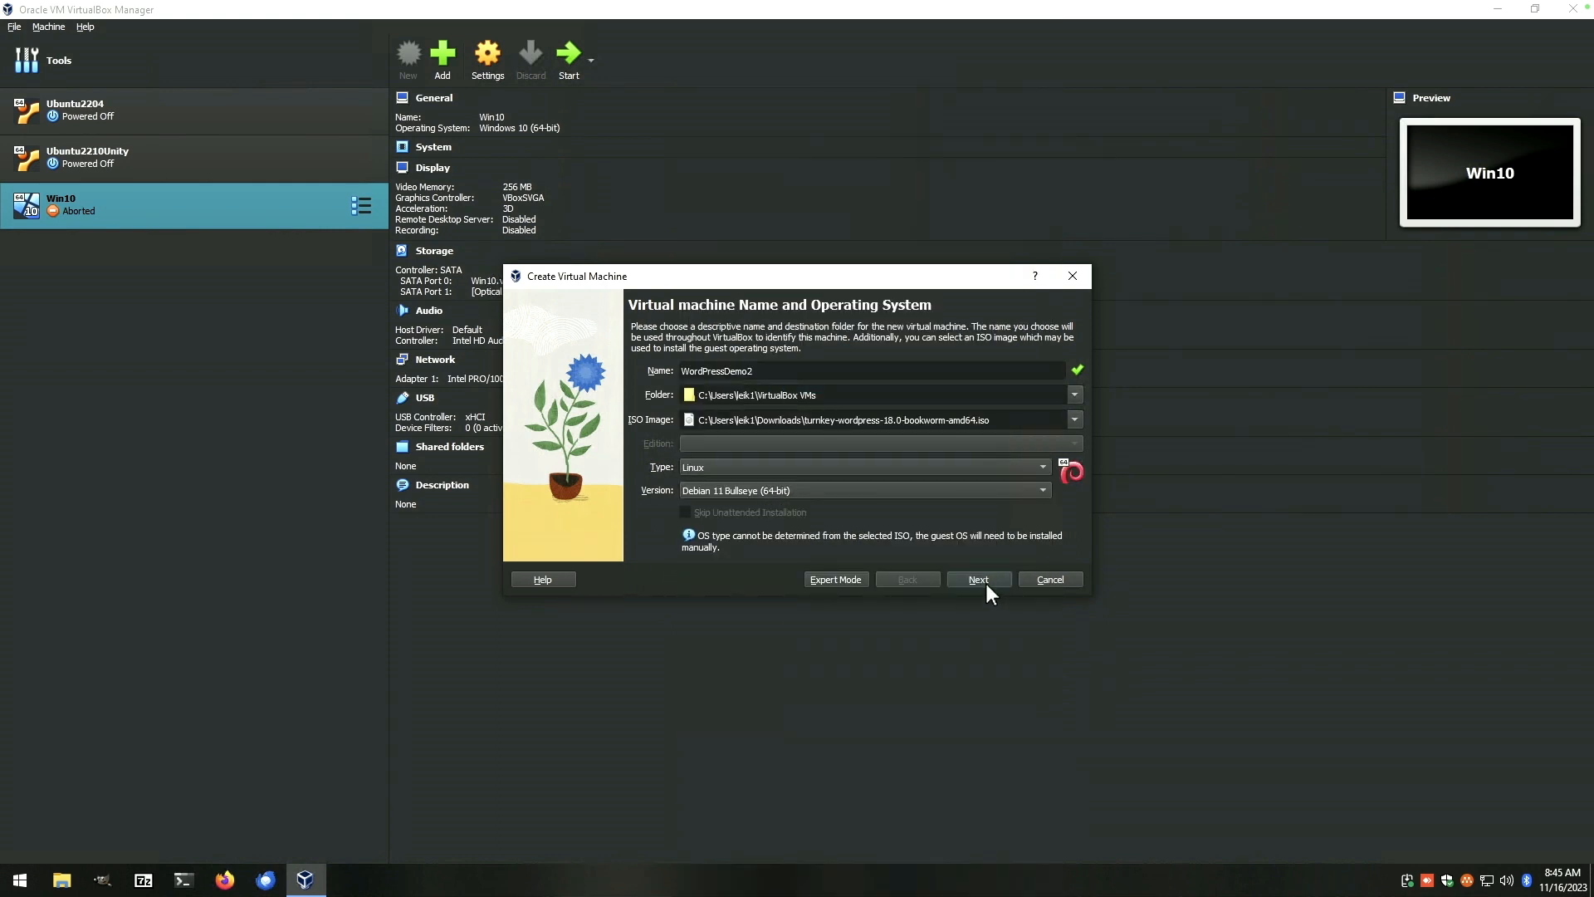
{"action": "left_click", "coordinate": [976, 579]}
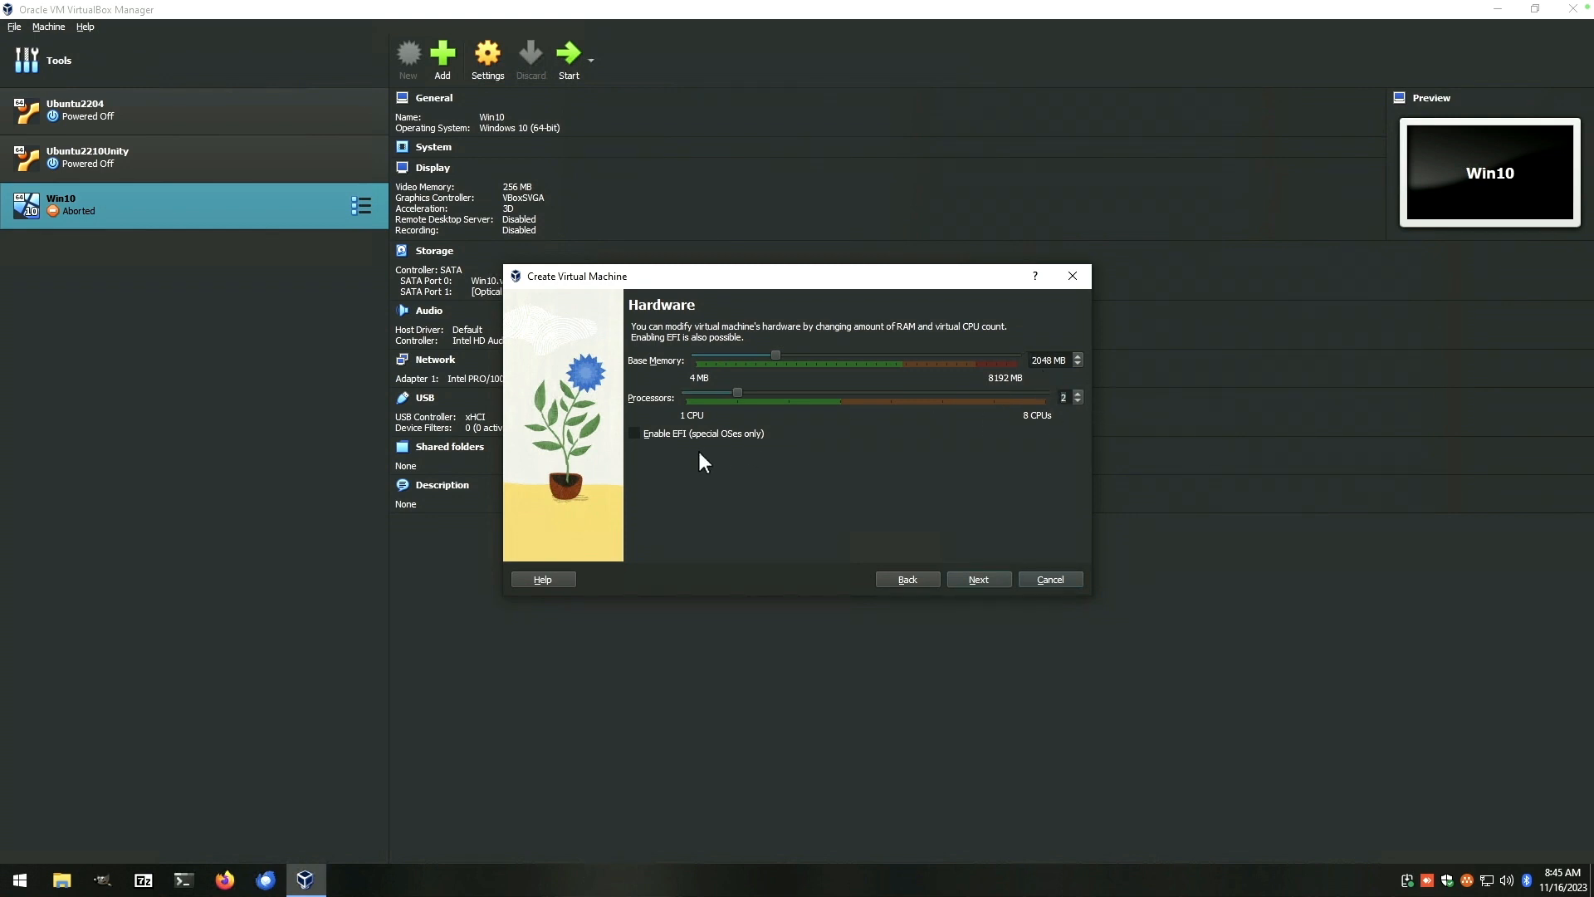
{"action": "left_click", "coordinate": [977, 579]}
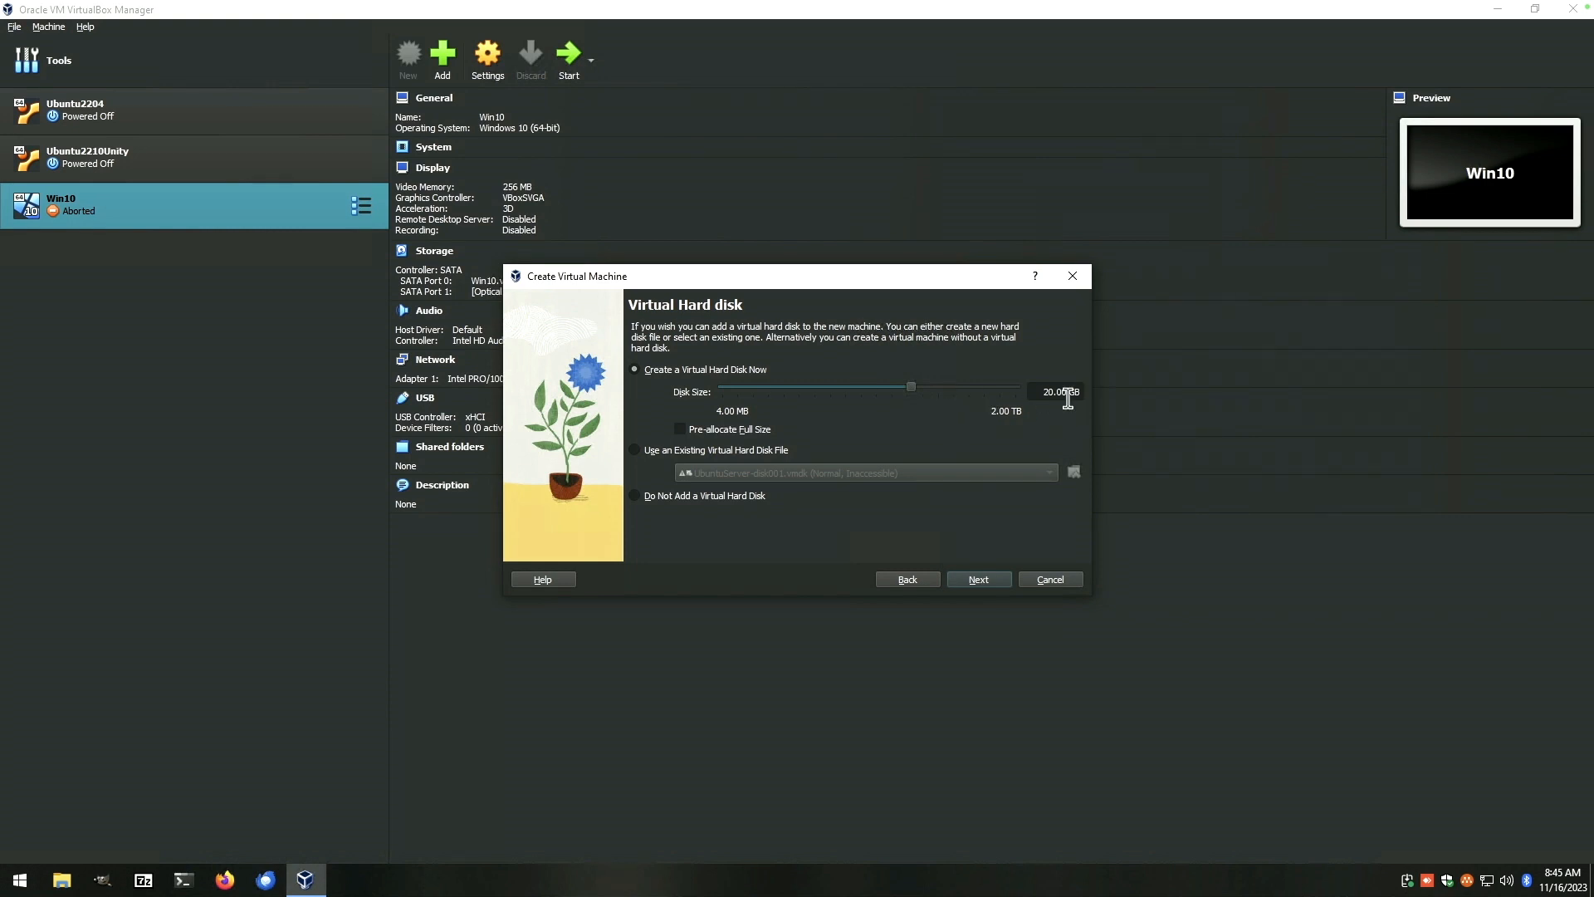
{"action": "left_click", "coordinate": [977, 578]}
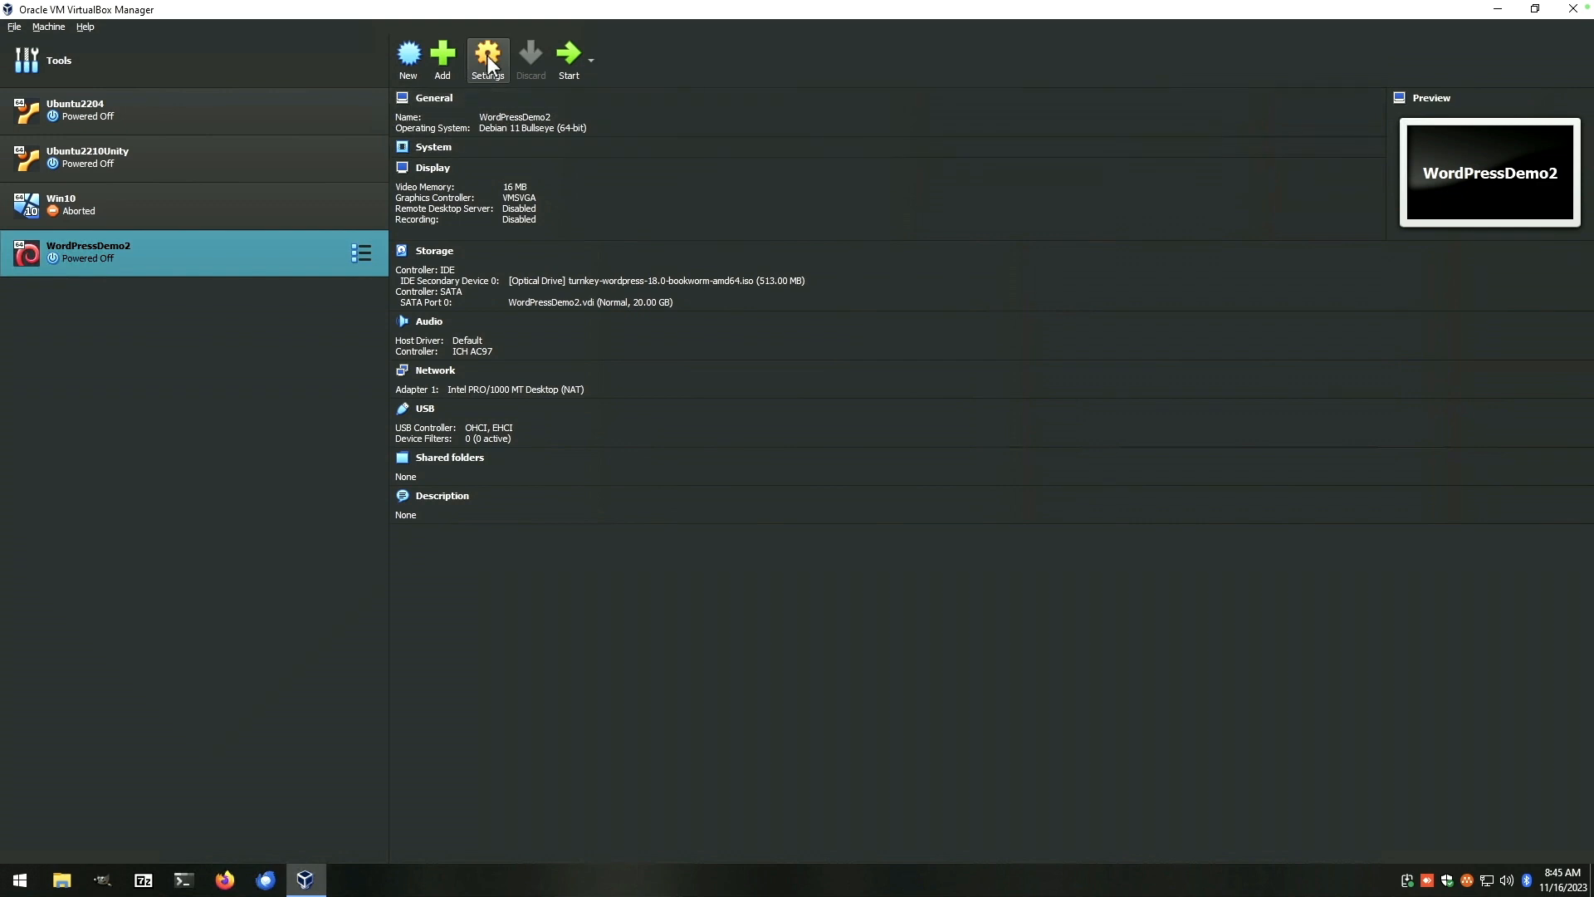
Attach WordPressDemo2's network adapter as Bridged Adapter on the Hyper-V Virtual Ethernet Adapter and save.
{"action": "left_click", "coordinate": [488, 53]}
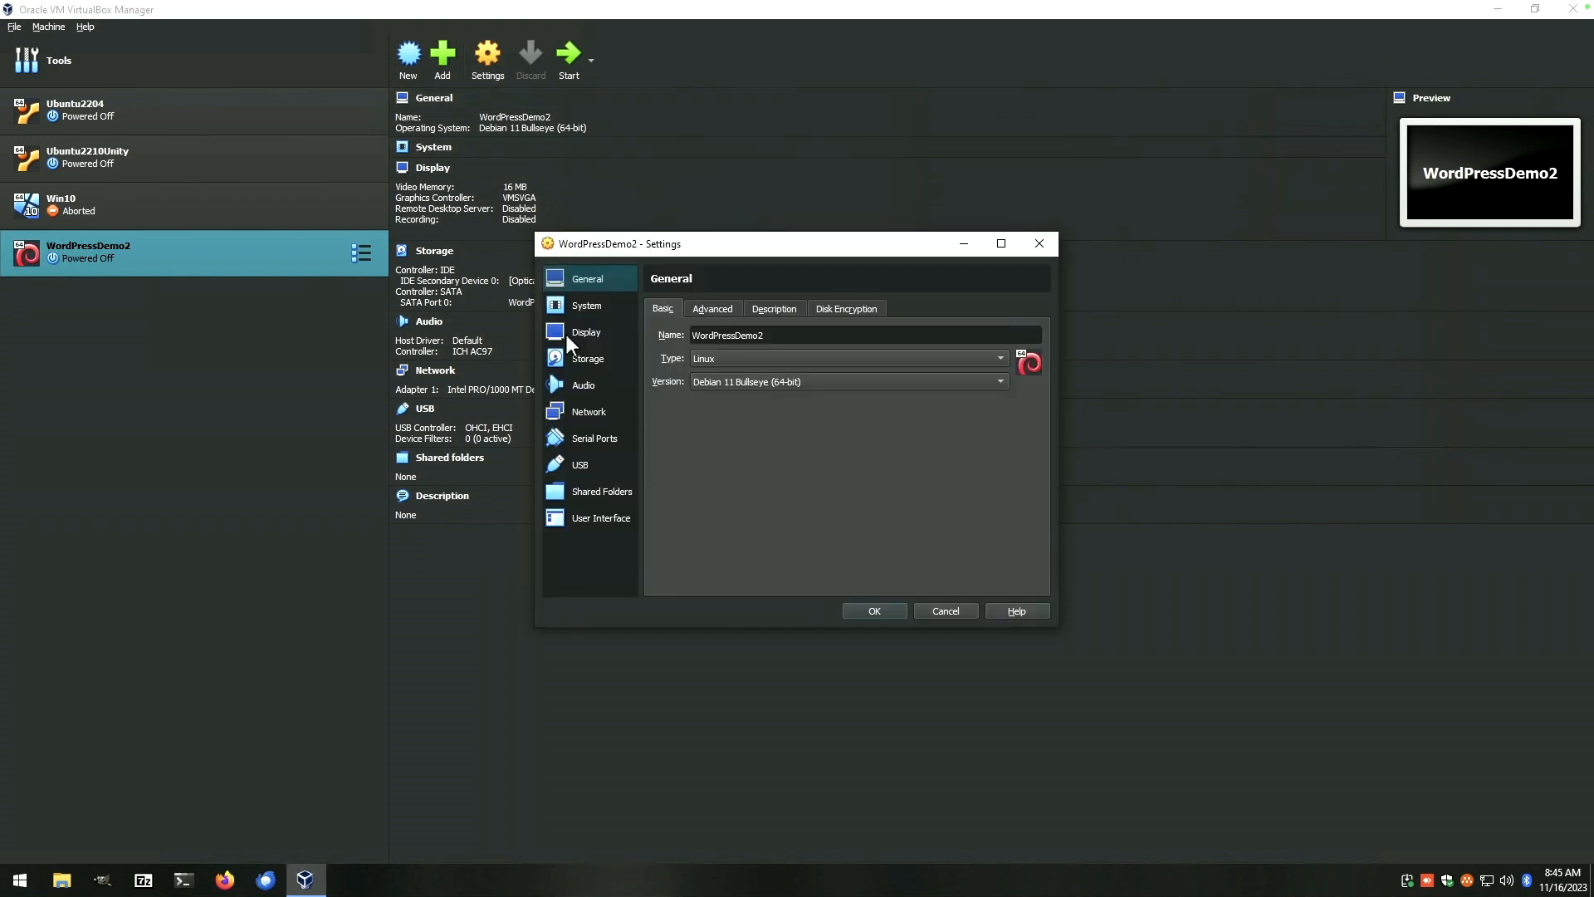
{"action": "left_click", "coordinate": [587, 305]}
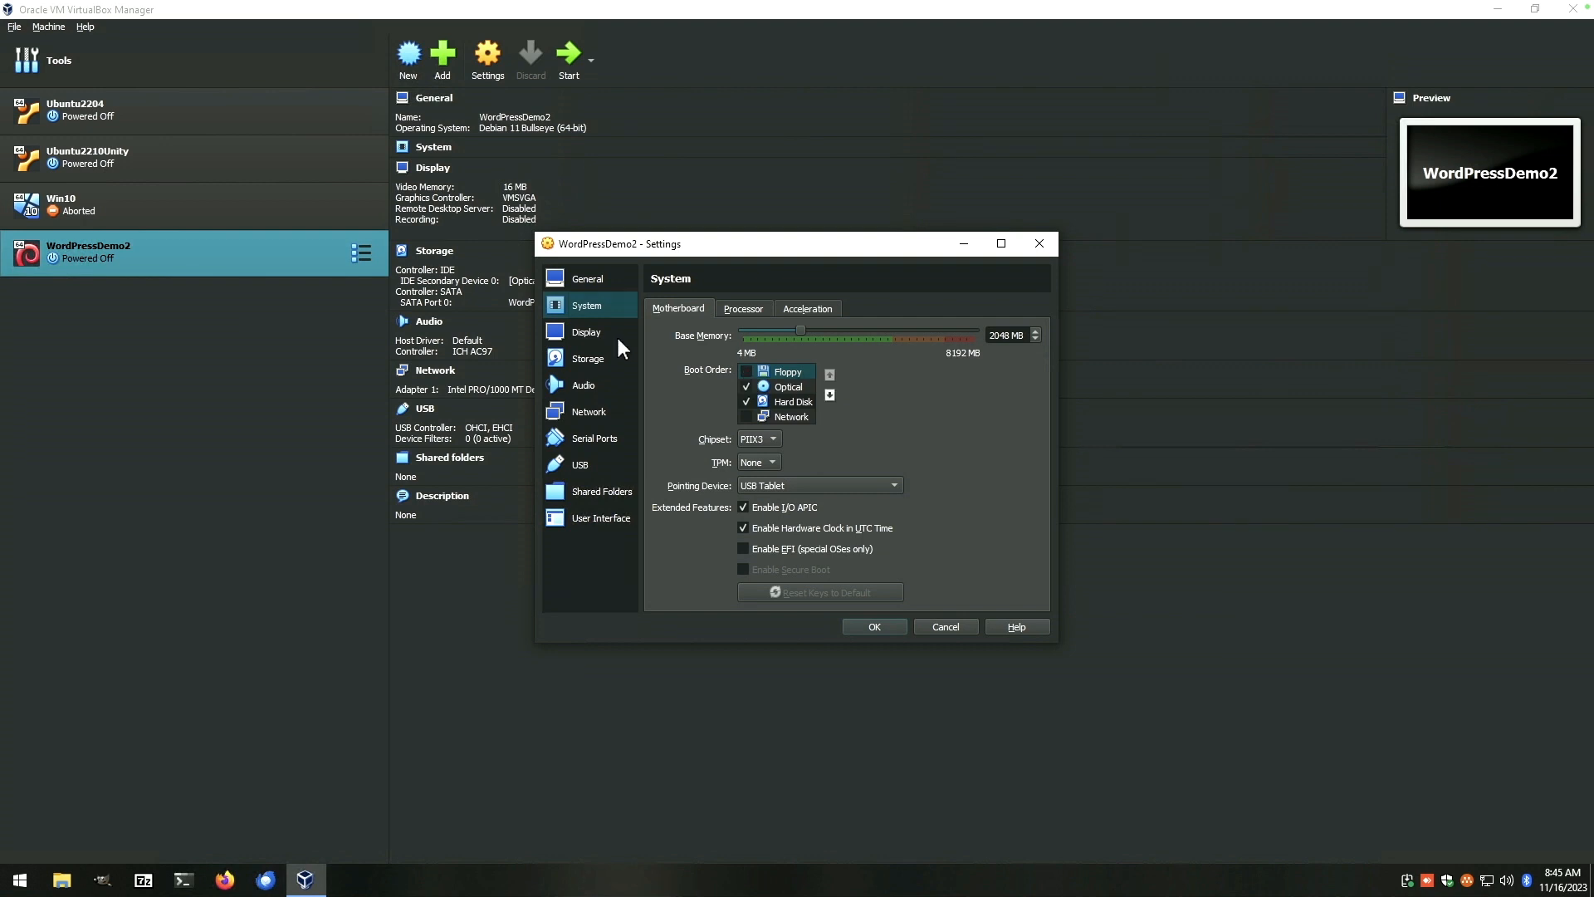
{"action": "left_click", "coordinate": [589, 411]}
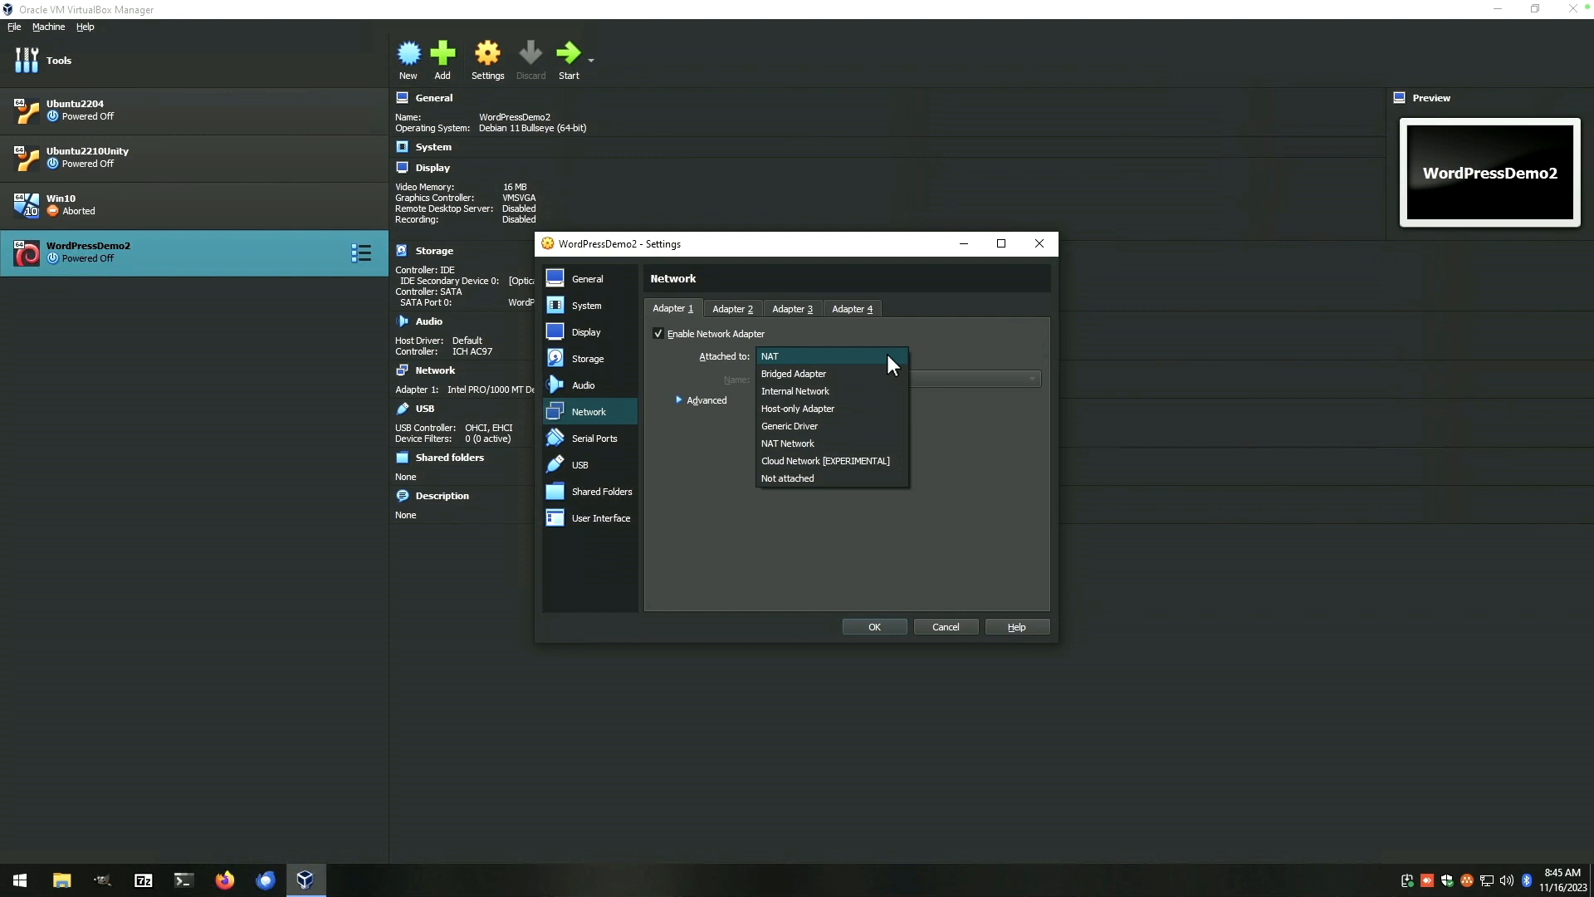
{"action": "left_click", "coordinate": [794, 373]}
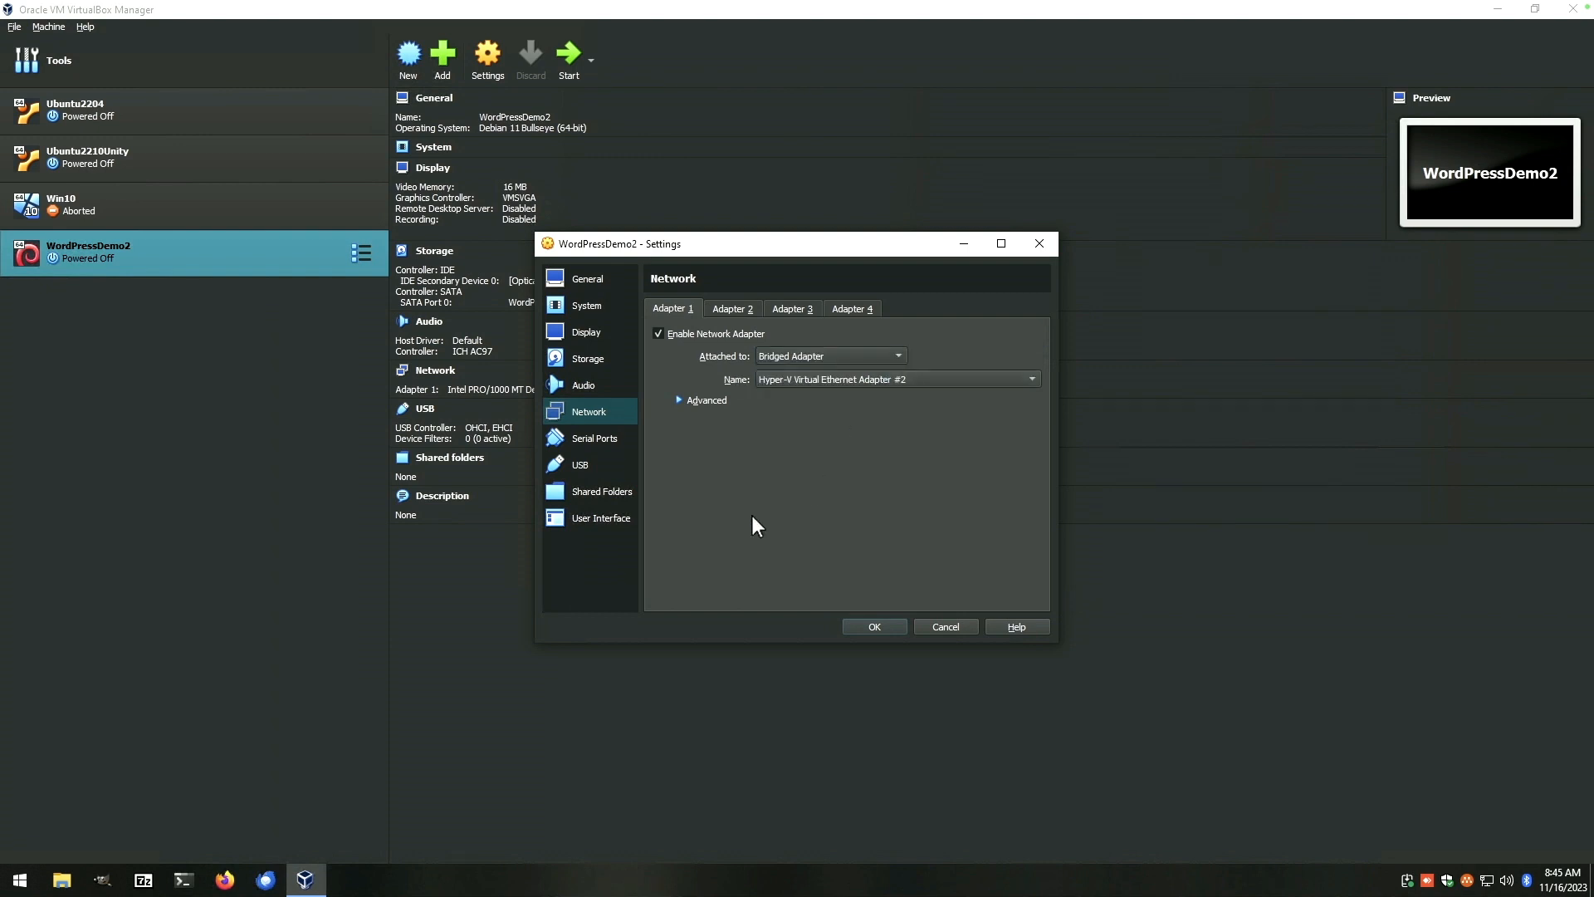
{"action": "left_click", "coordinate": [706, 400]}
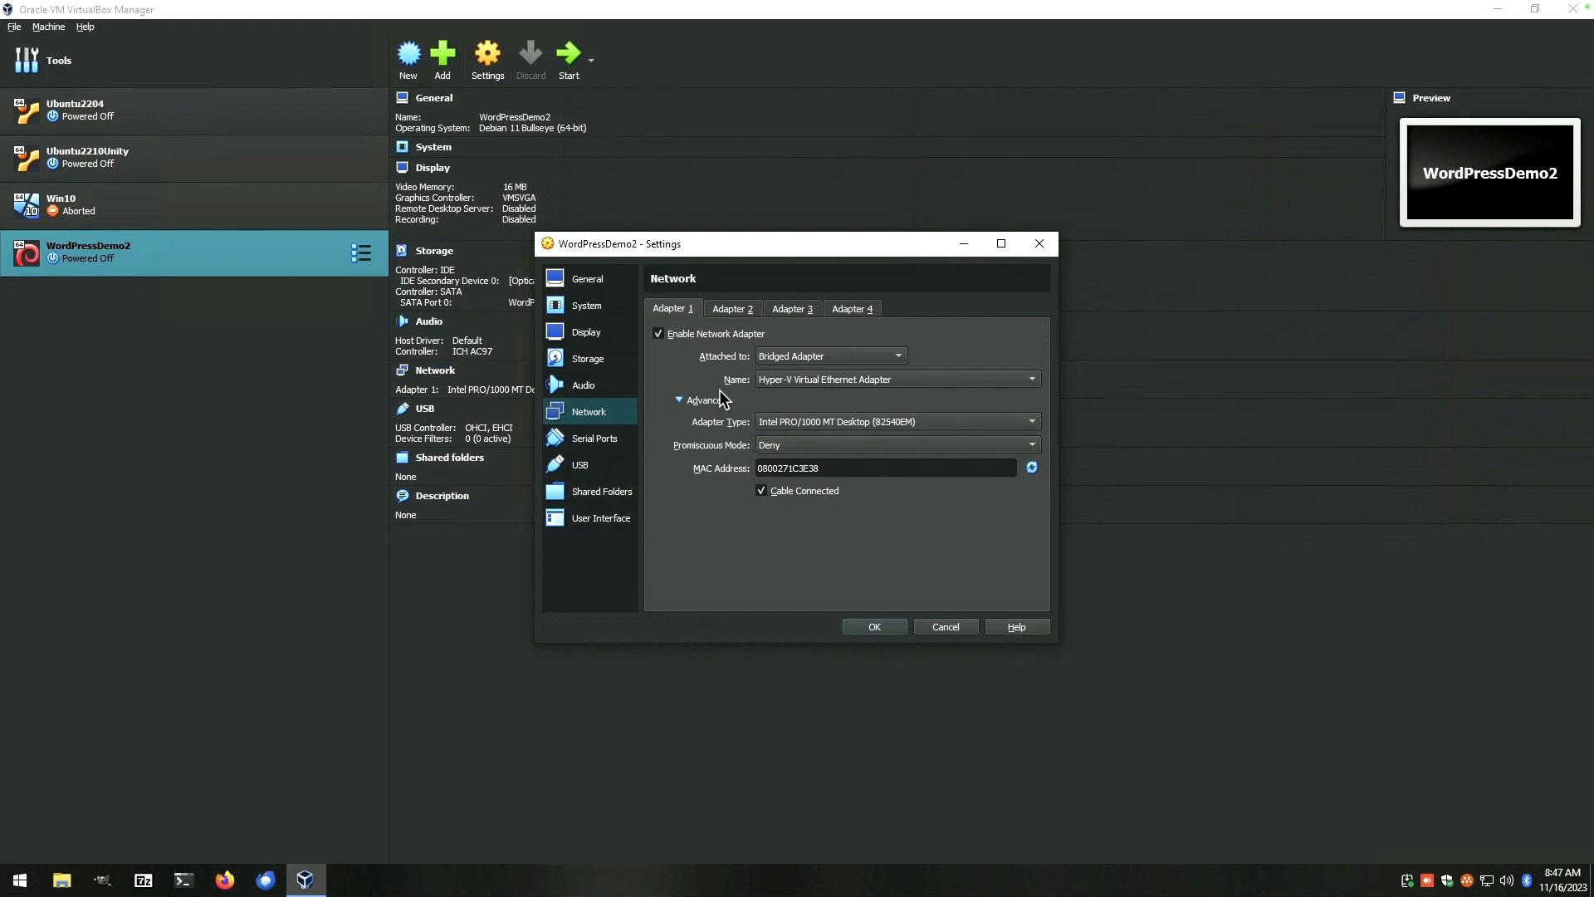
{"action": "mouse_move", "coordinate": [730, 397]}
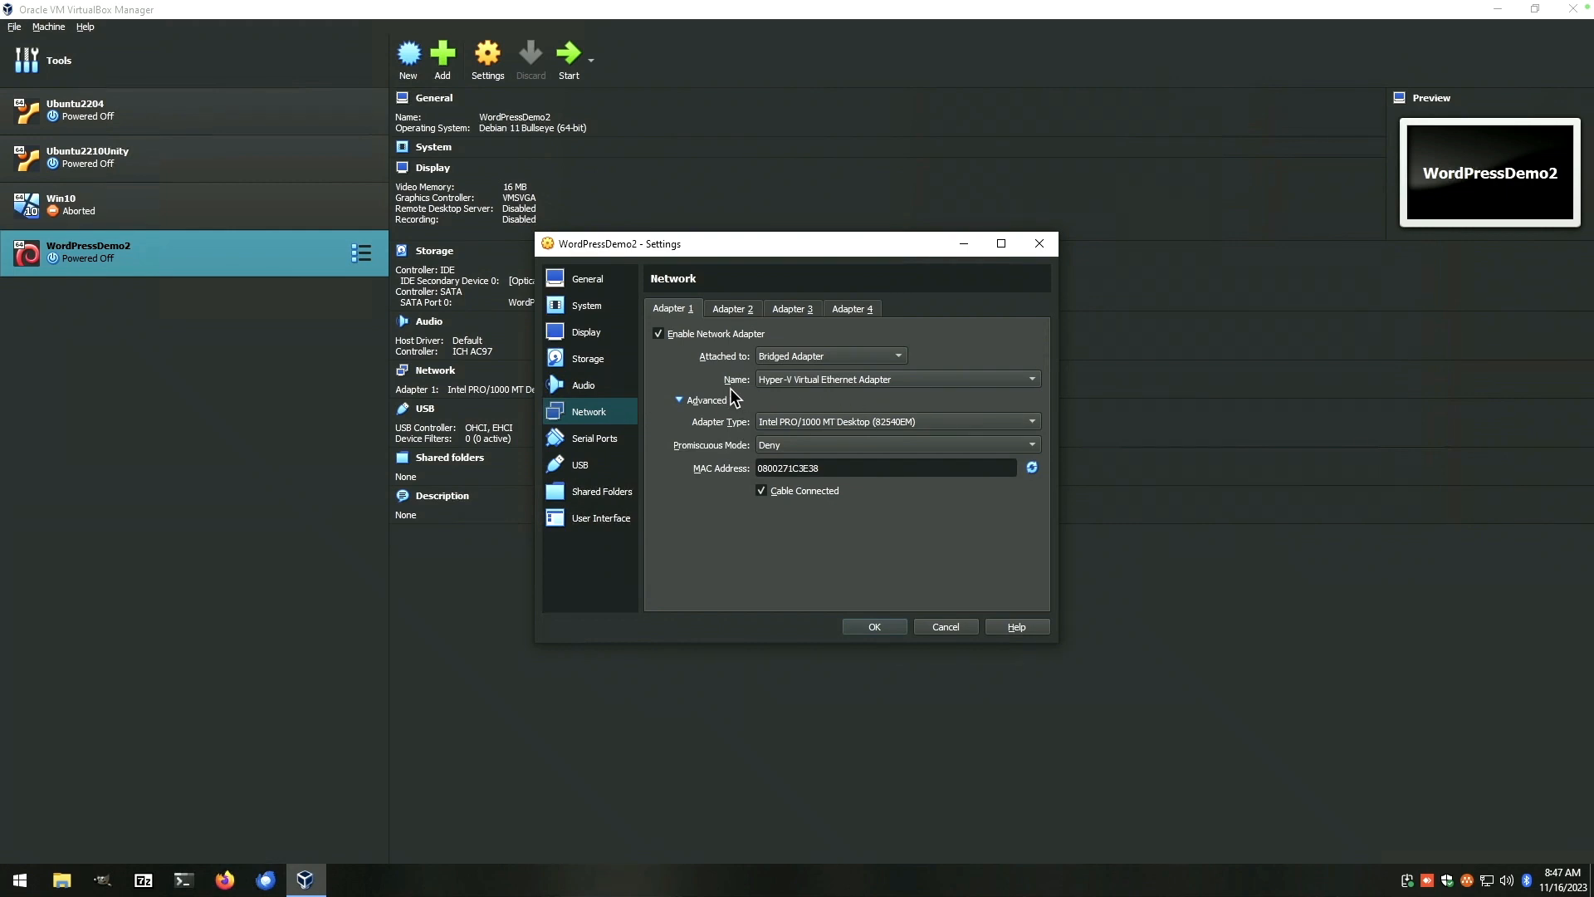
{"action": "mouse_move", "coordinate": [820, 395]}
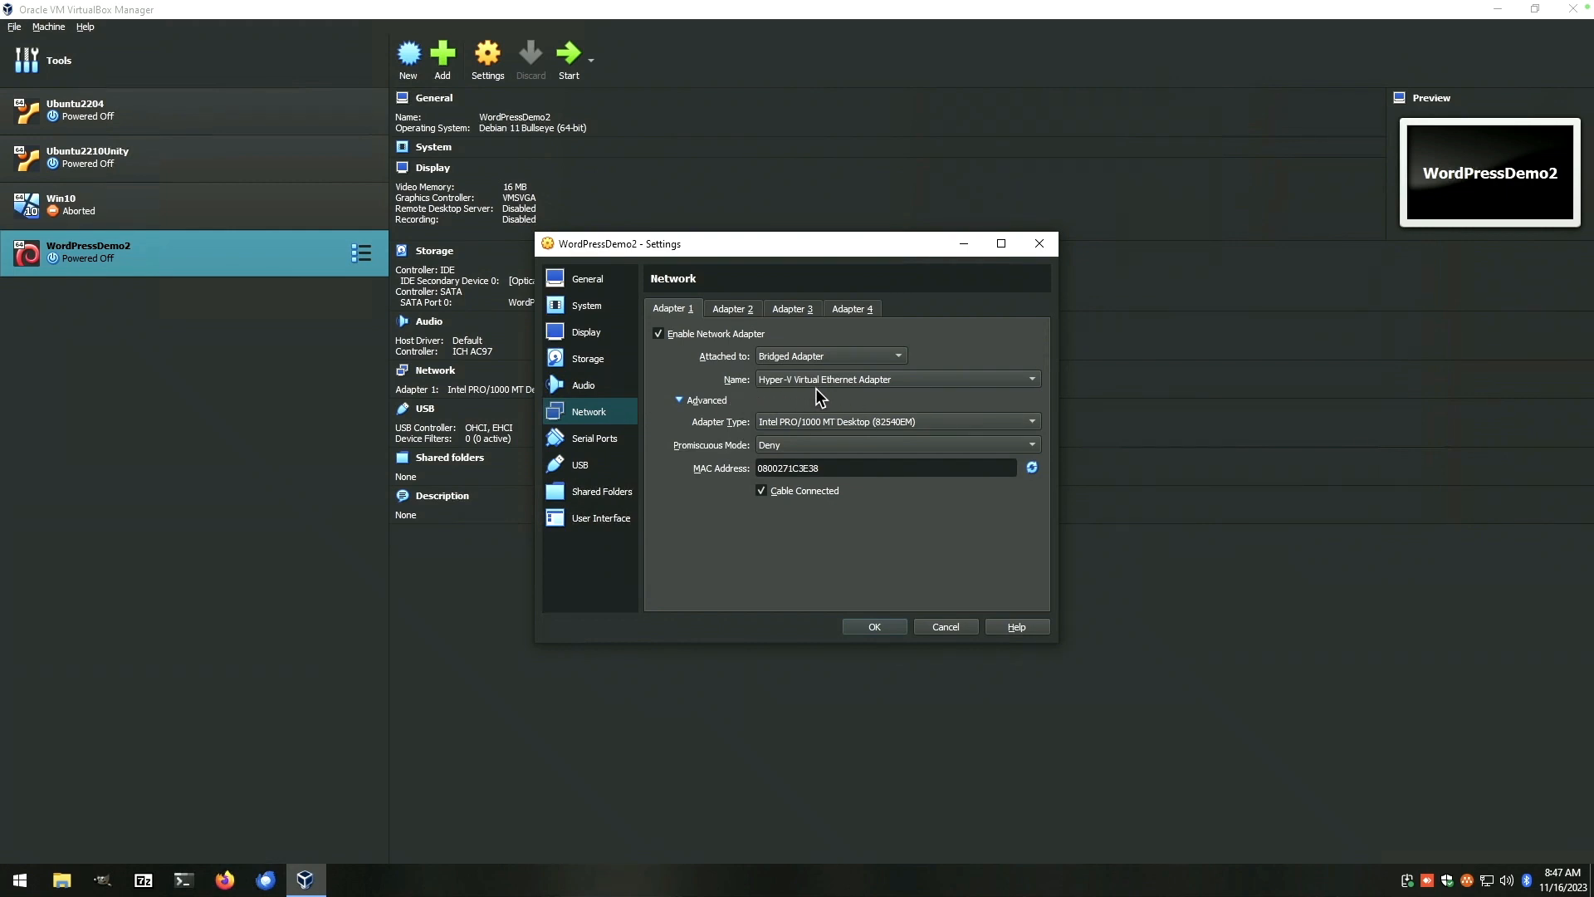
{"action": "mouse_move", "coordinate": [669, 444]}
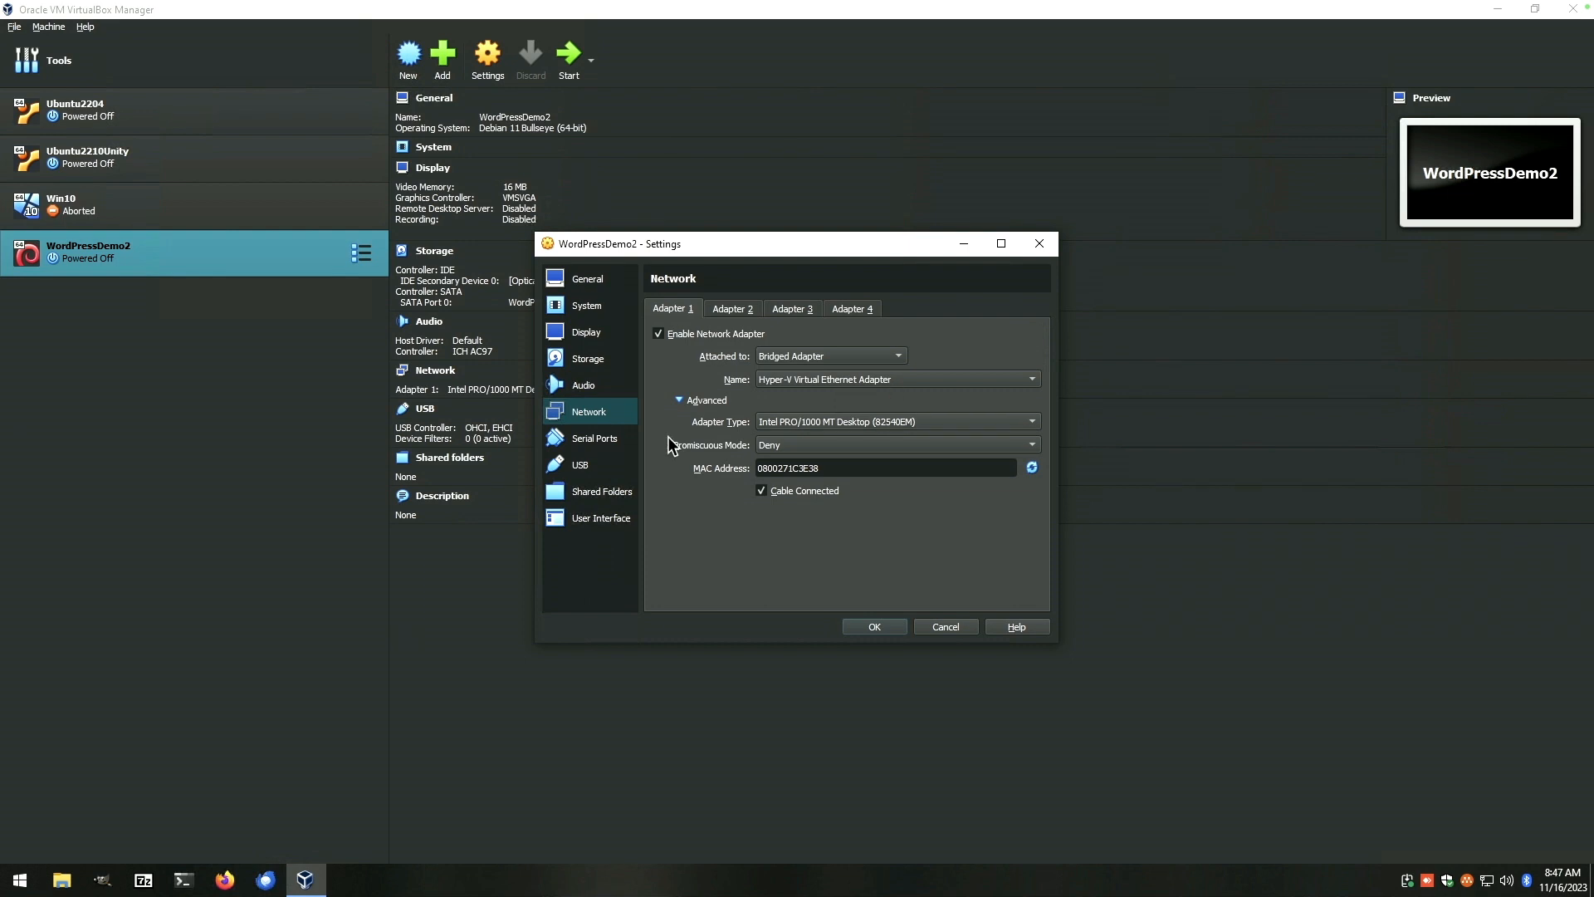
{"action": "mouse_move", "coordinate": [811, 444]}
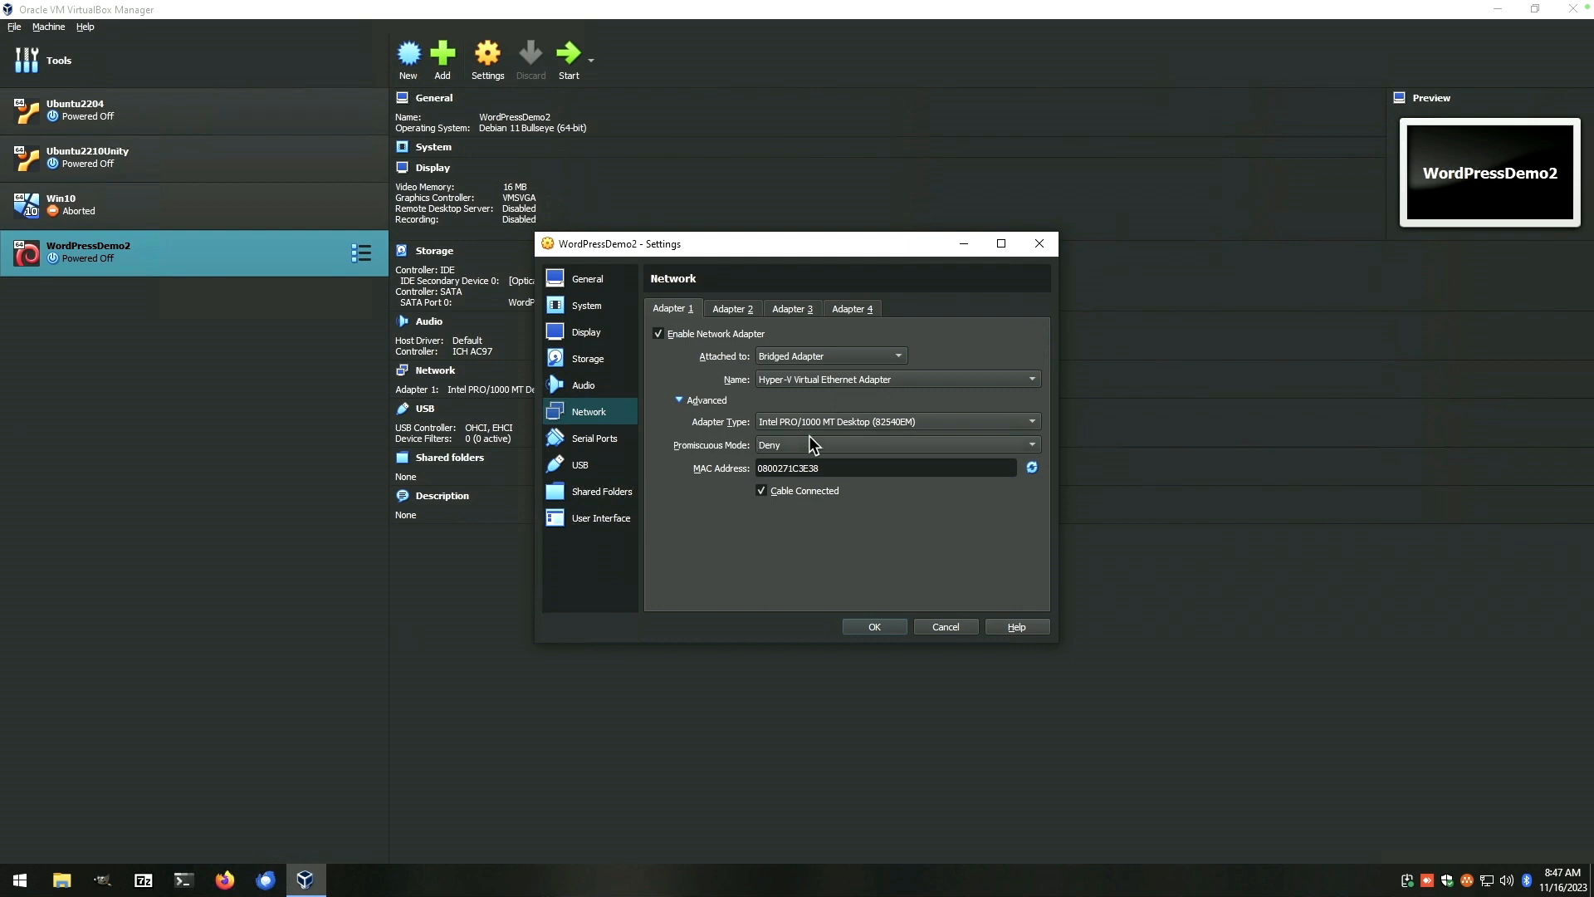
{"action": "mouse_move", "coordinate": [1052, 440]}
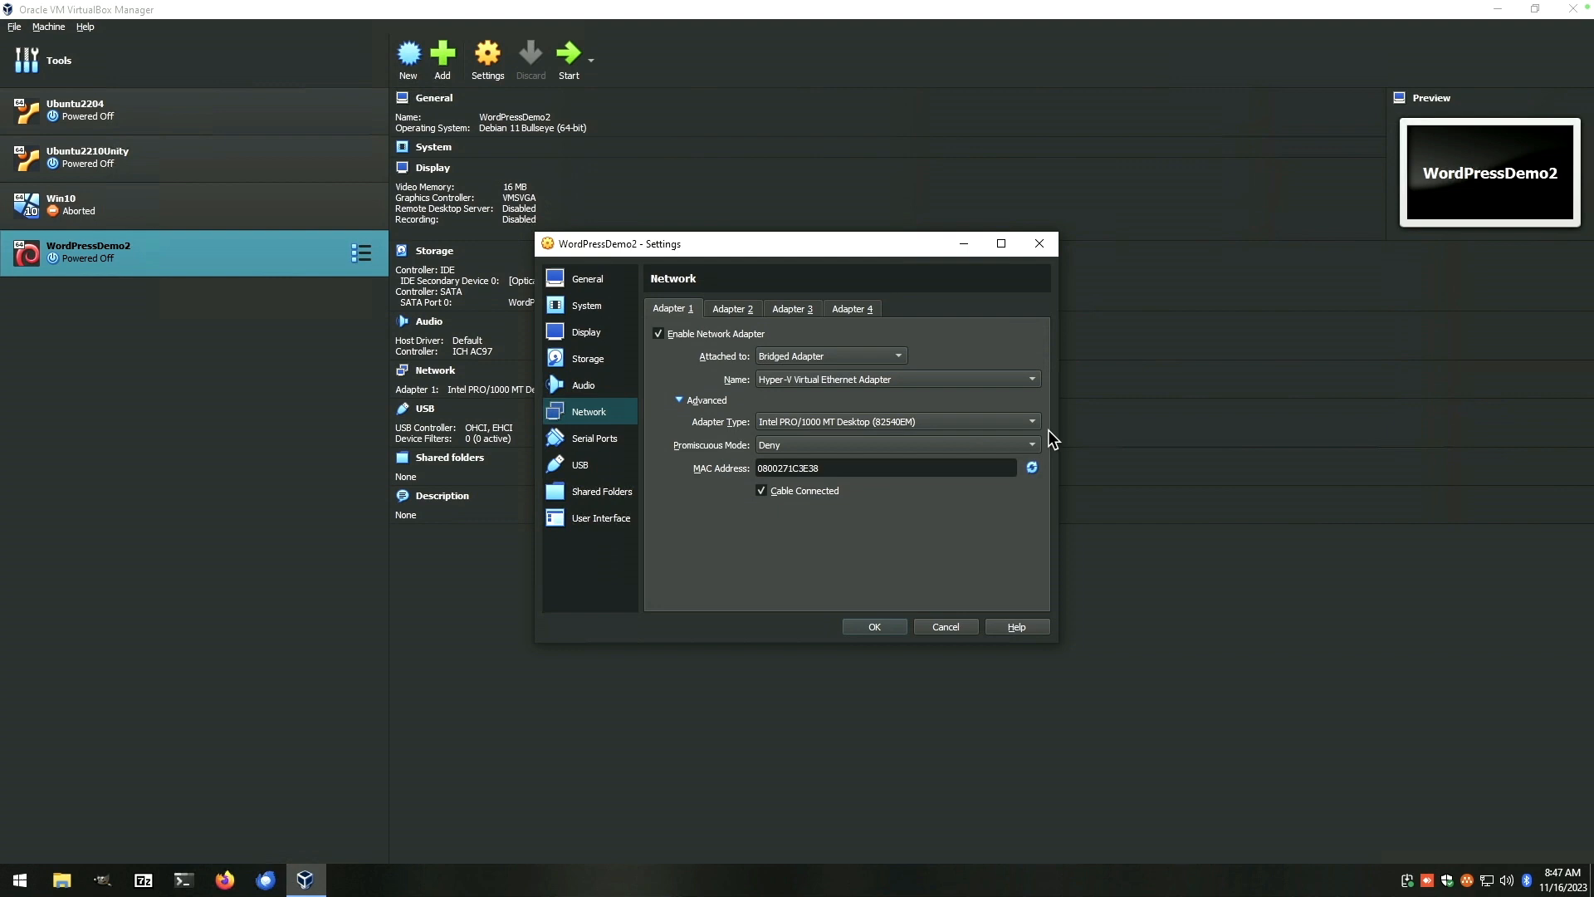
{"action": "left_click", "coordinate": [1032, 421]}
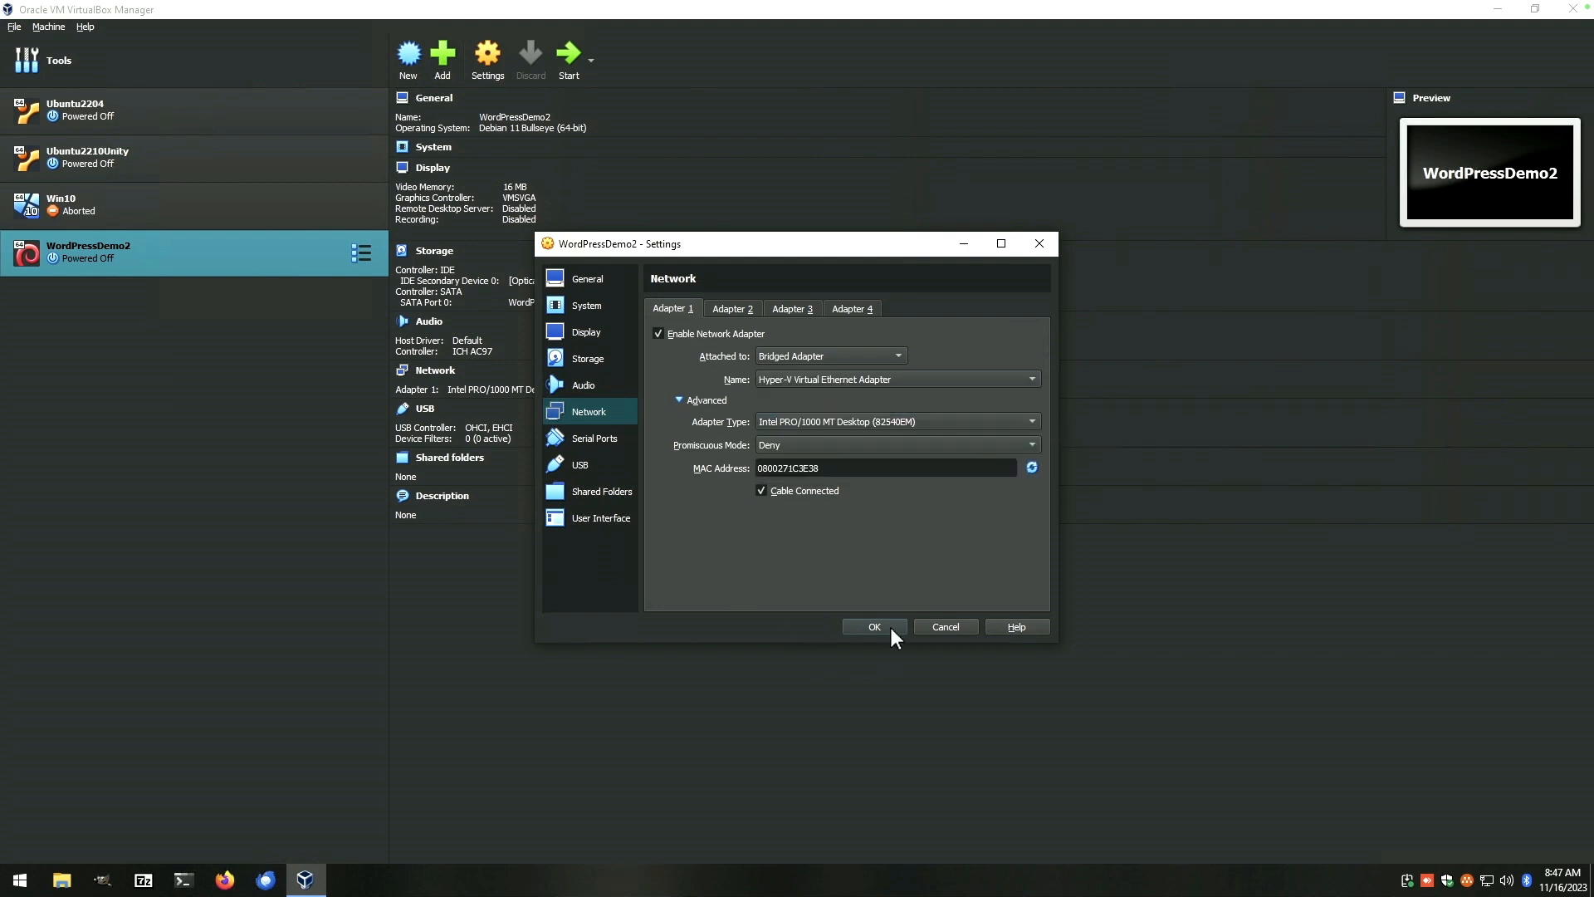
{"action": "left_click", "coordinate": [873, 625]}
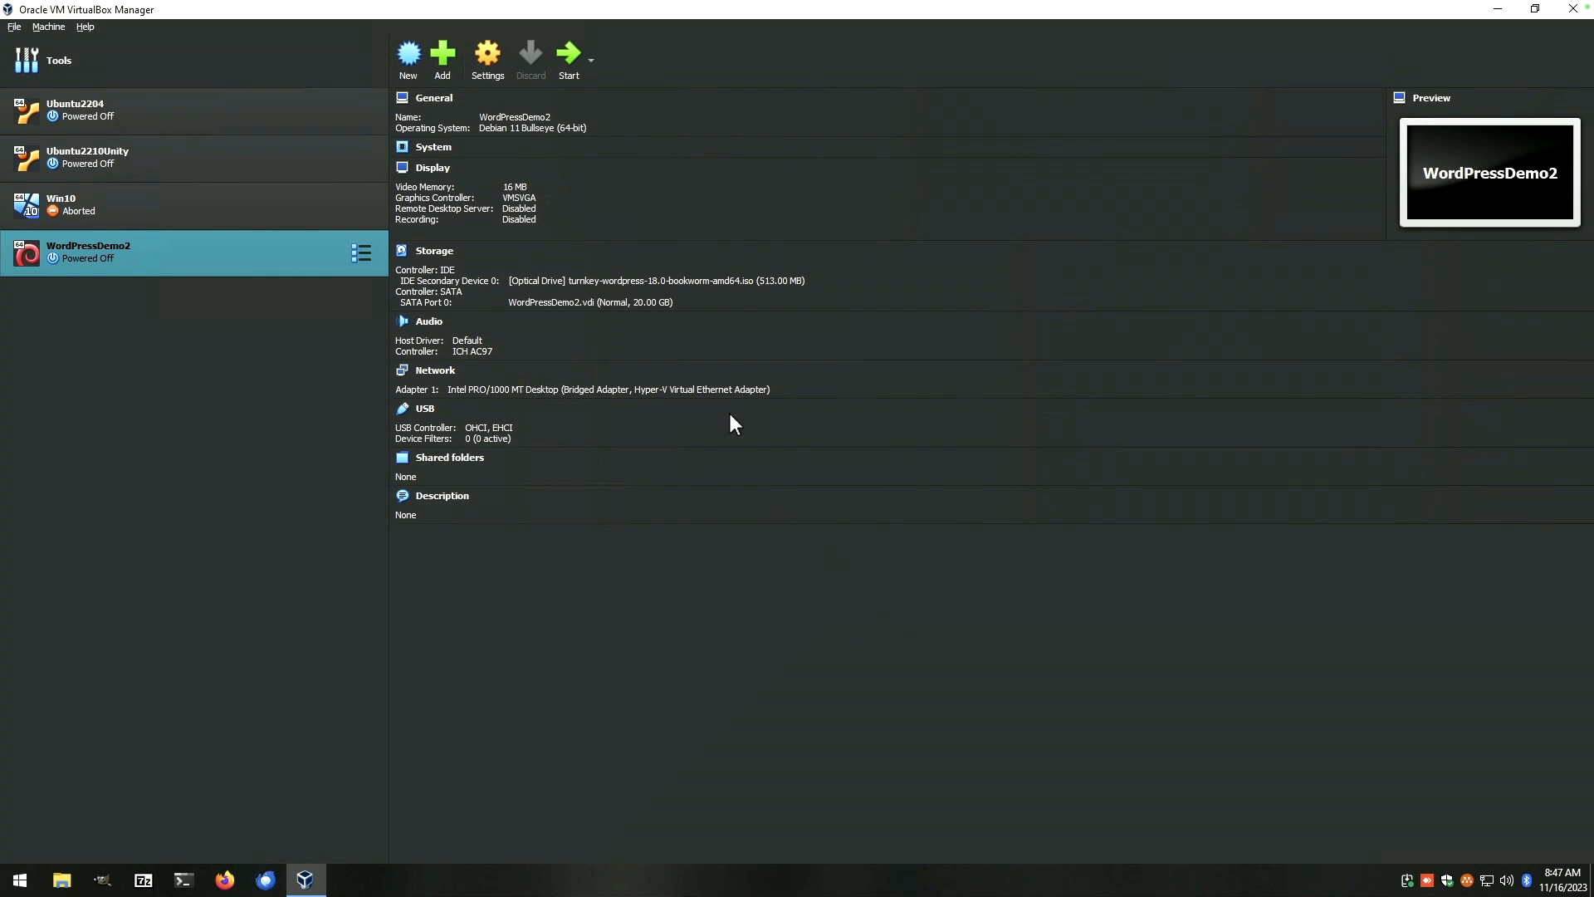
Start WordPressDemo2 and choose 'Install to hard disk' from the TurnKey boot menu.
{"action": "left_click", "coordinate": [568, 54]}
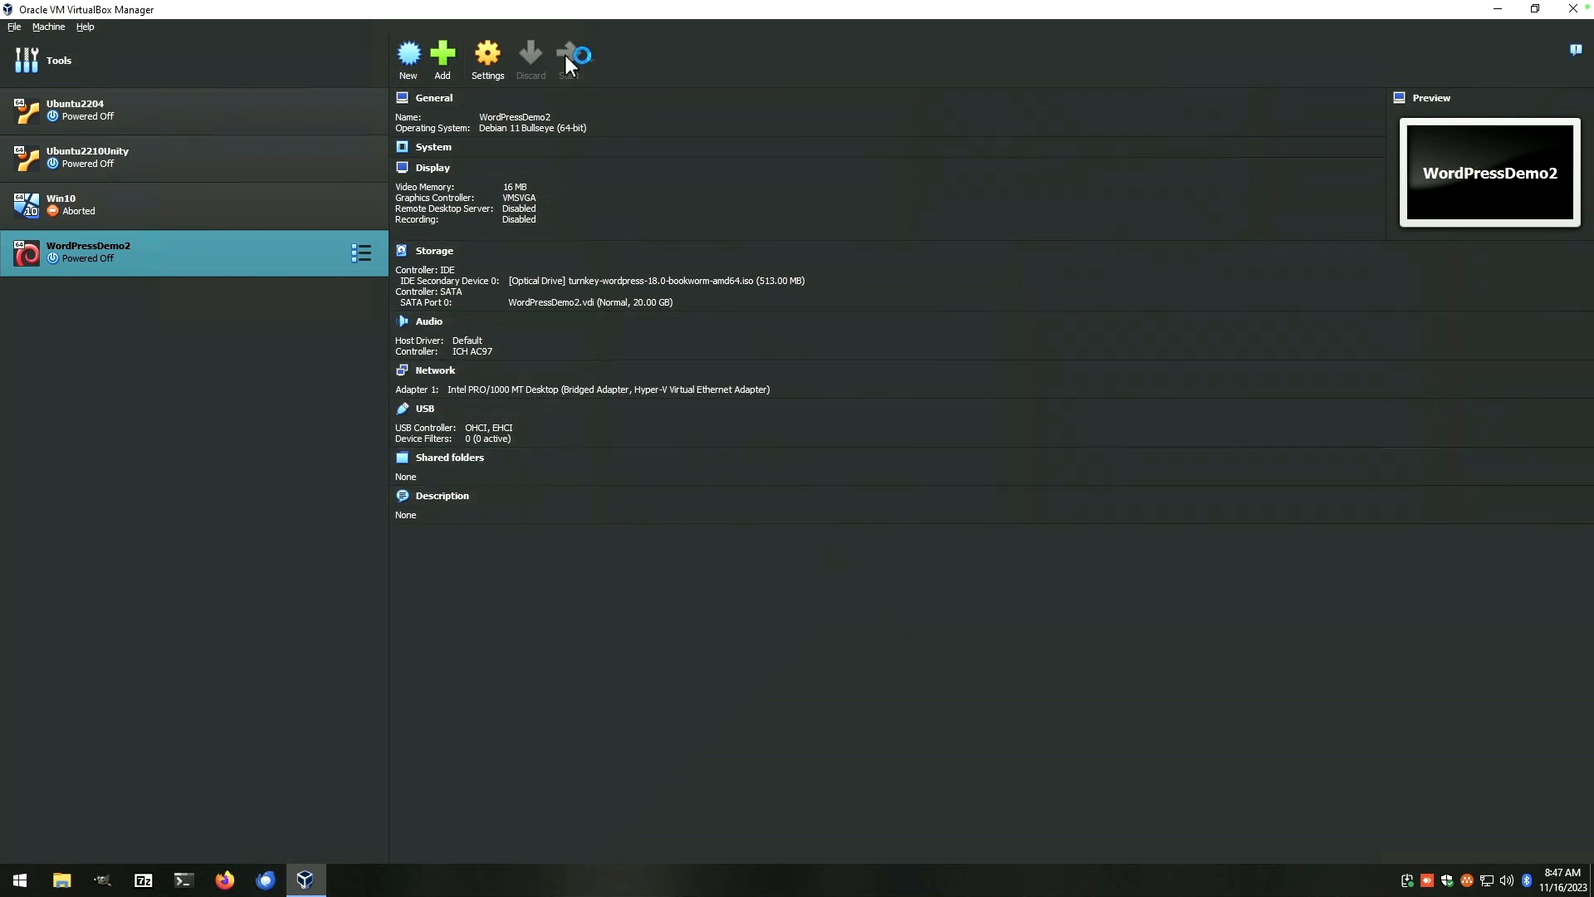
{"action": "left_click", "coordinate": [577, 56]}
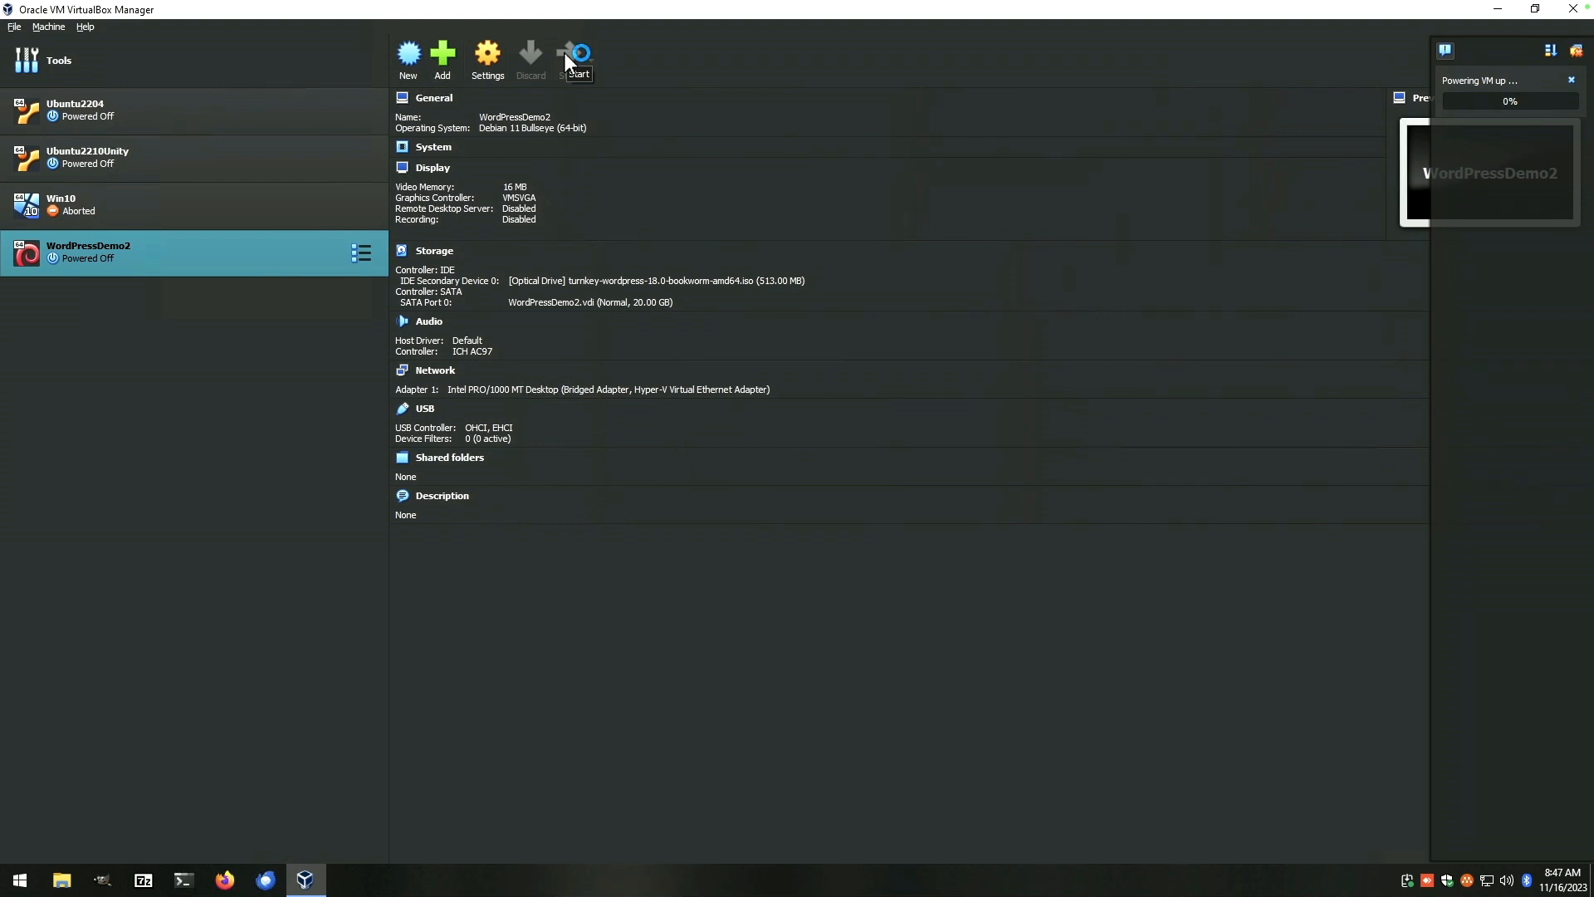
{"action": "left_click", "coordinate": [576, 53]}
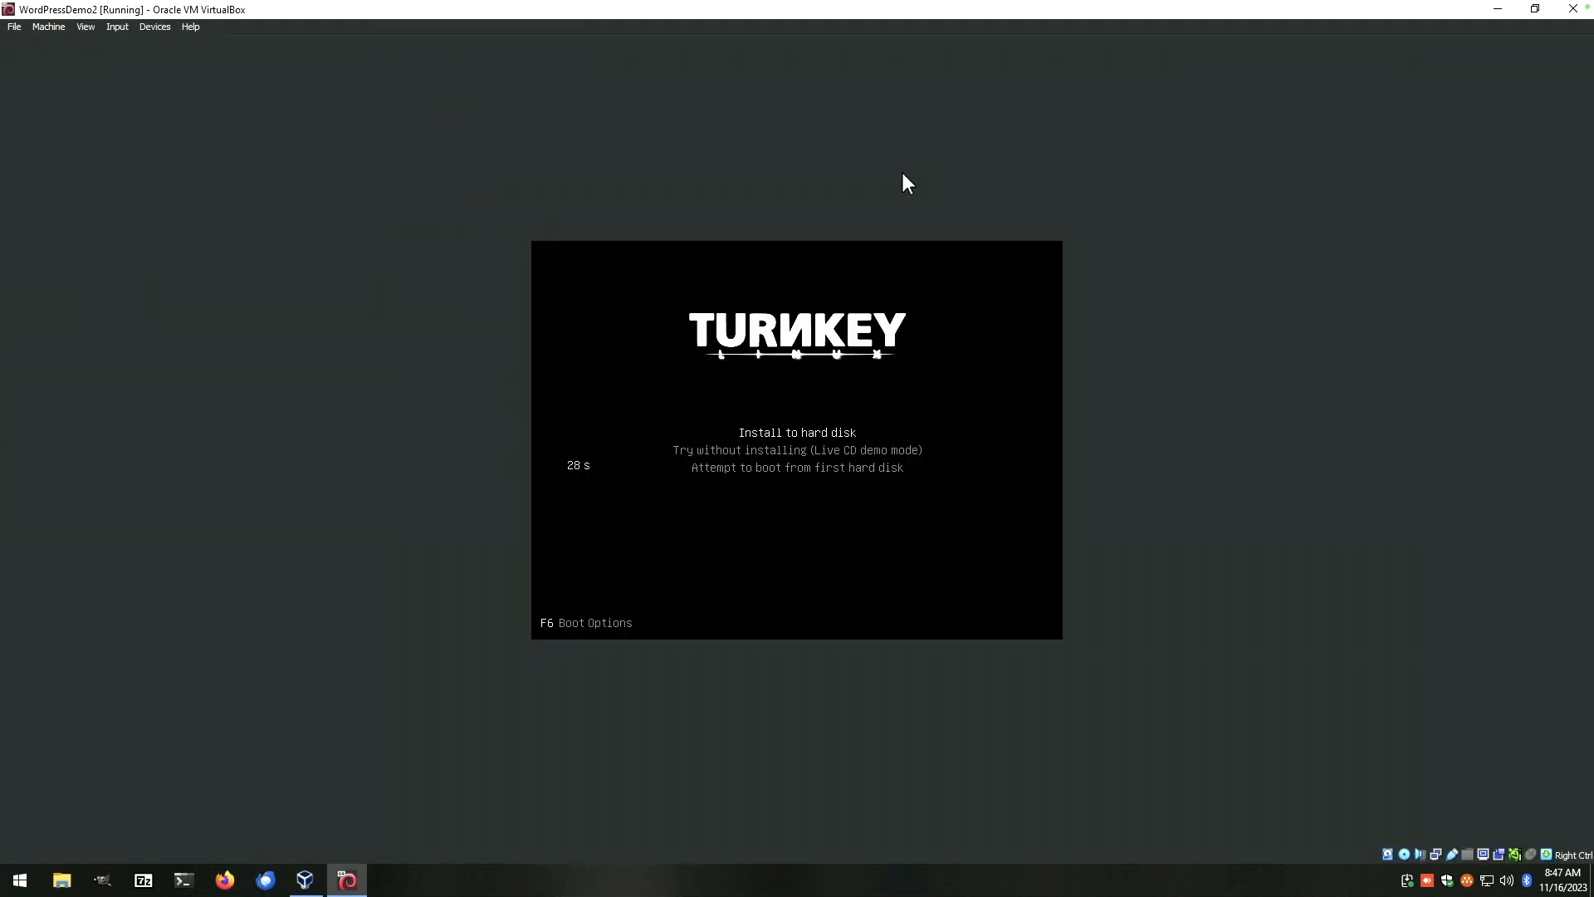
{"action": "key", "text": "Down"}
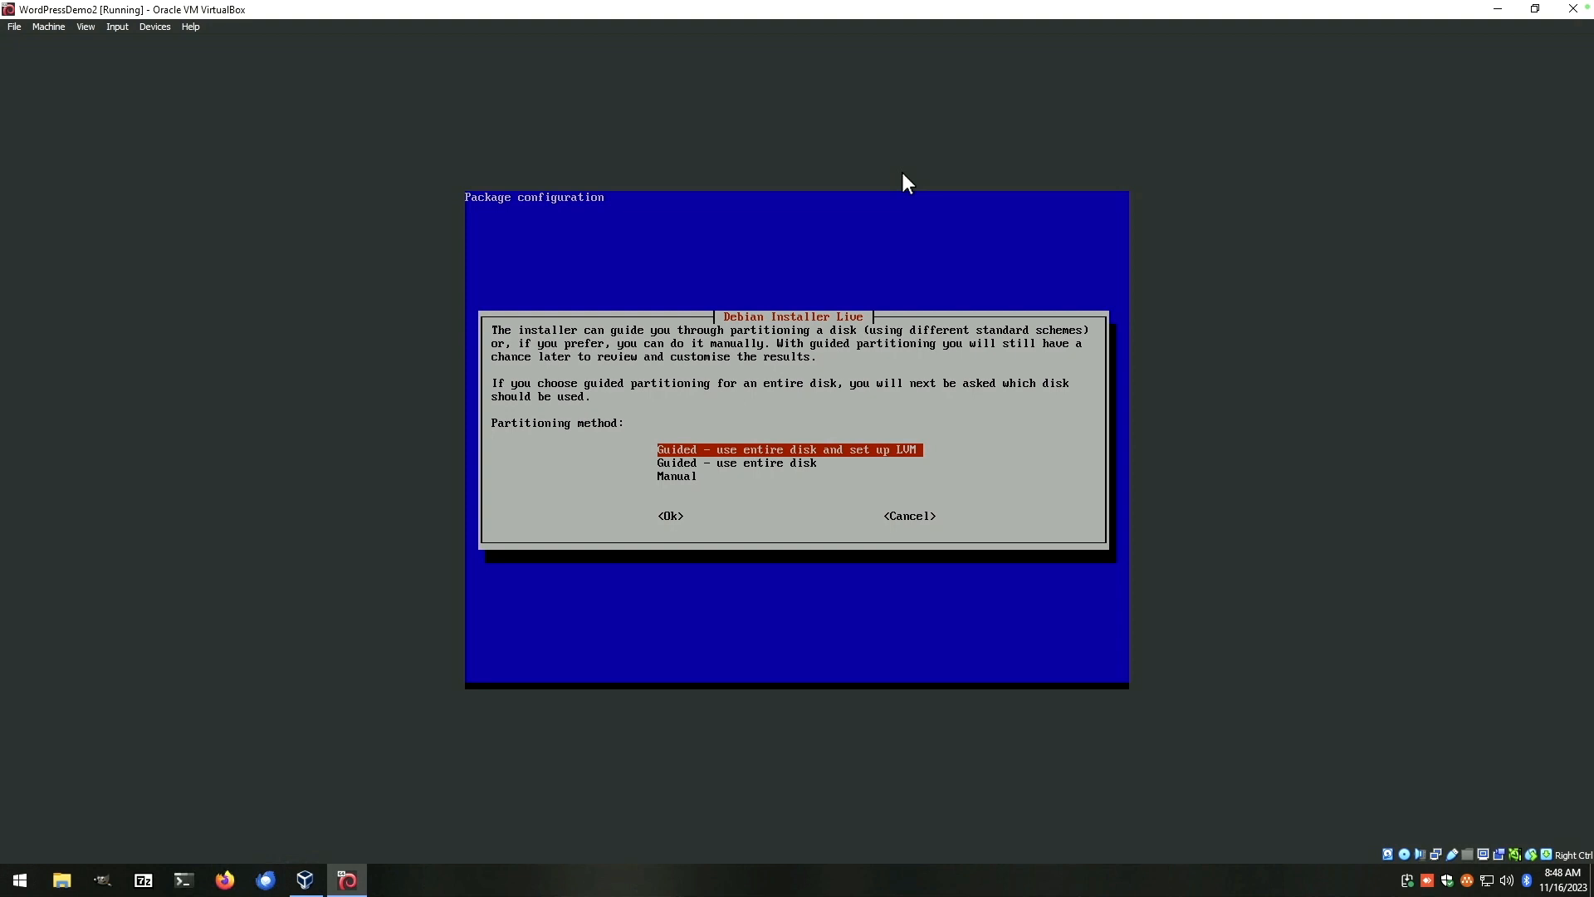
Partition with 'Guided - use entire disk' without LVM and write the changes to disk.
{"action": "key", "text": "Down"}
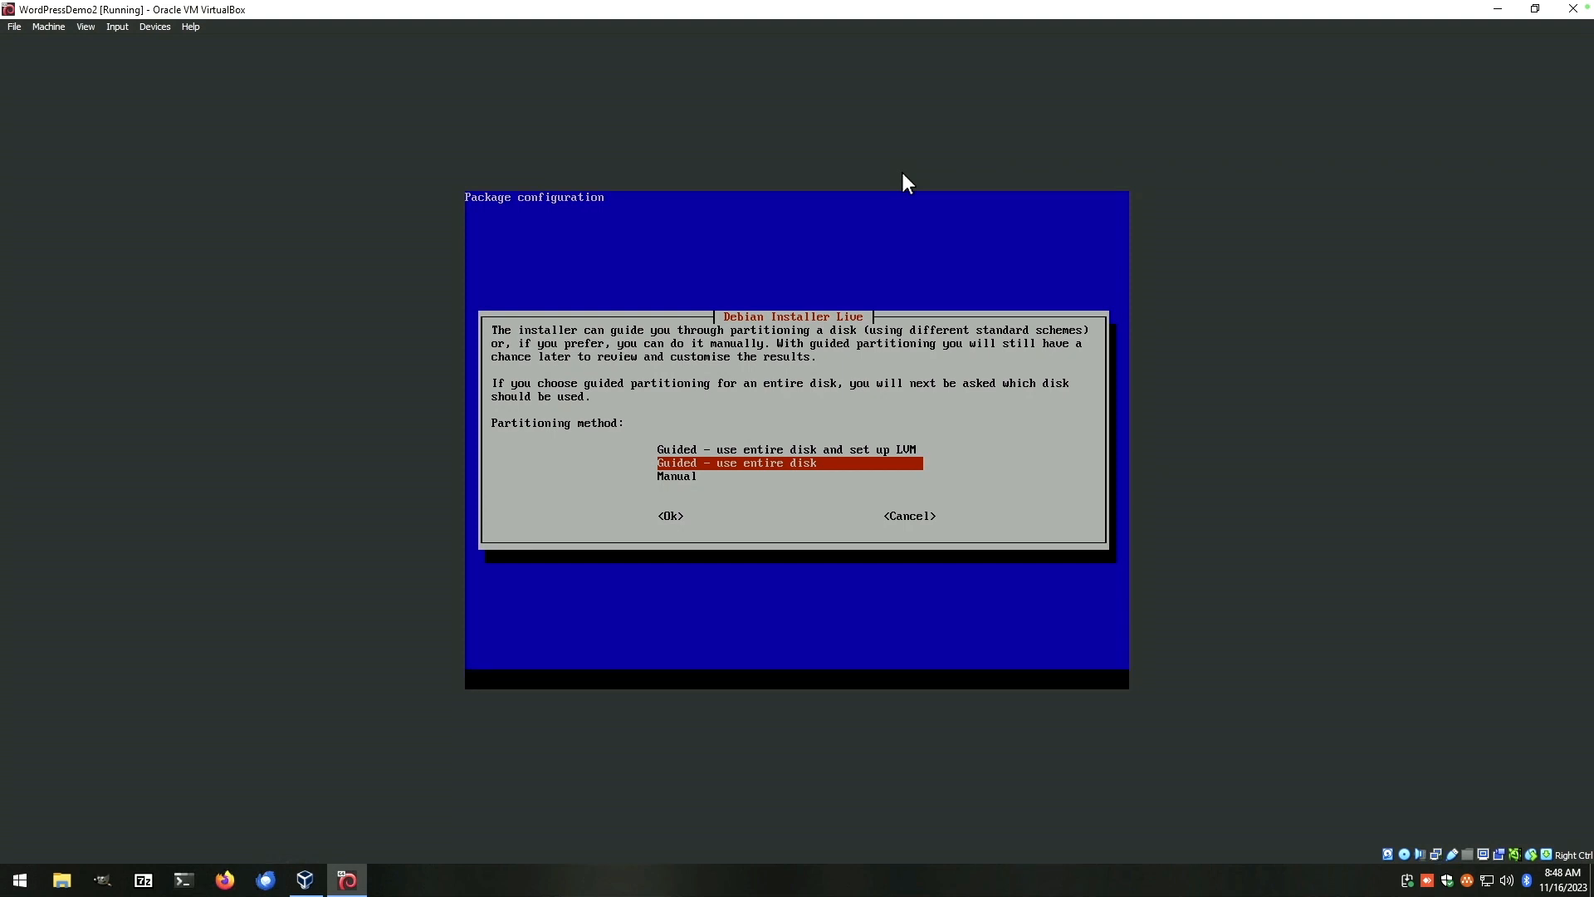
{"action": "left_click", "coordinate": [668, 516]}
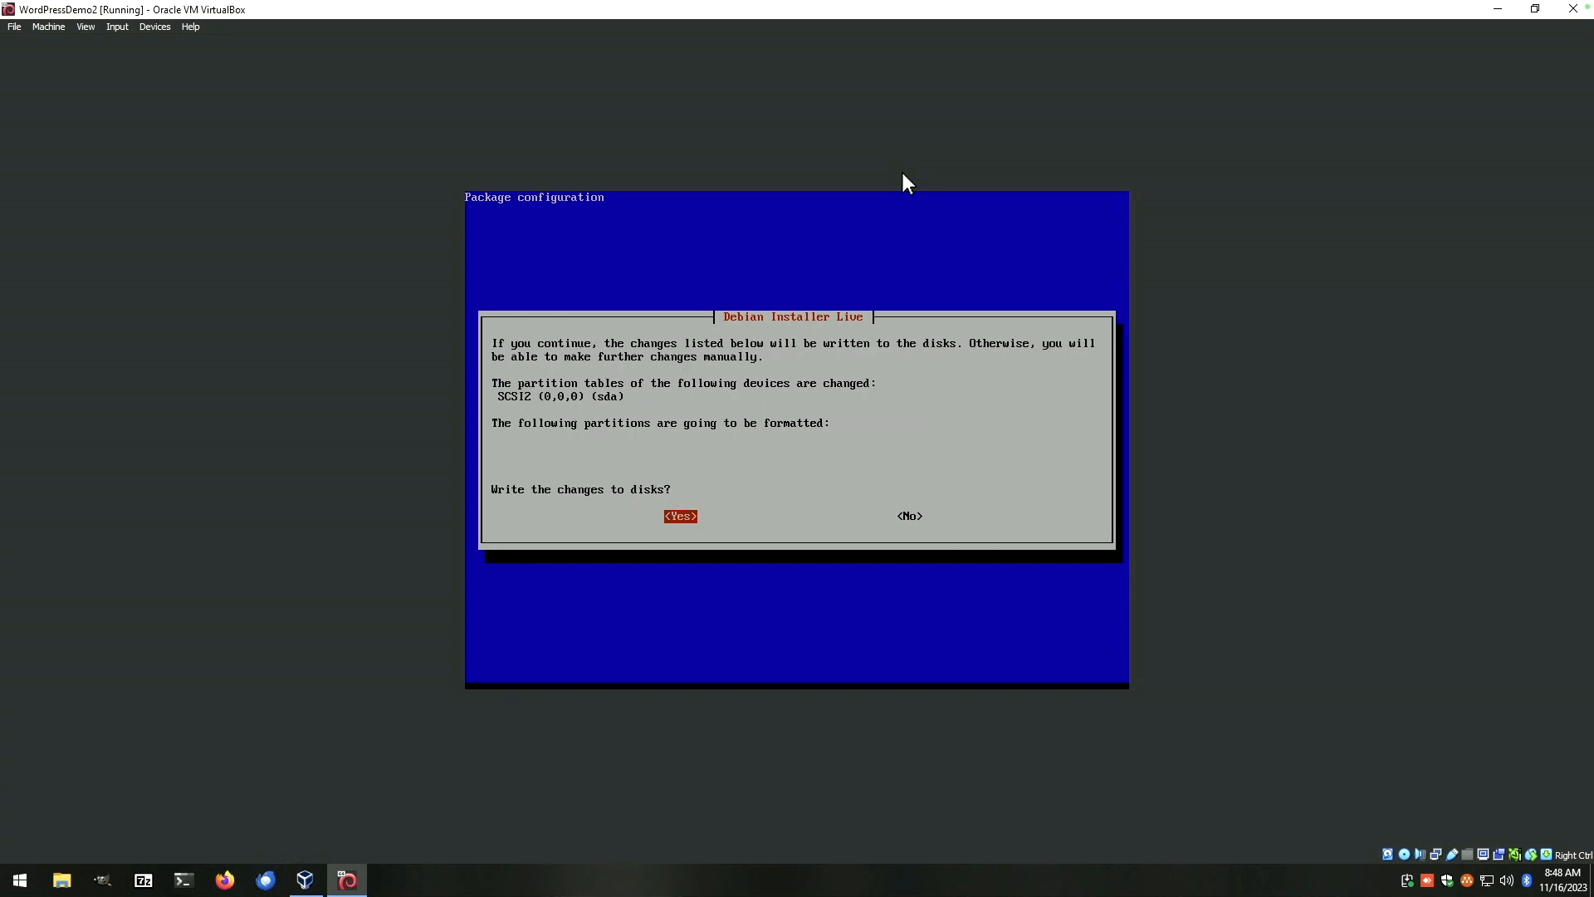
{"action": "left_click", "coordinate": [680, 516]}
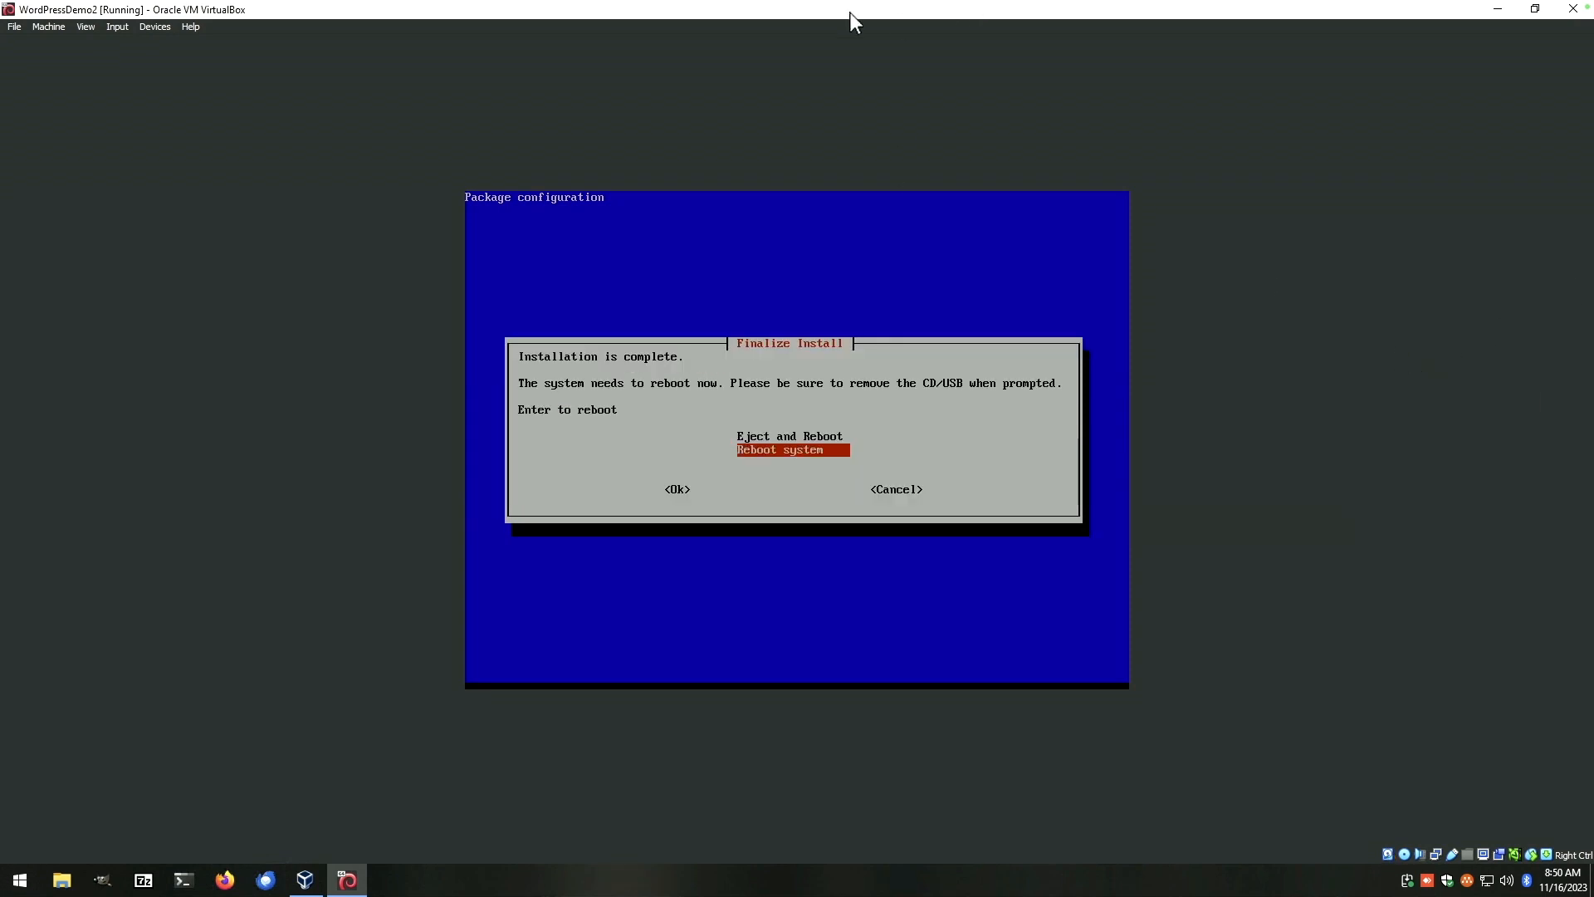
{"action": "mouse_move", "coordinate": [887, 149]}
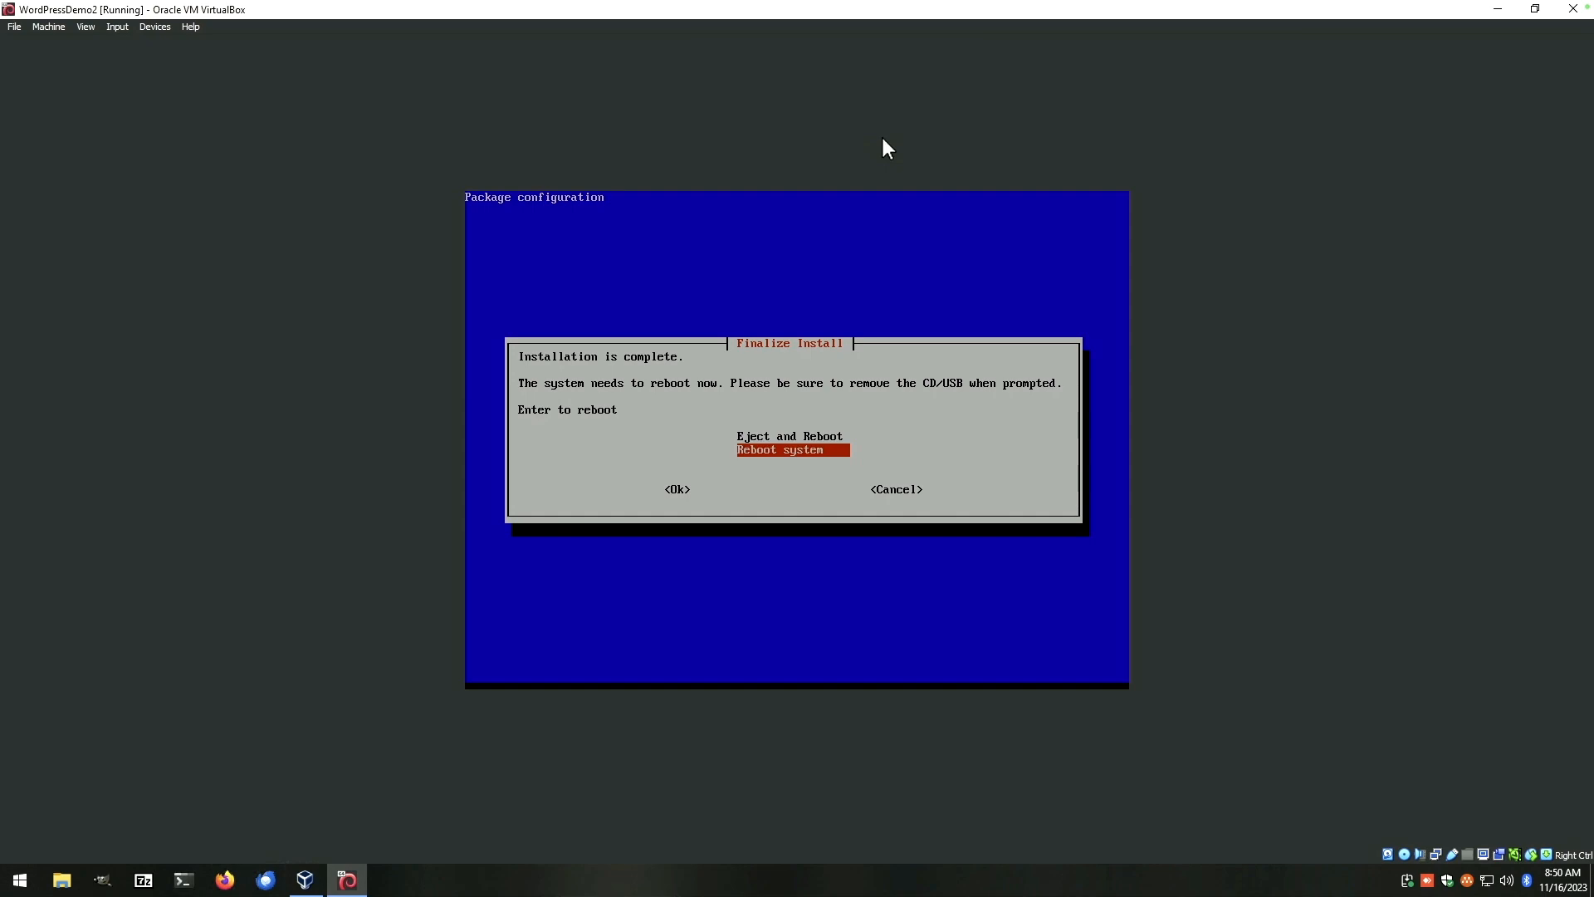
Choose 'Reboot system' and clear the remove-medium prompt so the VM restarts.
{"action": "key", "text": "Up"}
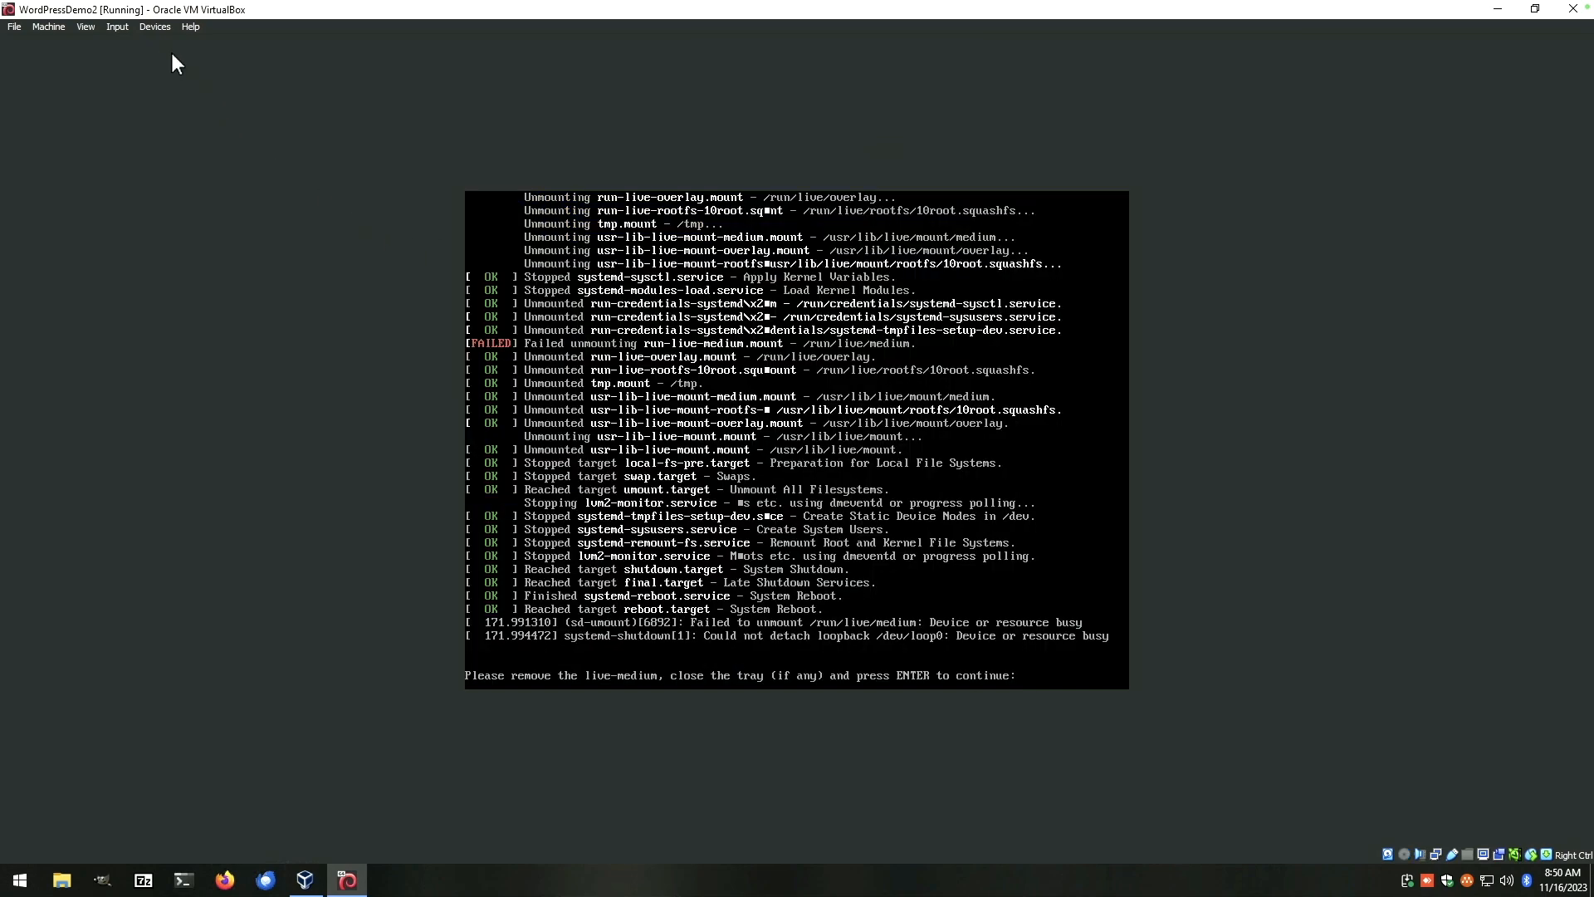
{"action": "mouse_move", "coordinate": [137, 49]}
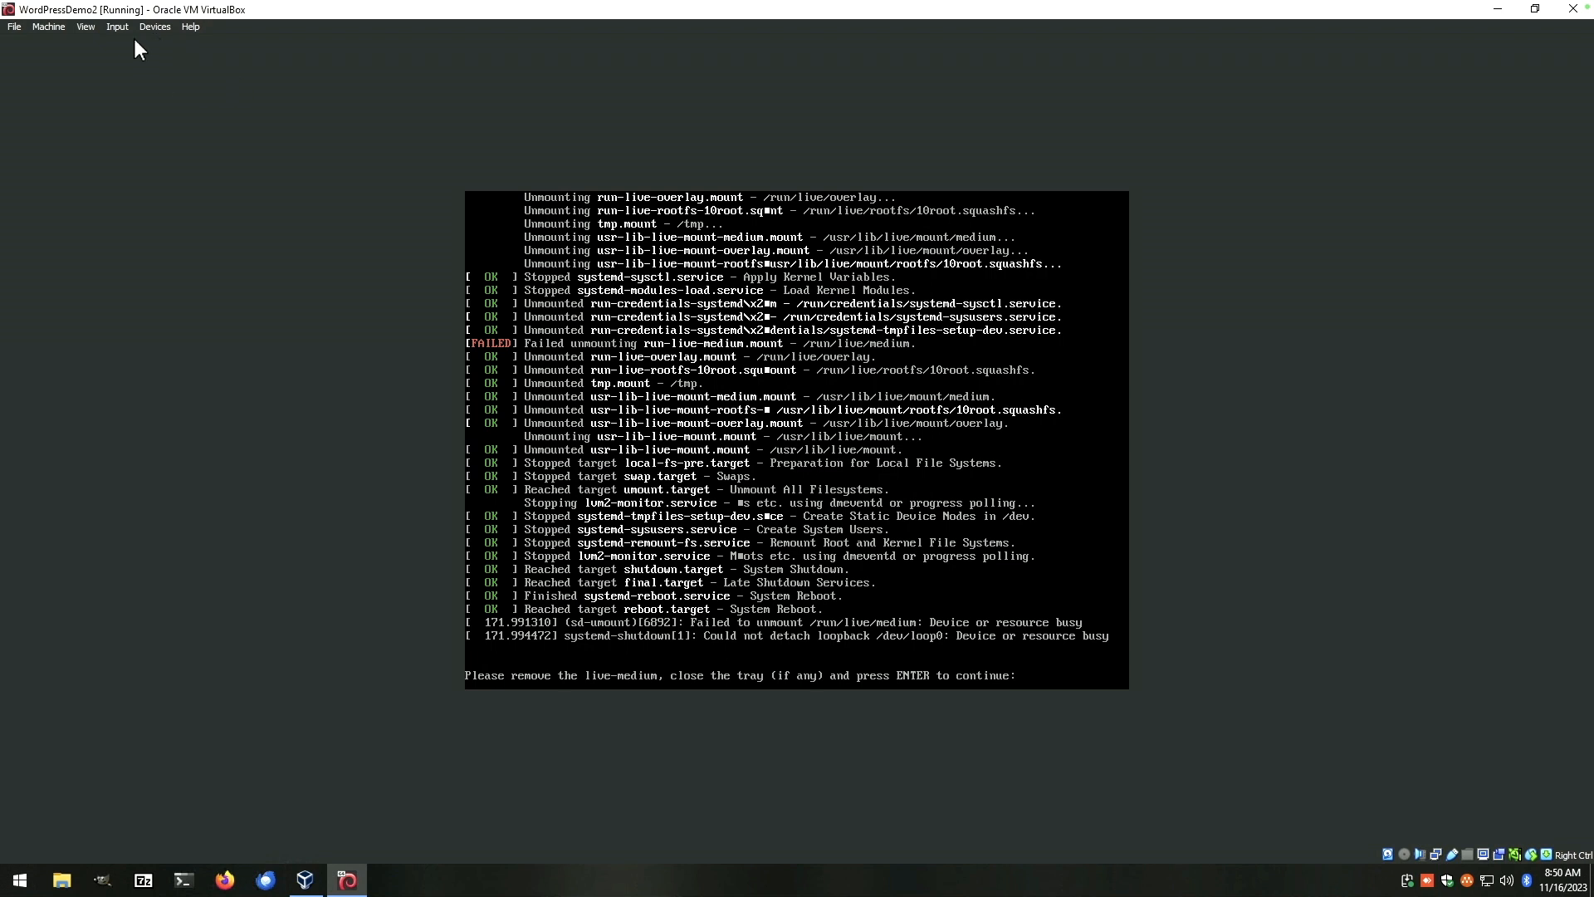
{"action": "left_click", "coordinate": [154, 27]}
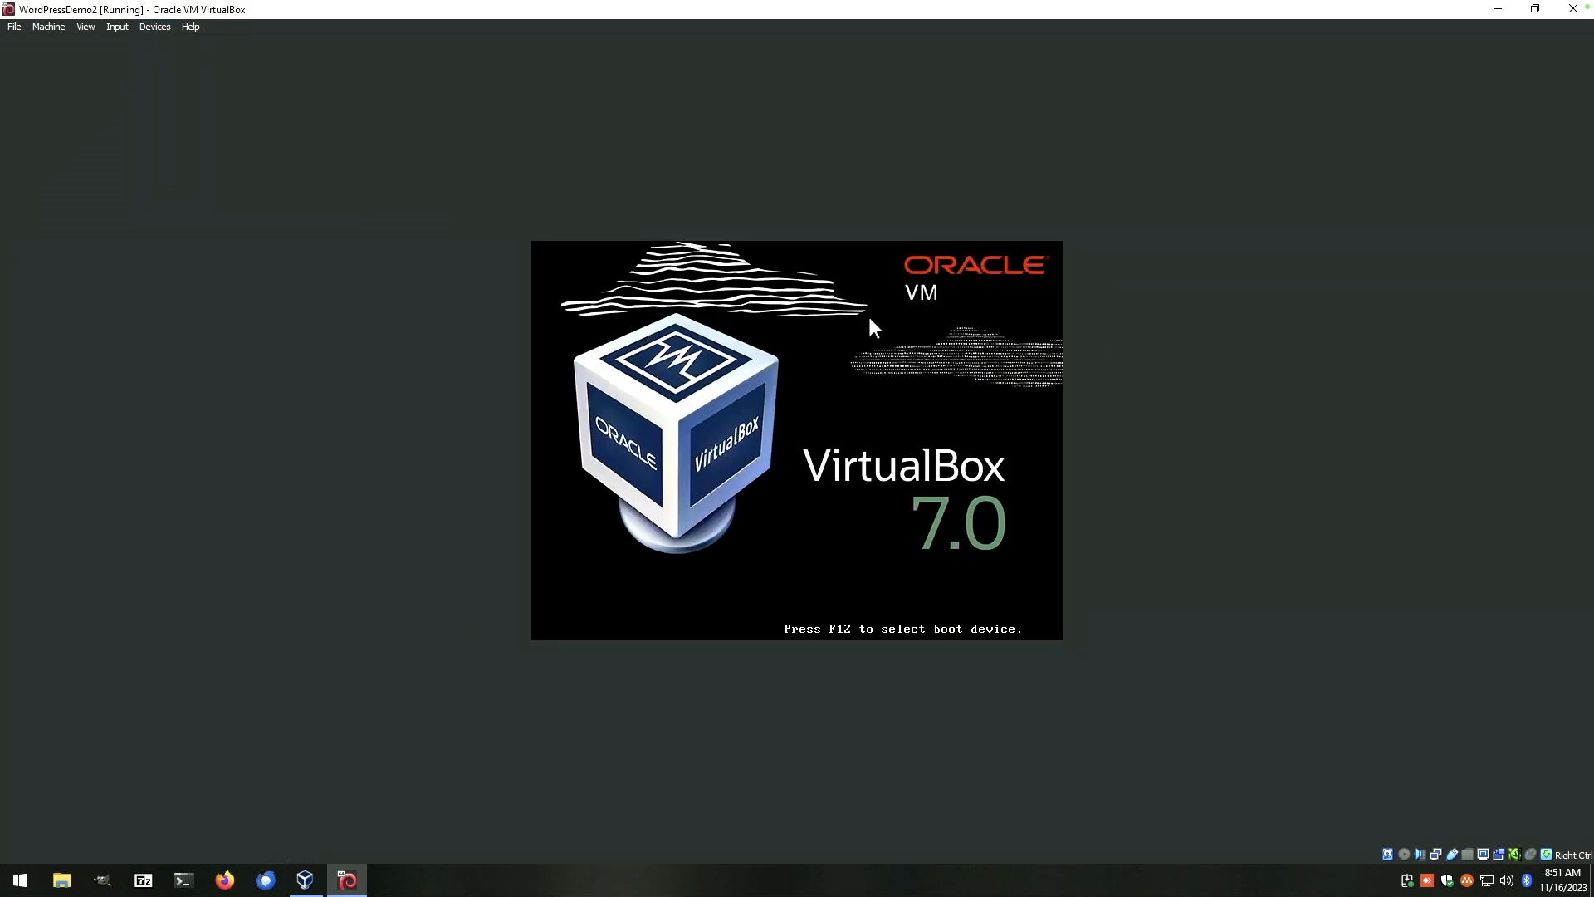
{"action": "left_click", "coordinate": [153, 27]}
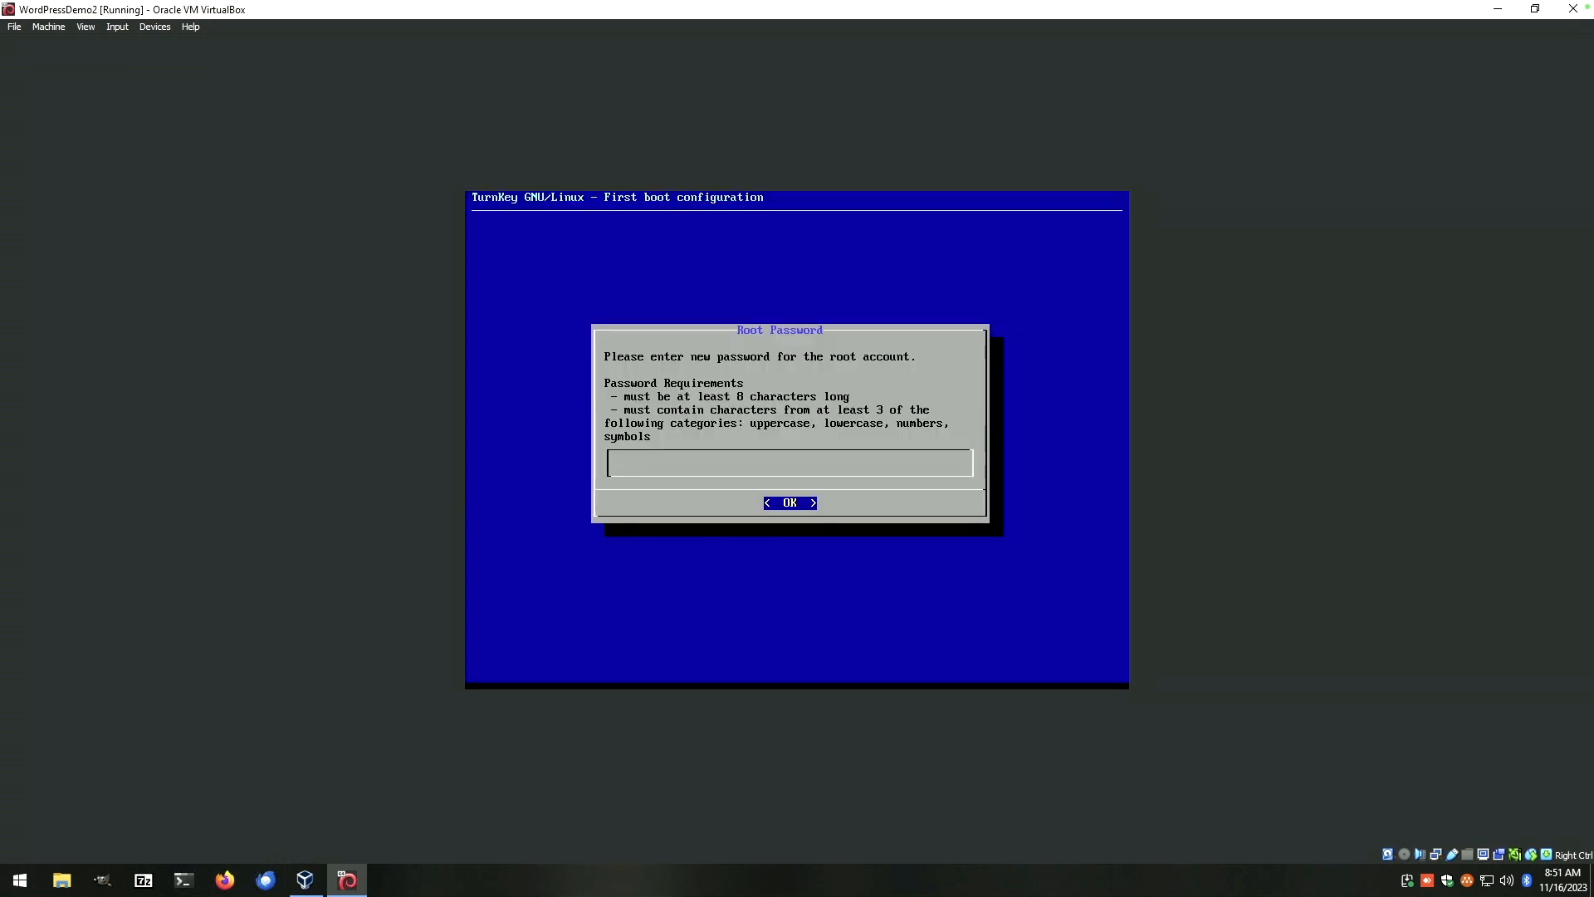
{"action": "type", "text": "password"}
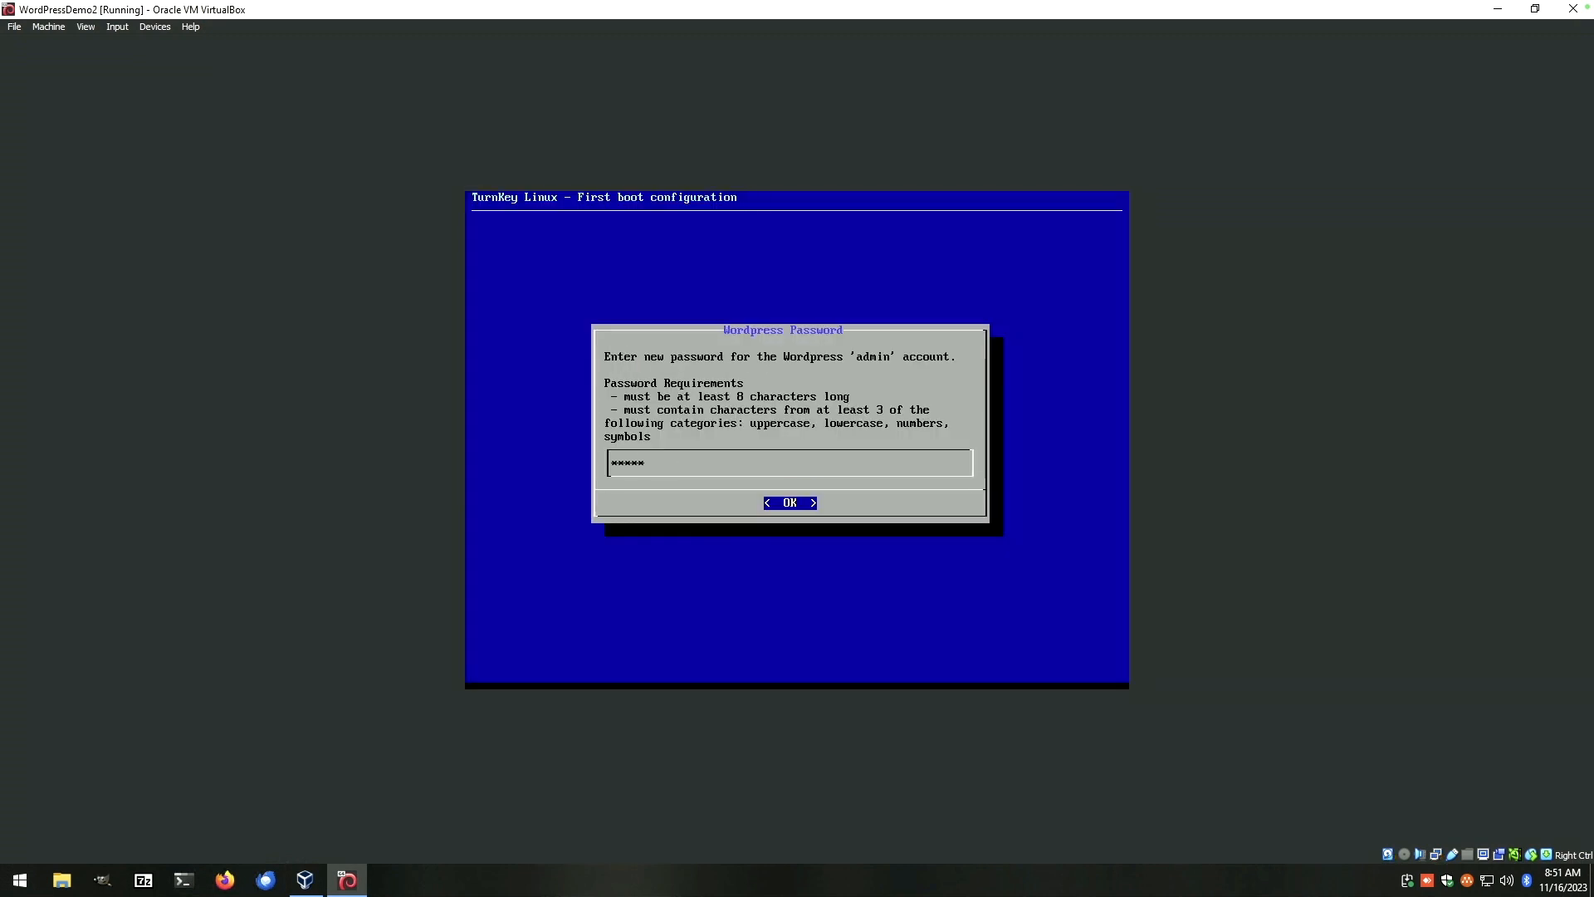
{"action": "left_click", "coordinate": [789, 502]}
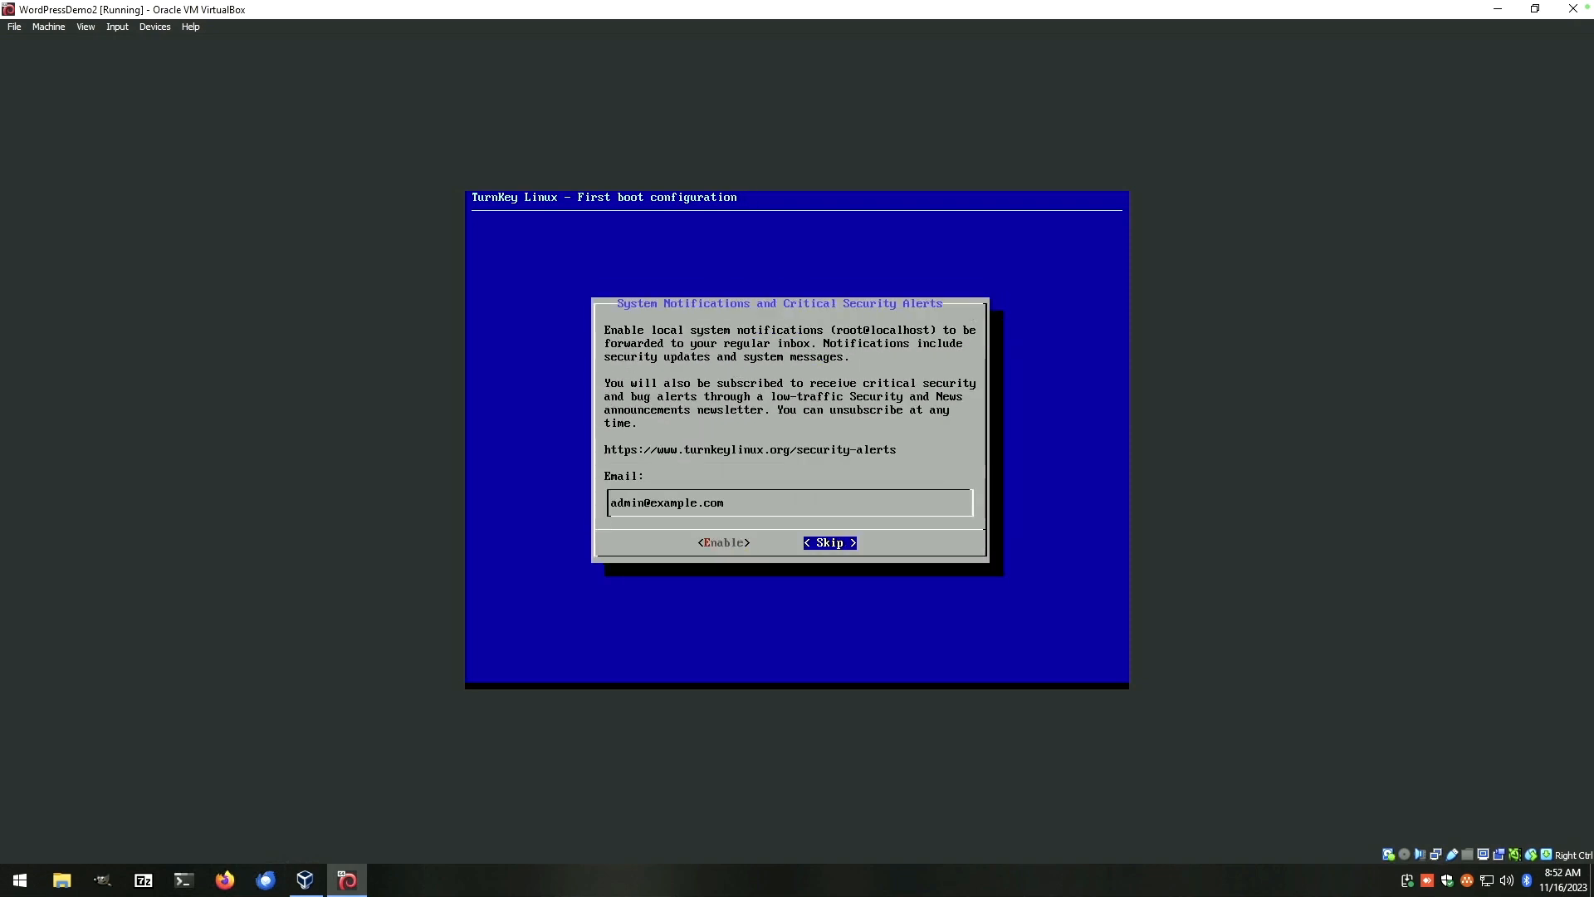
{"action": "left_click", "coordinate": [828, 543]}
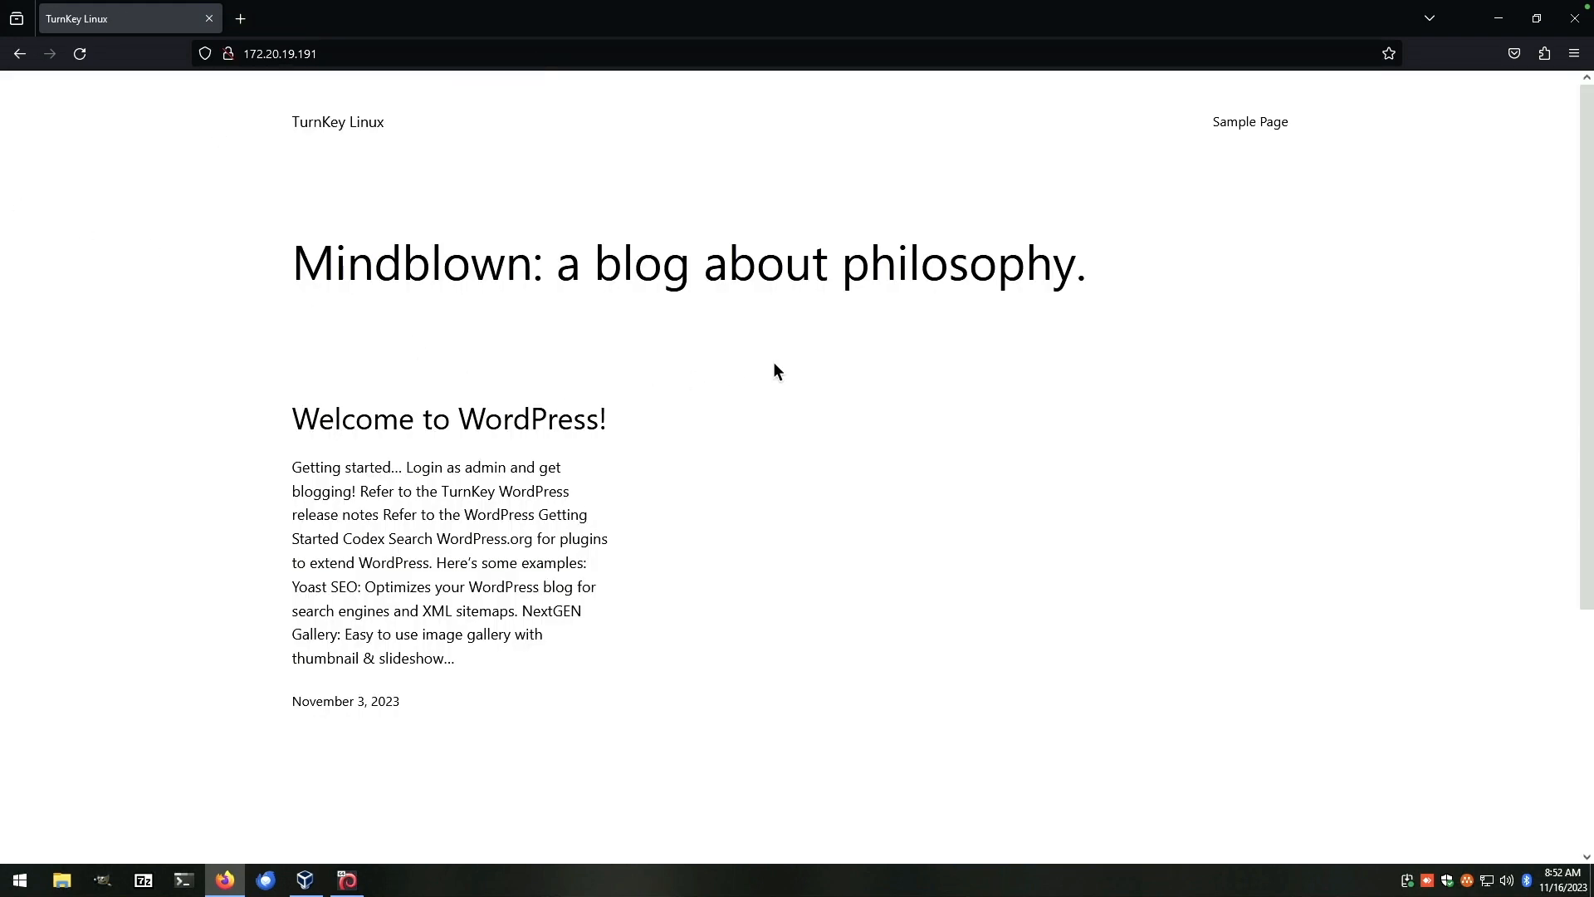
{"action": "mouse_move", "coordinate": [213, 313]}
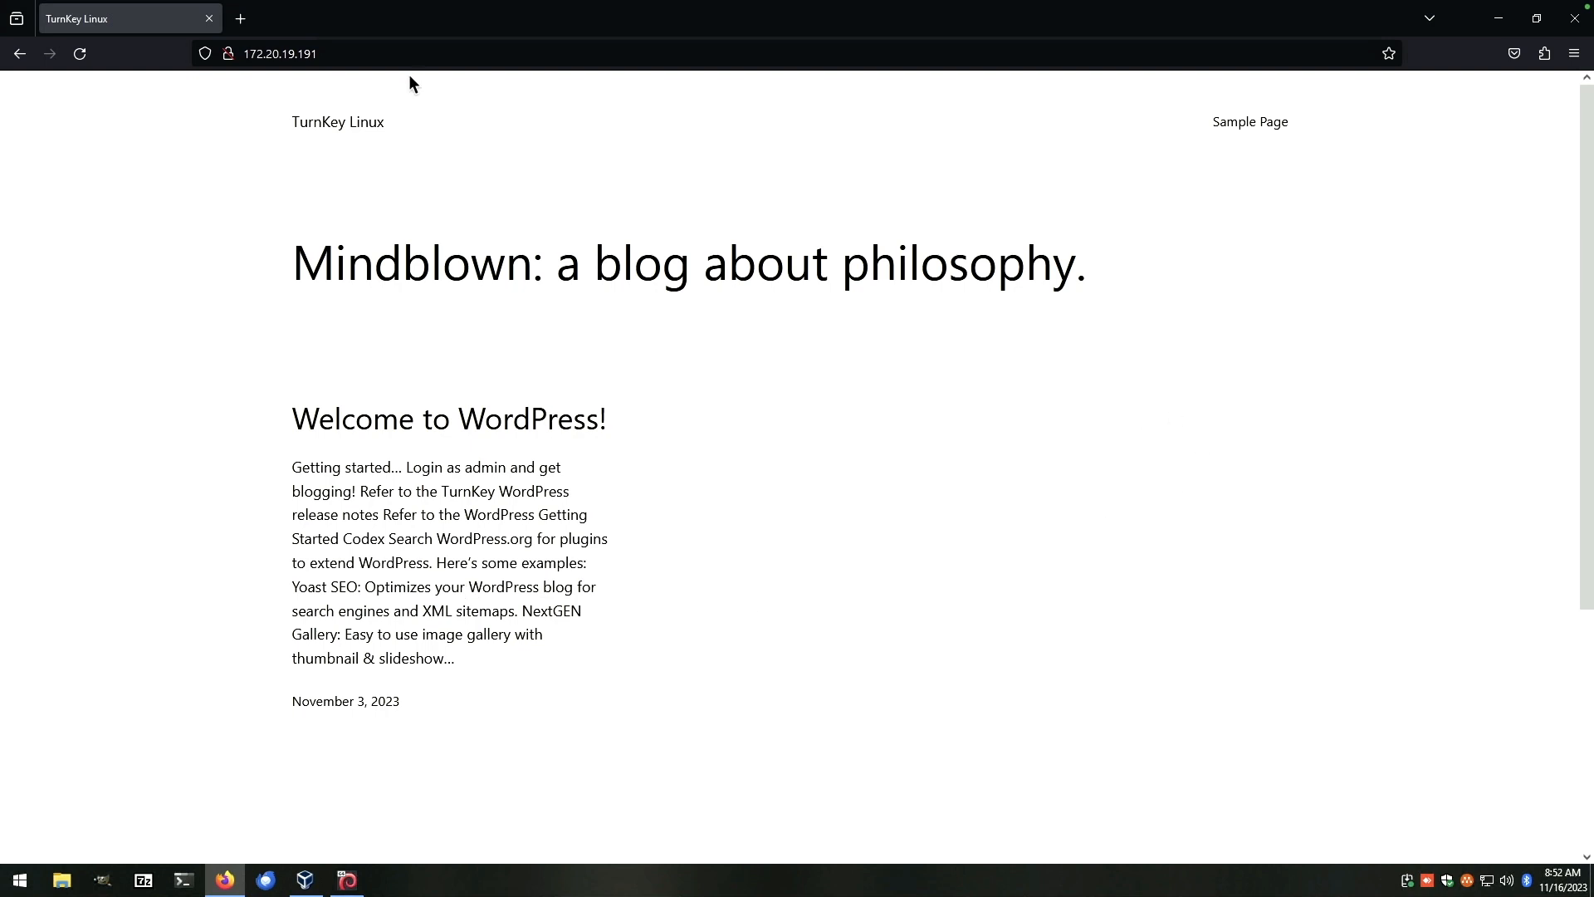
Edit the 172.20.19.191/ address to add the WordPress admin path.
{"action": "left_click", "coordinate": [407, 53]}
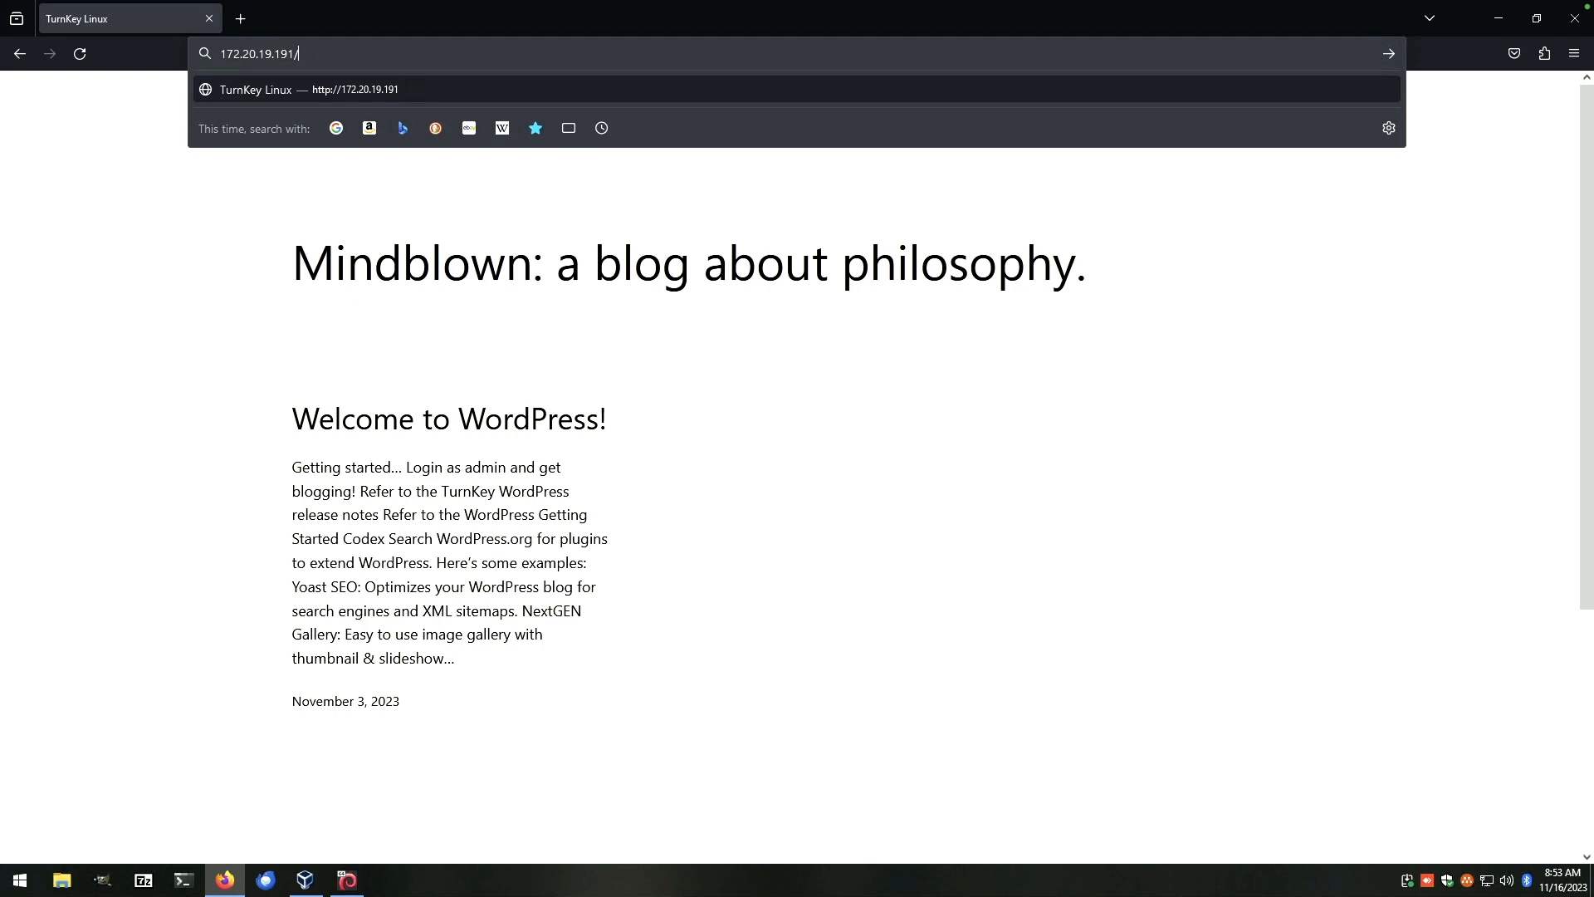
Sign in on wp-login as admin with the password to open the Dashboard.
{"action": "type", "text": "adm"}
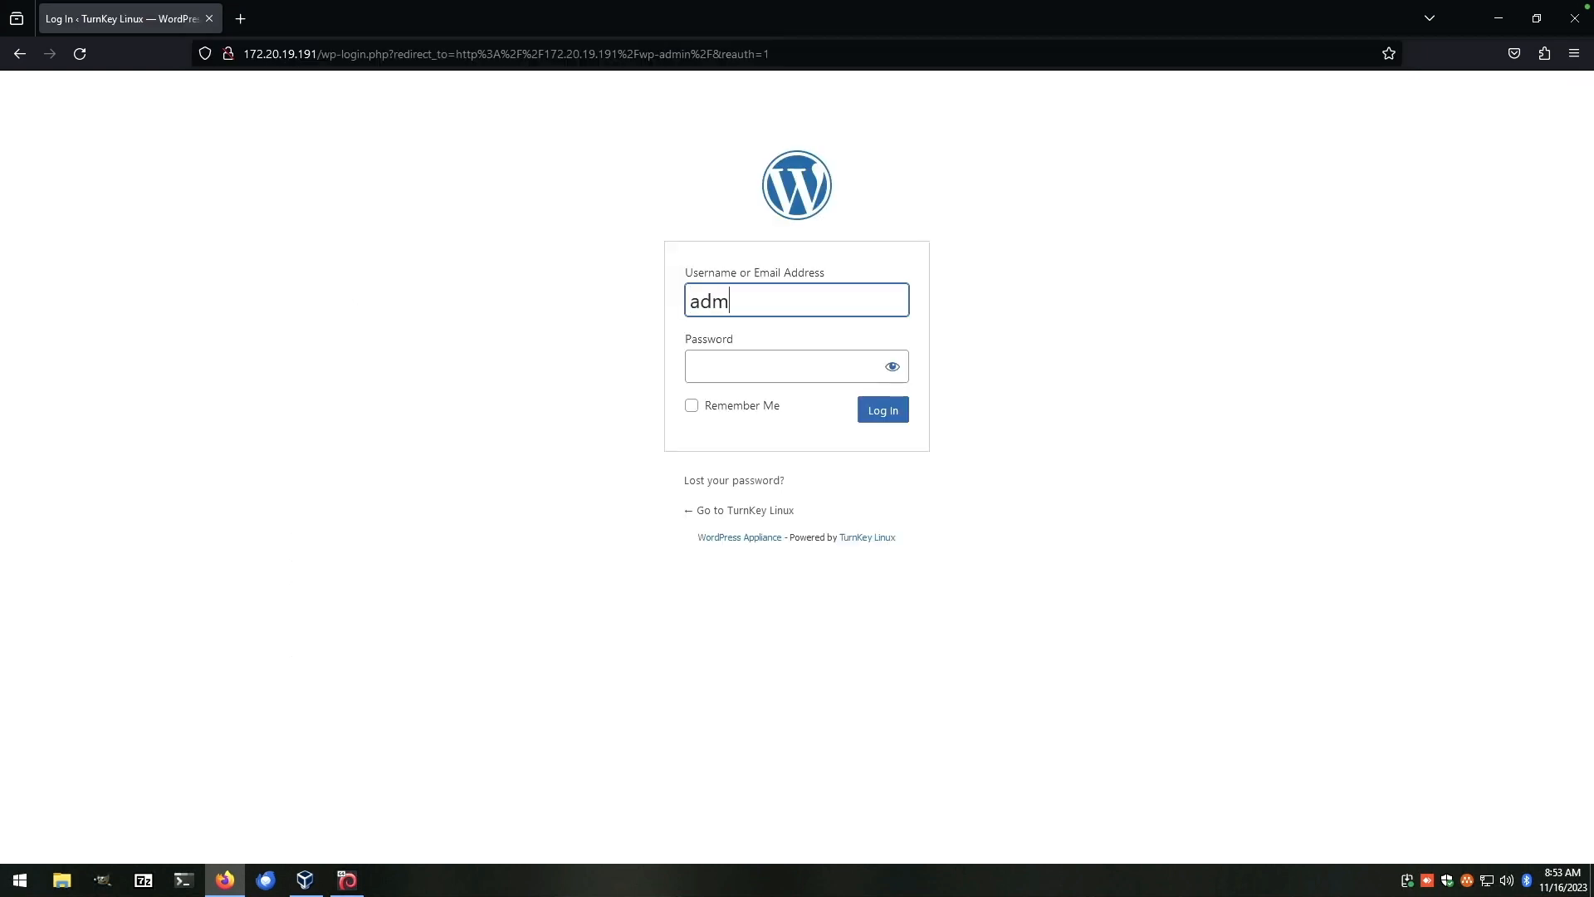
{"action": "left_click", "coordinate": [880, 409]}
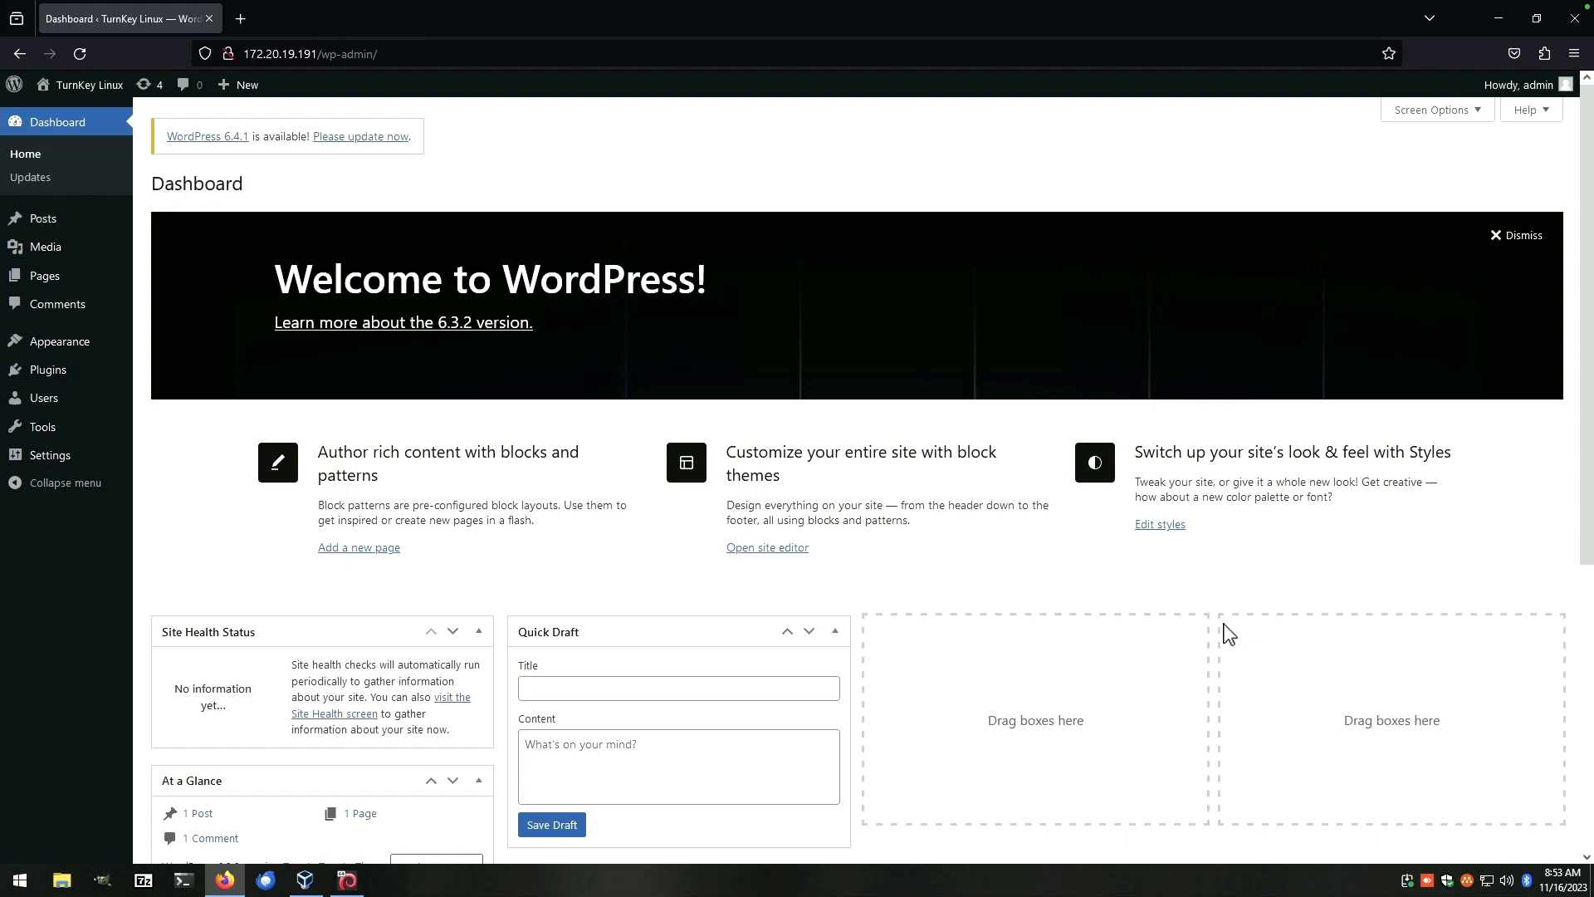
{"action": "left_click", "coordinate": [304, 880]}
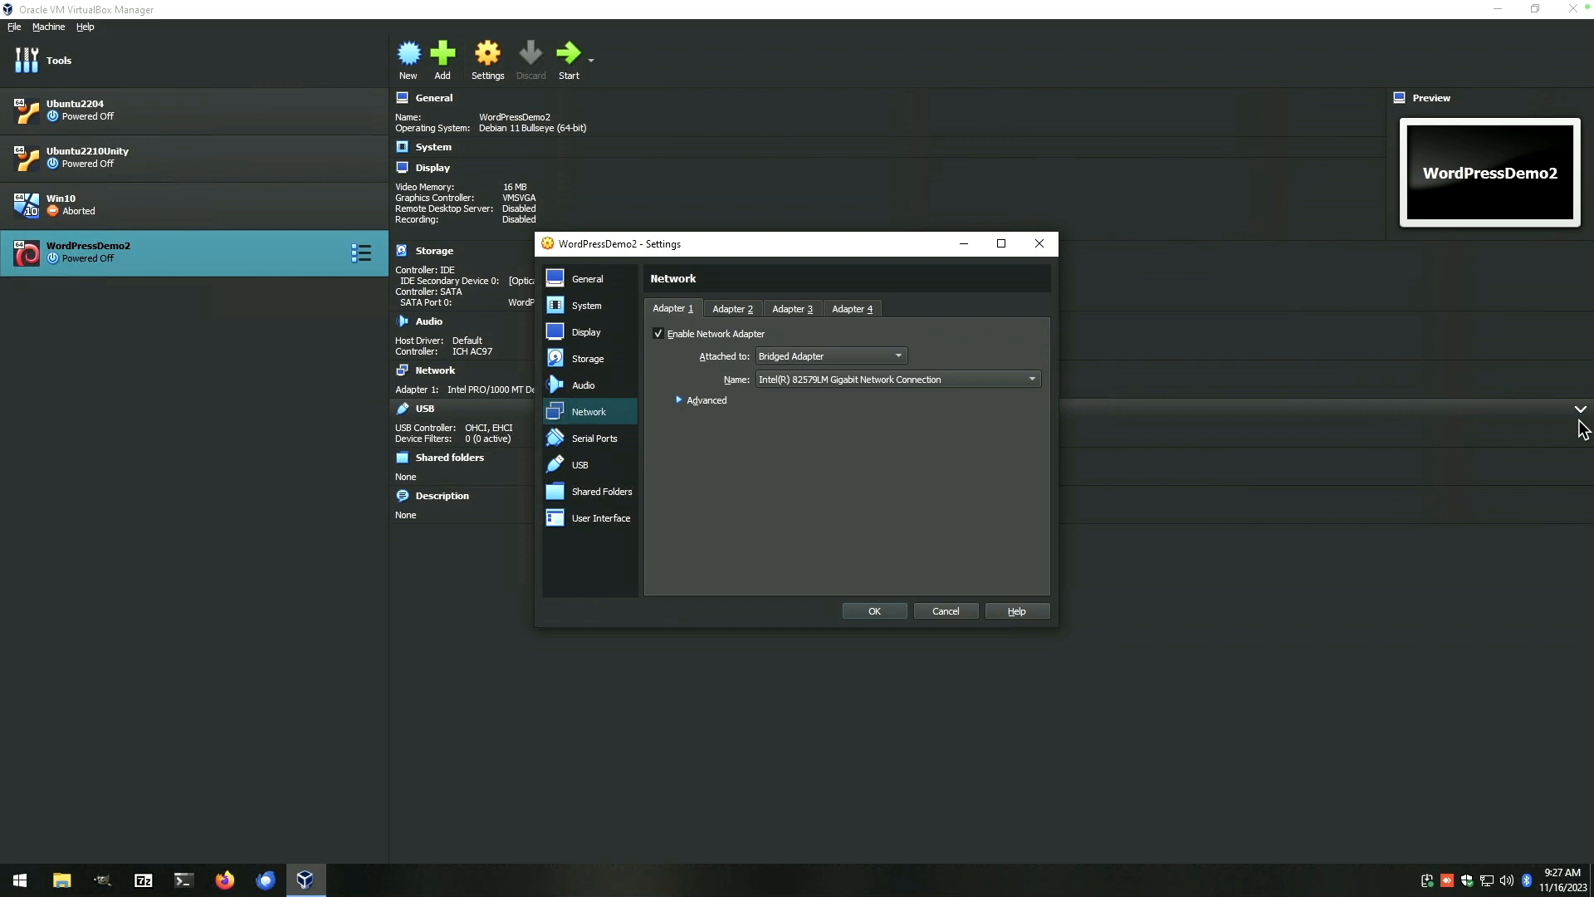
Set WordPressDemo2's Bridged Adapter to Intel 82579LM and save the network settings.
{"action": "left_click", "coordinate": [1031, 379]}
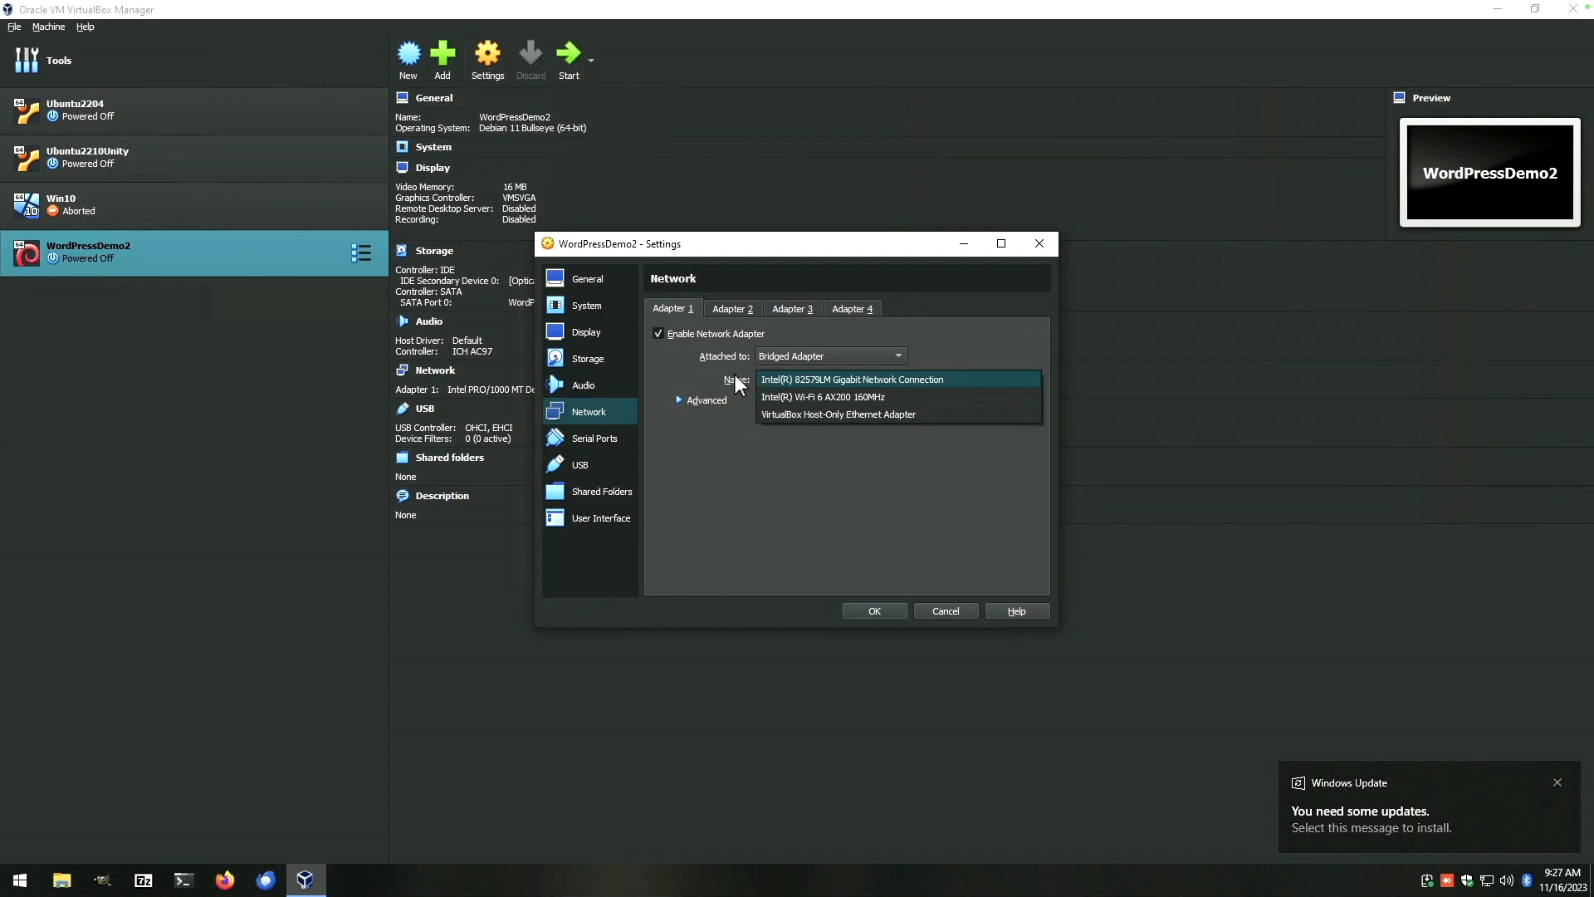
{"action": "left_click", "coordinate": [852, 379]}
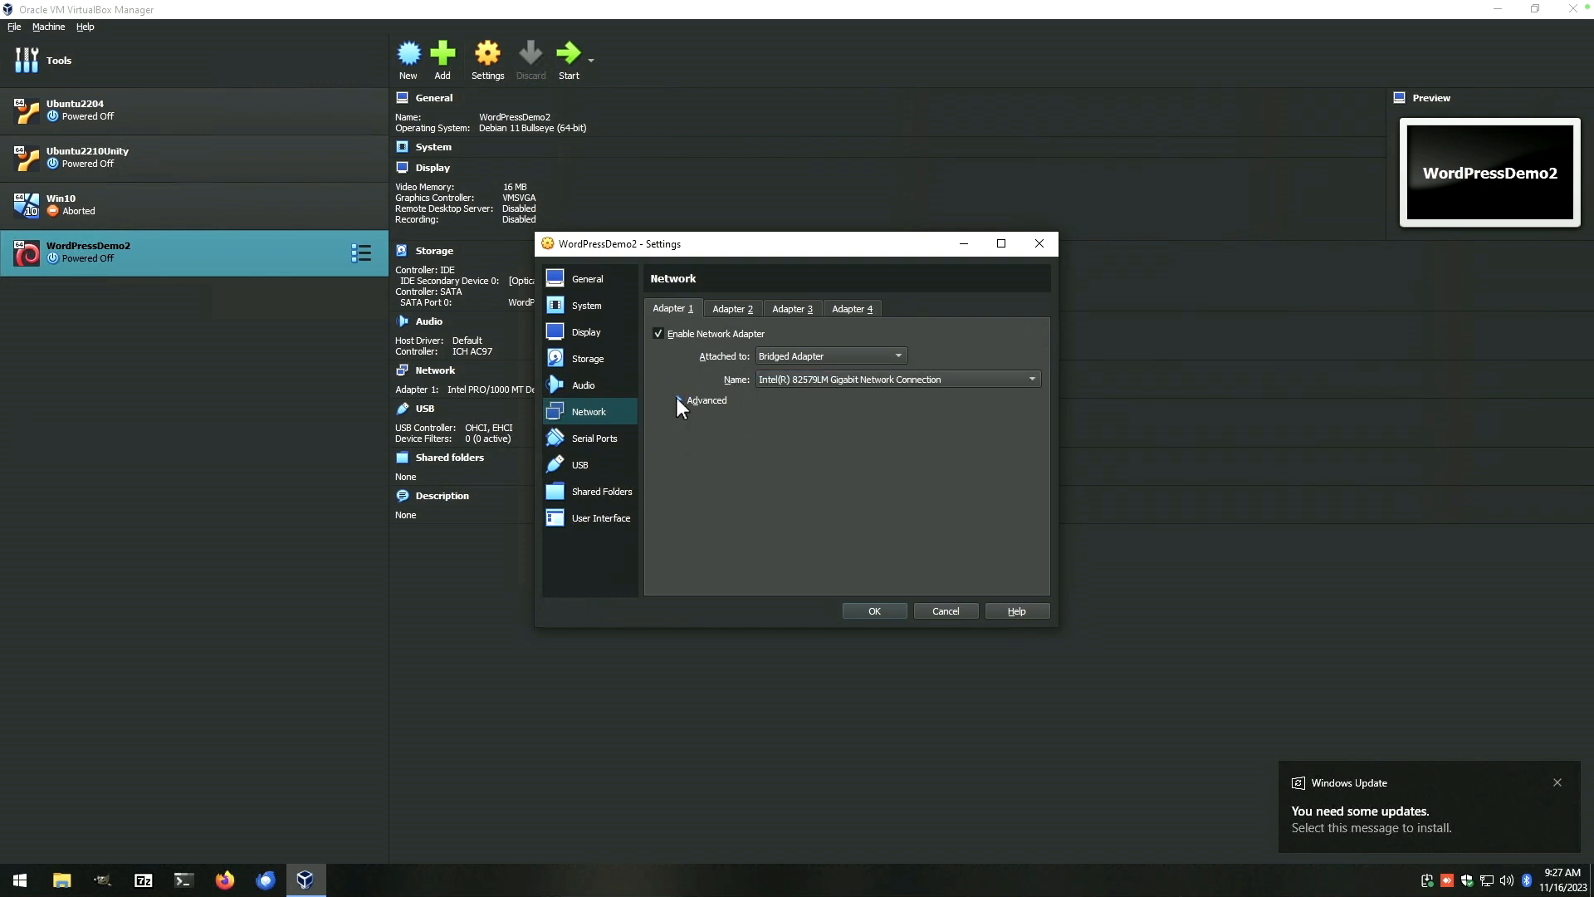
{"action": "left_click", "coordinate": [705, 399]}
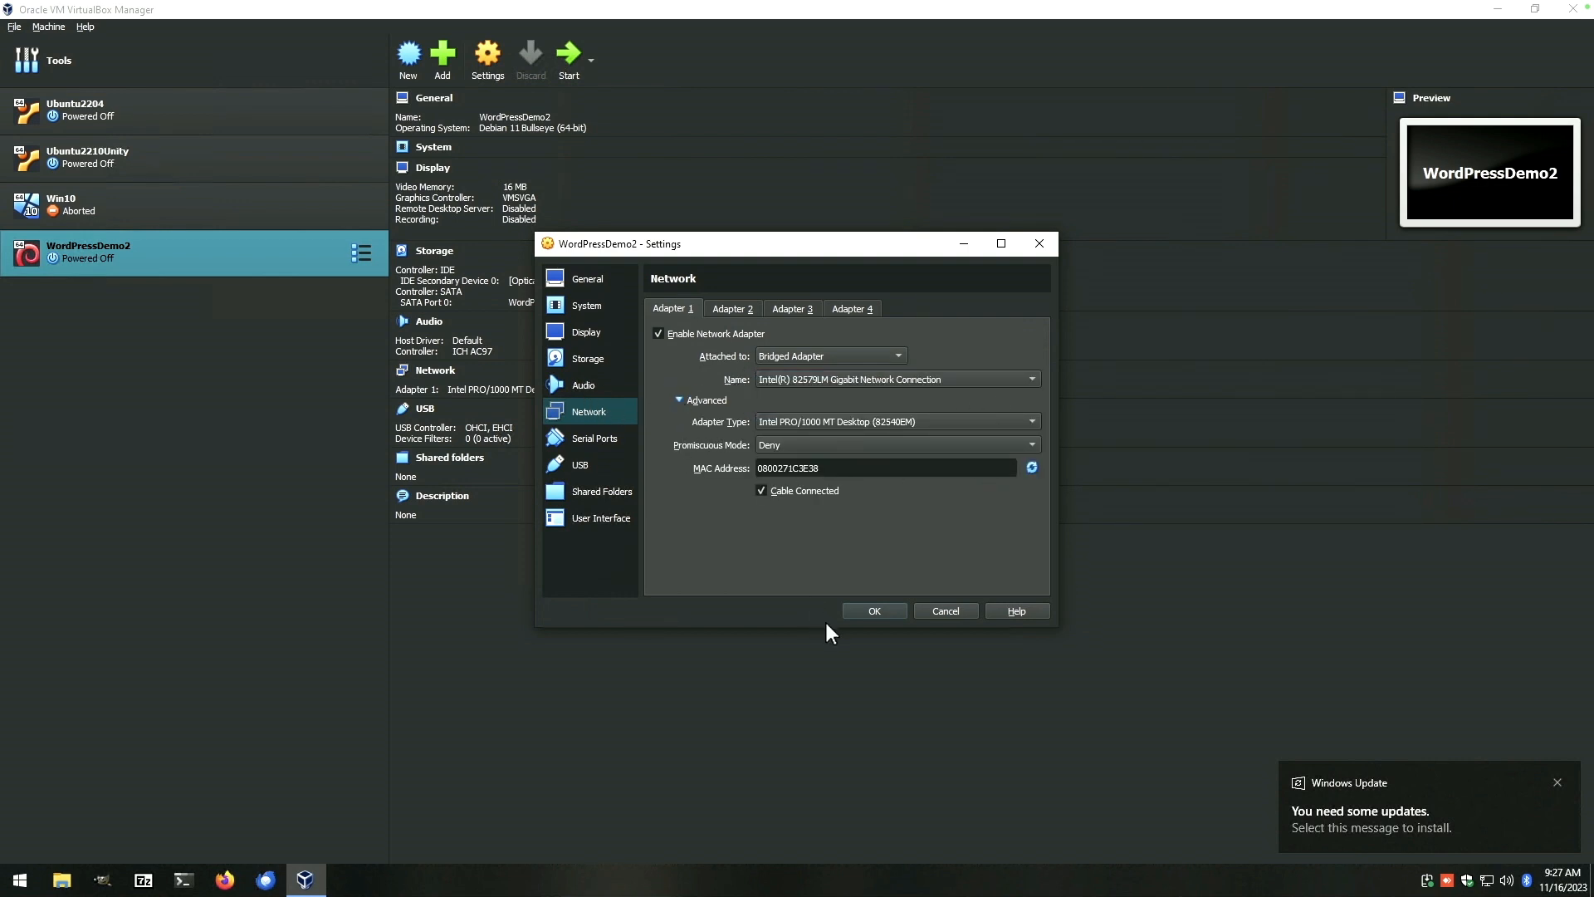
{"action": "left_click", "coordinate": [872, 610]}
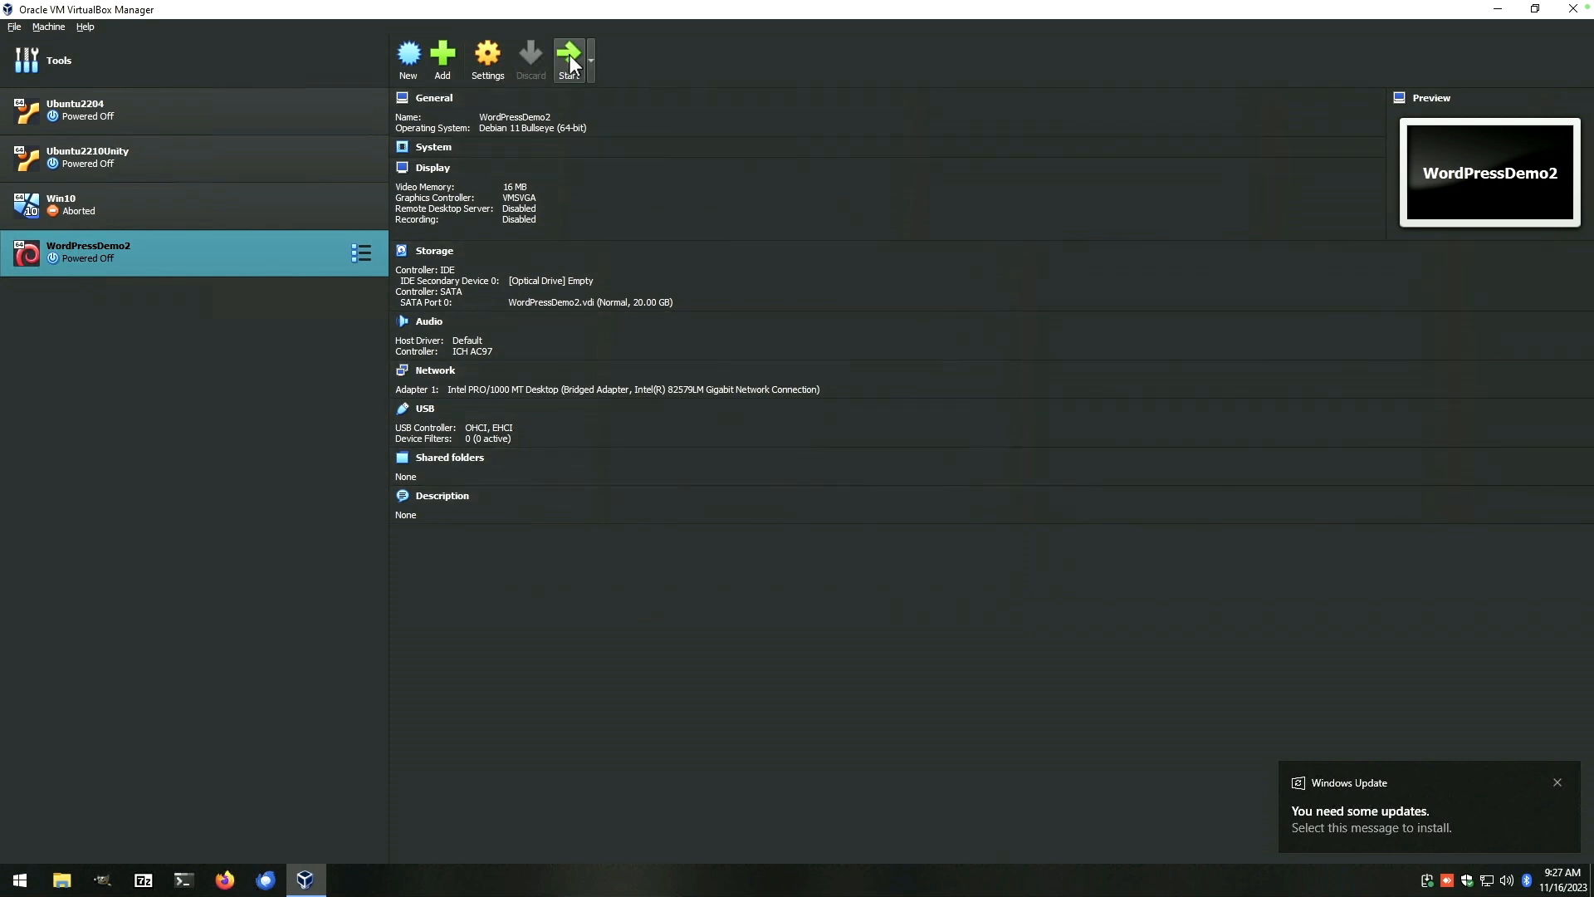
Start the WordPressDemo2 virtual machine.
{"action": "left_click", "coordinate": [568, 58]}
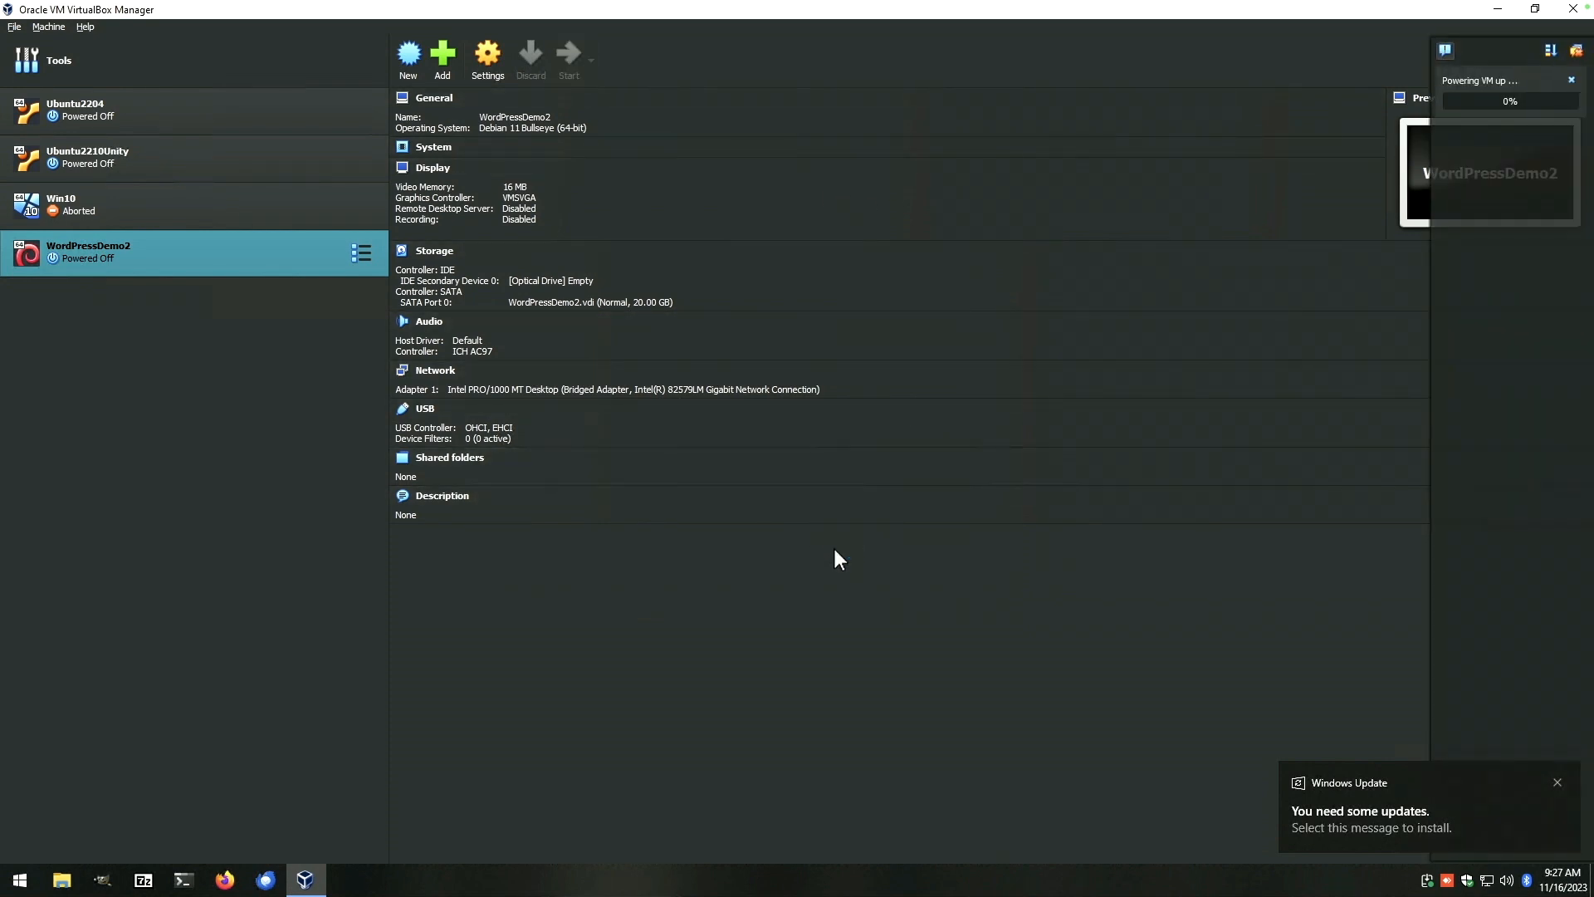
{"action": "left_click", "coordinate": [567, 58]}
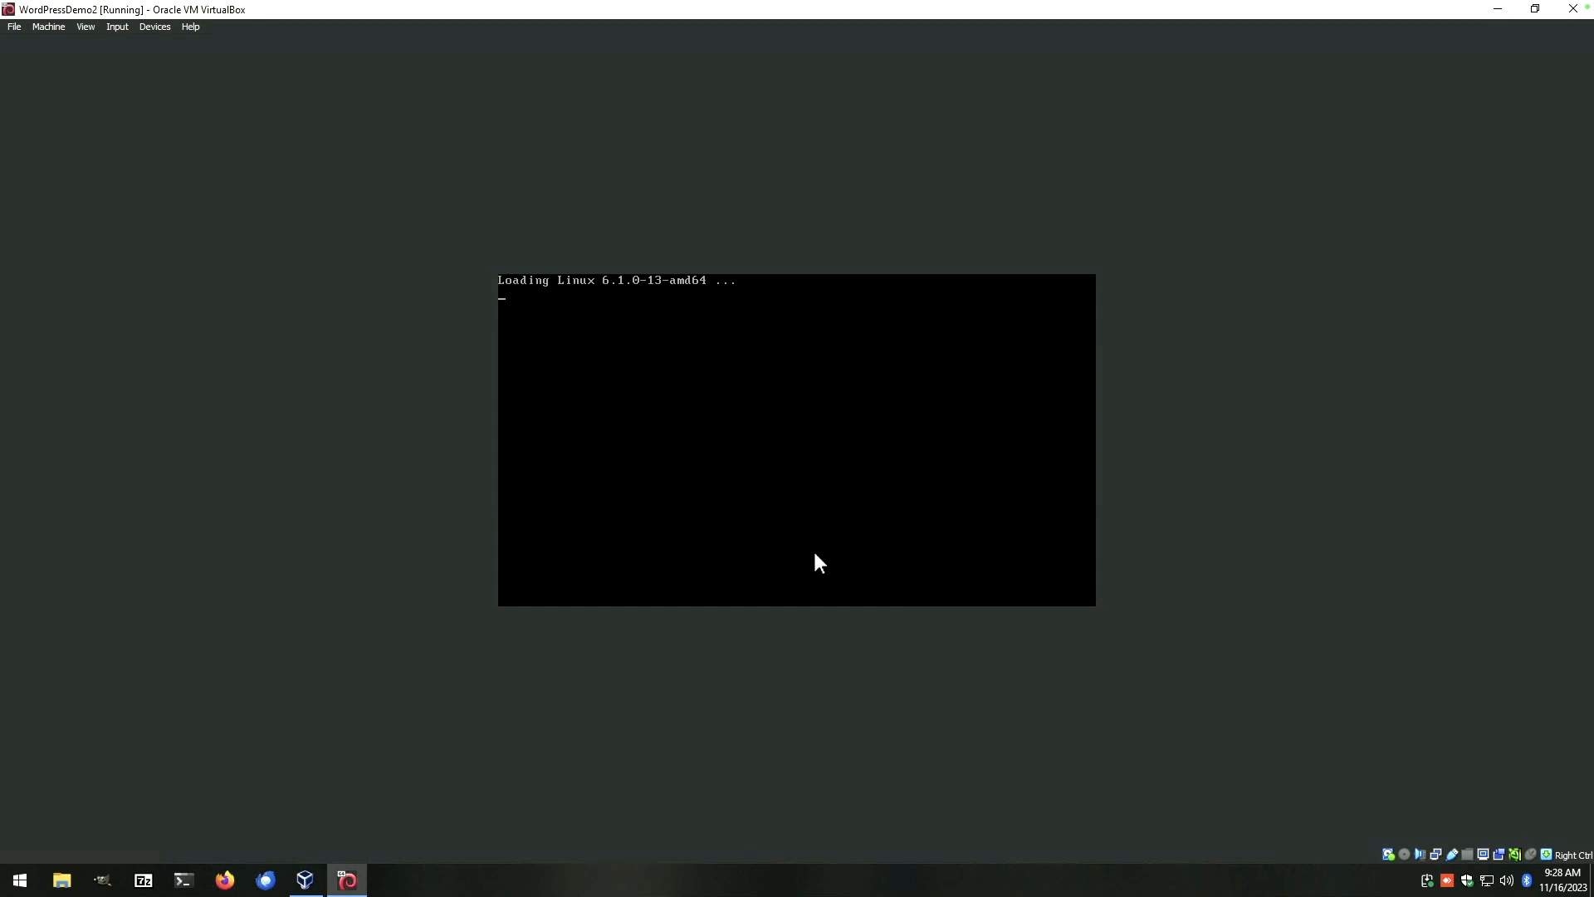
{"action": "mouse_move", "coordinate": [395, 404]}
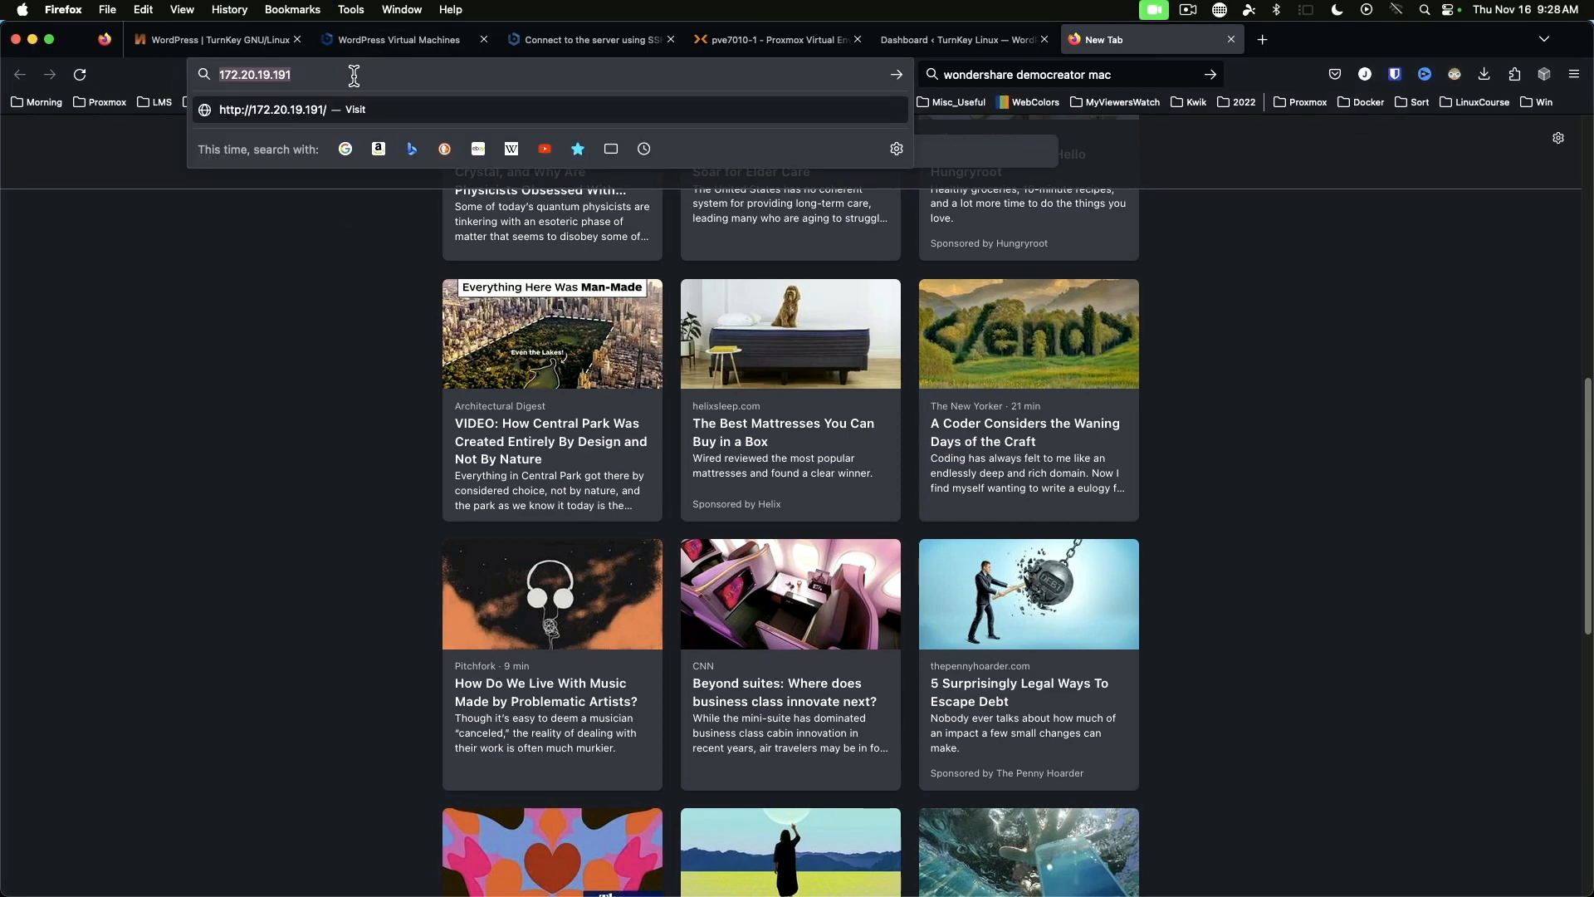
Load the WordPress admin Dashboard at 172.16.74.156 in Firefox on the other machine.
{"action": "type", "text": "172.16.74.55:8080/"}
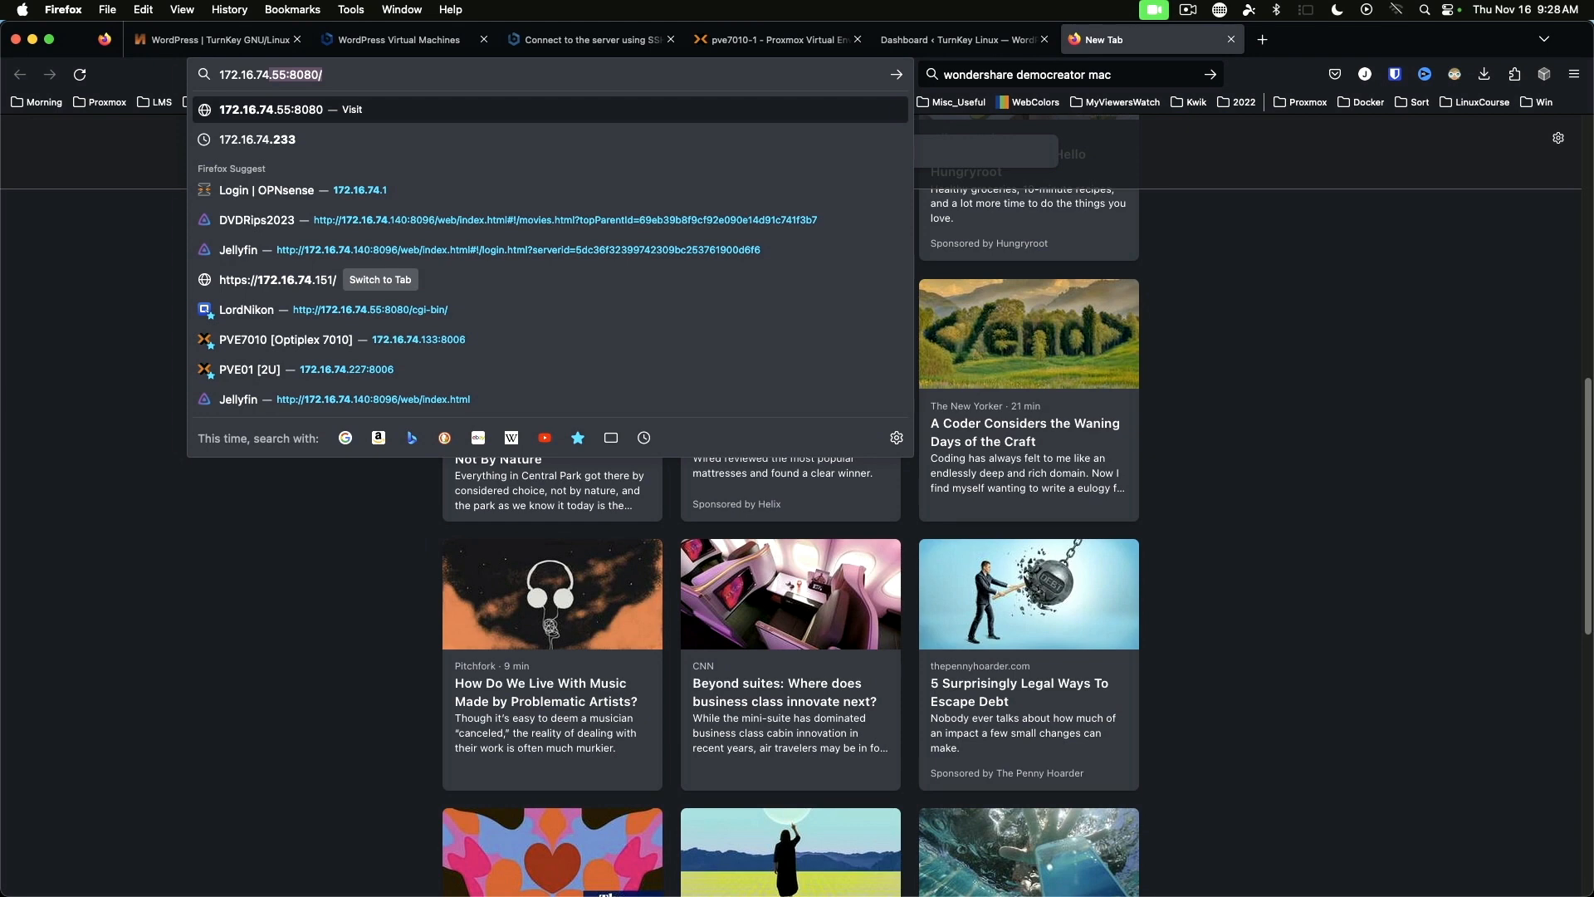
{"action": "type", "text": "172.16.74.156"}
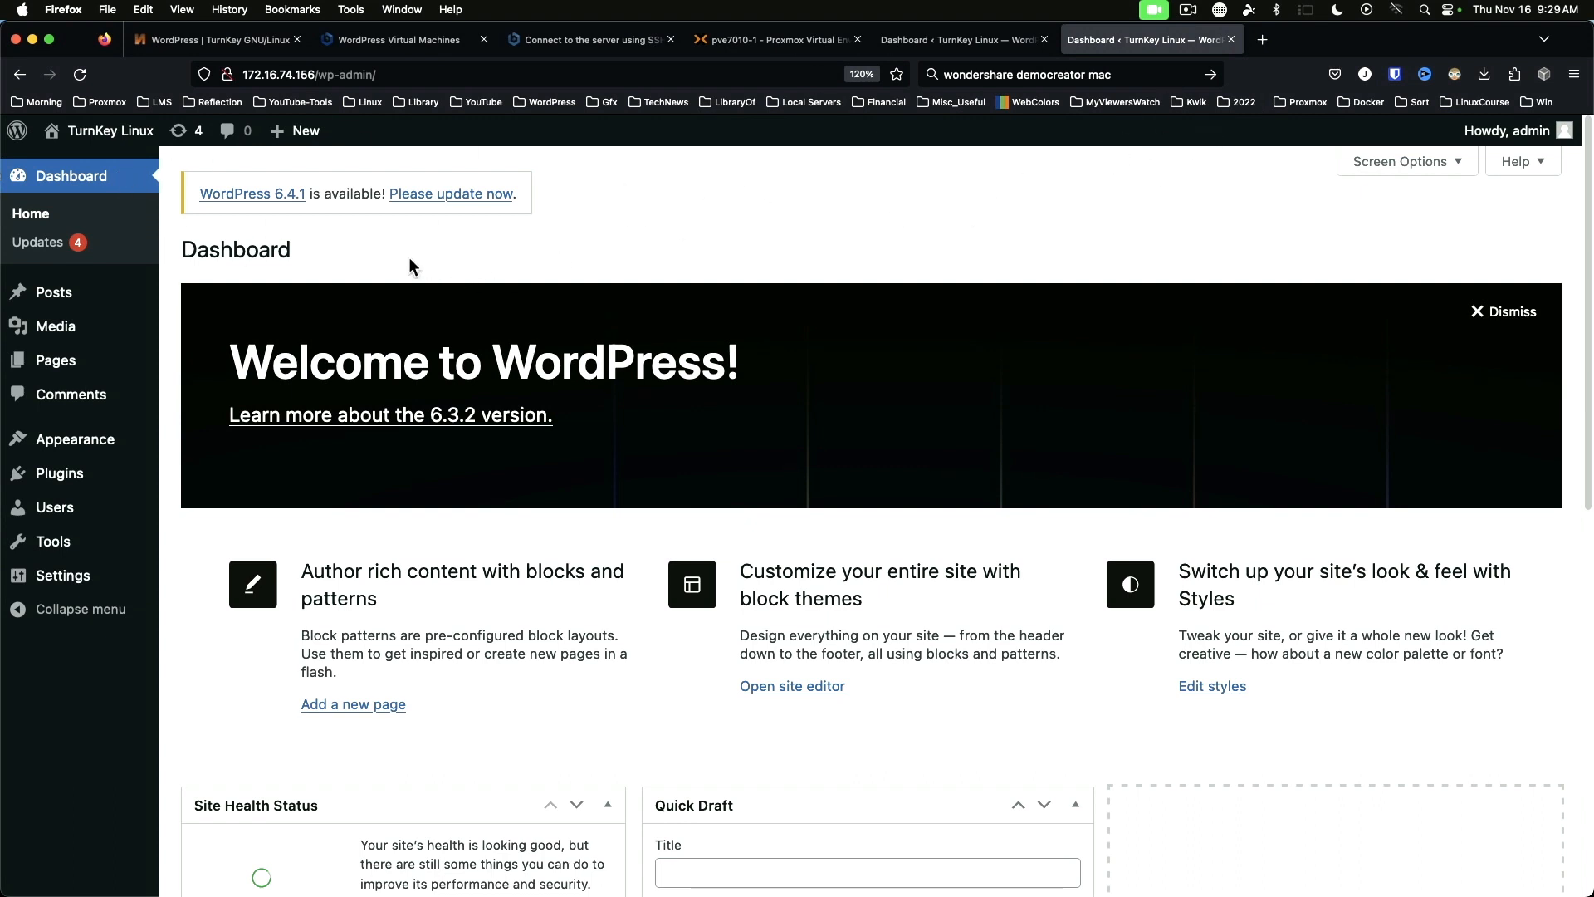
{"action": "mouse_move", "coordinate": [395, 81]}
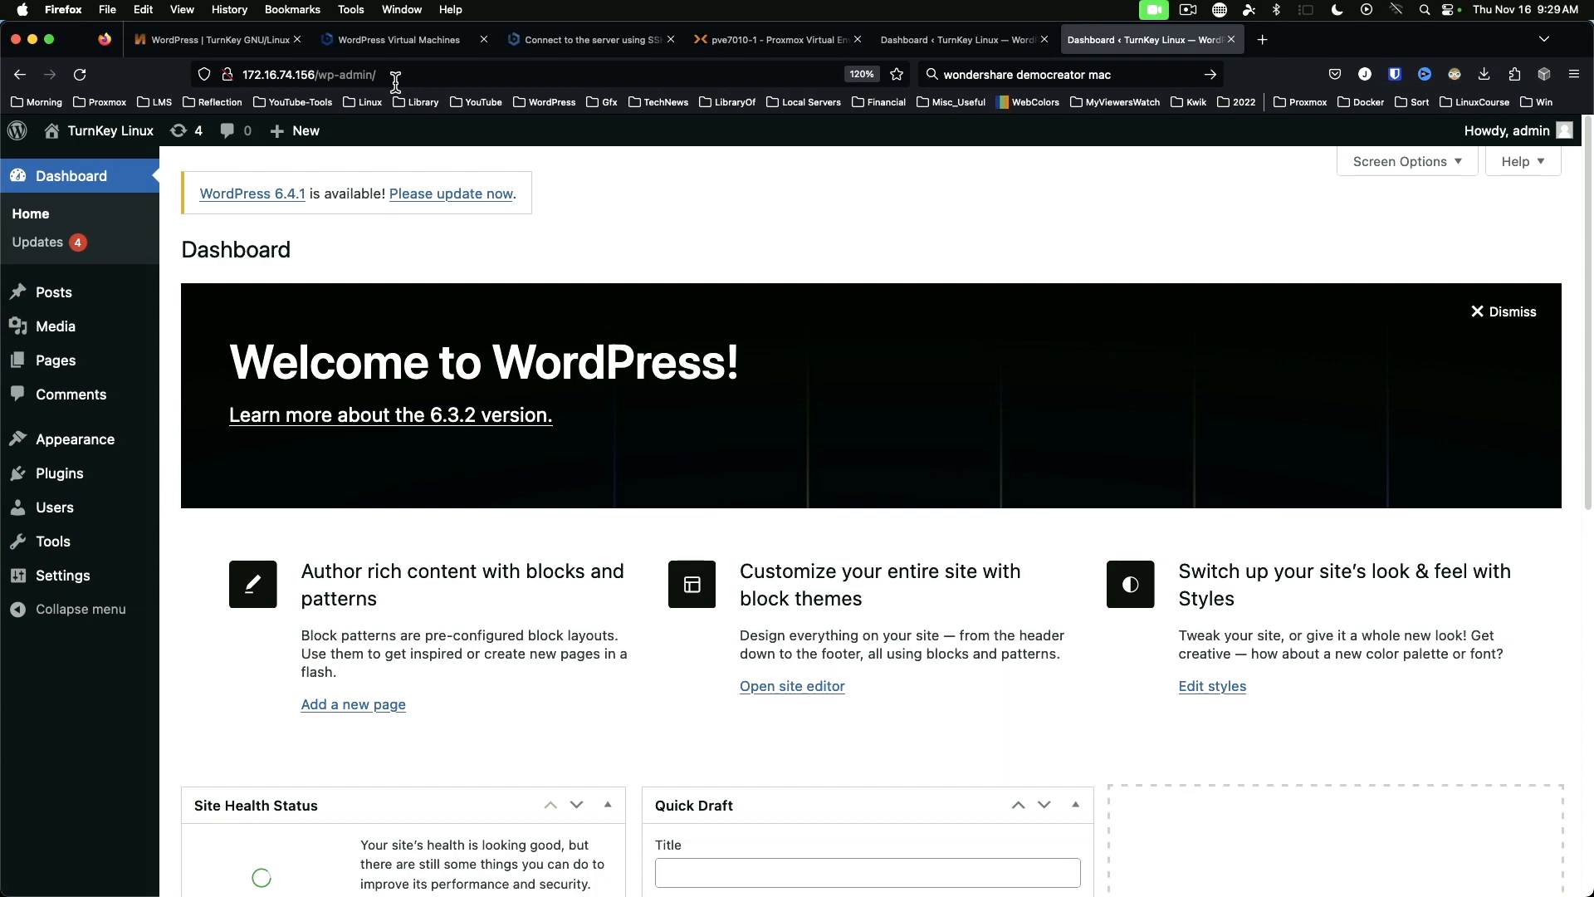